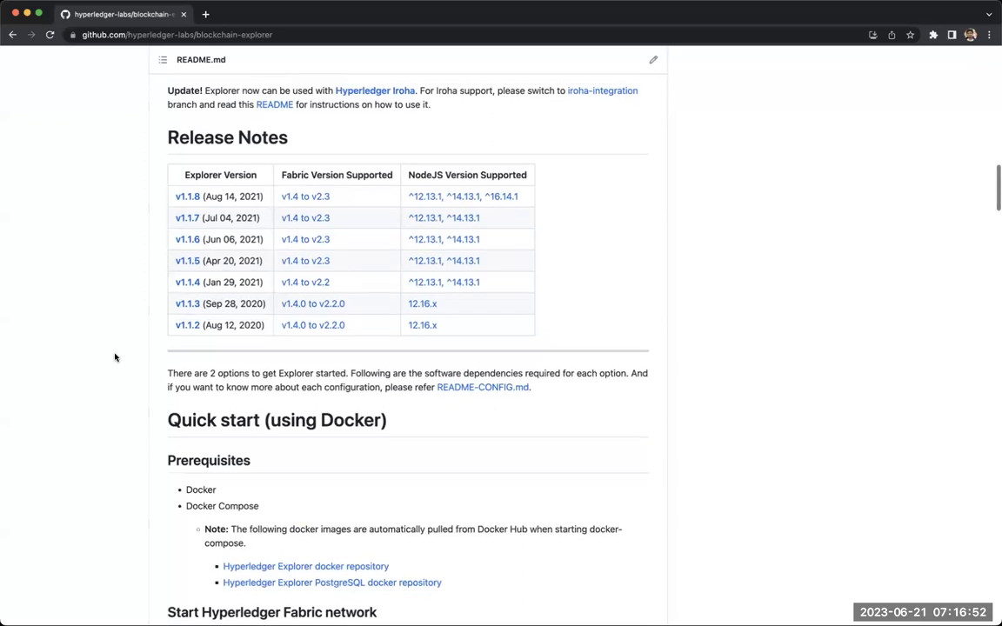
View the repository's release tags via the branches and tags menu.
{"action": "scroll", "scroll_direction": "up", "scroll_amount": 3}
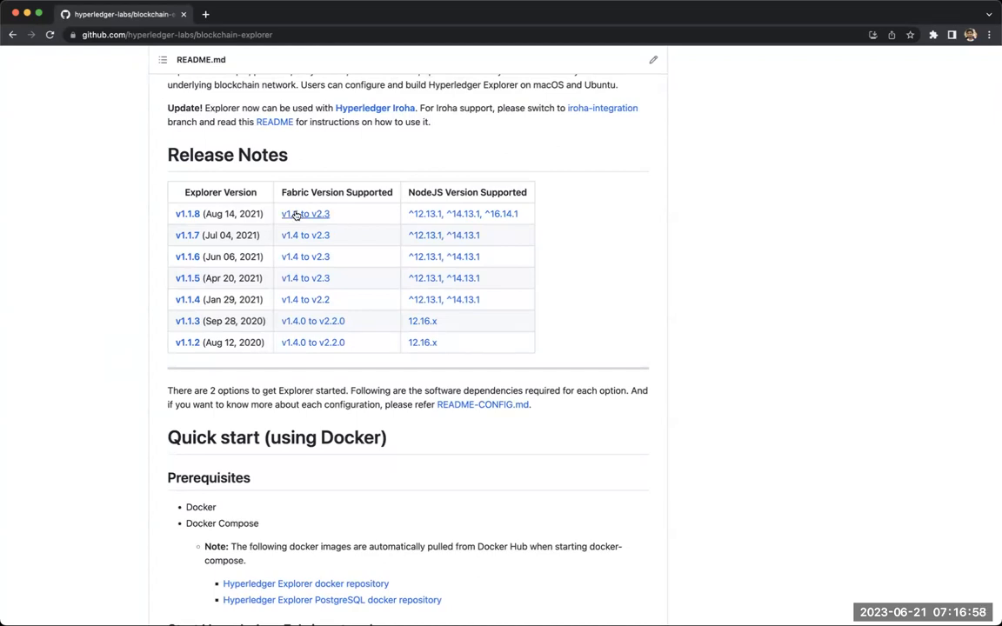
{"action": "mouse_move", "coordinate": [341, 219]}
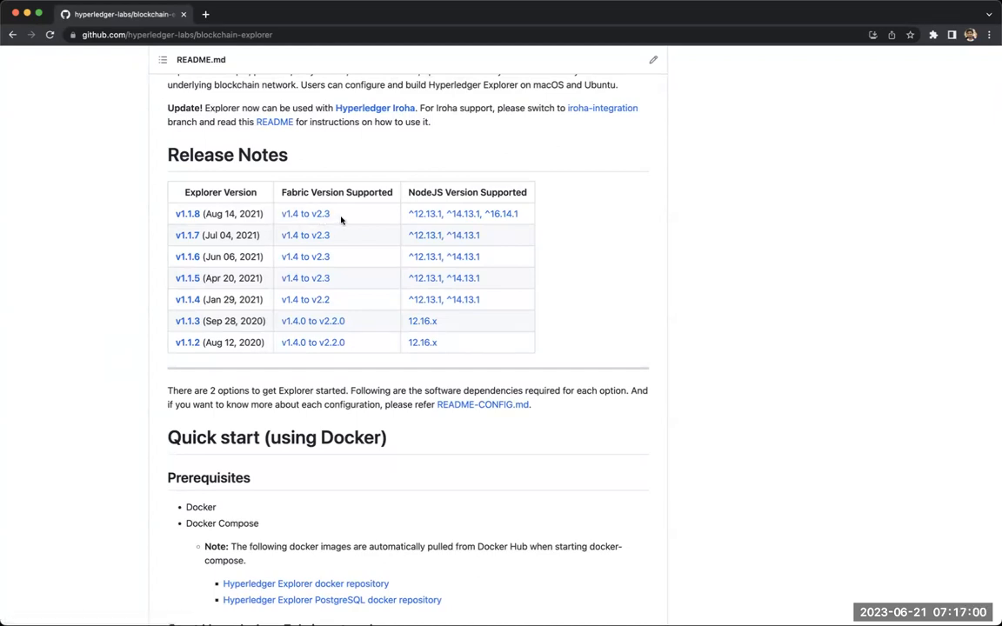
{"action": "mouse_move", "coordinate": [400, 218]}
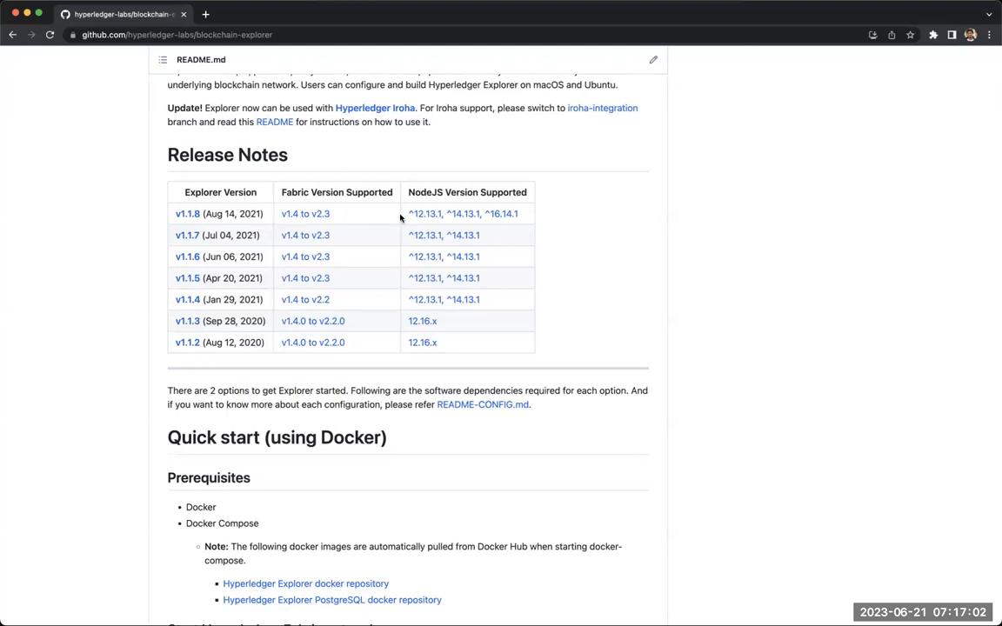
{"action": "mouse_move", "coordinate": [539, 216]}
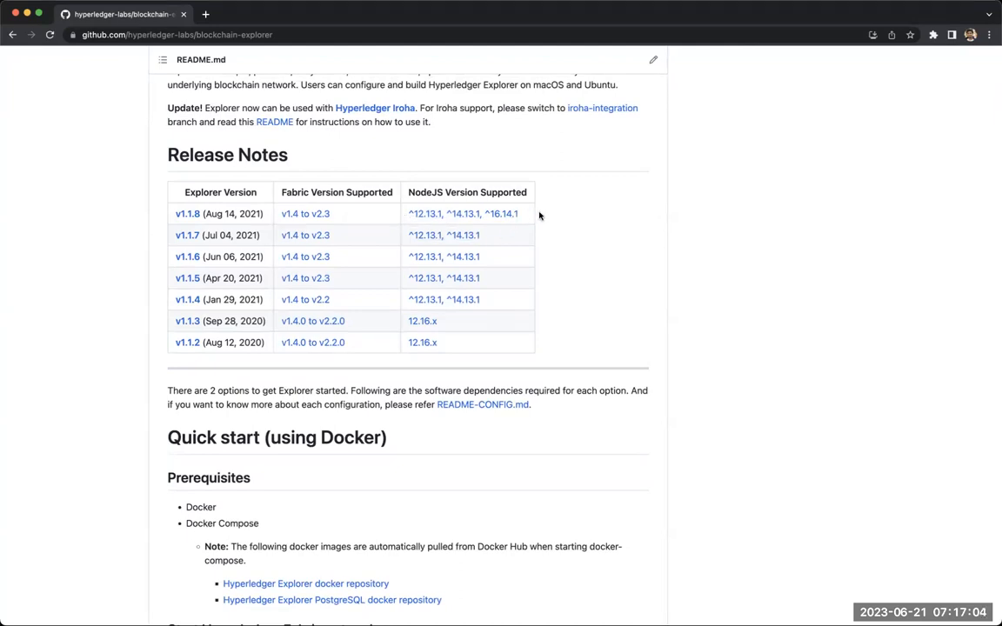
{"action": "mouse_move", "coordinate": [250, 250]}
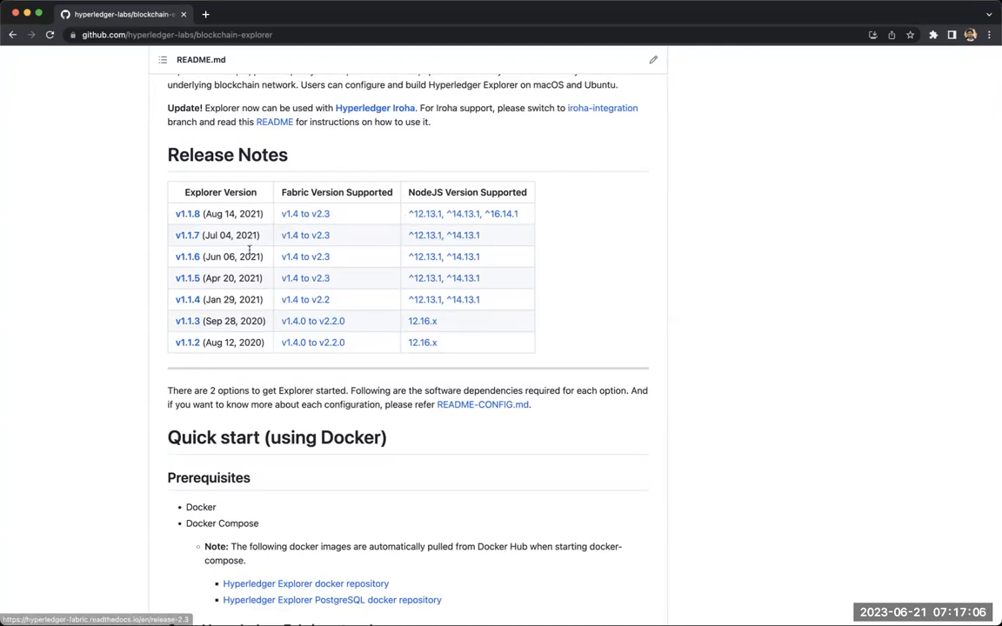
{"action": "scroll", "scroll_direction": "up", "scroll_amount": 3}
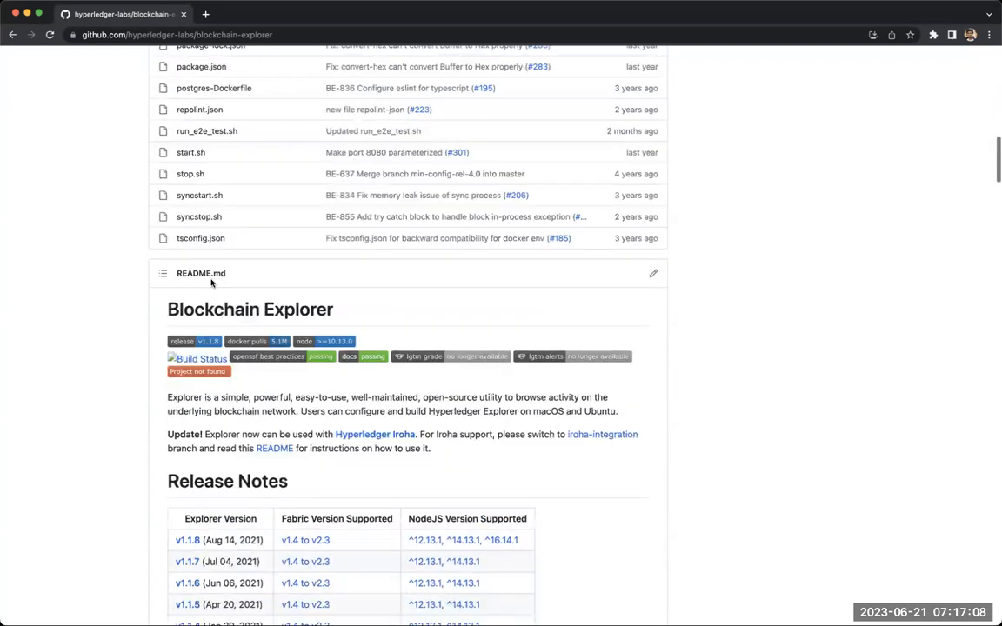
{"action": "left_click", "coordinate": [177, 165]}
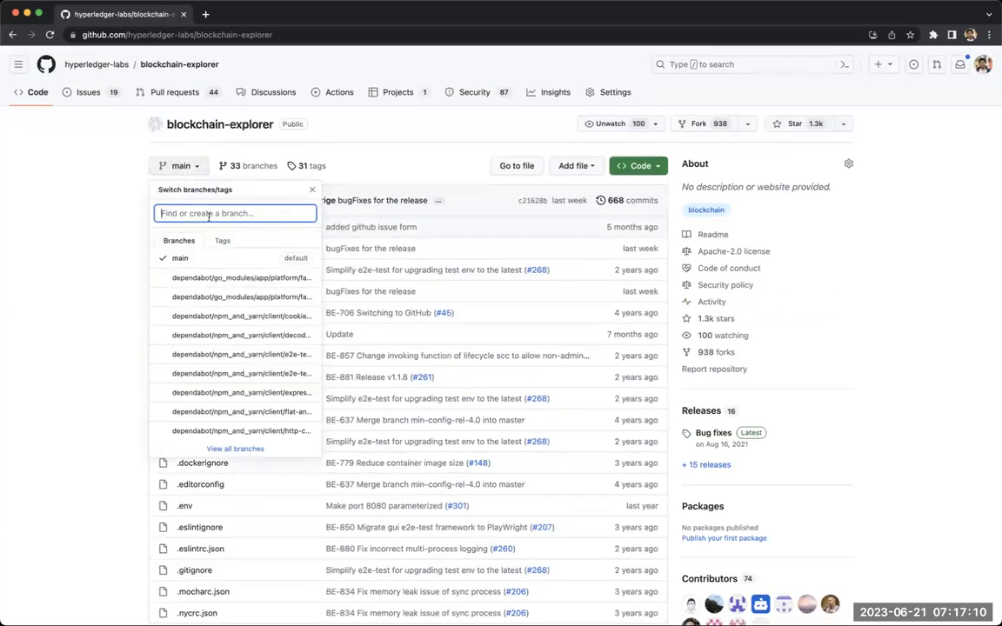
{"action": "left_click", "coordinate": [223, 240]}
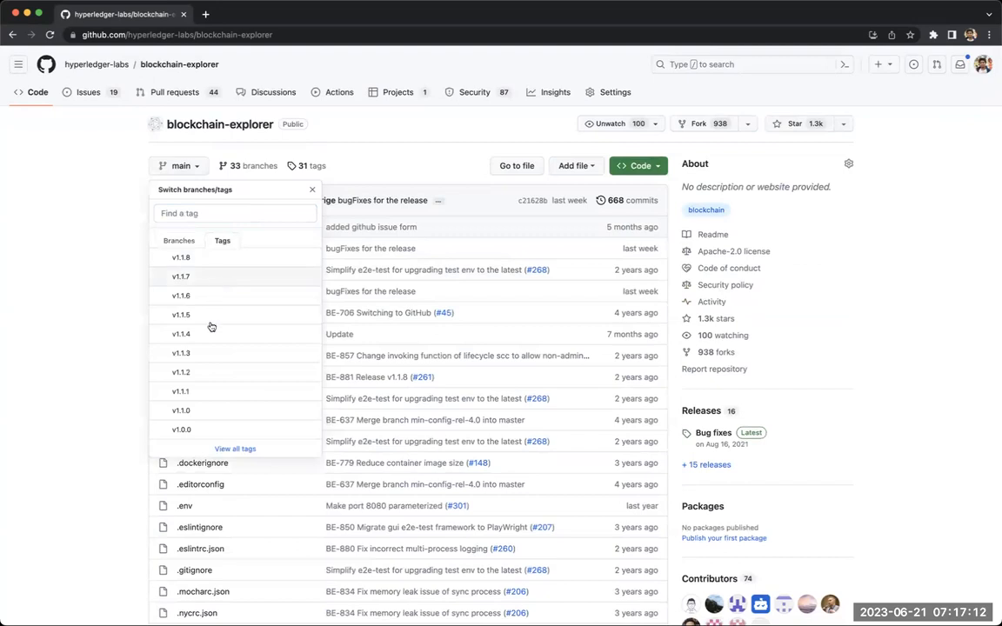
{"action": "scroll", "scroll_direction": "down", "scroll_amount": 3}
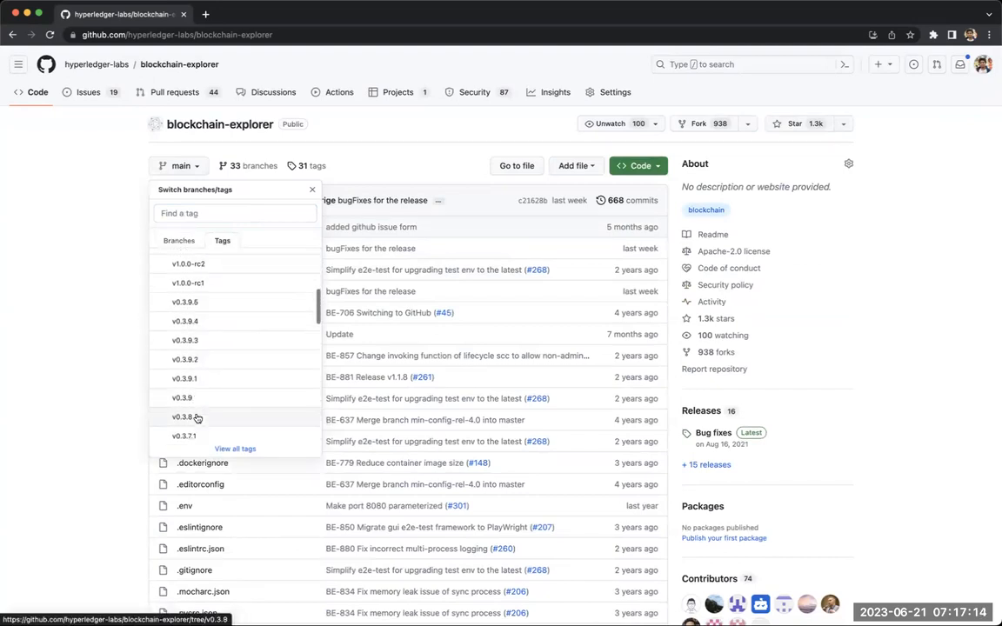
{"action": "scroll", "scroll_direction": "down", "scroll_amount": 3}
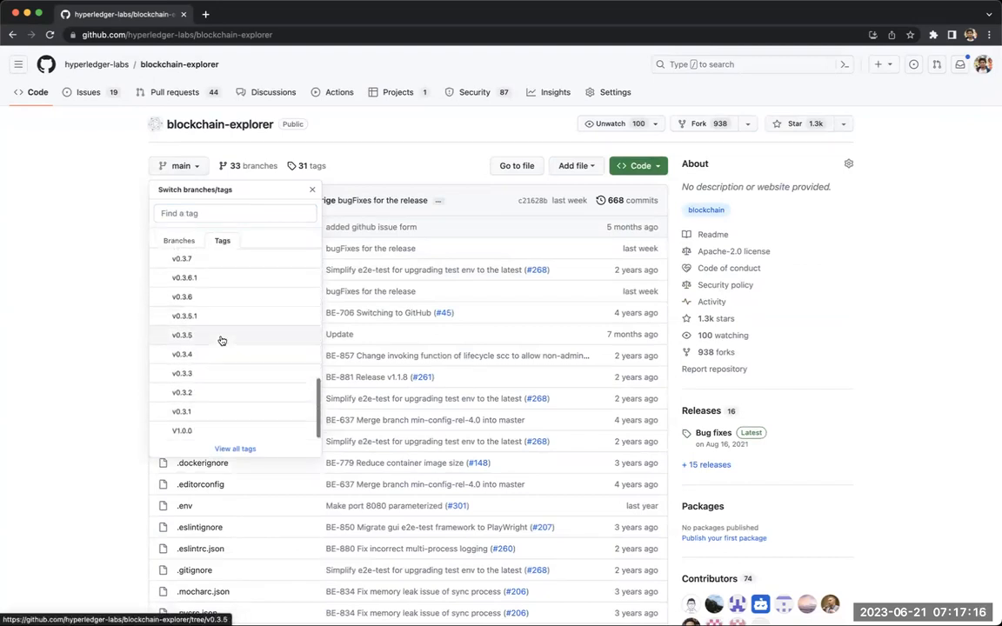
Switch the branches and tags menu back to branches and return to the file listing.
{"action": "left_click", "coordinate": [177, 240]}
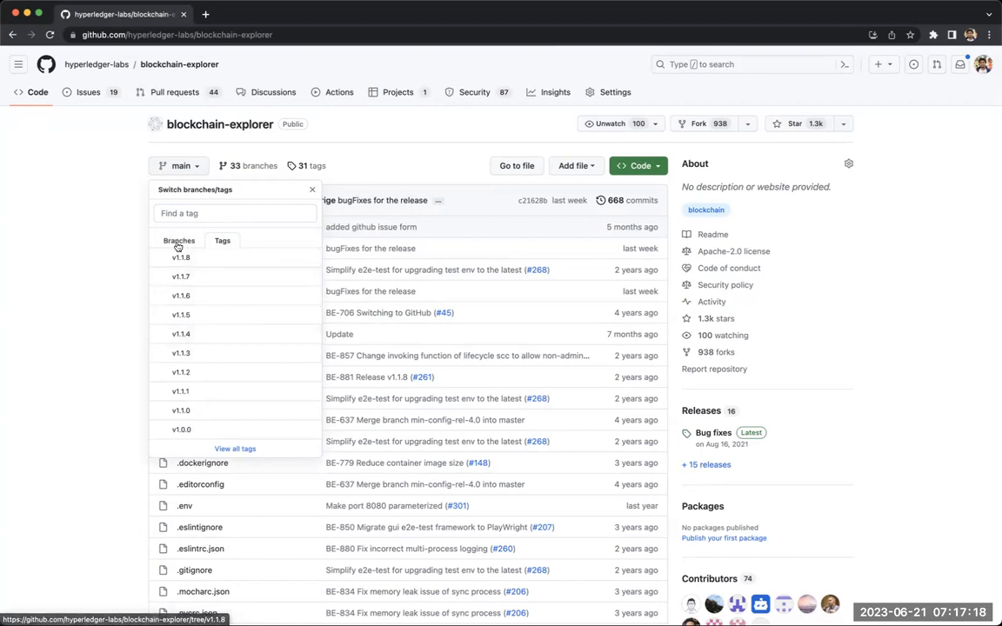
{"action": "left_click", "coordinate": [178, 240]}
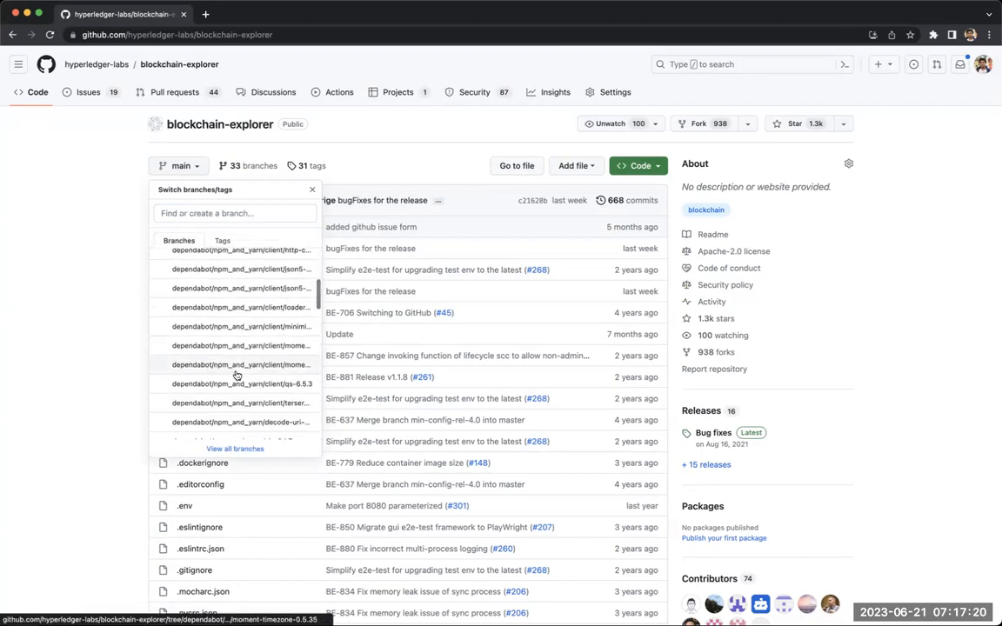
{"action": "scroll", "scroll_direction": "up", "scroll_amount": 3}
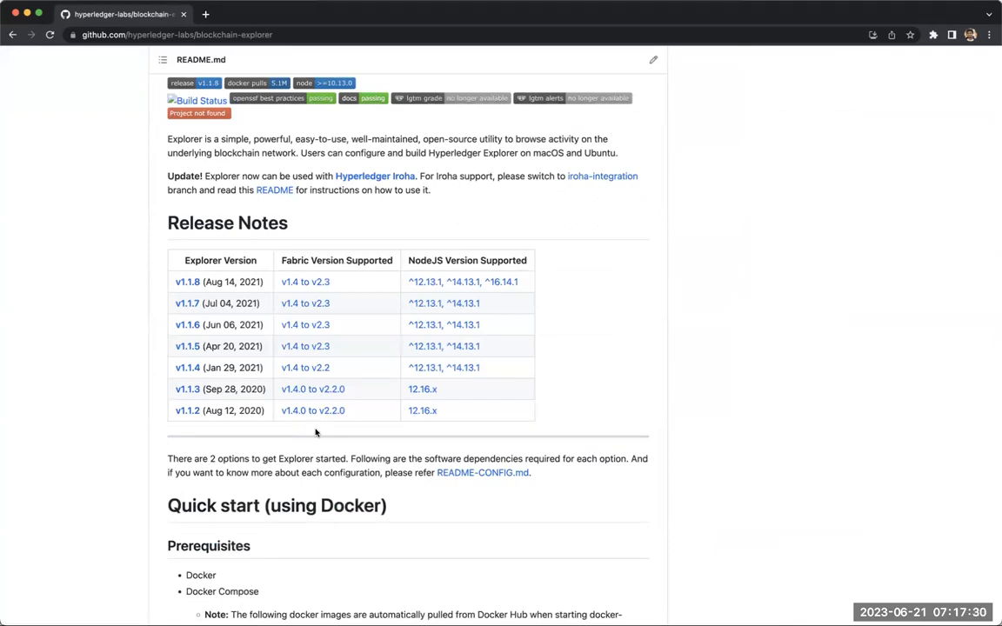
{"action": "mouse_move", "coordinate": [243, 459]}
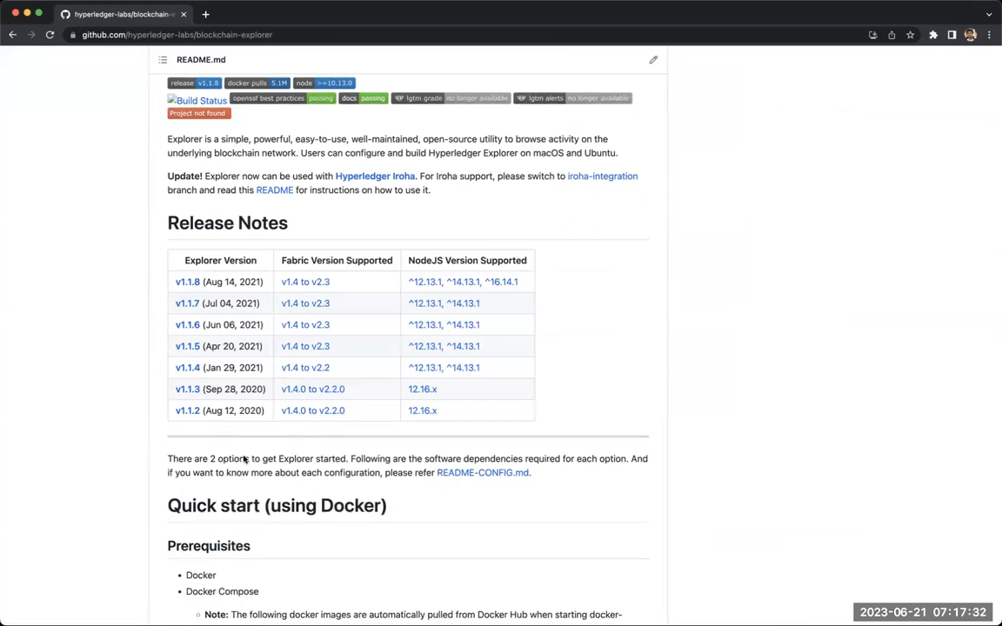
{"action": "mouse_move", "coordinate": [174, 296]}
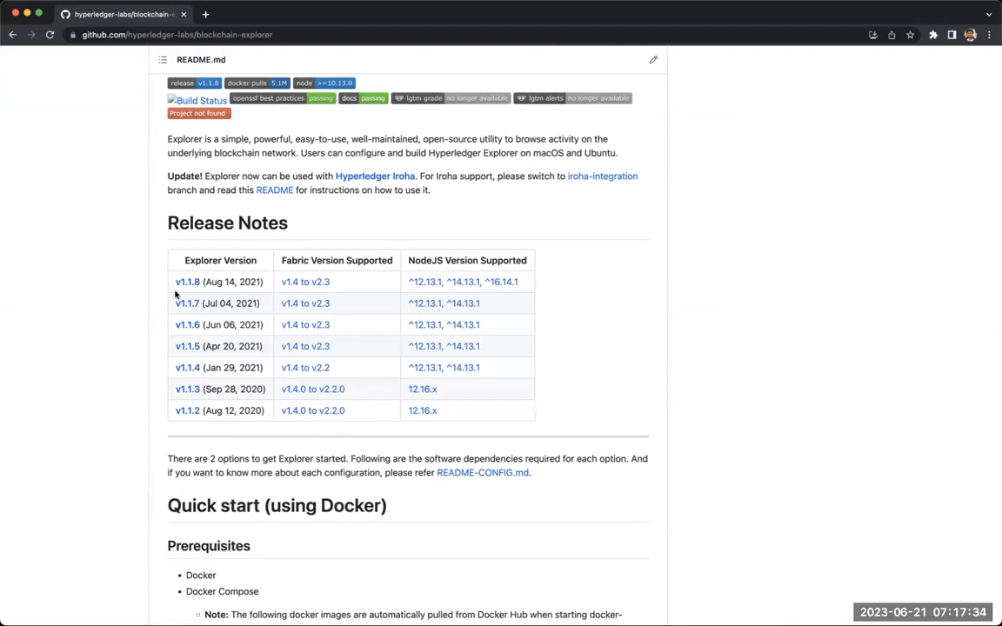
{"action": "mouse_move", "coordinate": [351, 278]}
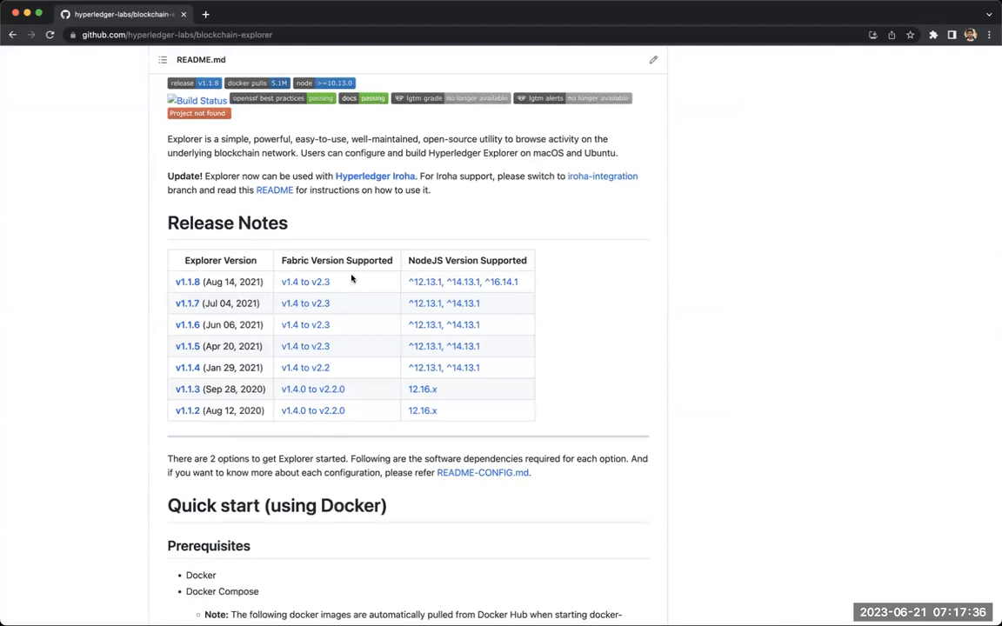
{"action": "mouse_move", "coordinate": [168, 271]}
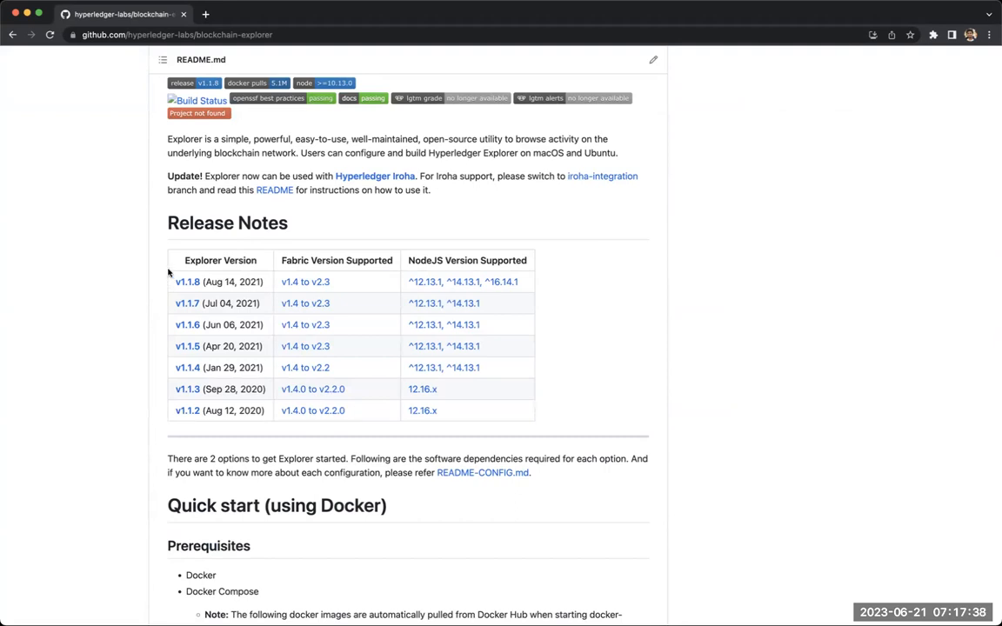
{"action": "mouse_move", "coordinate": [254, 301]}
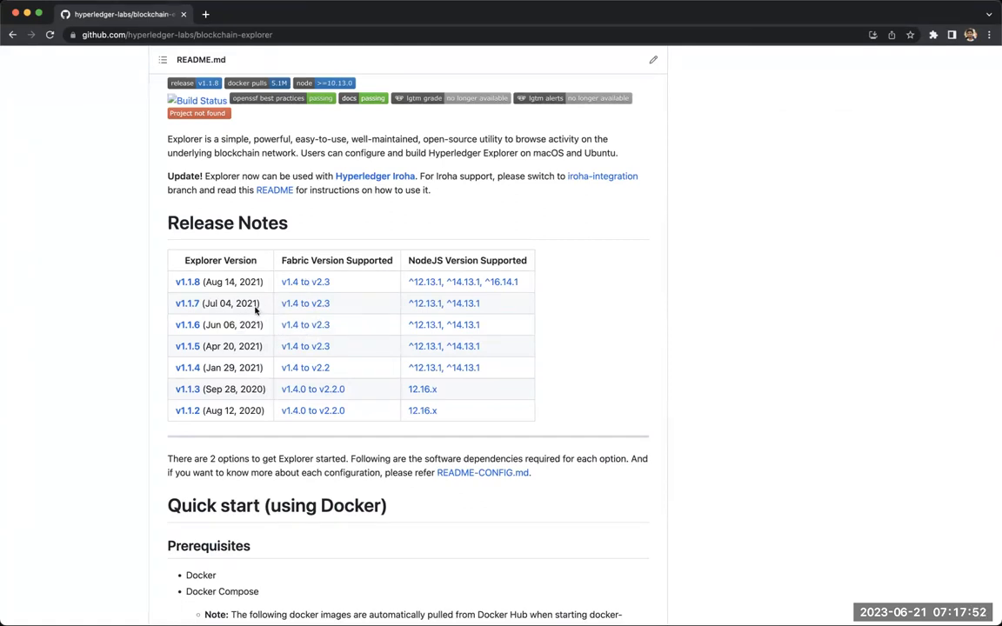
{"action": "mouse_move", "coordinate": [219, 260]}
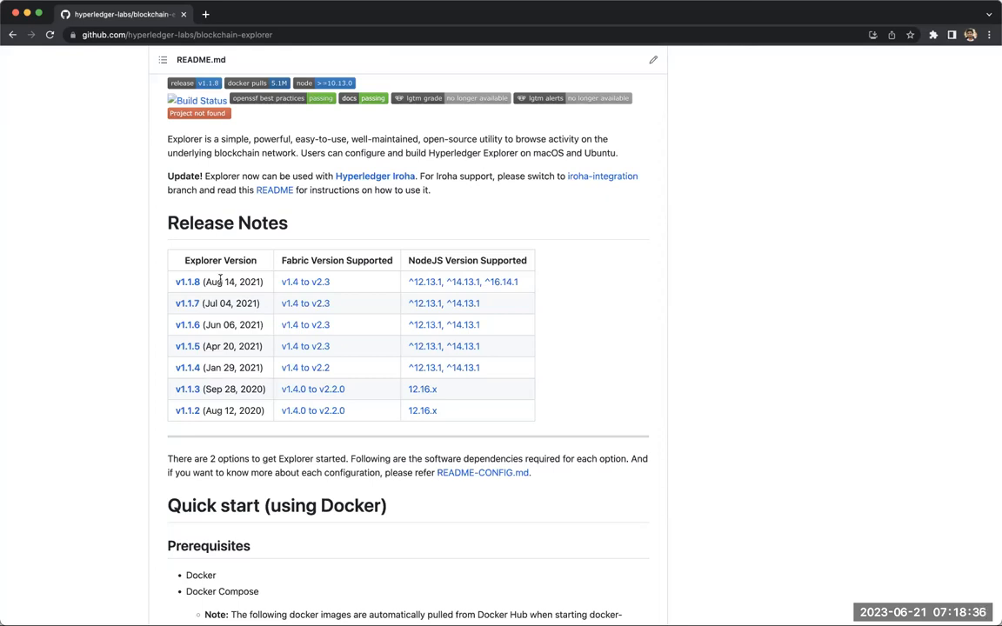
{"action": "mouse_move", "coordinate": [389, 254]}
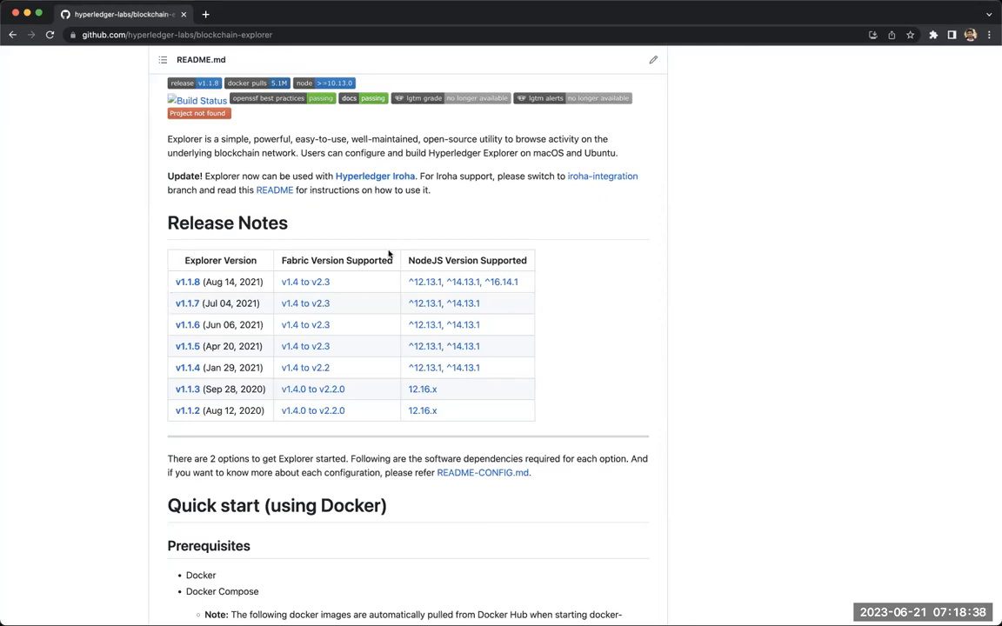
{"action": "mouse_move", "coordinate": [247, 320]}
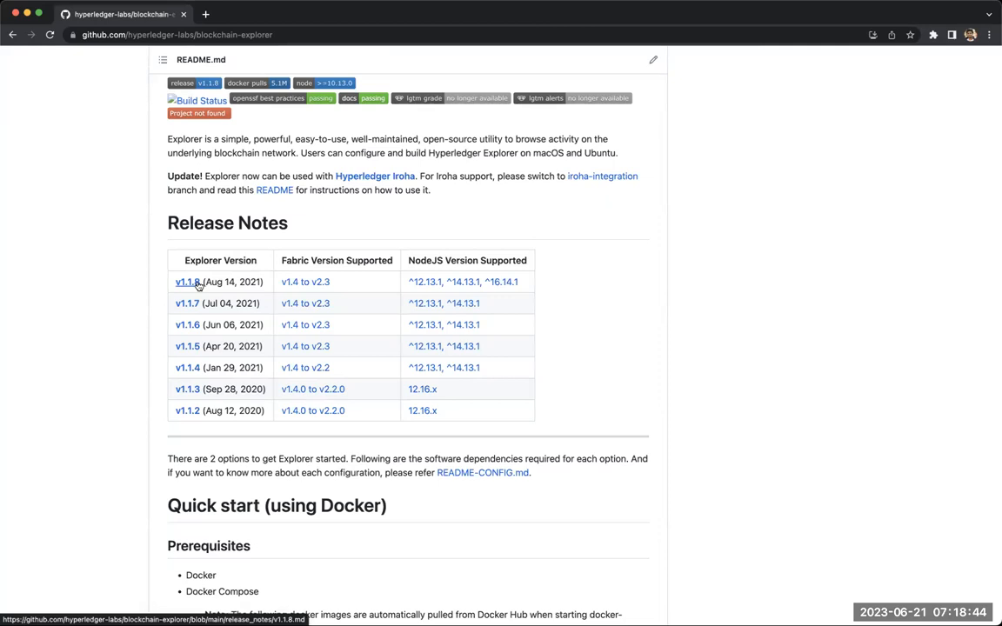
{"action": "mouse_move", "coordinate": [386, 414]}
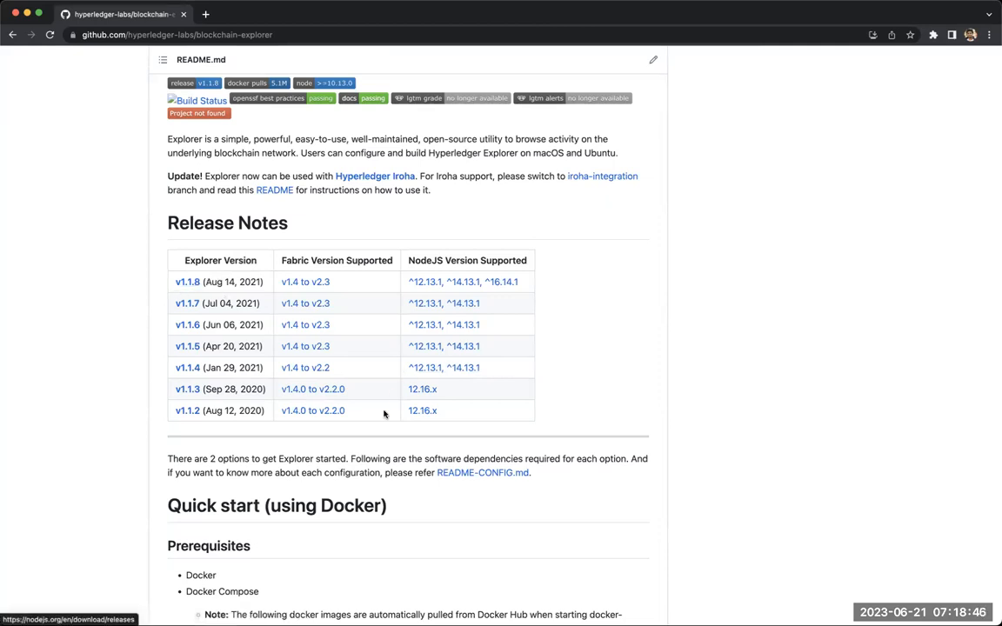
{"action": "mouse_move", "coordinate": [385, 459]}
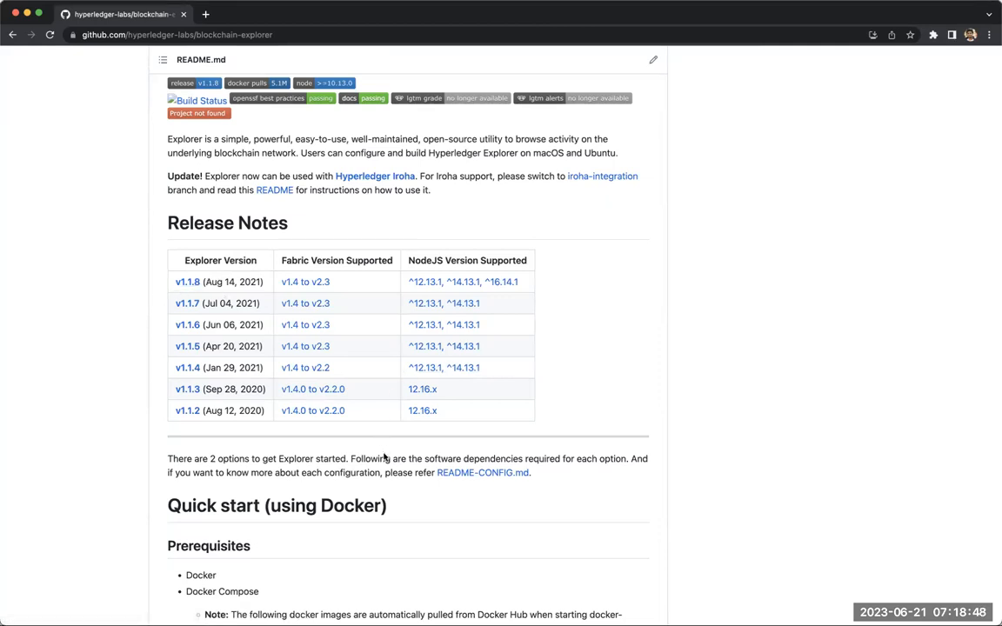
{"action": "mouse_move", "coordinate": [243, 346]}
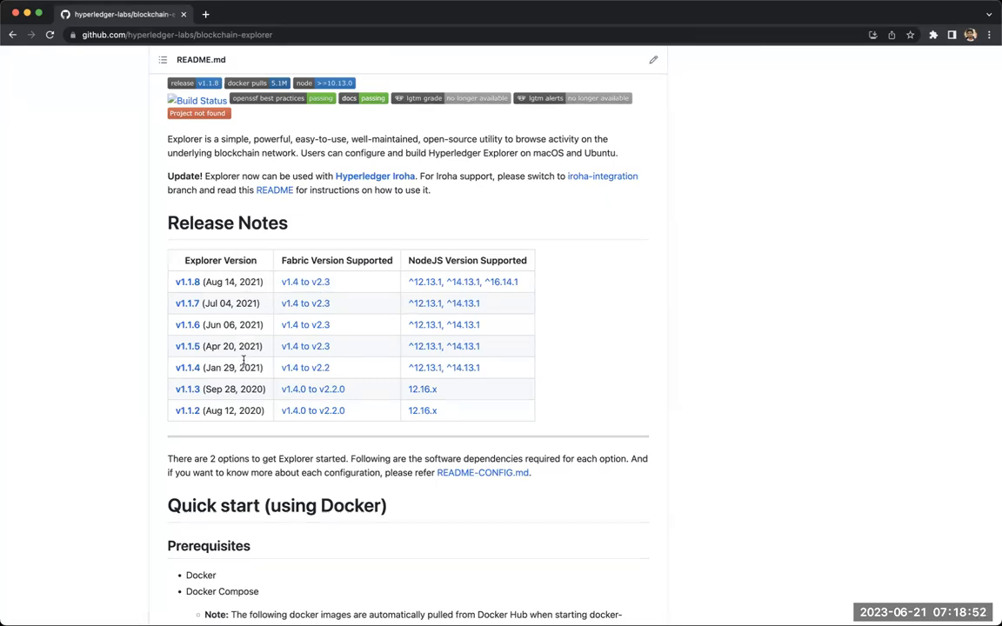
{"action": "mouse_move", "coordinate": [228, 338]}
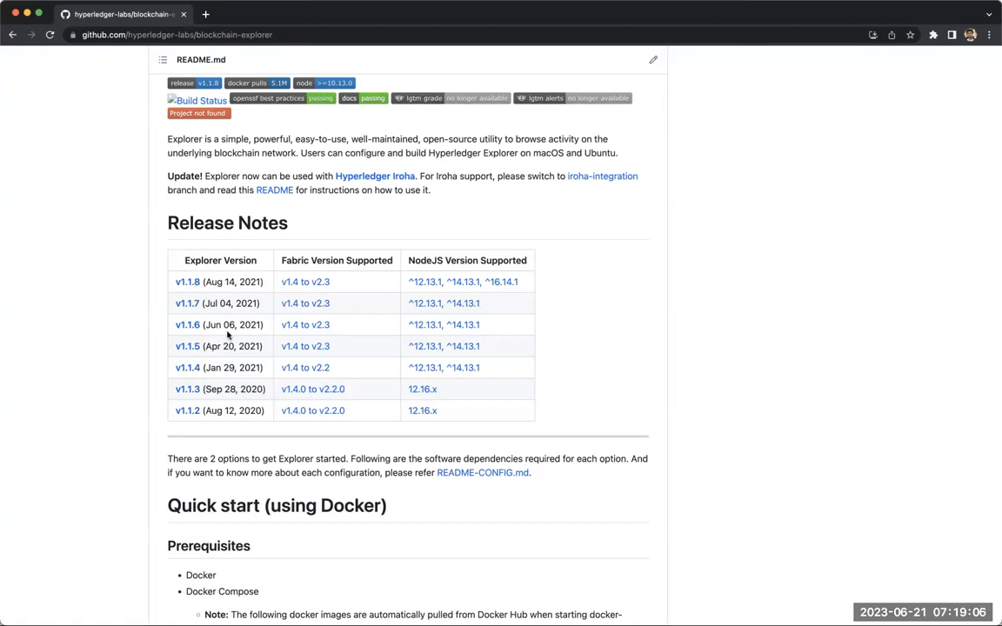
{"action": "mouse_move", "coordinate": [269, 334]}
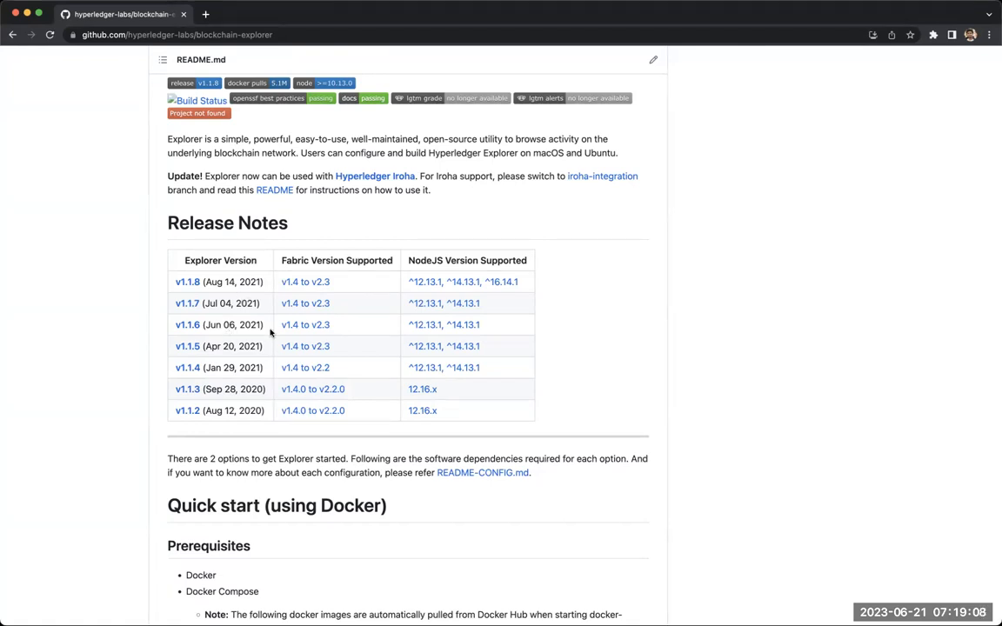
{"action": "mouse_move", "coordinate": [223, 278]}
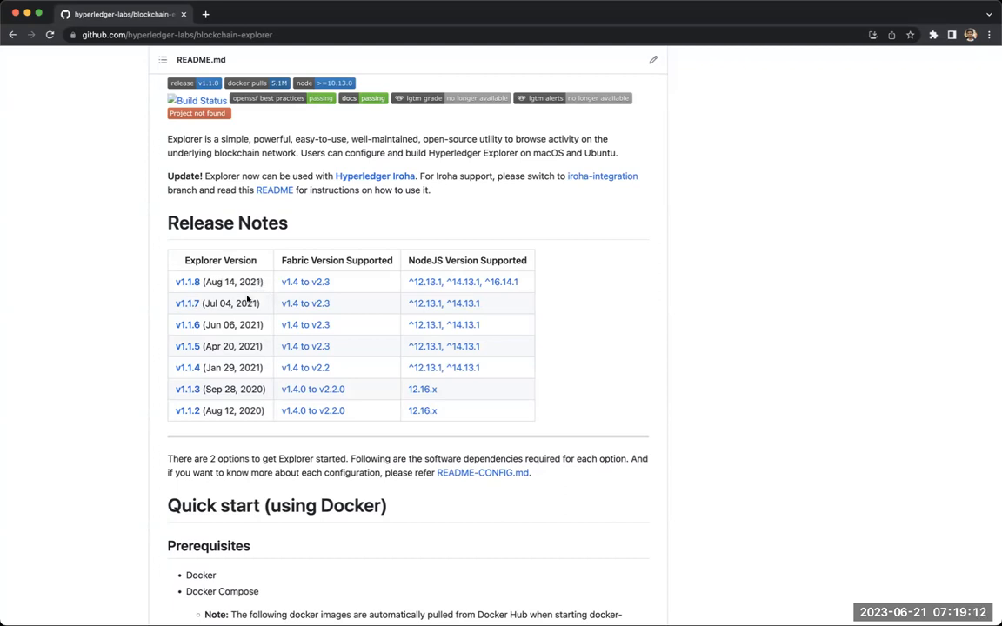
{"action": "mouse_move", "coordinate": [348, 271]}
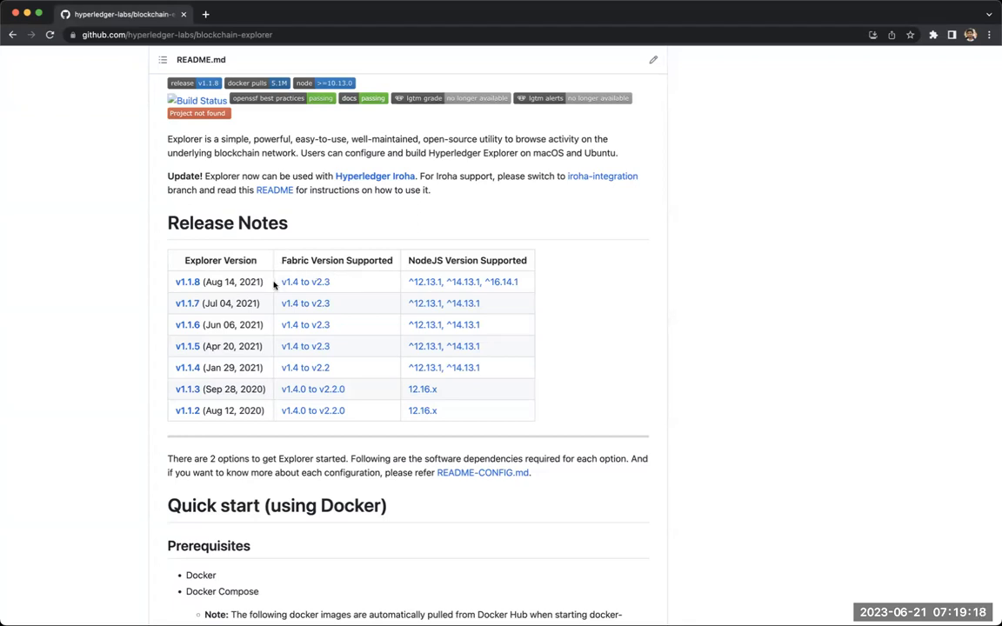
{"action": "mouse_move", "coordinate": [344, 280]}
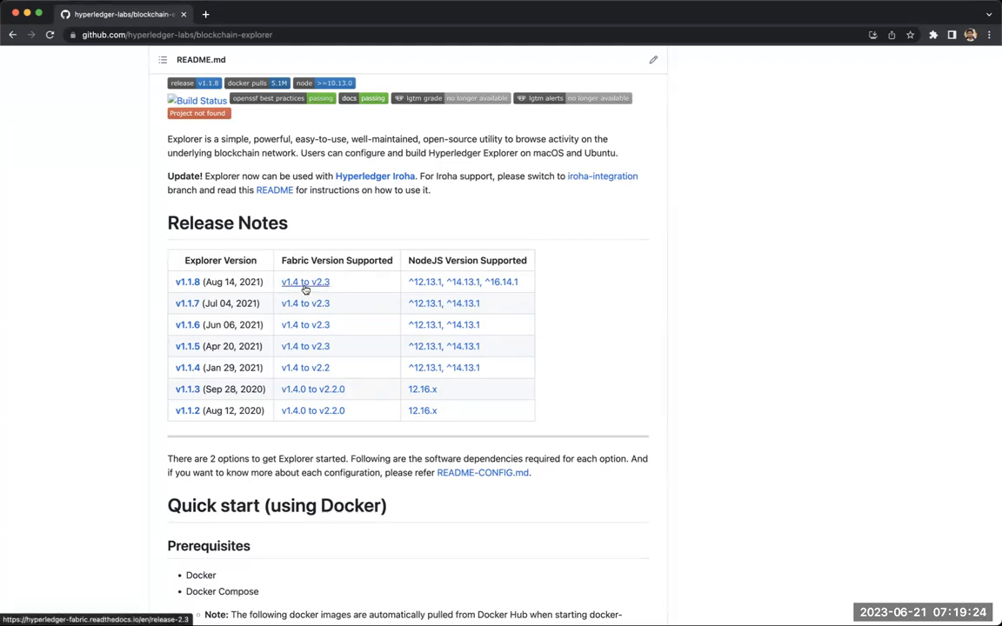
{"action": "mouse_move", "coordinate": [312, 285]}
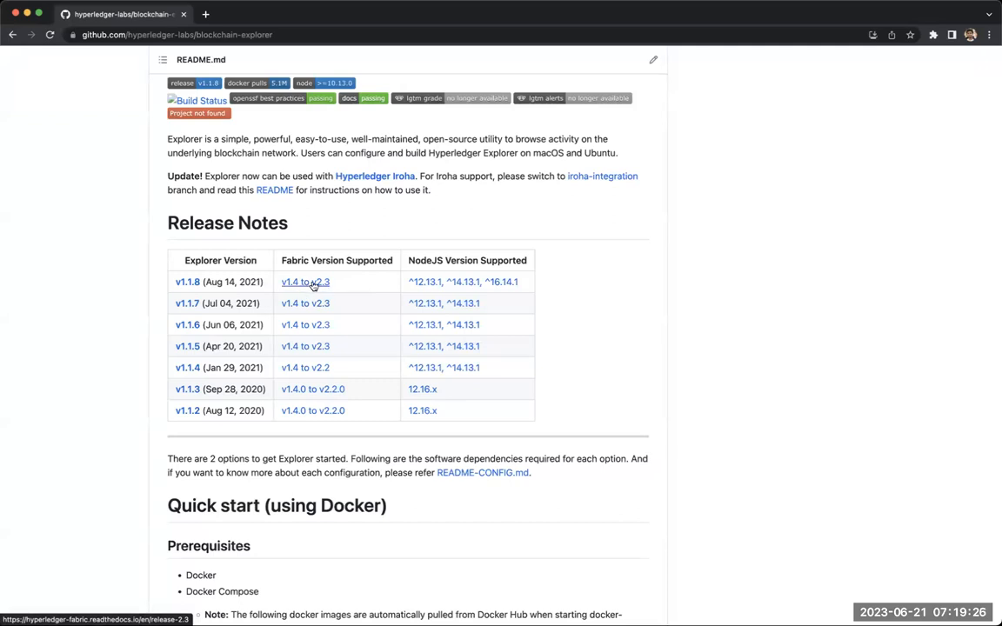
{"action": "mouse_move", "coordinate": [348, 277]}
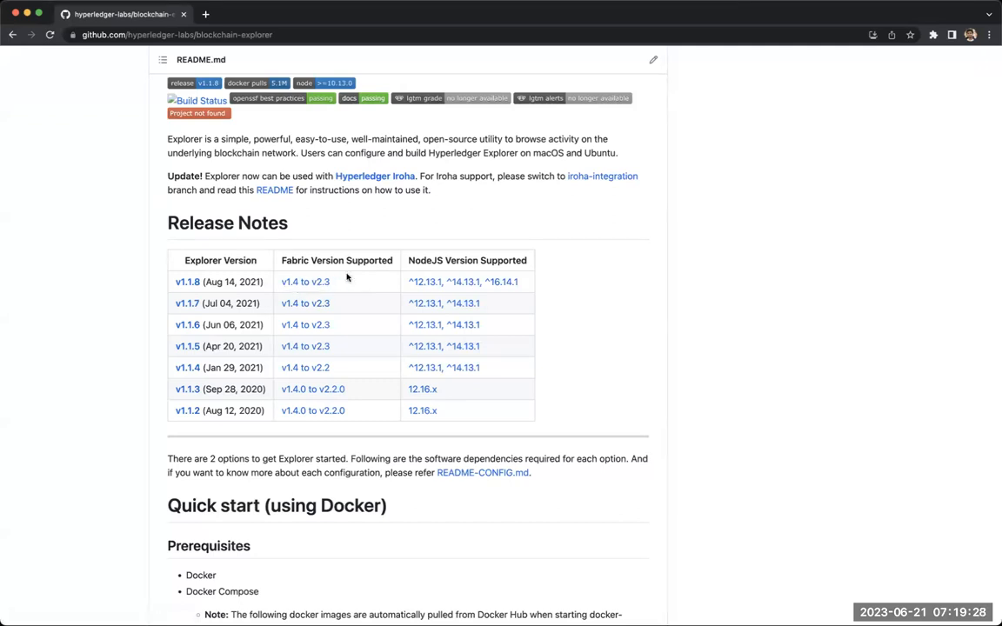
{"action": "mouse_move", "coordinate": [305, 281]}
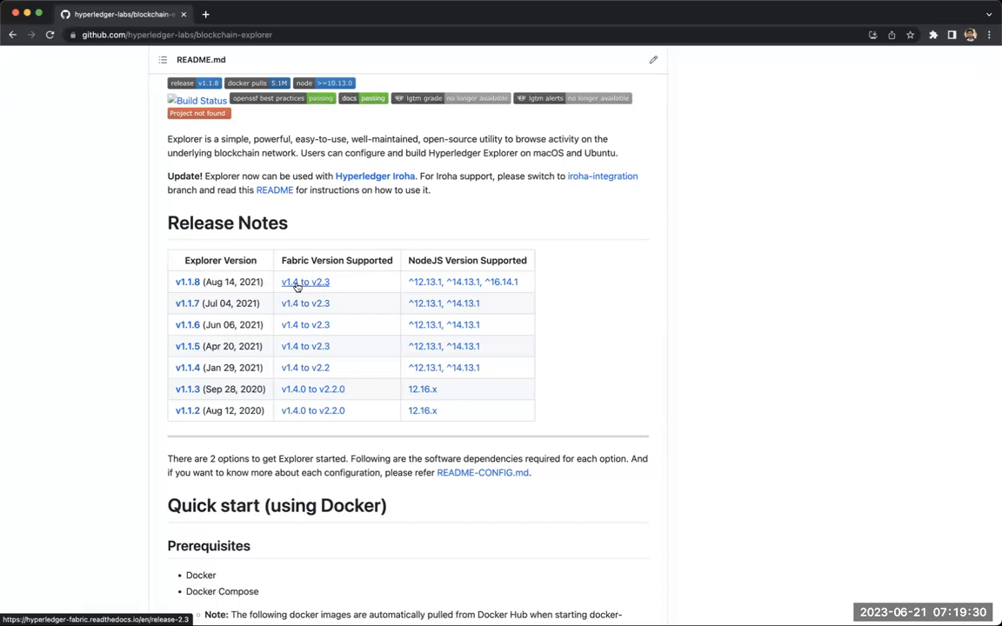
{"action": "mouse_move", "coordinate": [316, 303]}
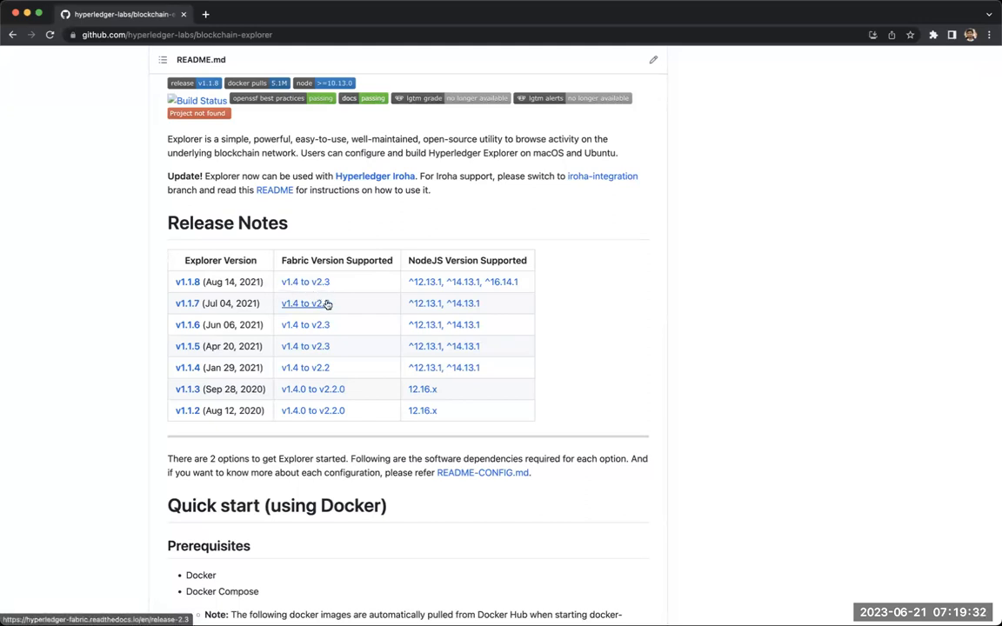
Scroll back to the main branch file listing and About panel at the page top.
{"action": "scroll", "scroll_direction": "down", "scroll_amount": 3}
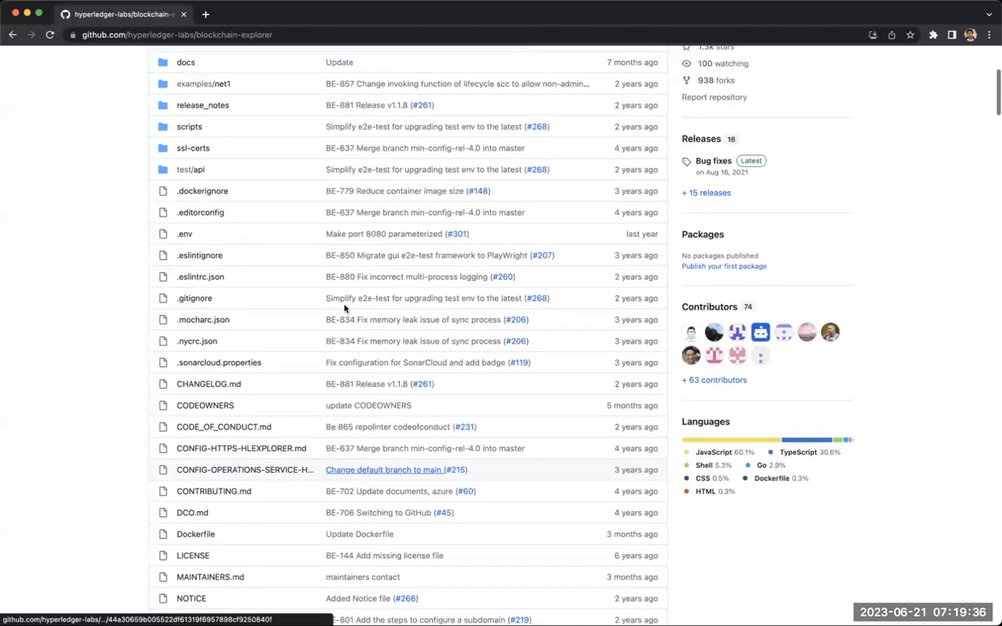
{"action": "scroll", "scroll_direction": "up", "scroll_amount": 3}
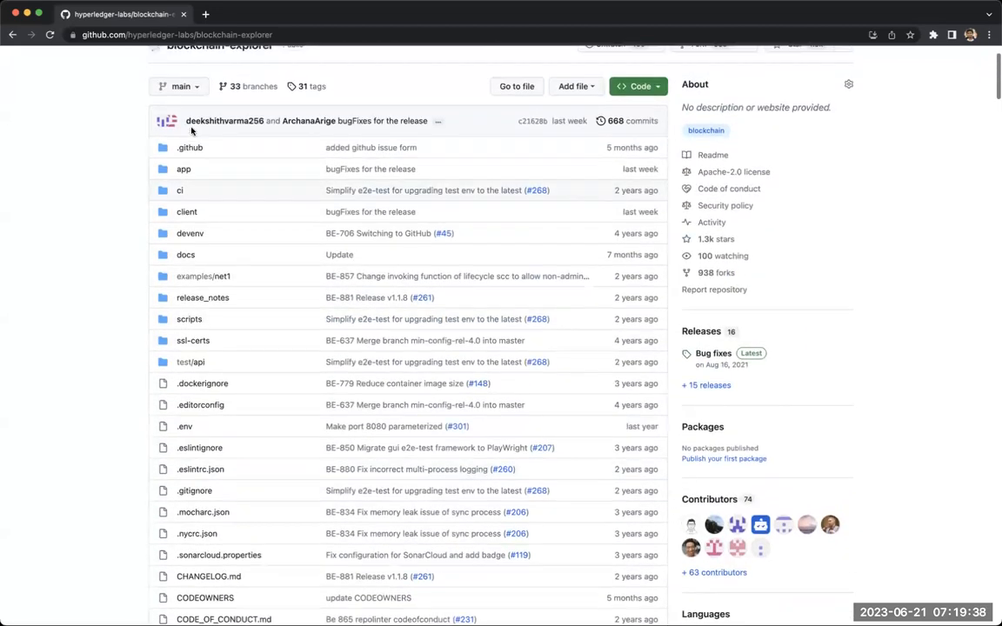
{"action": "scroll", "scroll_direction": "up", "scroll_amount": 3}
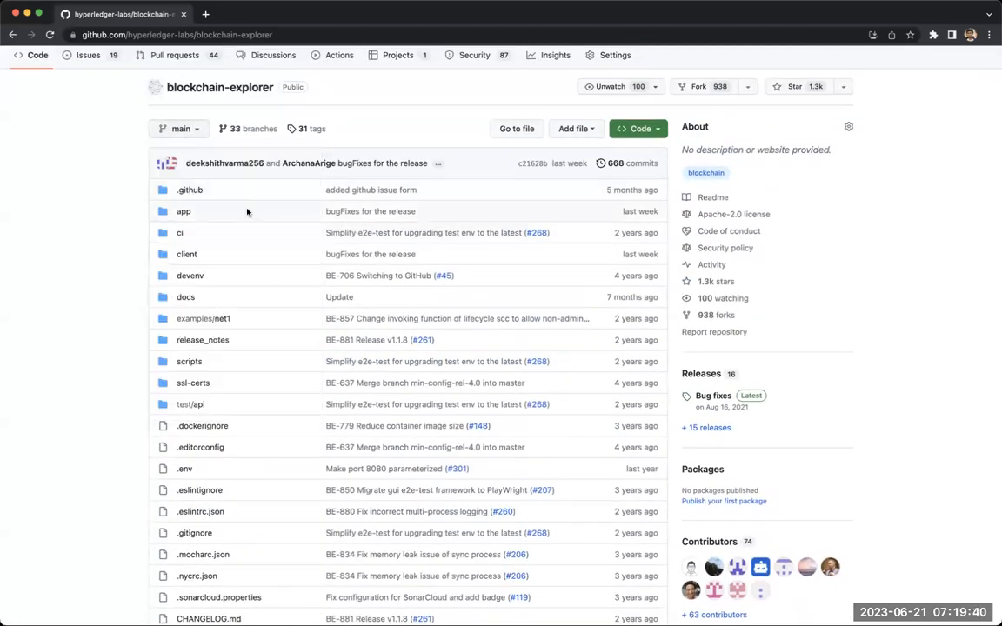
{"action": "scroll", "scroll_direction": "down", "scroll_amount": 3}
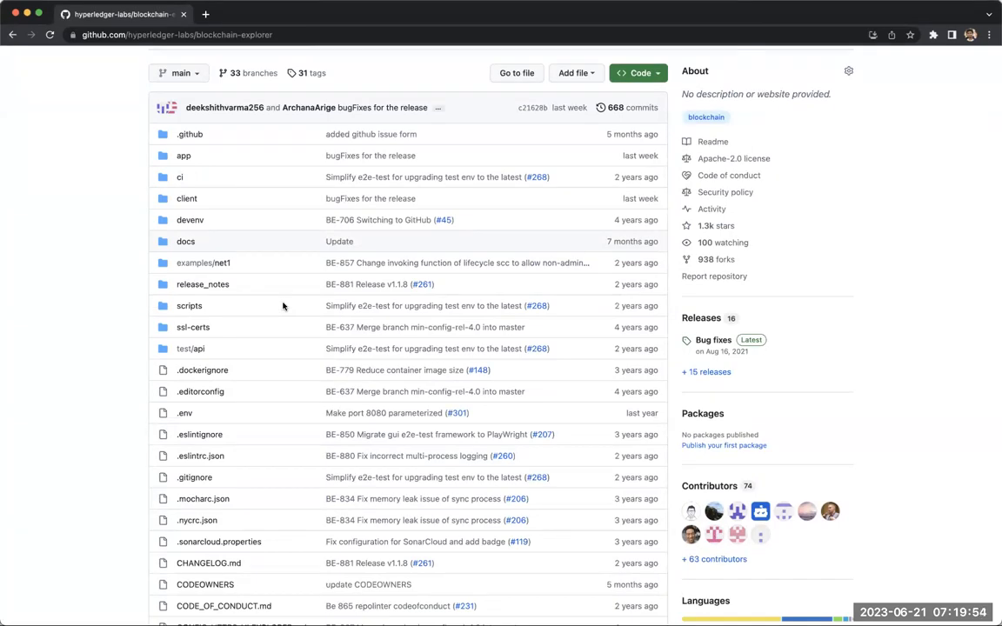
{"action": "mouse_move", "coordinate": [202, 129]}
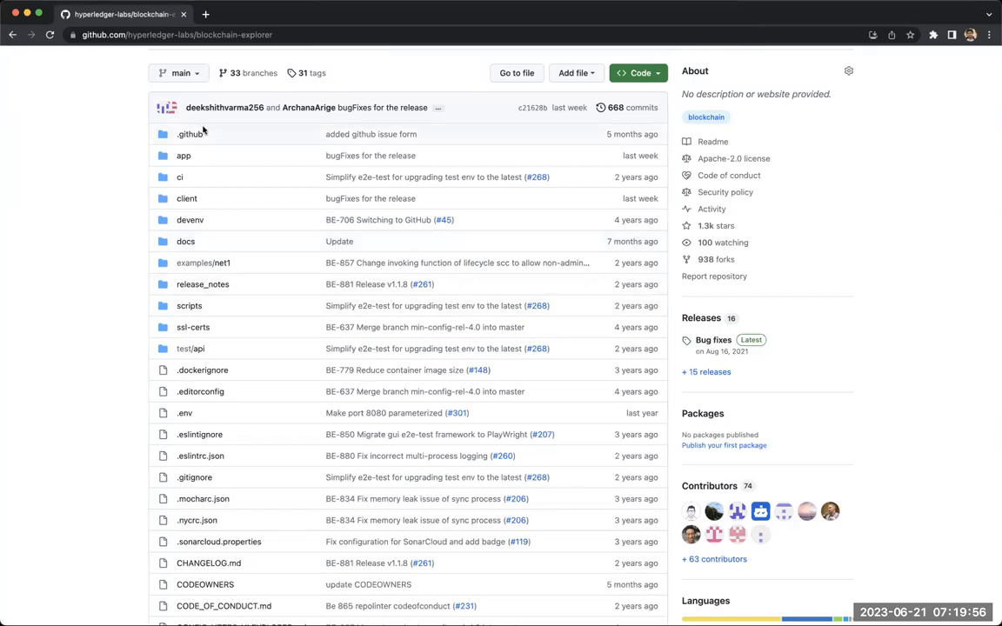
{"action": "left_click", "coordinate": [190, 134]}
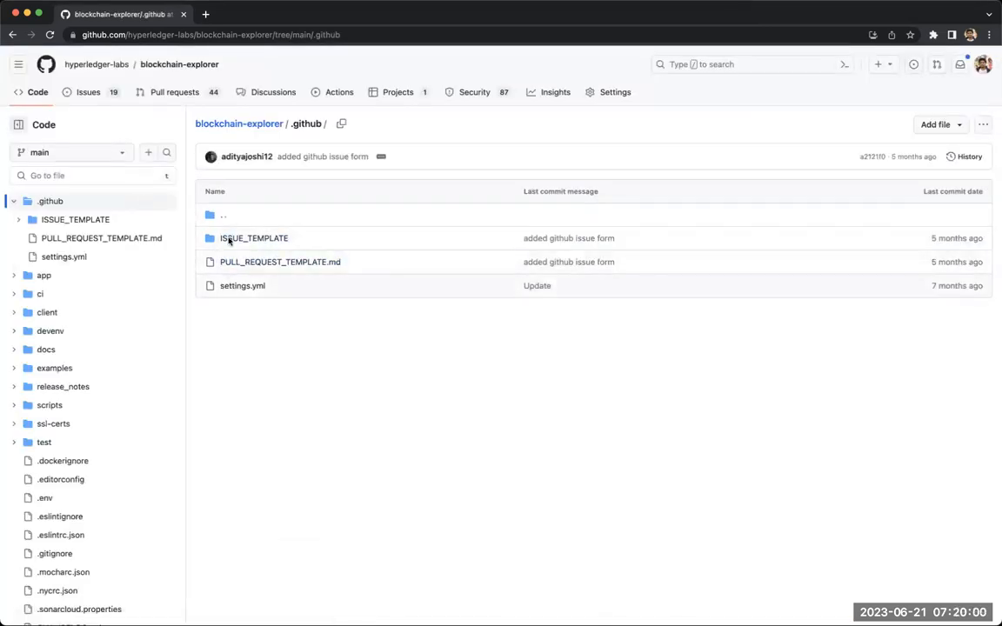
{"action": "mouse_move", "coordinate": [320, 254]}
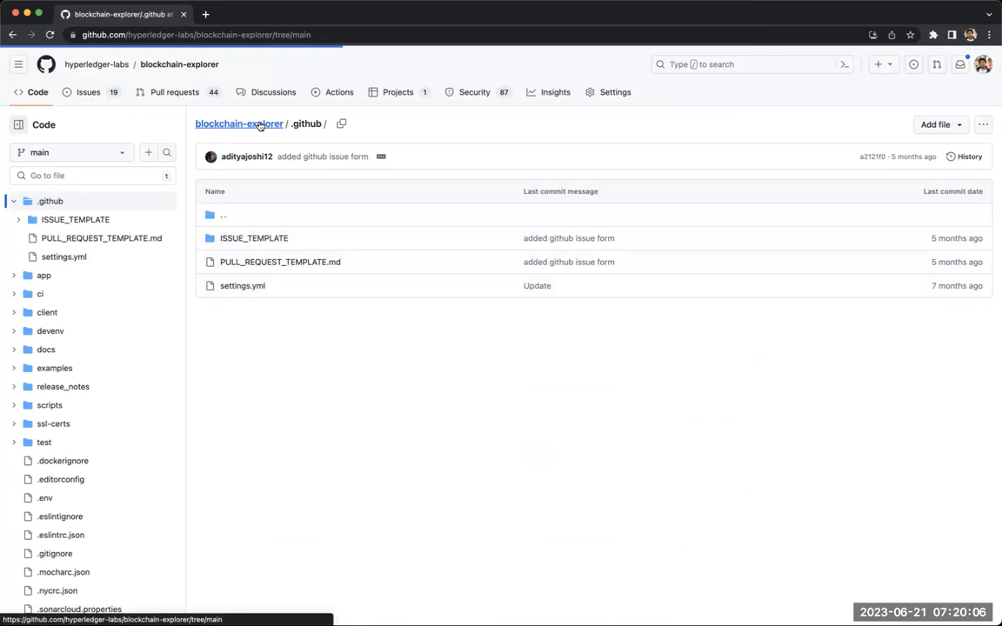
{"action": "left_click", "coordinate": [238, 123]}
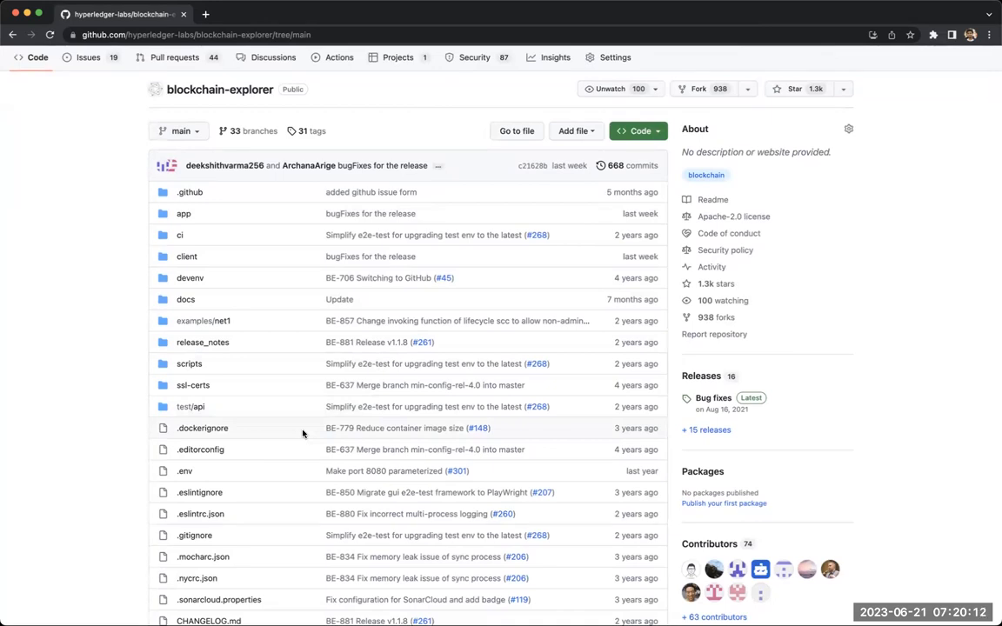
{"action": "mouse_move", "coordinate": [190, 192]}
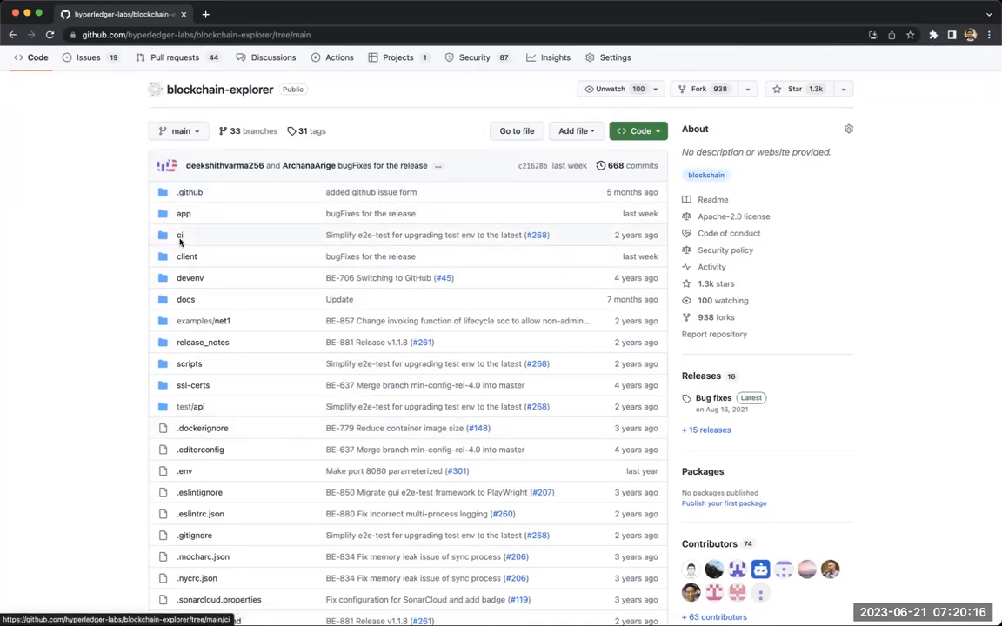
{"action": "left_click", "coordinate": [181, 235]}
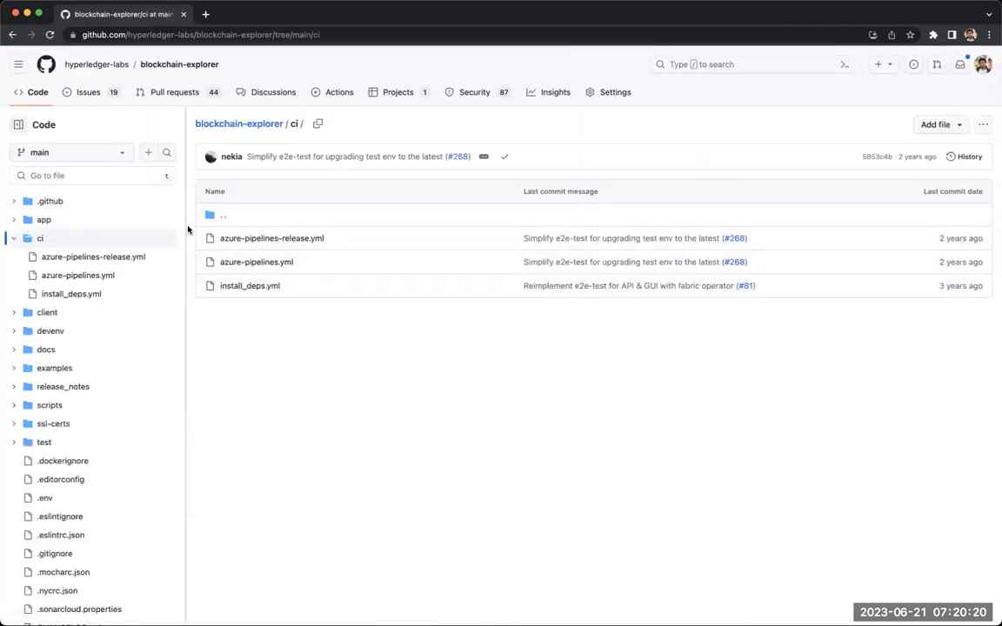
{"action": "mouse_move", "coordinate": [366, 251]}
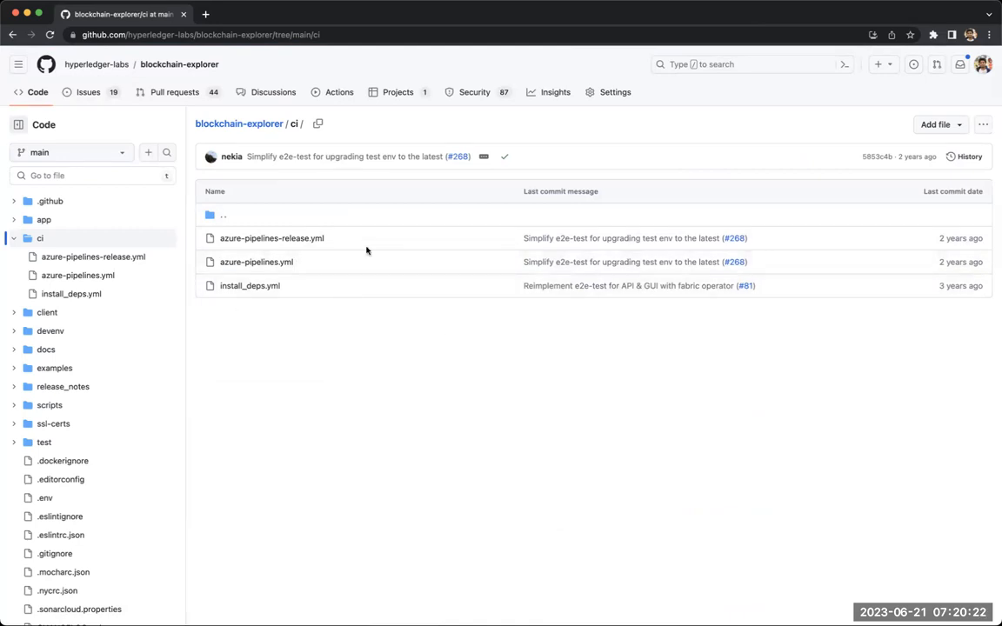
{"action": "mouse_move", "coordinate": [223, 215]}
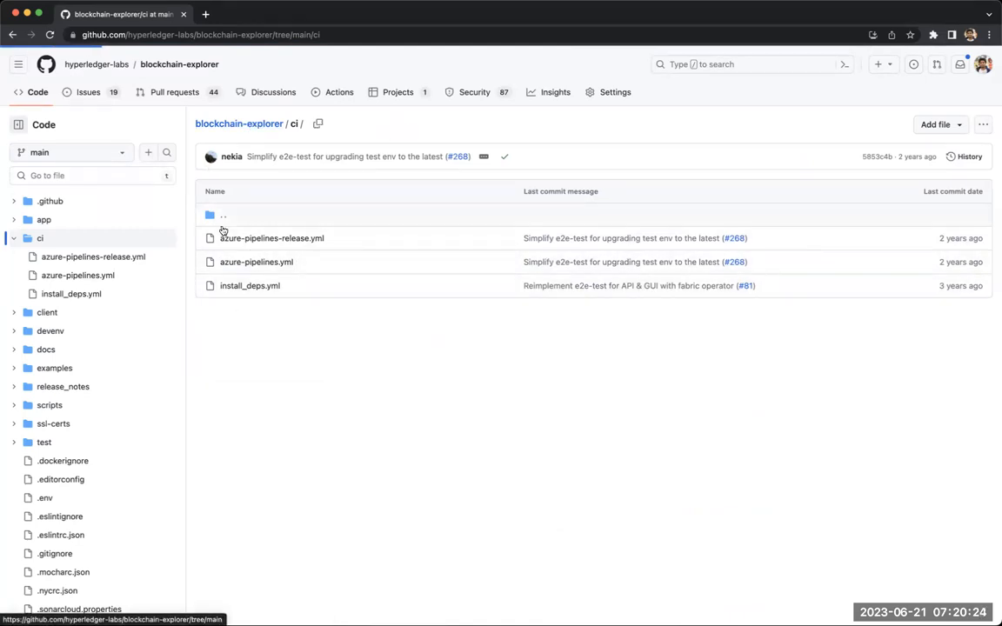
{"action": "left_click", "coordinate": [239, 122]}
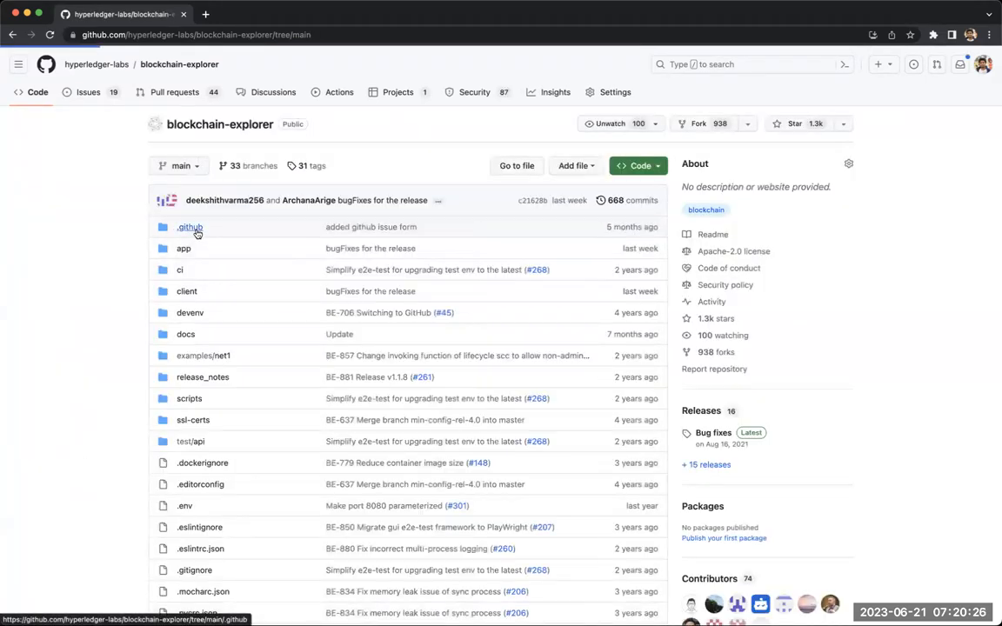
{"action": "left_click", "coordinate": [188, 226]}
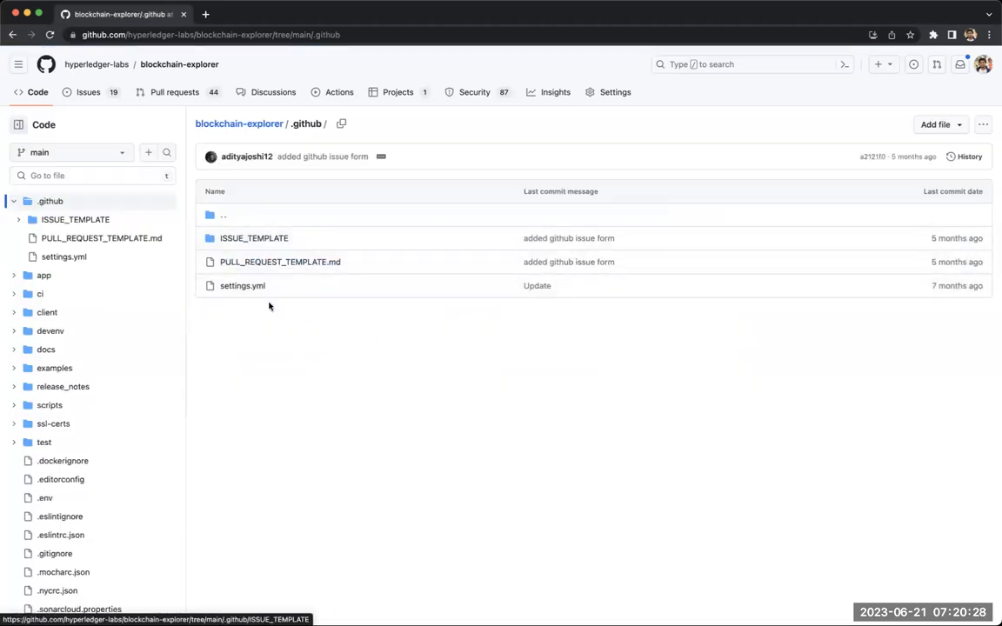
{"action": "mouse_move", "coordinate": [353, 296]}
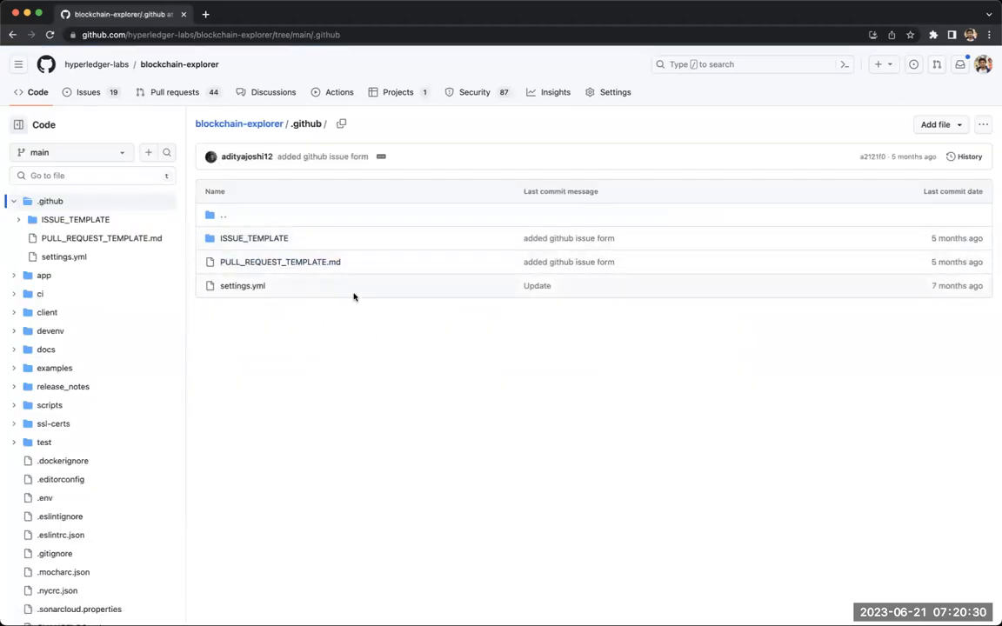
{"action": "mouse_move", "coordinate": [238, 123]}
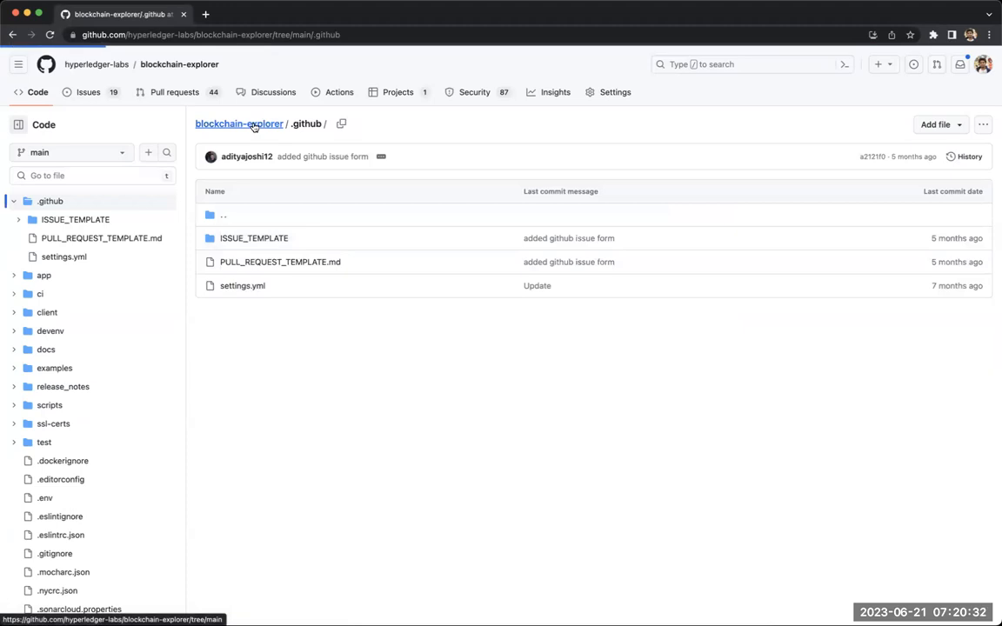
{"action": "left_click", "coordinate": [238, 124]}
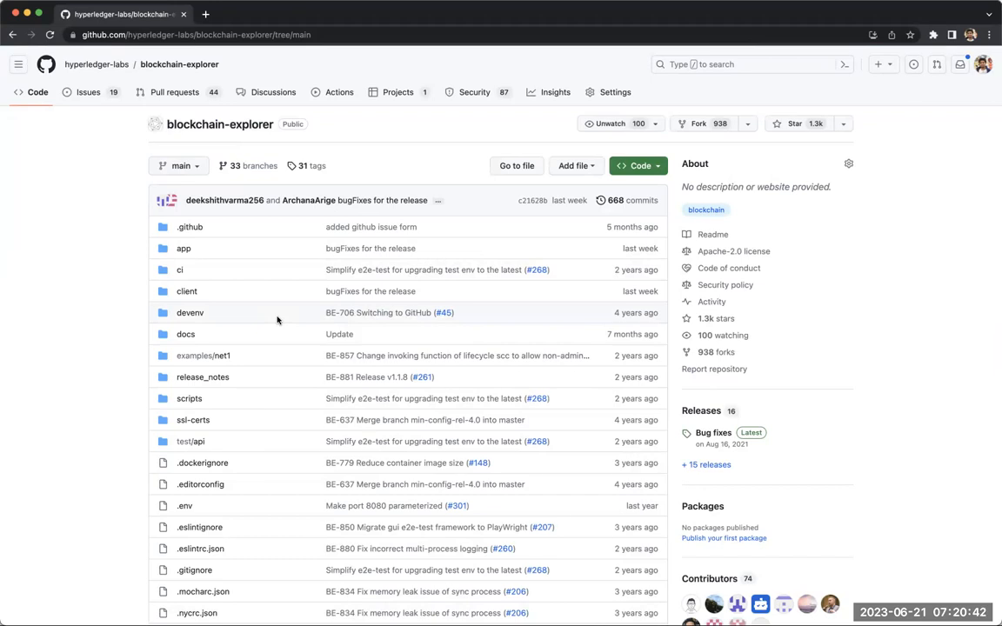
{"action": "mouse_move", "coordinate": [202, 375]}
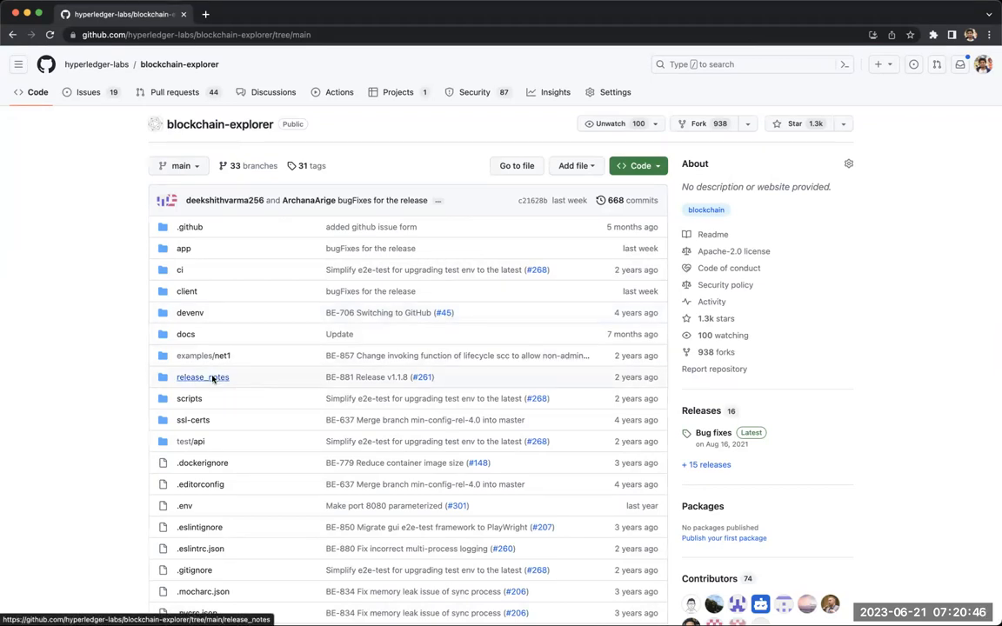
Open release_notes and look through its version files from v0.3.4 to v1.1.8.
{"action": "left_click", "coordinate": [202, 376]}
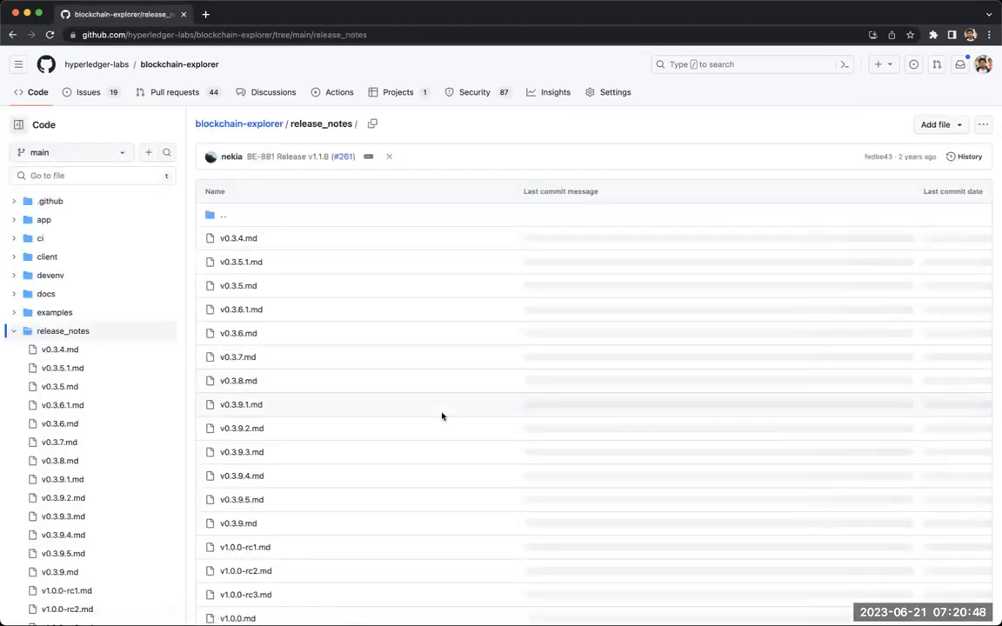
{"action": "scroll", "scroll_direction": "down", "scroll_amount": 3}
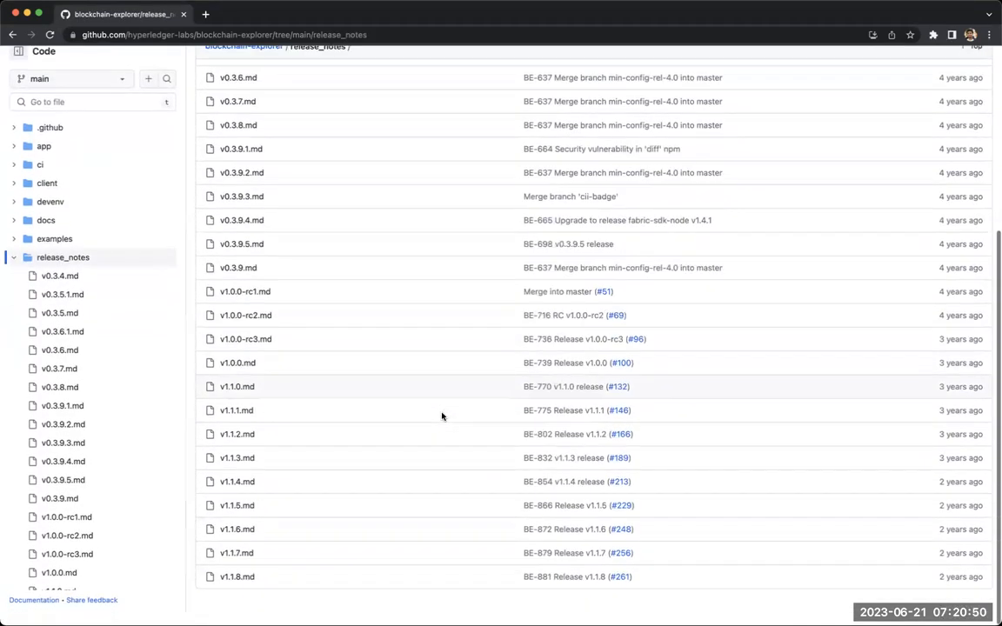
{"action": "scroll", "scroll_direction": "up", "scroll_amount": 3}
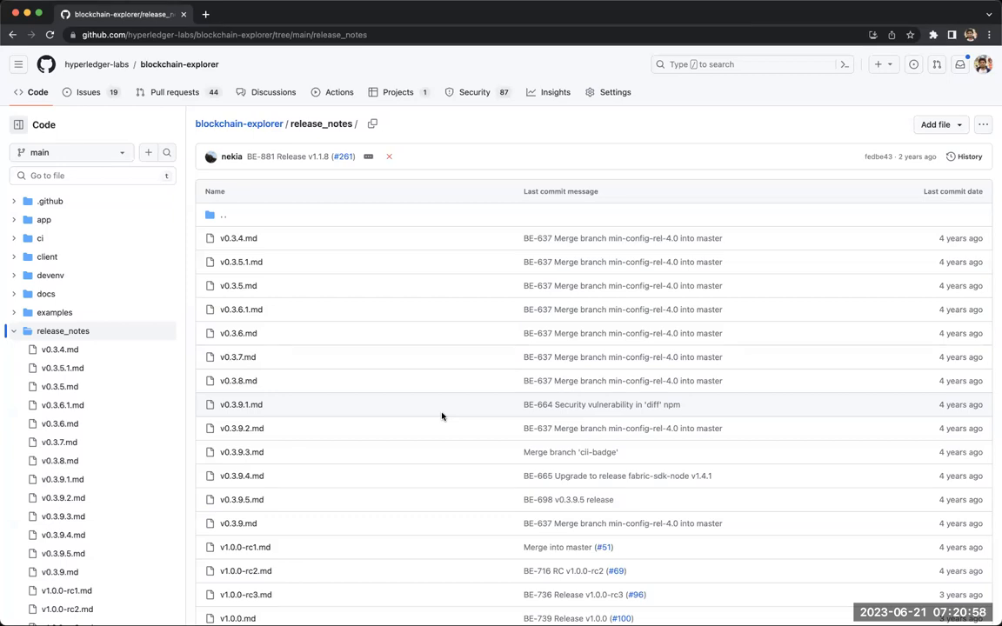
{"action": "mouse_move", "coordinate": [238, 123]}
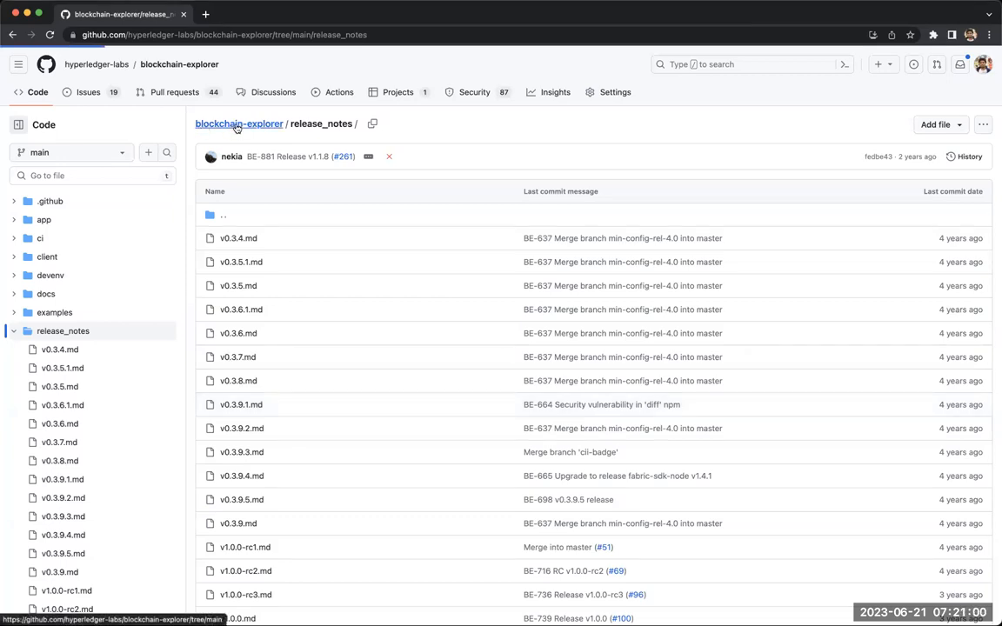
{"action": "left_click", "coordinate": [238, 123]}
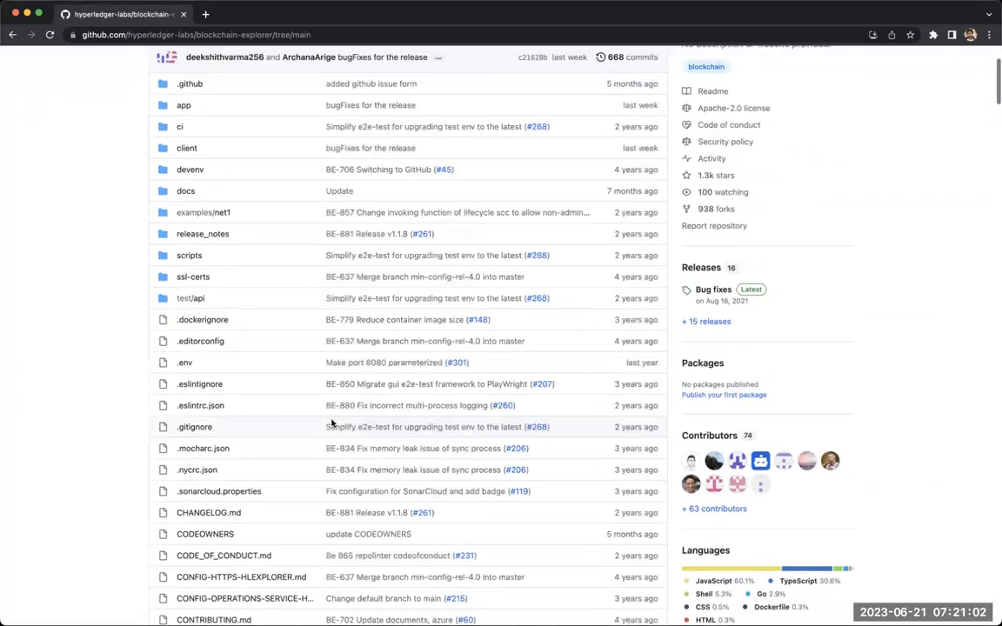
{"action": "scroll", "scroll_direction": "down", "scroll_amount": 3}
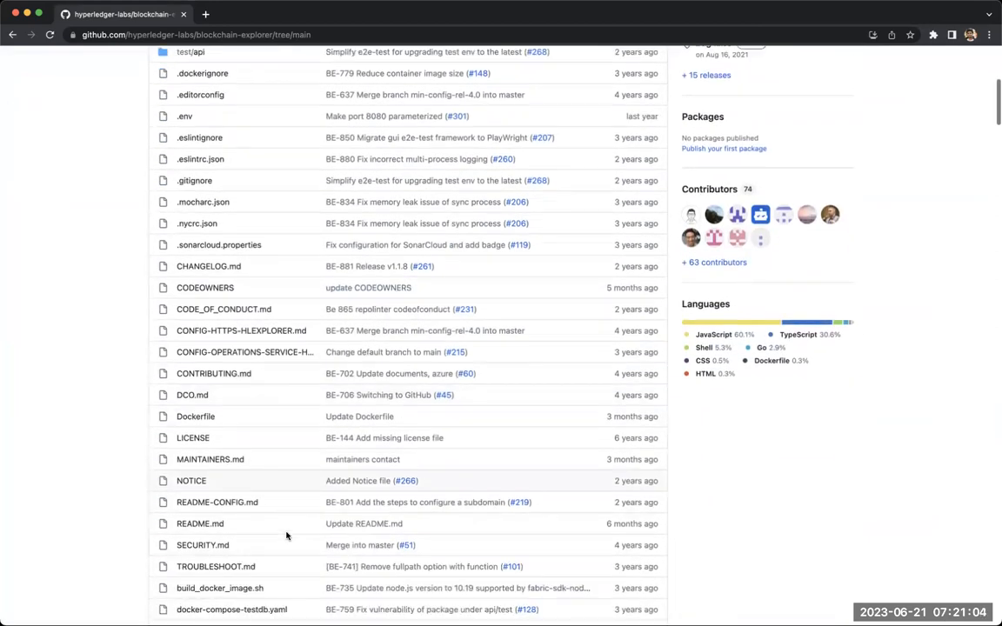
{"action": "scroll", "scroll_direction": "down", "scroll_amount": 3}
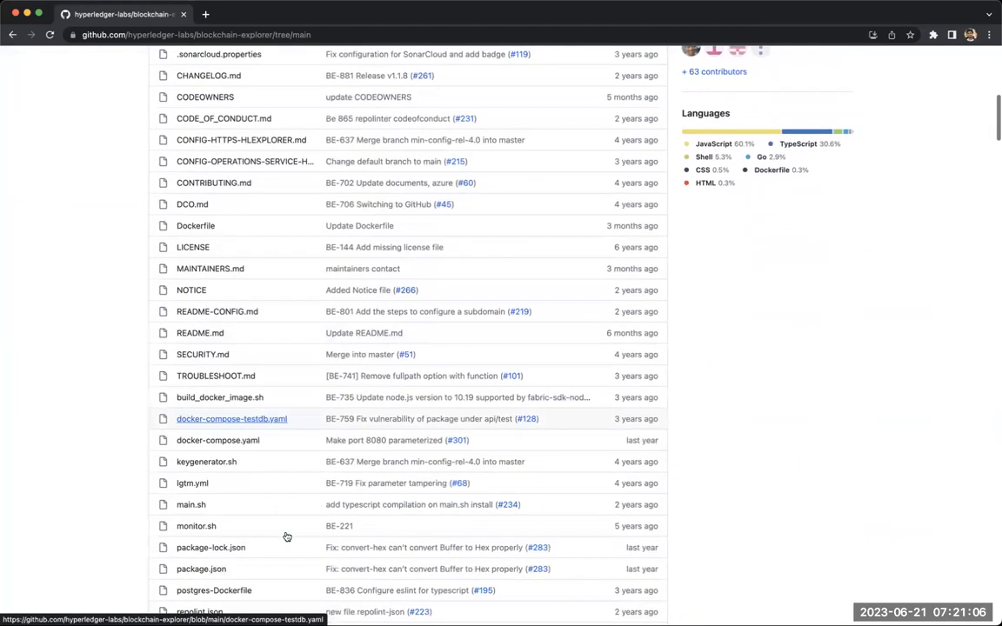
{"action": "scroll", "scroll_direction": "up", "scroll_amount": 3}
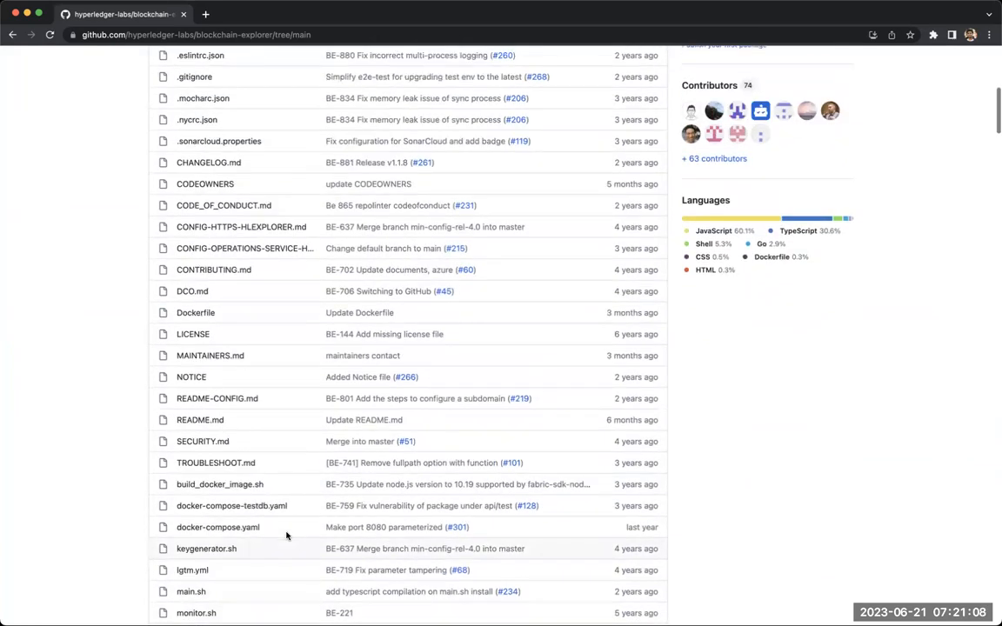
{"action": "scroll", "scroll_direction": "up", "scroll_amount": 3}
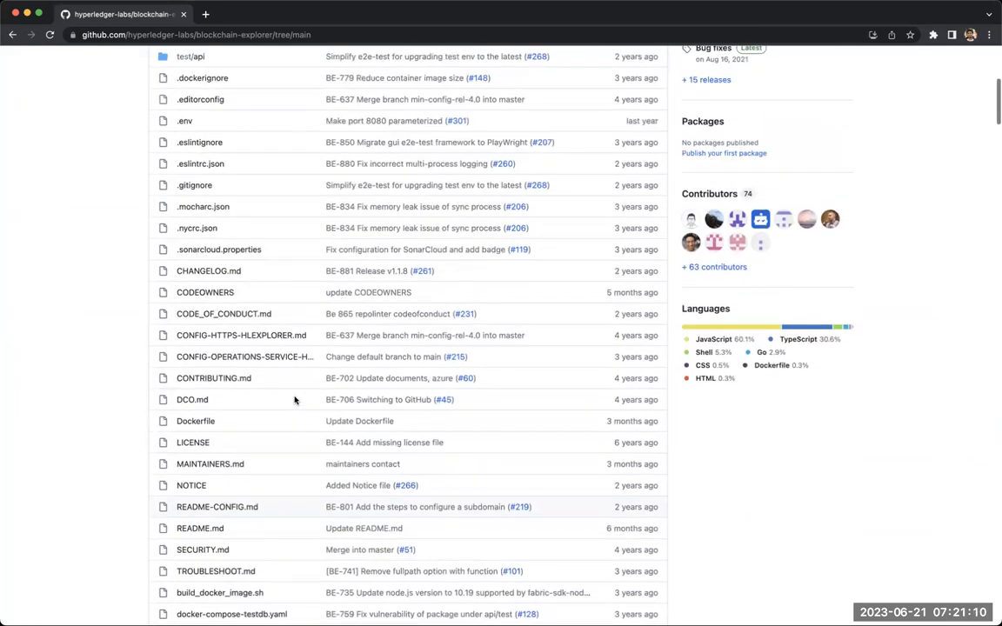
{"action": "scroll", "scroll_direction": "down", "scroll_amount": 3}
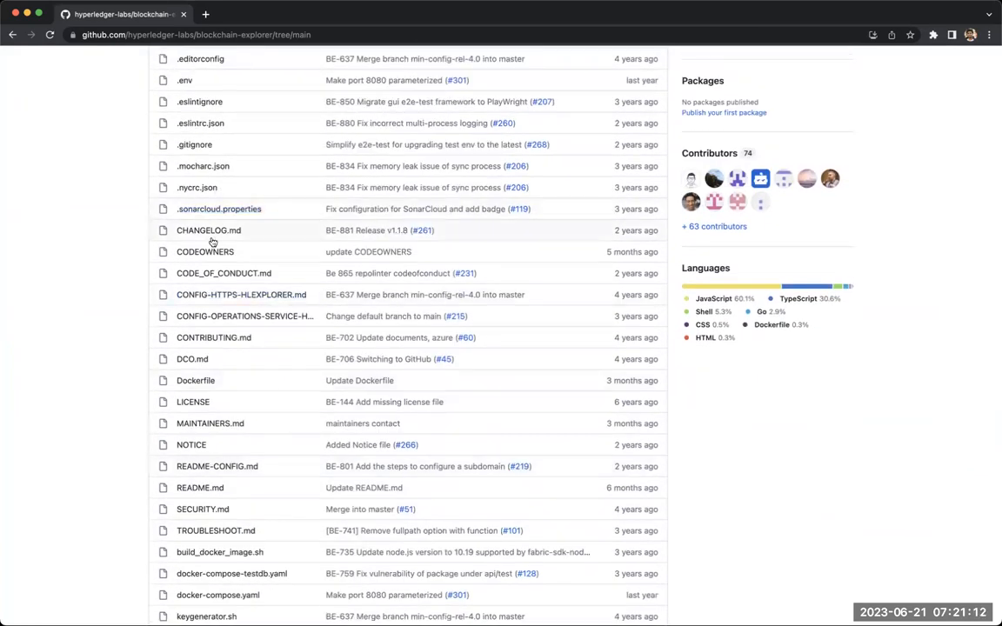
Read CHANGELOG.md entries for v1.1.8, v1.1.7 and v1.1.6, then head back to the repository.
{"action": "left_click", "coordinate": [209, 230]}
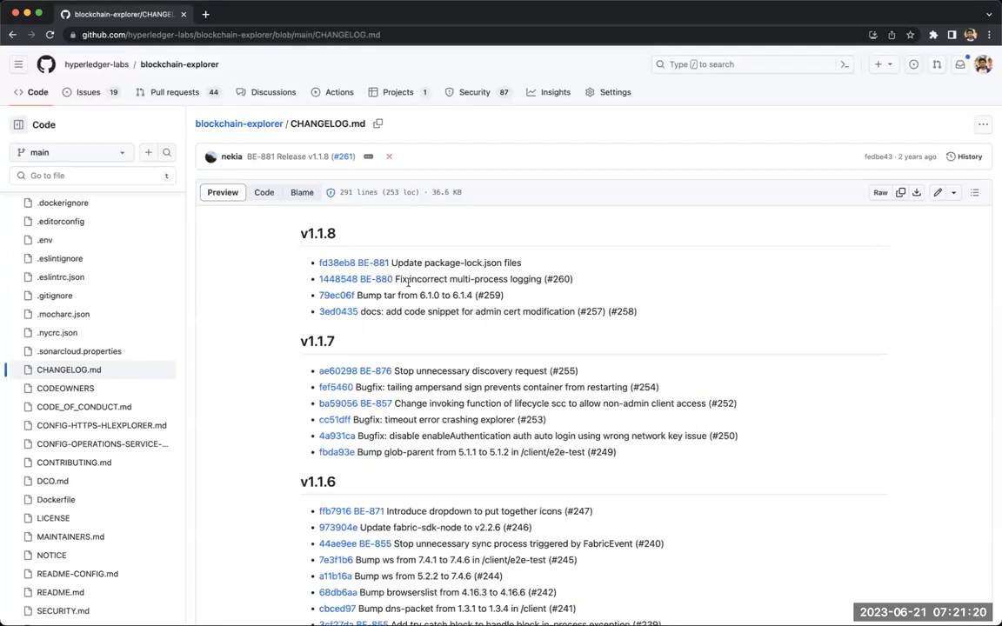
{"action": "mouse_move", "coordinate": [442, 369]}
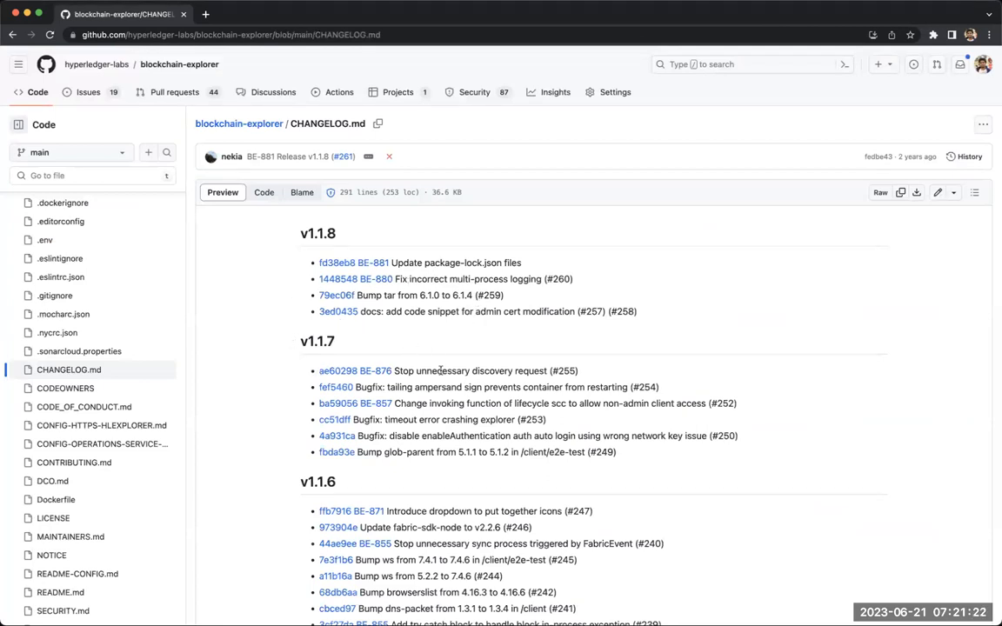
{"action": "mouse_move", "coordinate": [466, 351]}
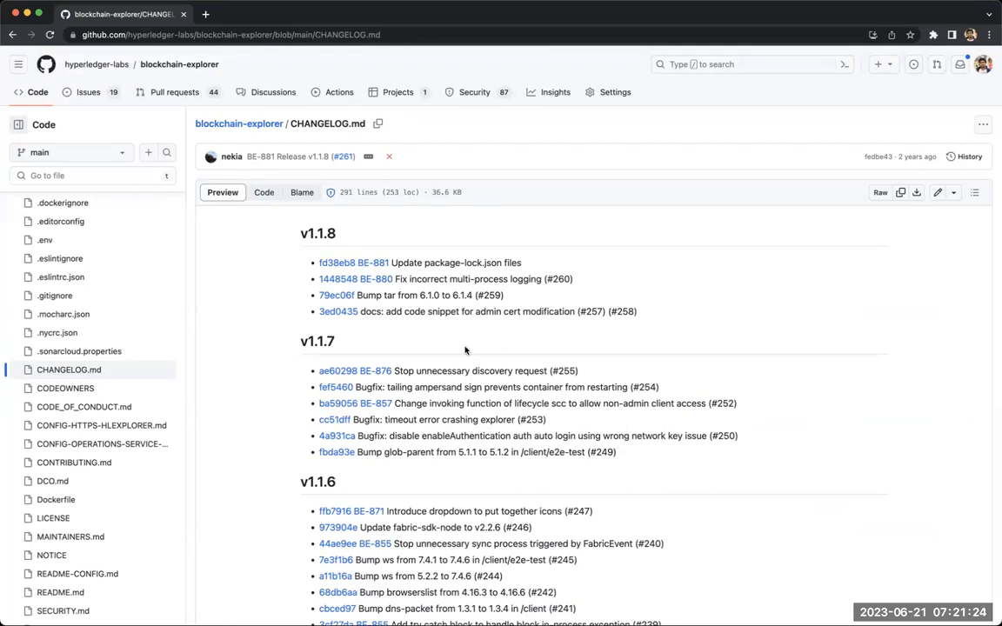
{"action": "mouse_move", "coordinate": [318, 236]}
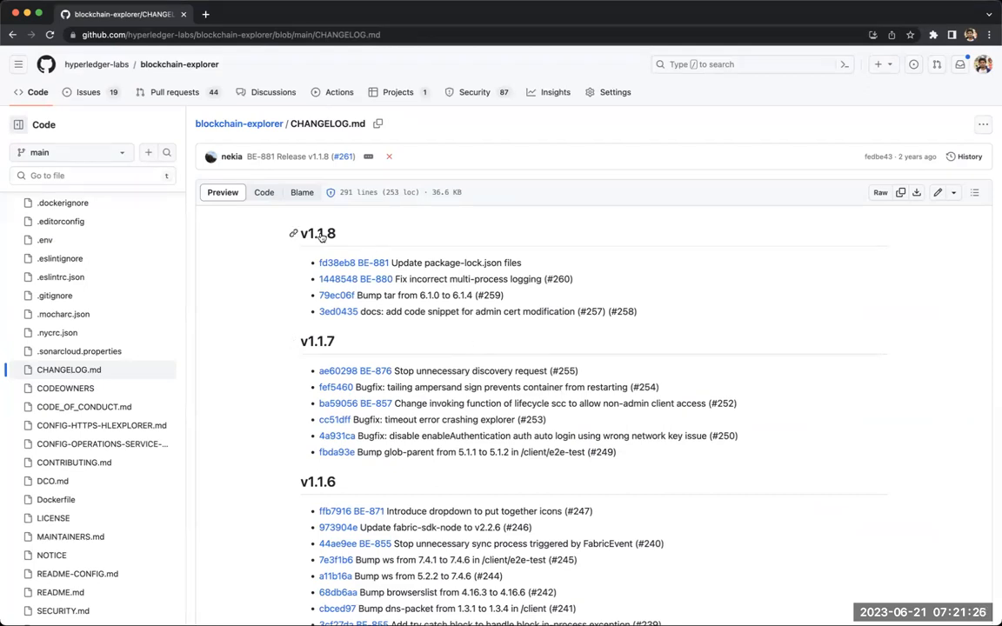
{"action": "mouse_move", "coordinate": [346, 334]}
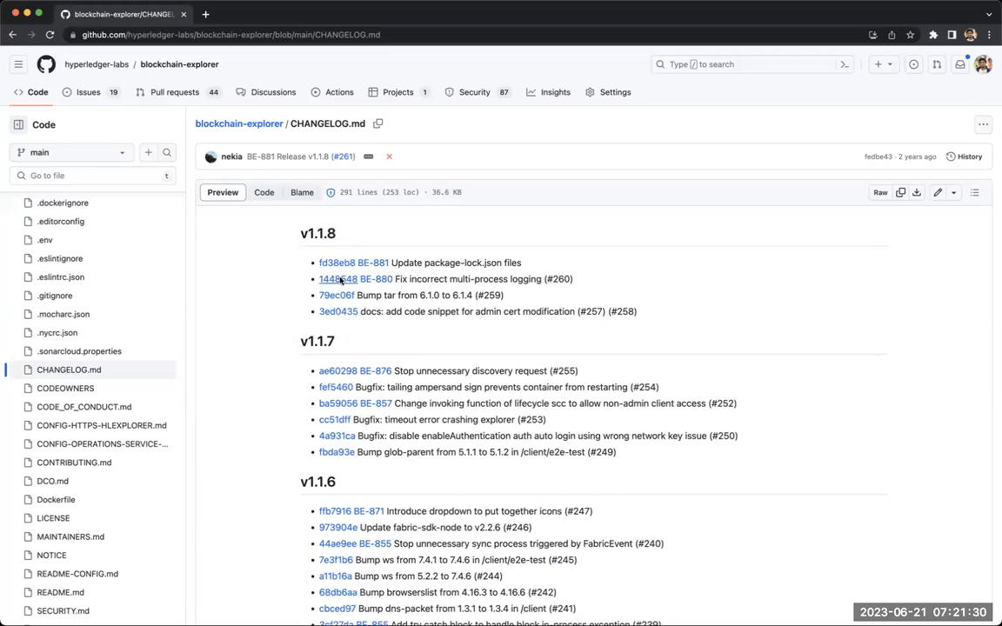
{"action": "scroll", "scroll_direction": "down", "scroll_amount": 3}
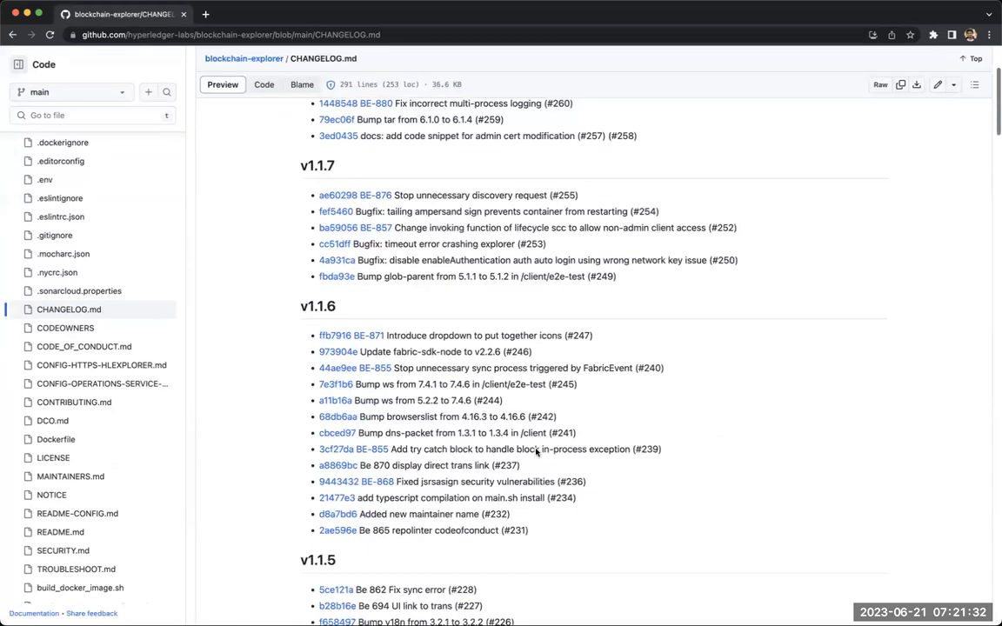
{"action": "scroll", "scroll_direction": "down", "scroll_amount": 3}
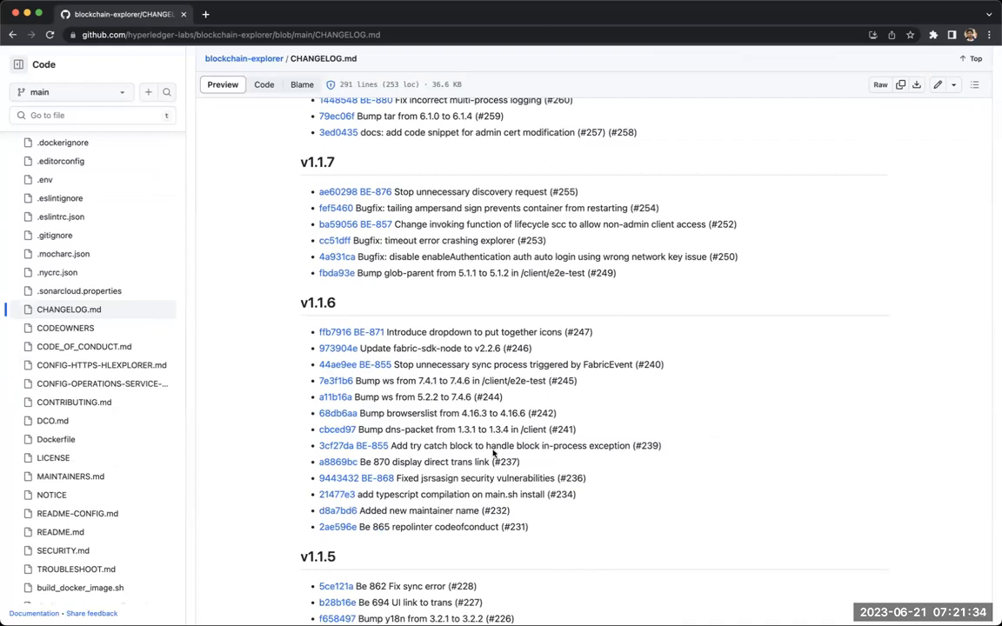
{"action": "scroll", "scroll_direction": "up", "scroll_amount": 3}
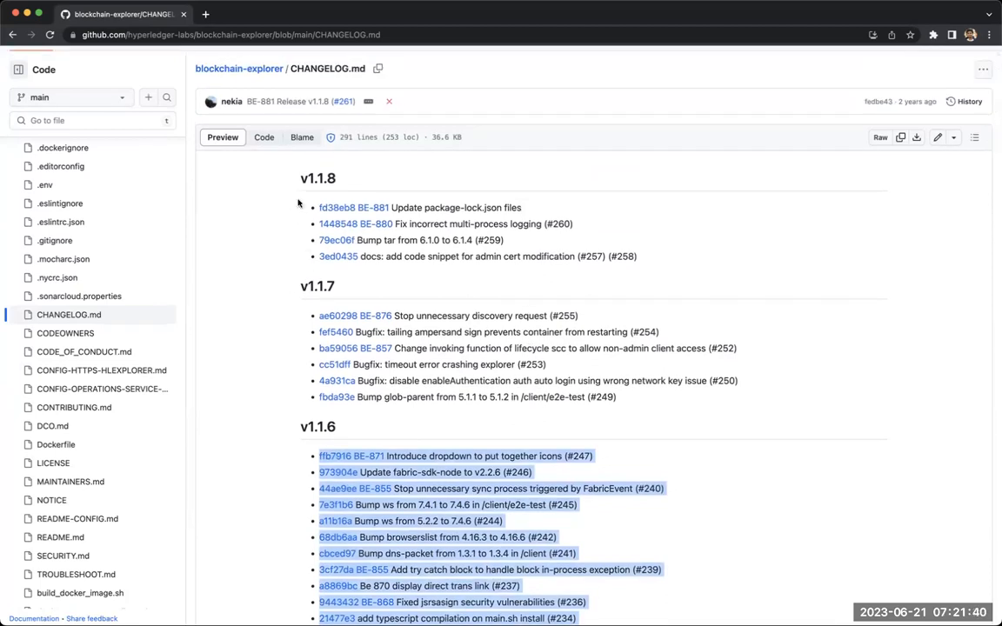
{"action": "mouse_move", "coordinate": [403, 212]}
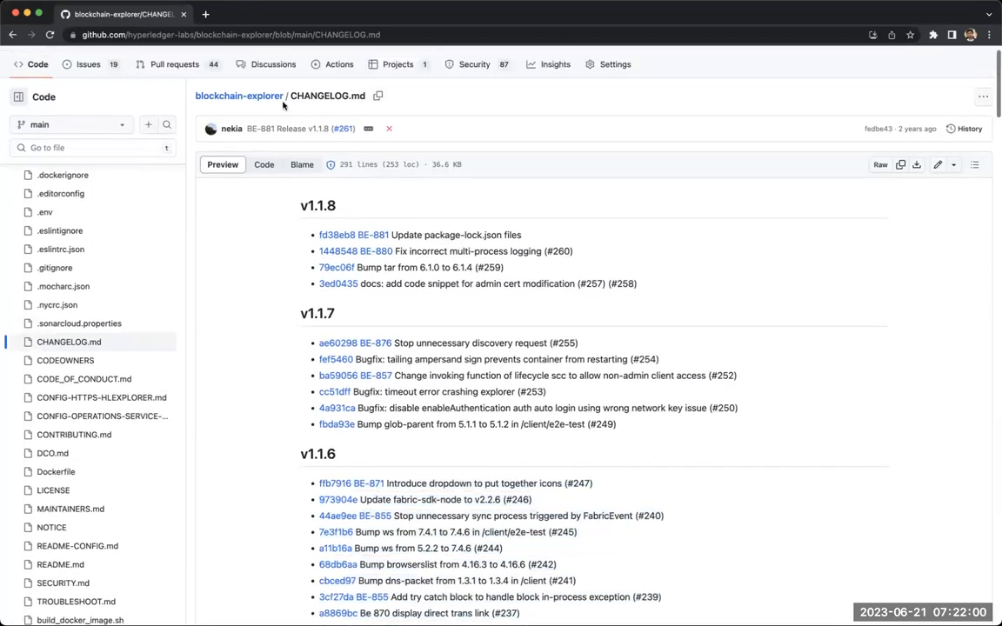
{"action": "mouse_move", "coordinate": [240, 95]}
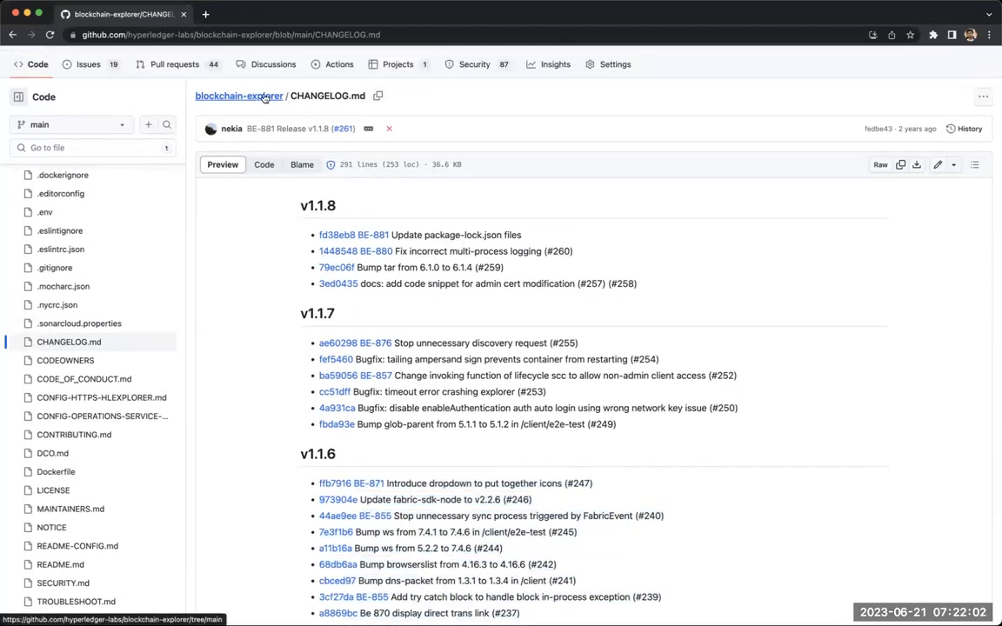
{"action": "left_click", "coordinate": [239, 96]}
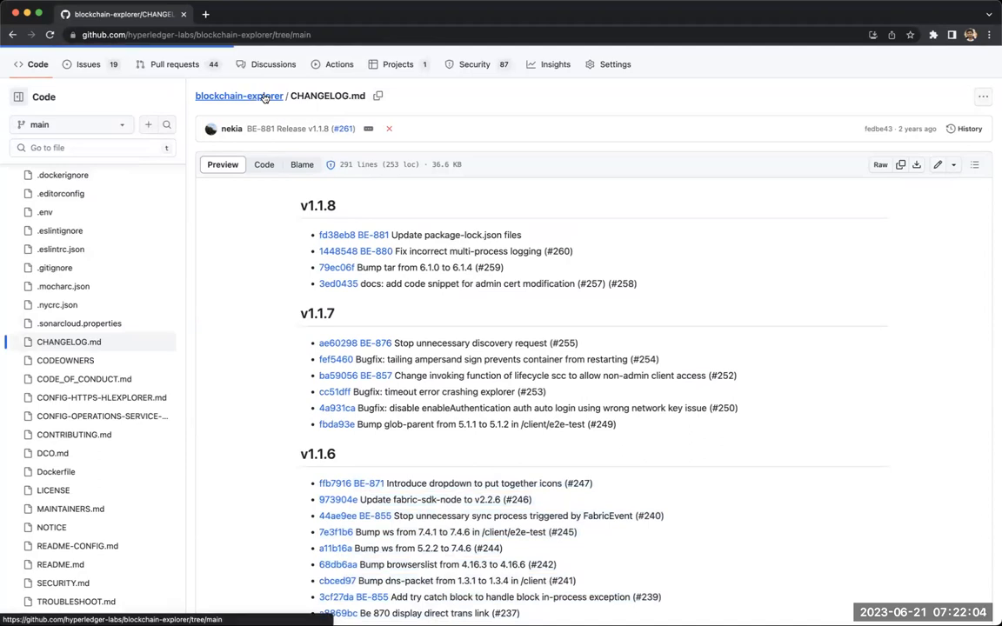
Open the repository's pull requests (44 open, 314 closed) and browse the open list.
{"action": "left_click", "coordinate": [240, 95]}
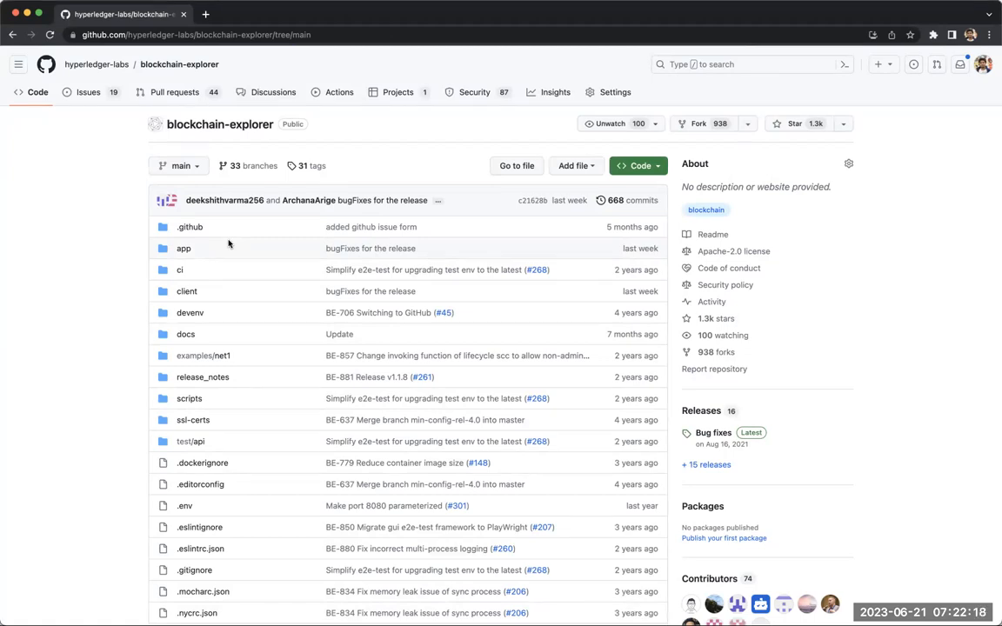
{"action": "mouse_move", "coordinate": [220, 124]}
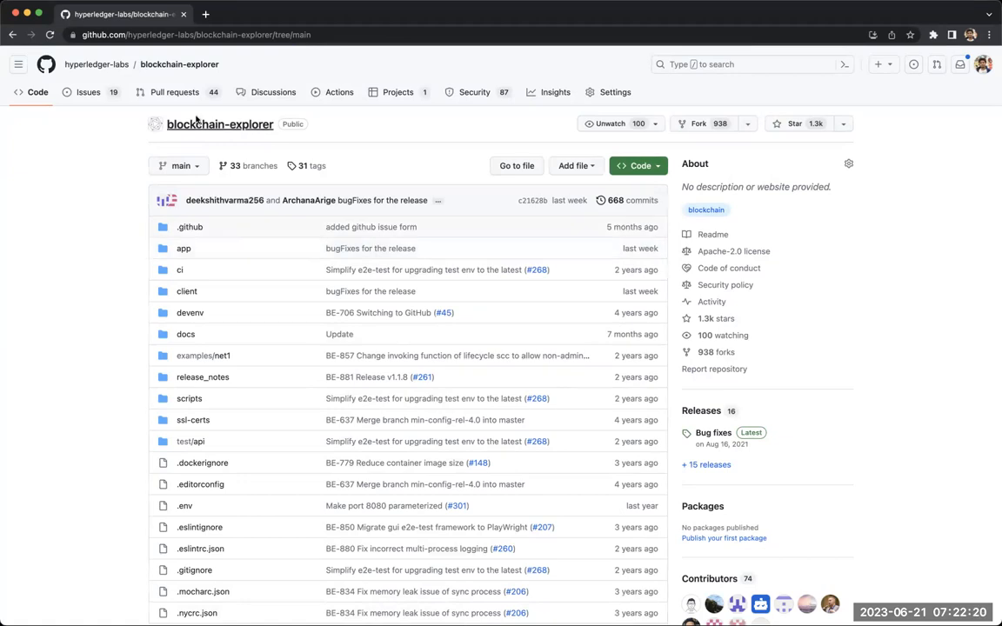
{"action": "left_click", "coordinate": [174, 93]}
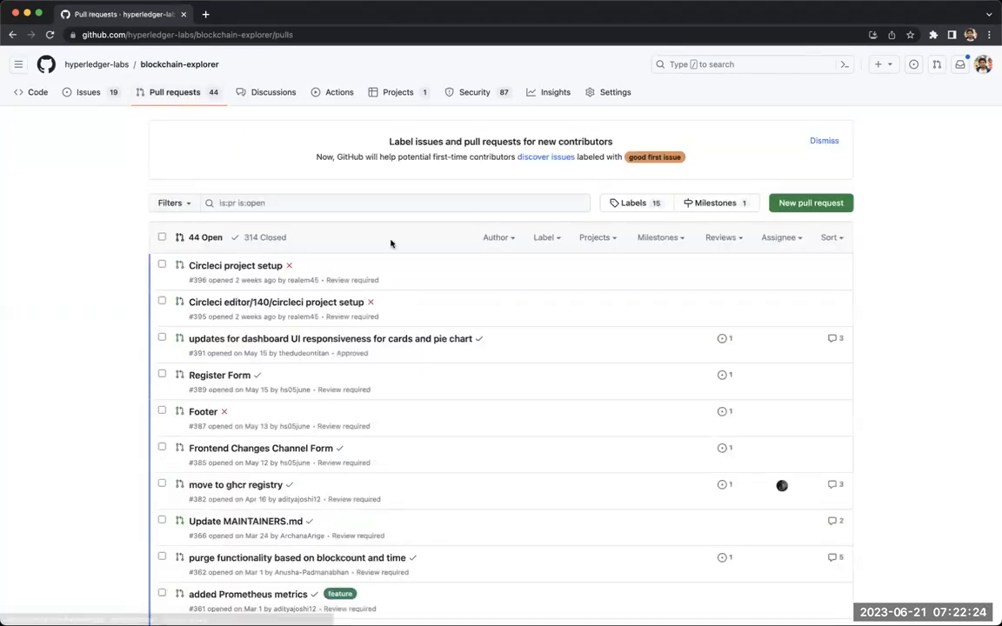
{"action": "scroll", "scroll_direction": "down", "scroll_amount": 3}
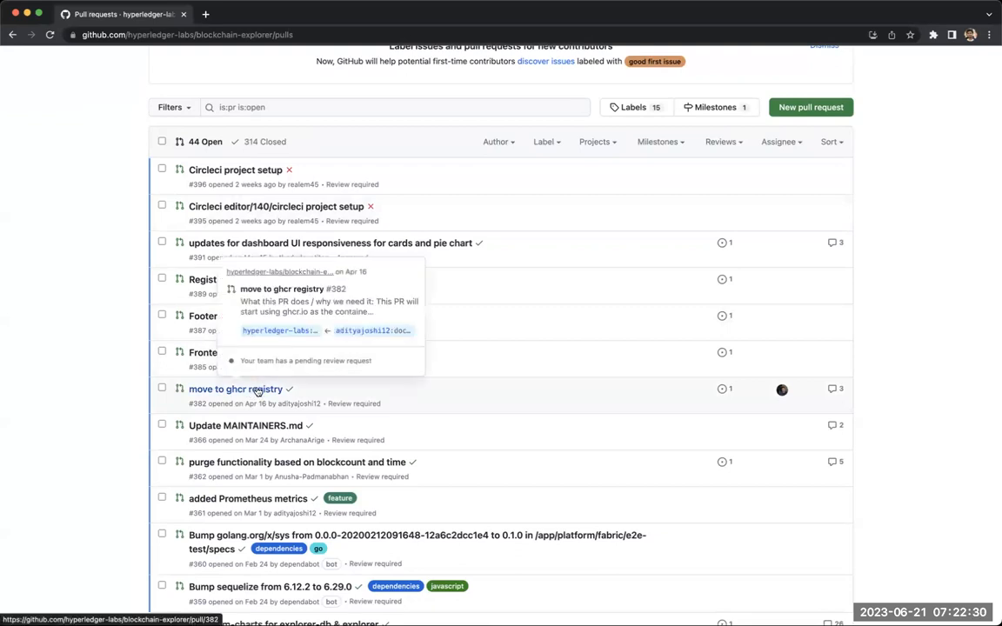
{"action": "mouse_move", "coordinate": [550, 391]}
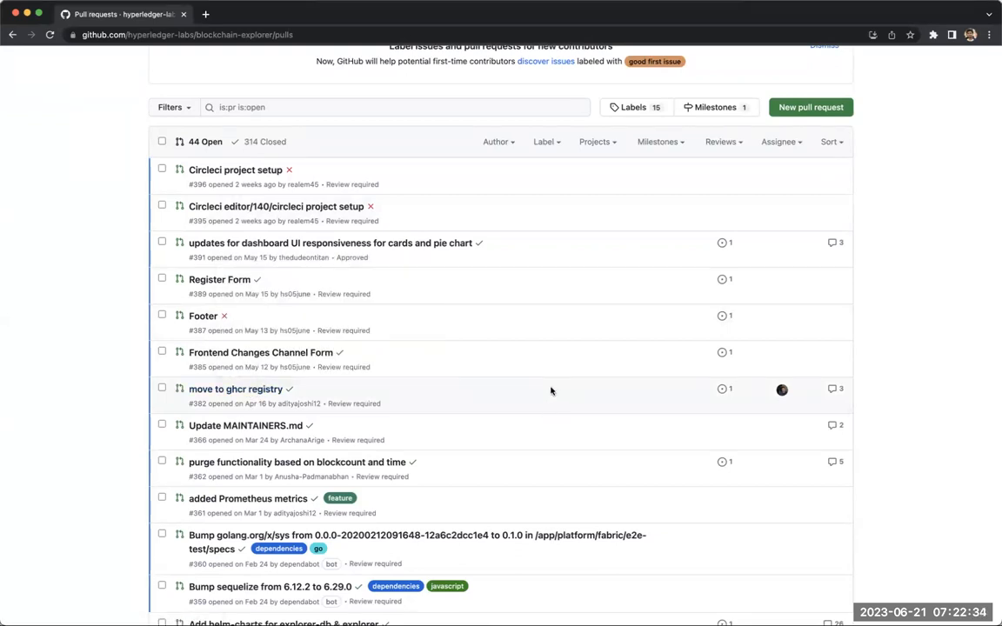
{"action": "scroll", "scroll_direction": "down", "scroll_amount": 3}
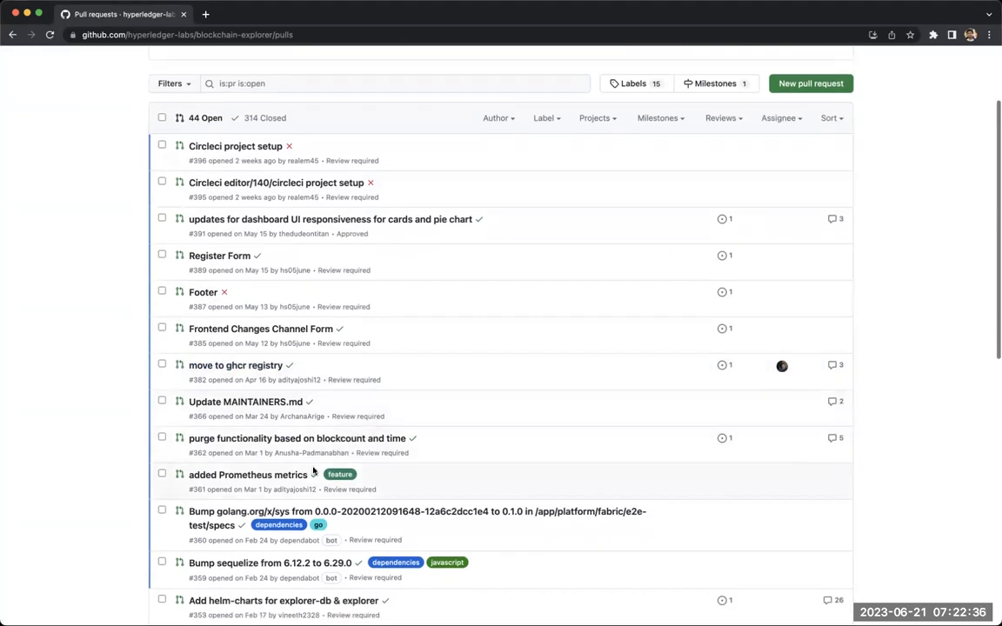
{"action": "scroll", "scroll_direction": "down", "scroll_amount": 3}
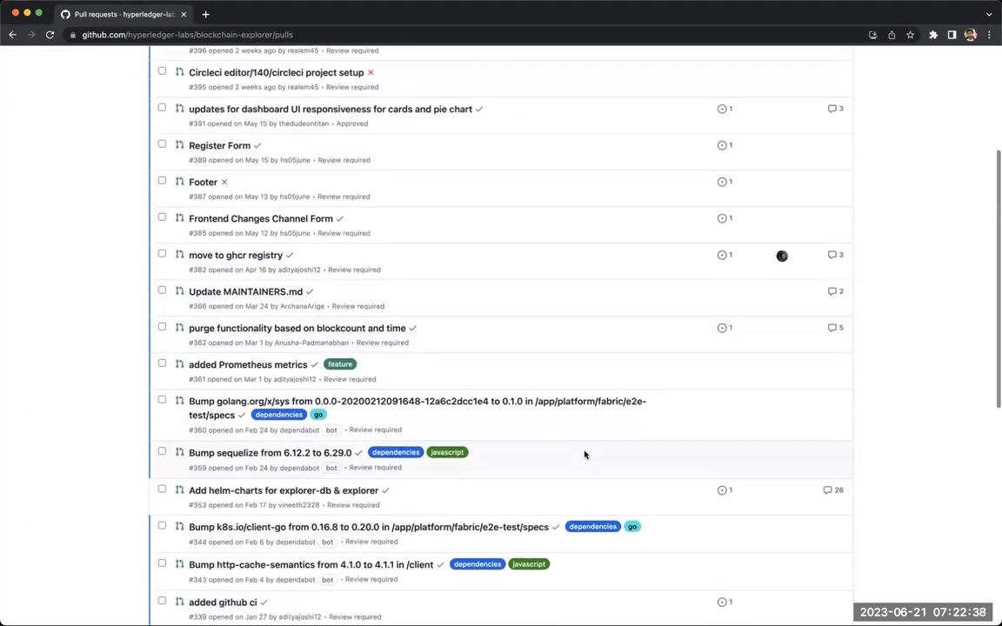
{"action": "scroll", "scroll_direction": "down", "scroll_amount": 3}
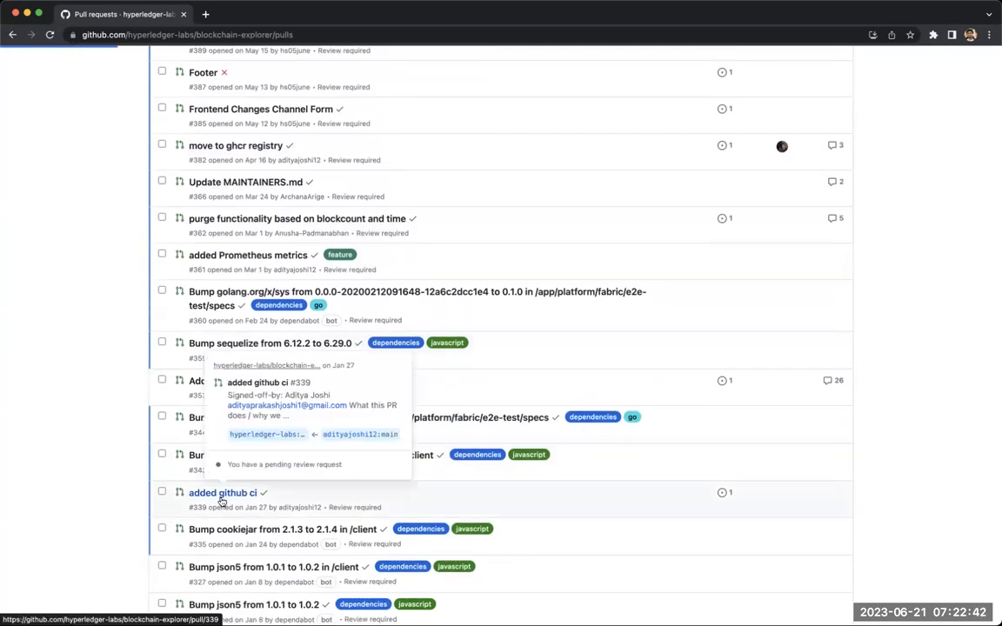
{"action": "left_click", "coordinate": [223, 492]}
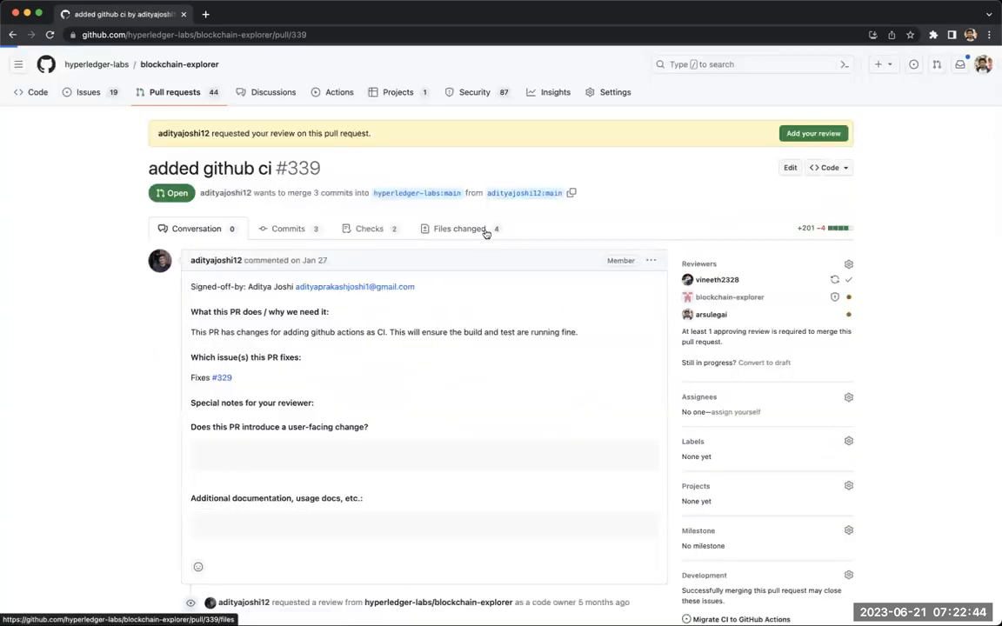
{"action": "left_click", "coordinate": [459, 228]}
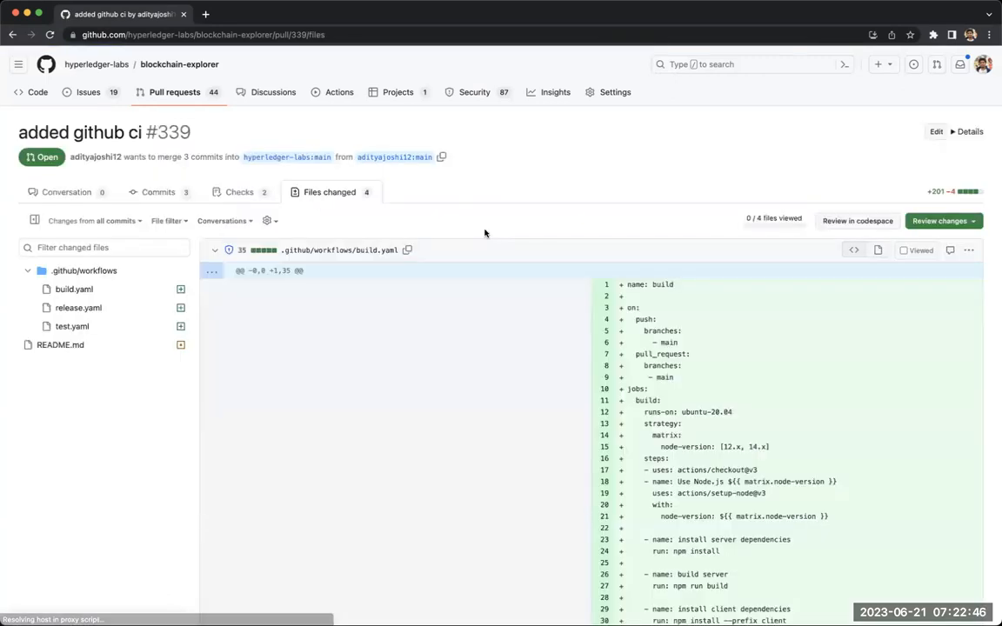
{"action": "scroll", "scroll_direction": "down", "scroll_amount": 3}
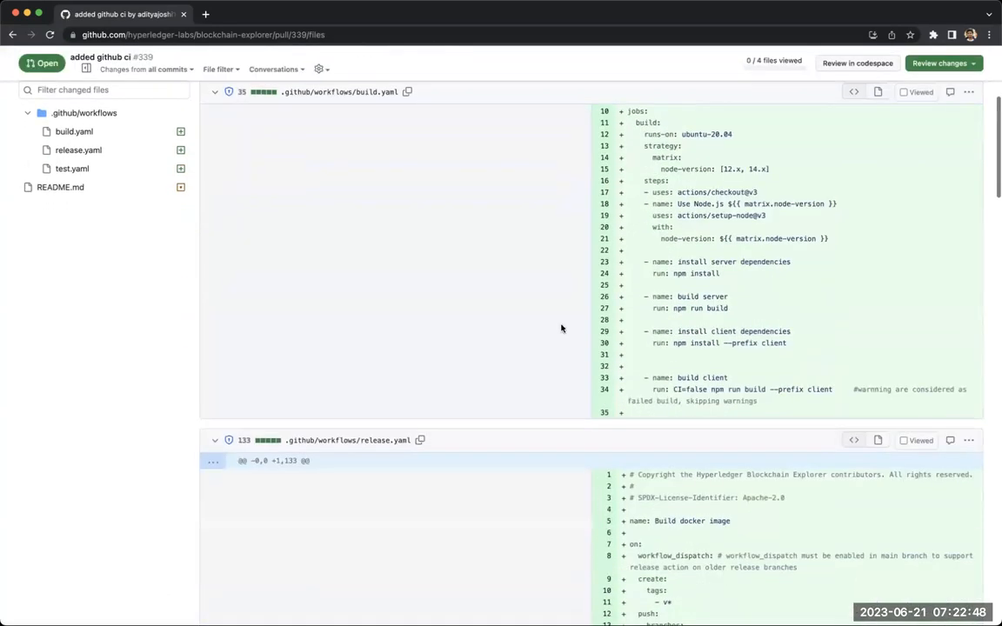
{"action": "scroll", "scroll_direction": "down", "scroll_amount": 3}
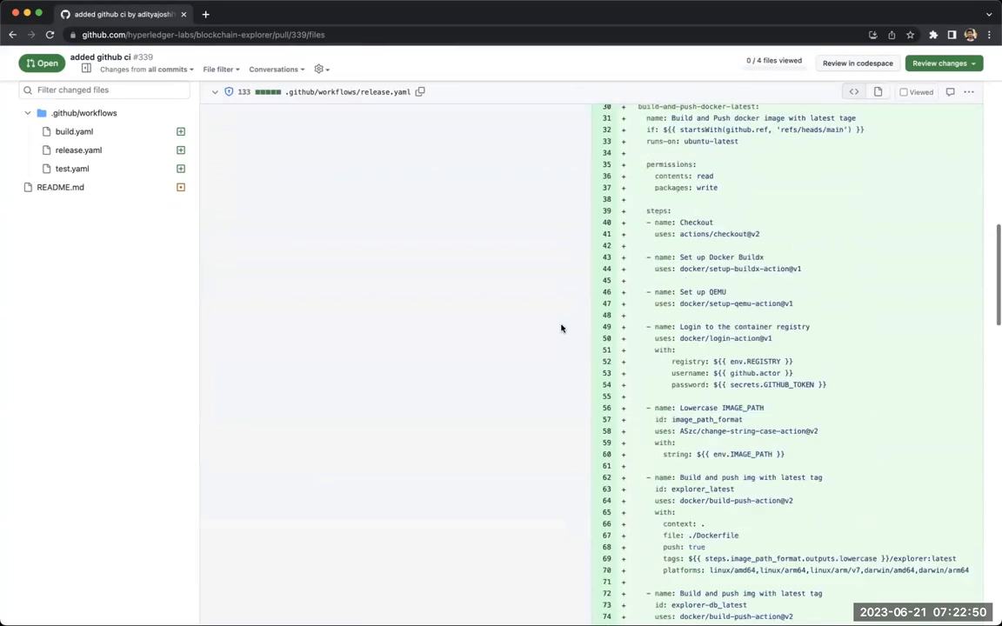
{"action": "scroll", "scroll_direction": "down", "scroll_amount": 3}
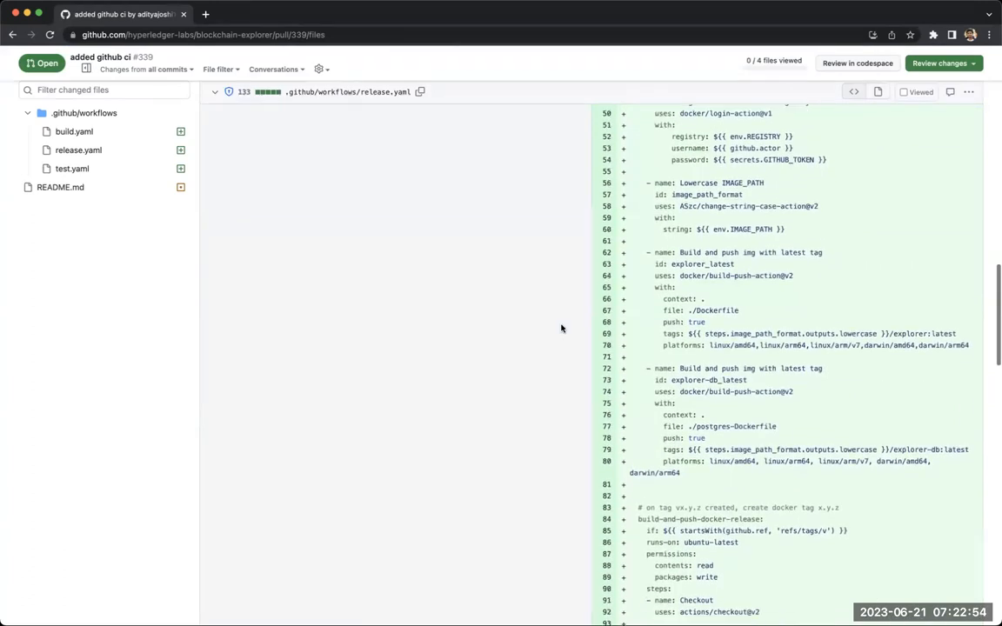
{"action": "scroll", "scroll_direction": "down", "scroll_amount": 3}
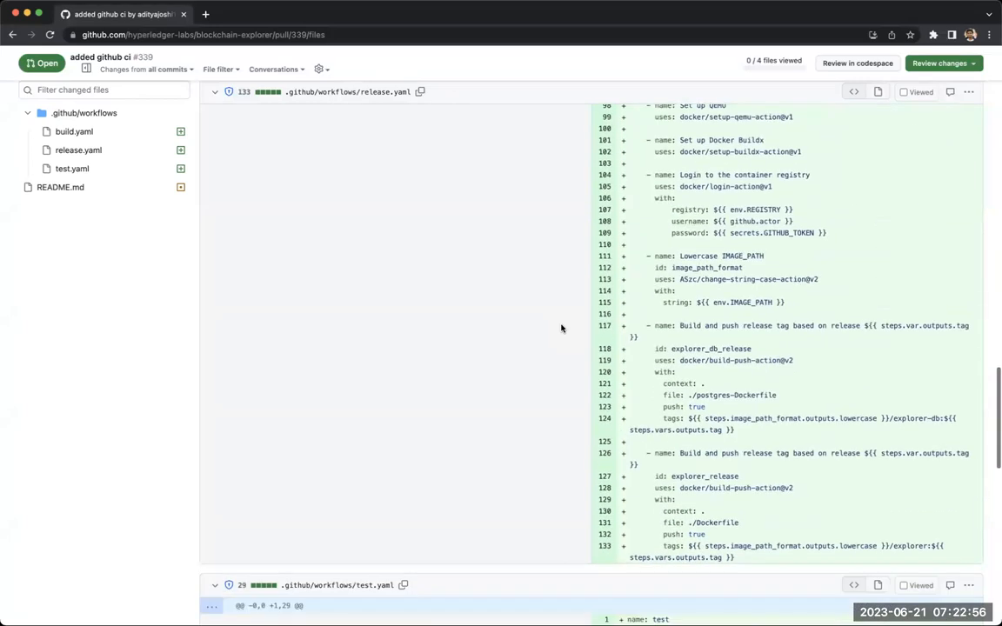
{"action": "scroll", "scroll_direction": "down", "scroll_amount": 3}
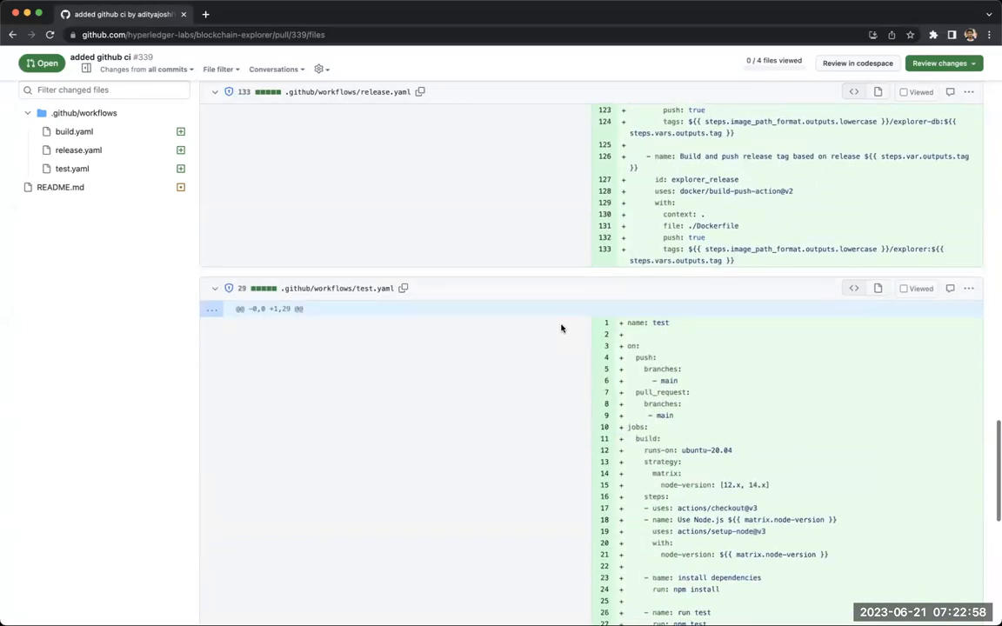
{"action": "scroll", "scroll_direction": "down", "scroll_amount": 3}
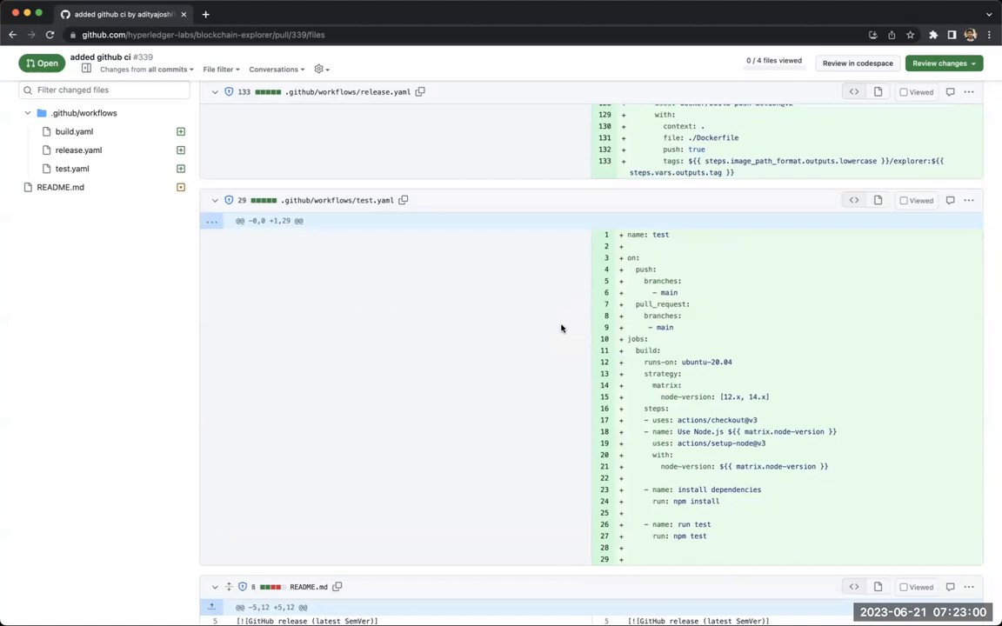
{"action": "scroll", "scroll_direction": "down", "scroll_amount": 3}
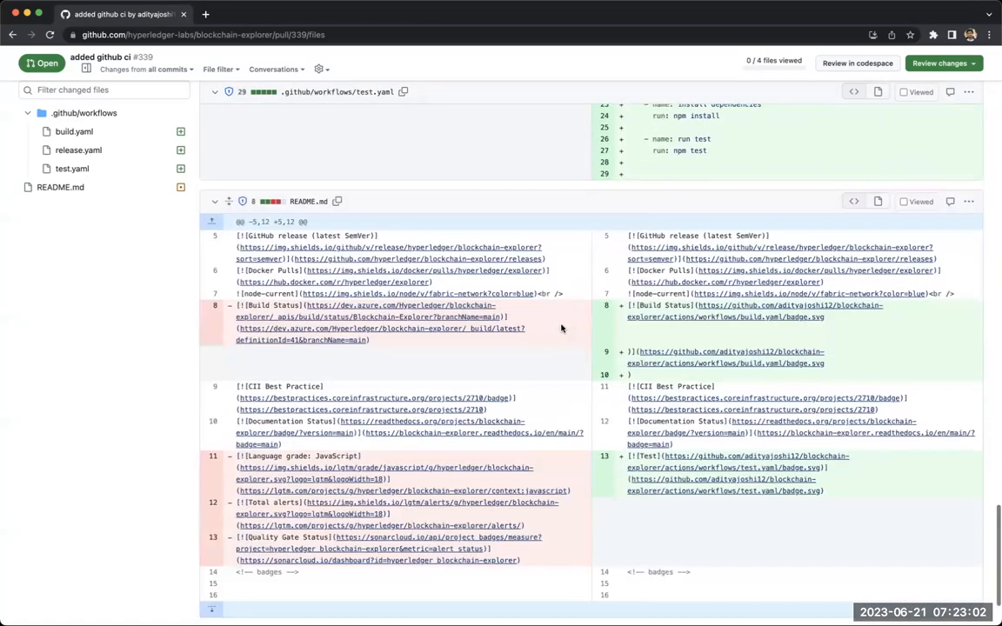
{"action": "scroll", "scroll_direction": "down", "scroll_amount": 3}
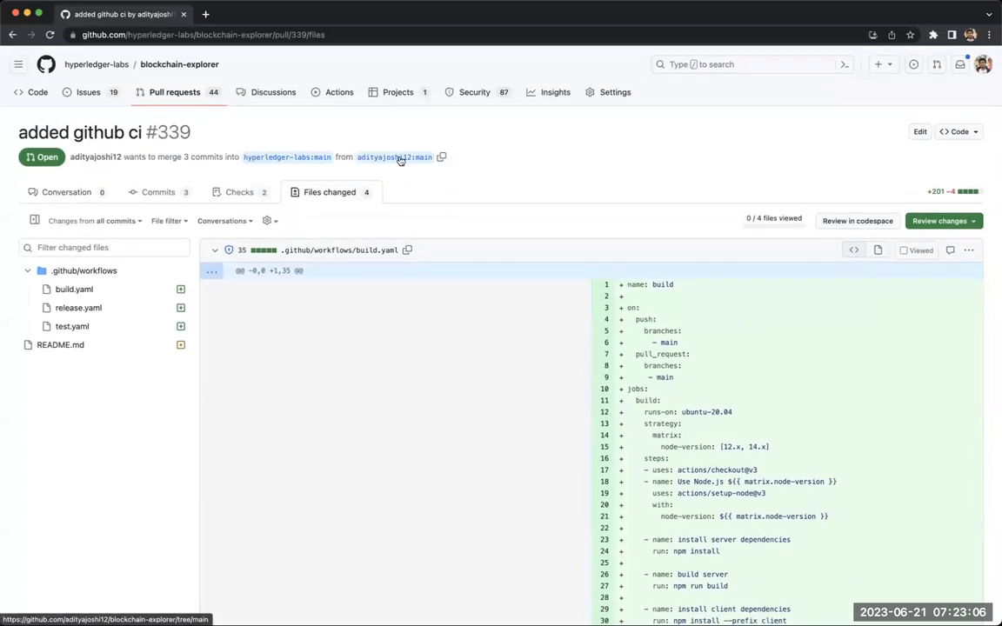
Inspect the fork's skipped Build docker image #5 job, then list all 25 workflow runs.
{"action": "left_click", "coordinate": [393, 156]}
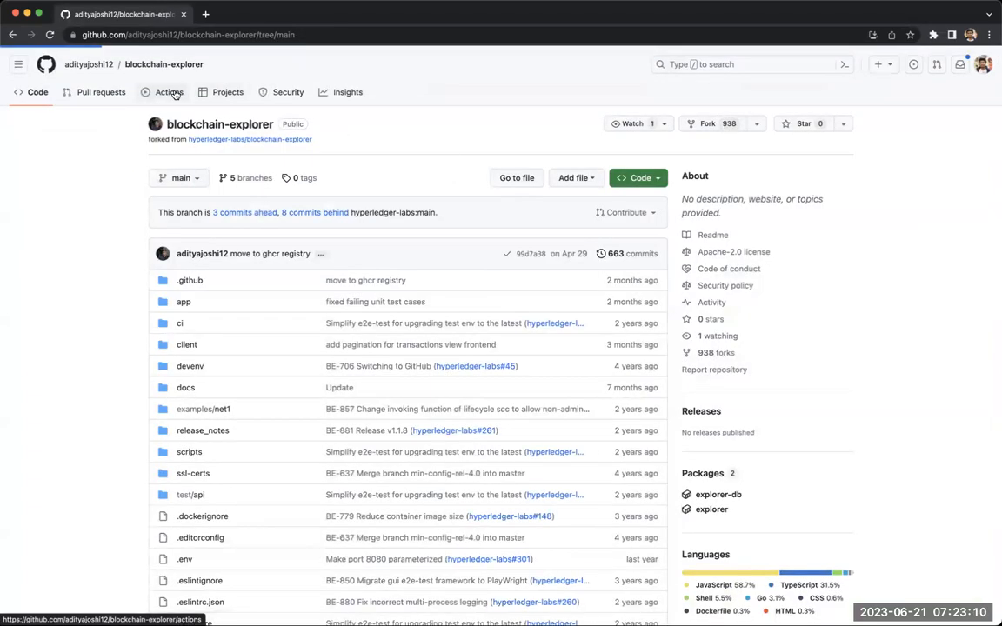
{"action": "left_click", "coordinate": [168, 90]}
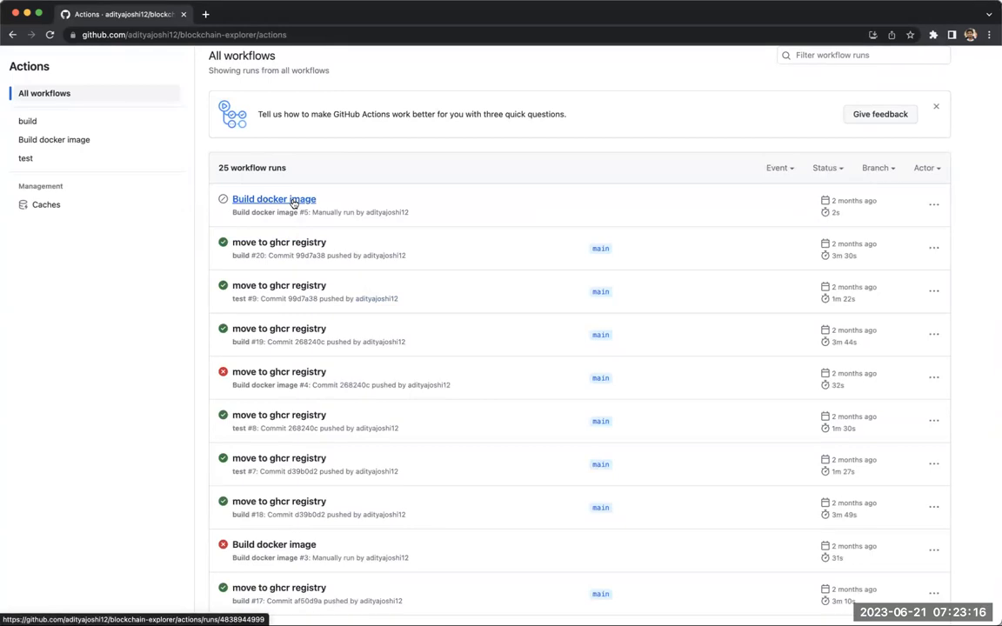
{"action": "left_click", "coordinate": [273, 198]}
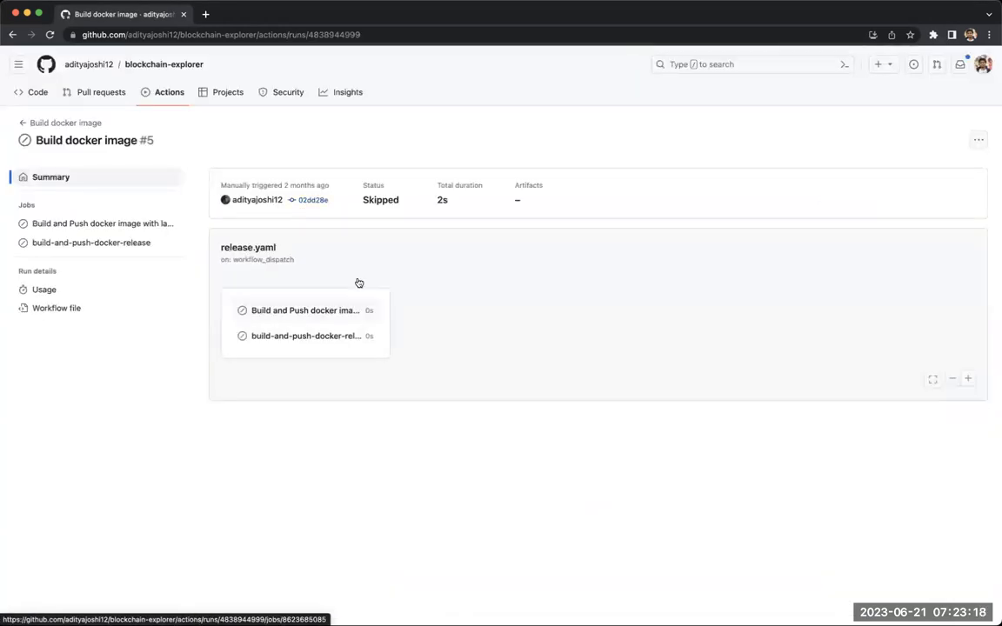
{"action": "left_click", "coordinate": [306, 336]}
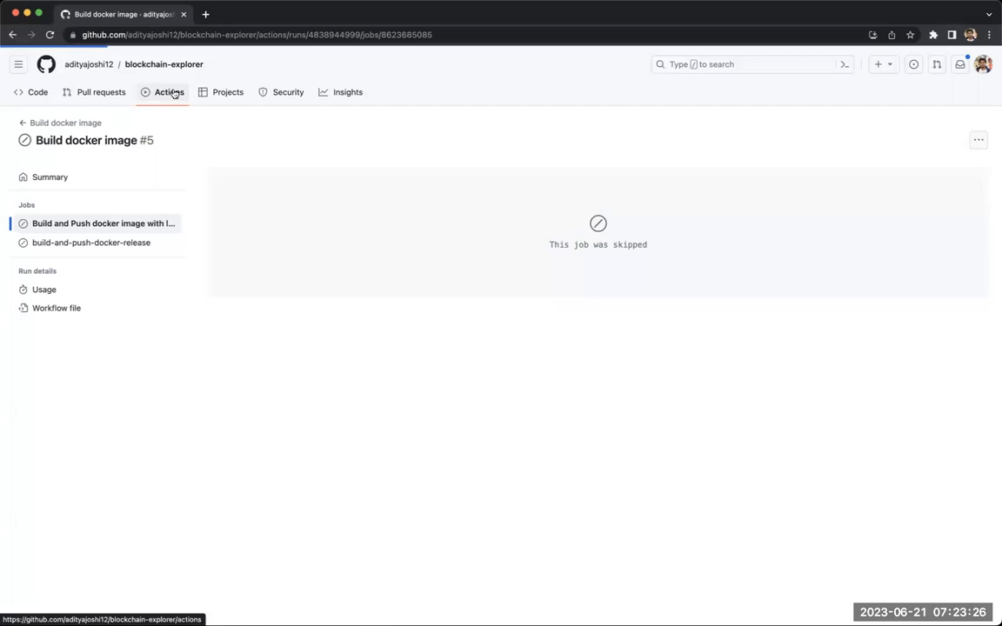
{"action": "left_click", "coordinate": [169, 92]}
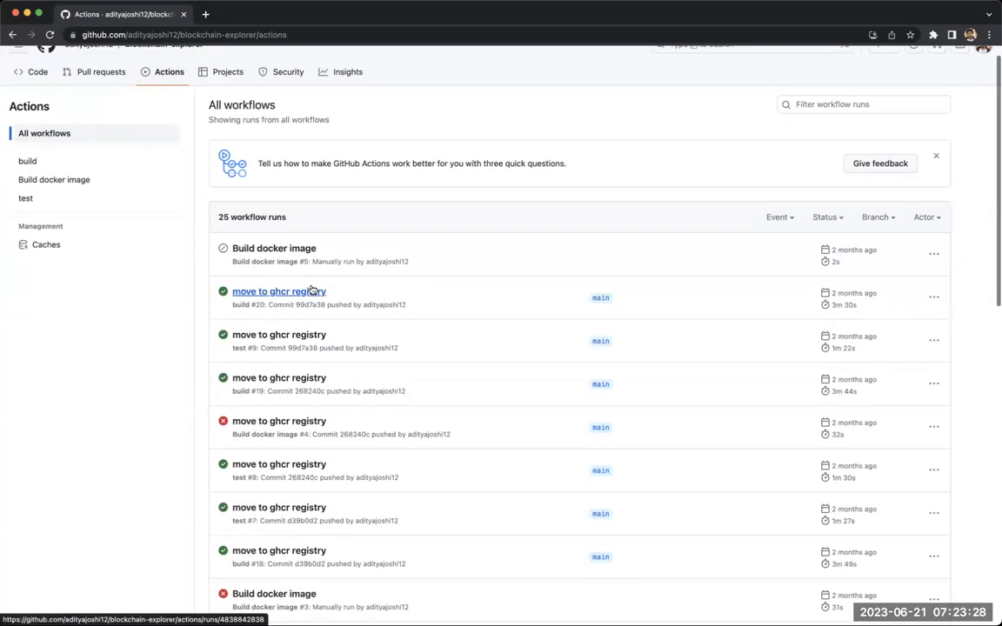
Open the 'move to ghcr registry' #20 run and read its build (14.x) job logs.
{"action": "left_click", "coordinate": [279, 292]}
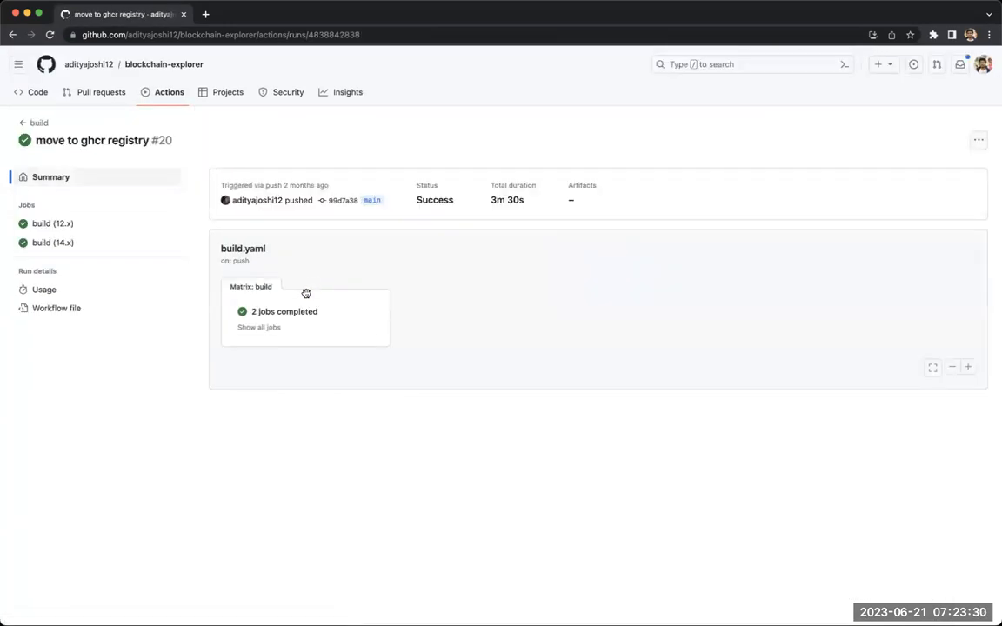
{"action": "left_click", "coordinate": [258, 327]}
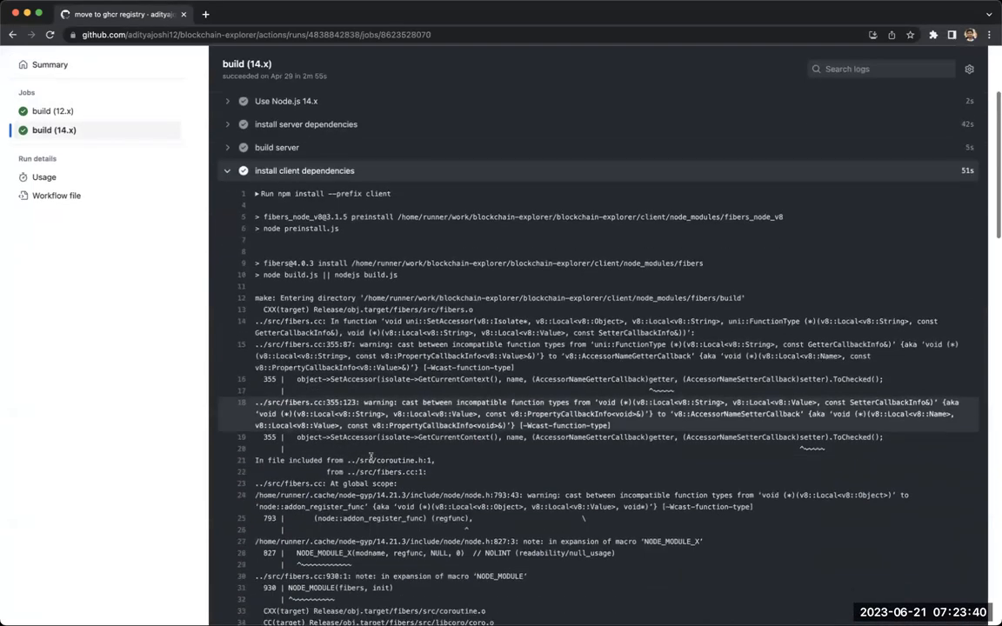
{"action": "scroll", "scroll_direction": "down", "scroll_amount": 3}
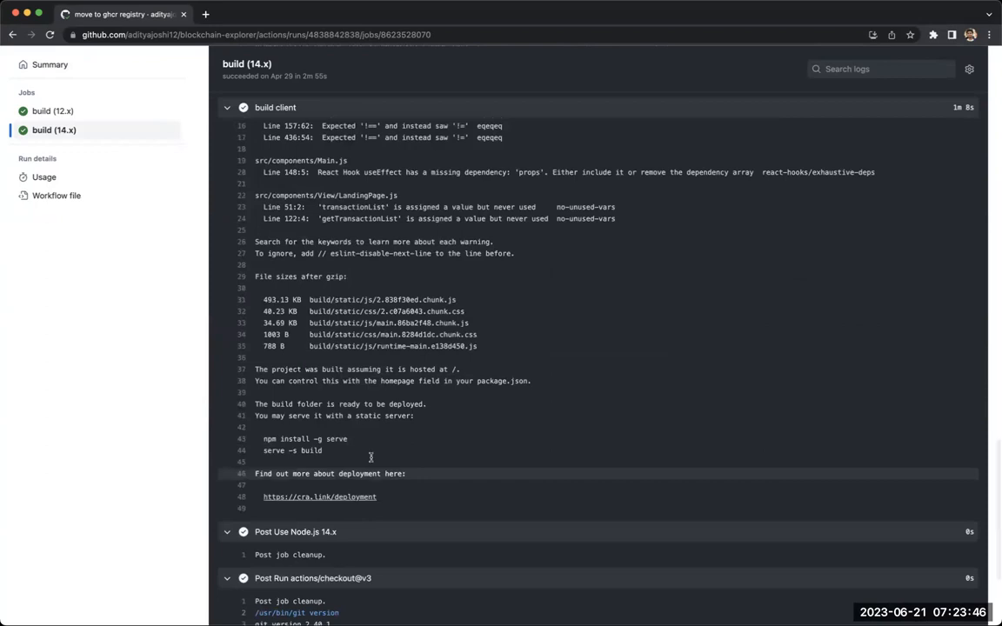
{"action": "scroll", "scroll_direction": "up", "scroll_amount": 3}
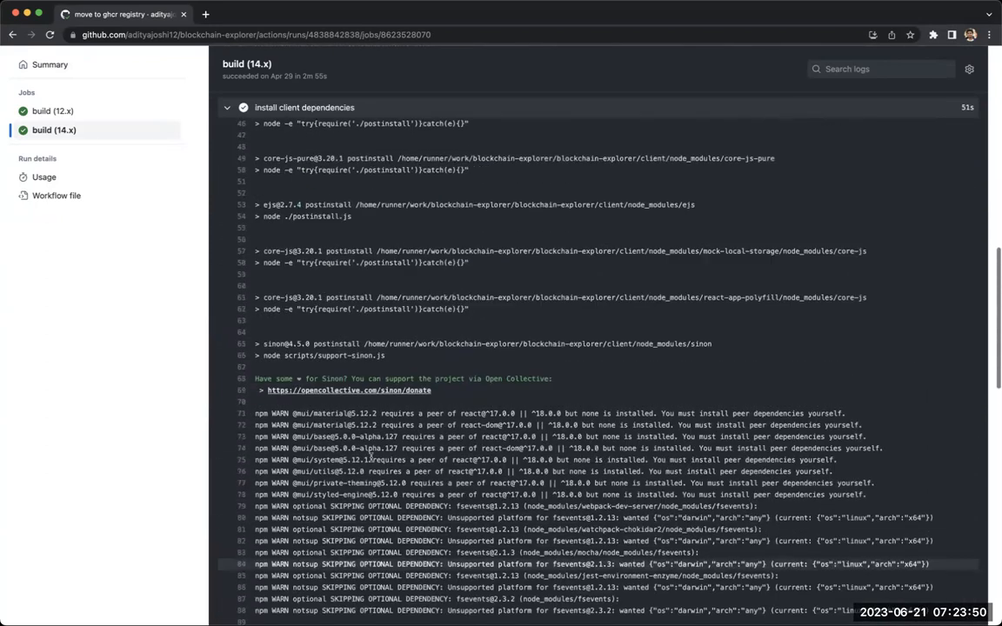
{"action": "scroll", "scroll_direction": "up", "scroll_amount": 3}
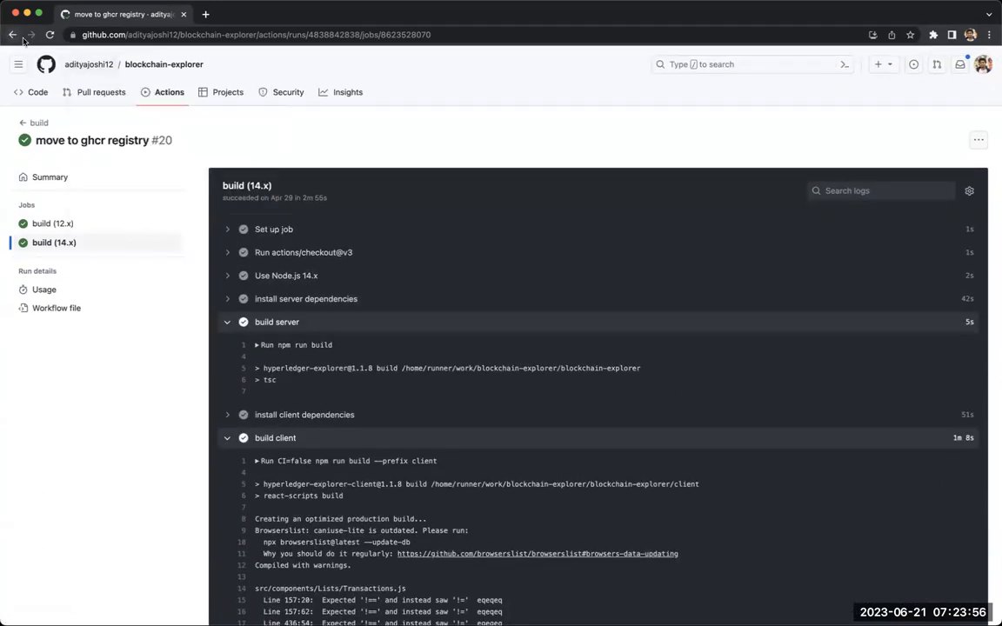
Navigate back through the run pages to pull request #339's Files changed view with build.yaml.
{"action": "left_click", "coordinate": [14, 35]}
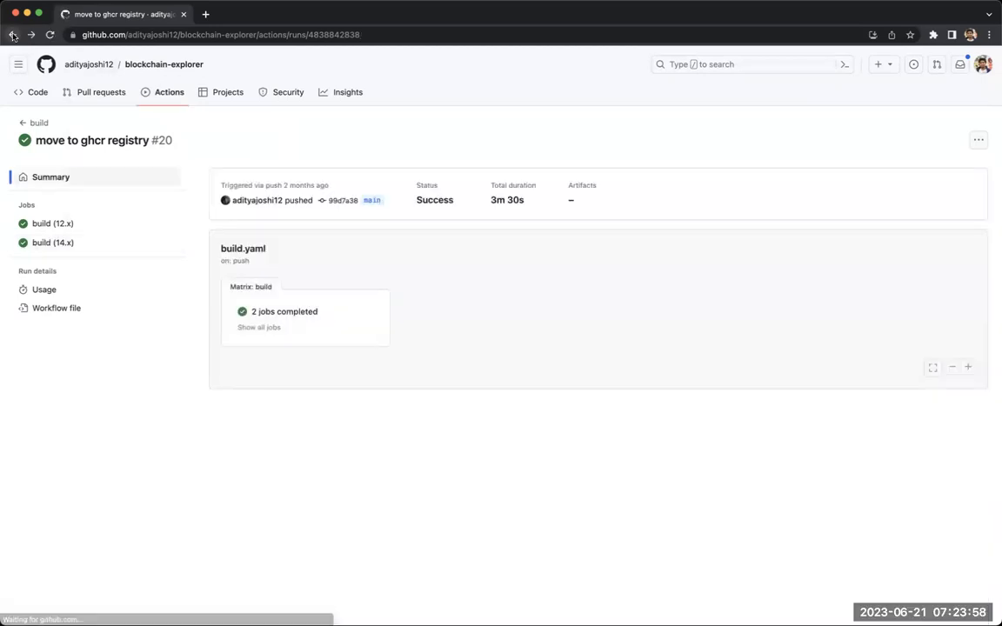
{"action": "left_click", "coordinate": [14, 35]}
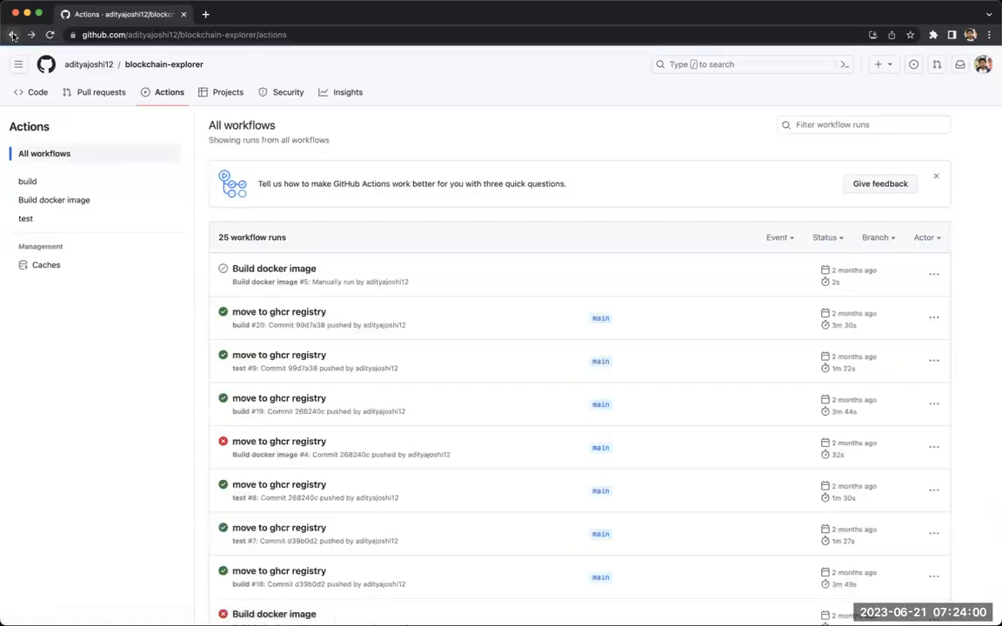
{"action": "left_click", "coordinate": [274, 268]}
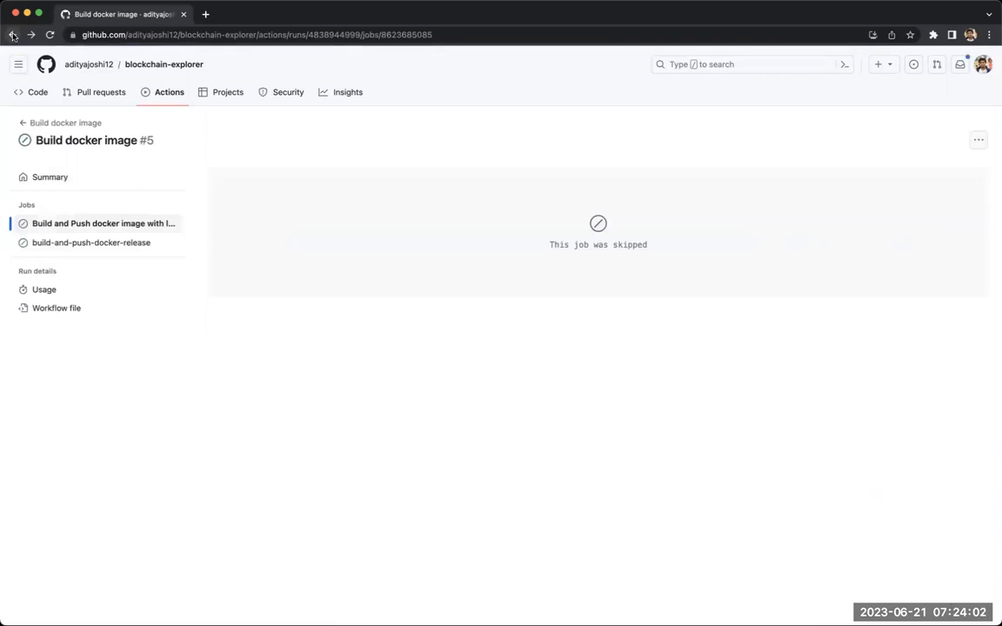
{"action": "left_click", "coordinate": [90, 243]}
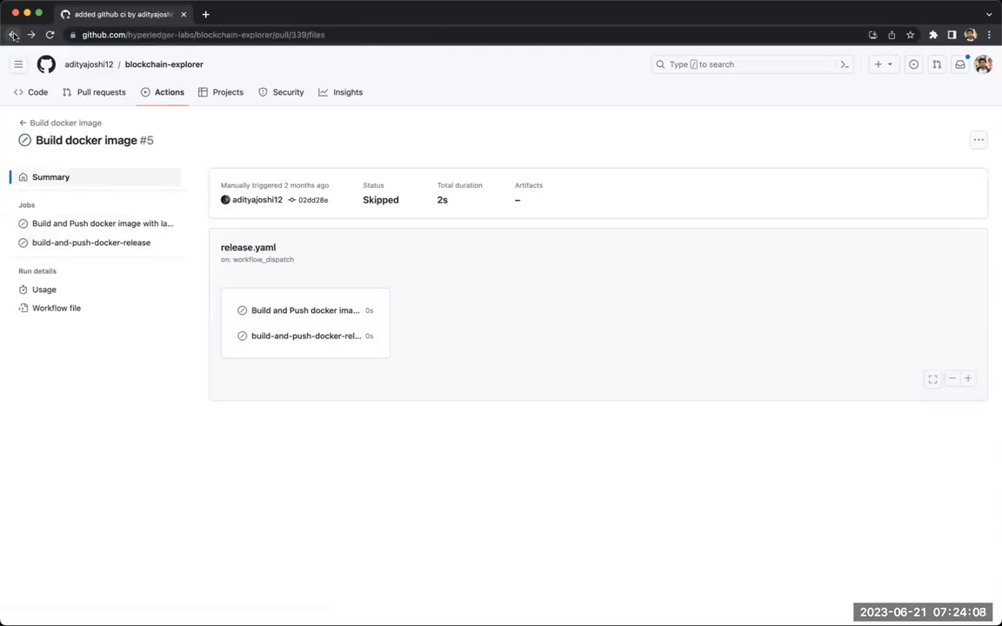
{"action": "left_click", "coordinate": [14, 35]}
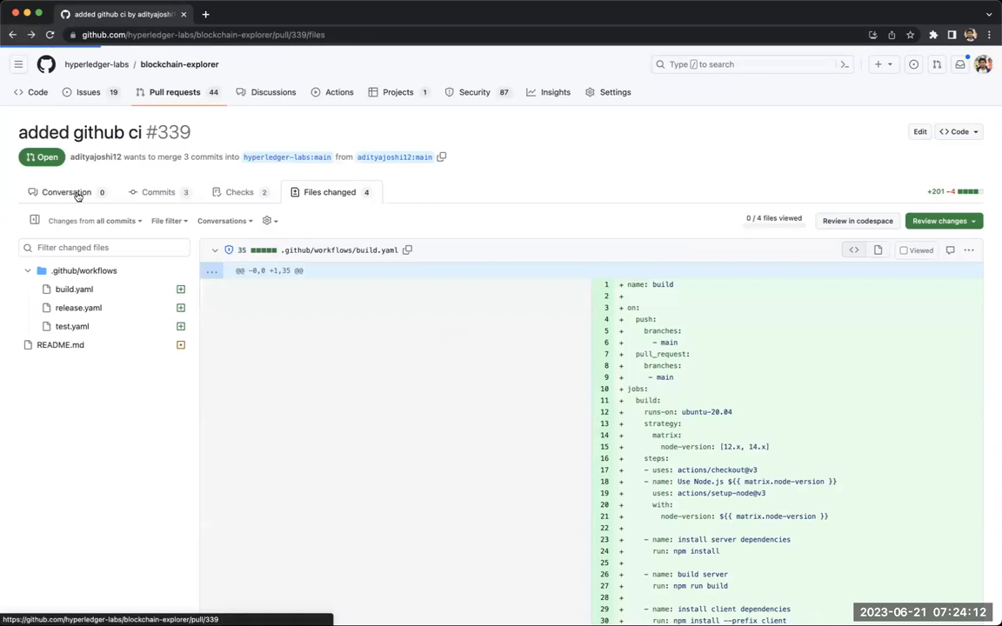
Glance at #339's conversation, then return to the 44 open pull requests list.
{"action": "left_click", "coordinate": [66, 192]}
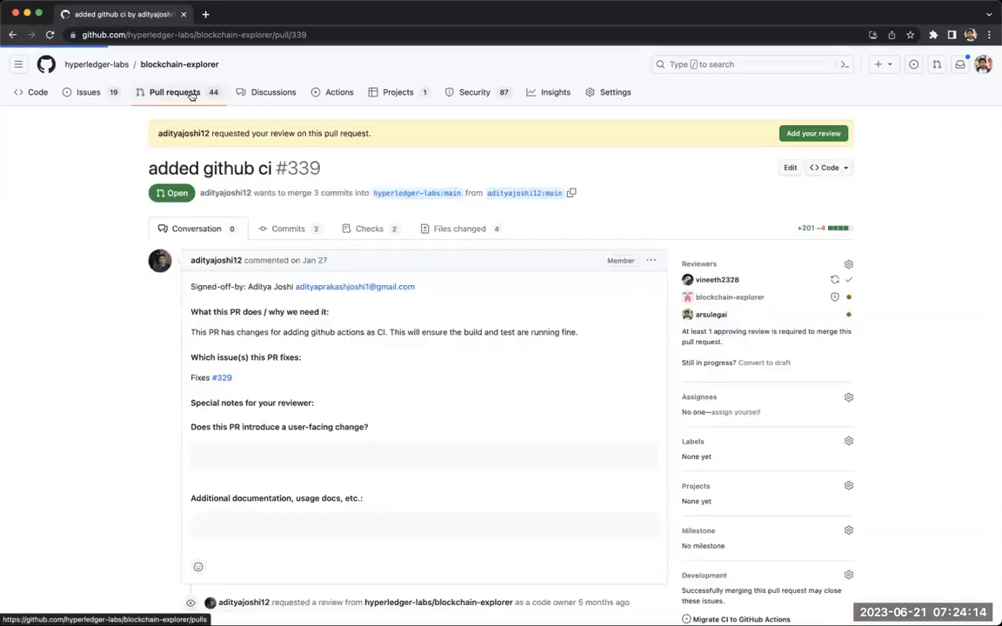
{"action": "left_click", "coordinate": [174, 90]}
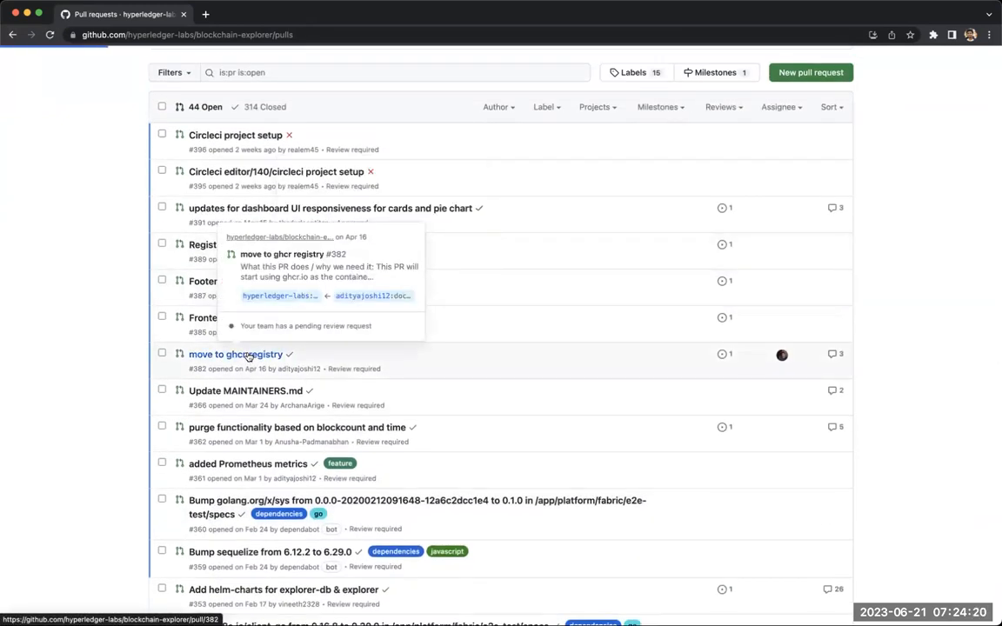
{"action": "left_click", "coordinate": [235, 355]}
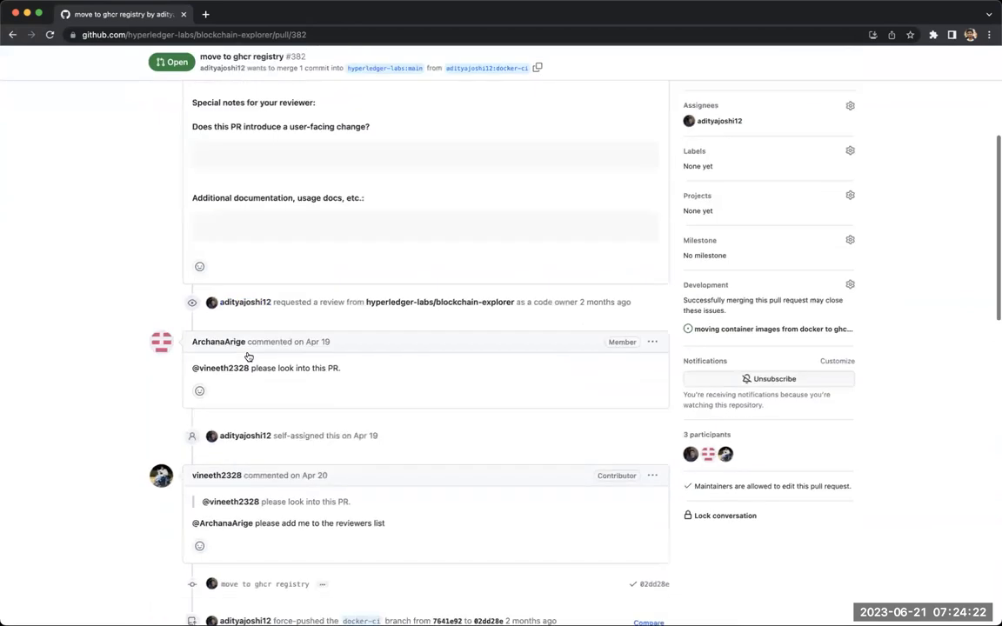
{"action": "scroll", "scroll_direction": "down", "scroll_amount": 3}
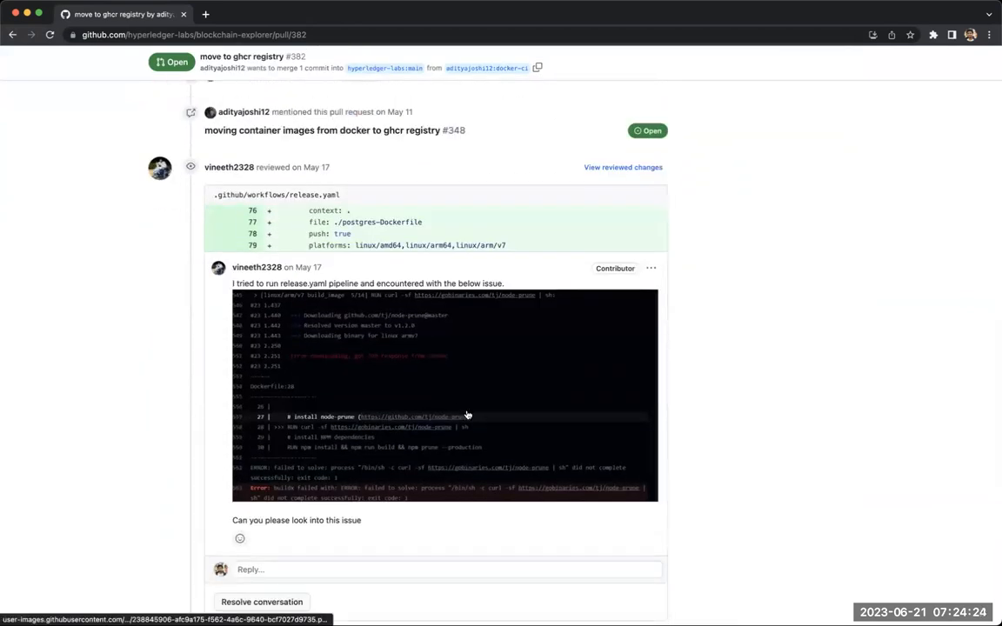
{"action": "mouse_move", "coordinate": [512, 393]}
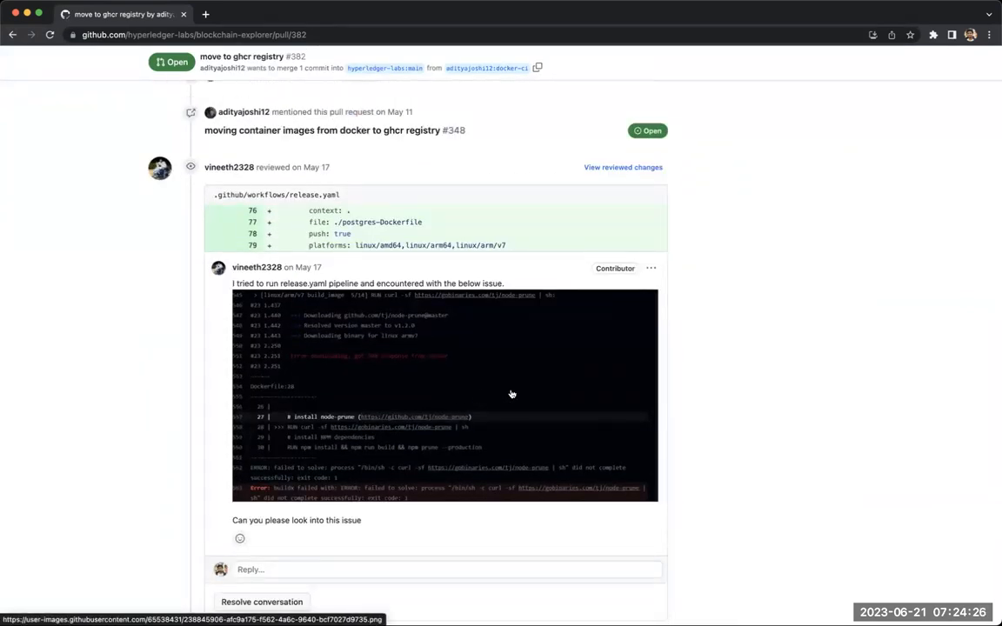
{"action": "mouse_move", "coordinate": [330, 395]}
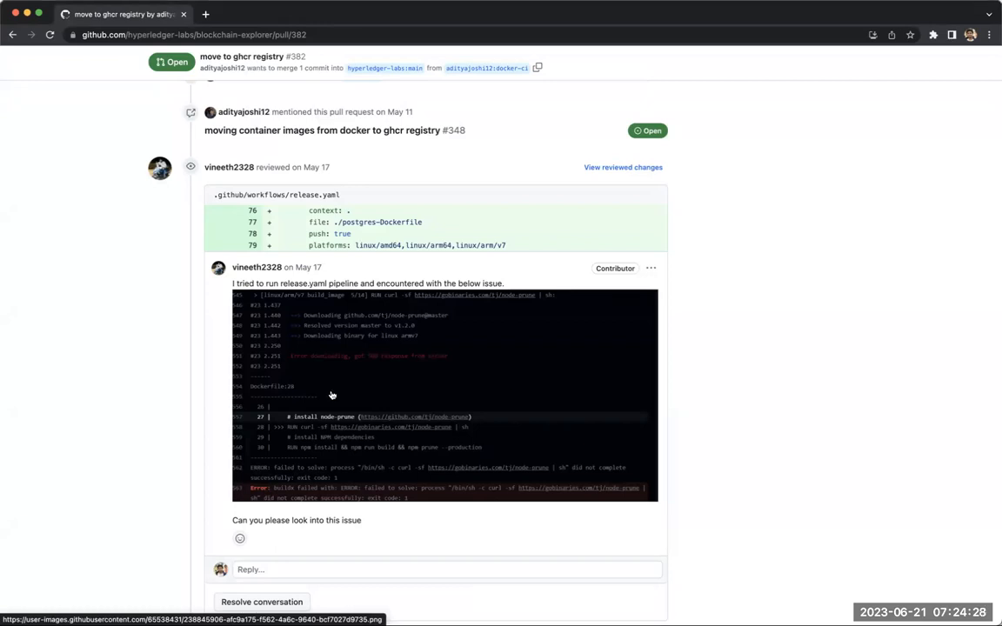
{"action": "scroll", "scroll_direction": "down", "scroll_amount": 3}
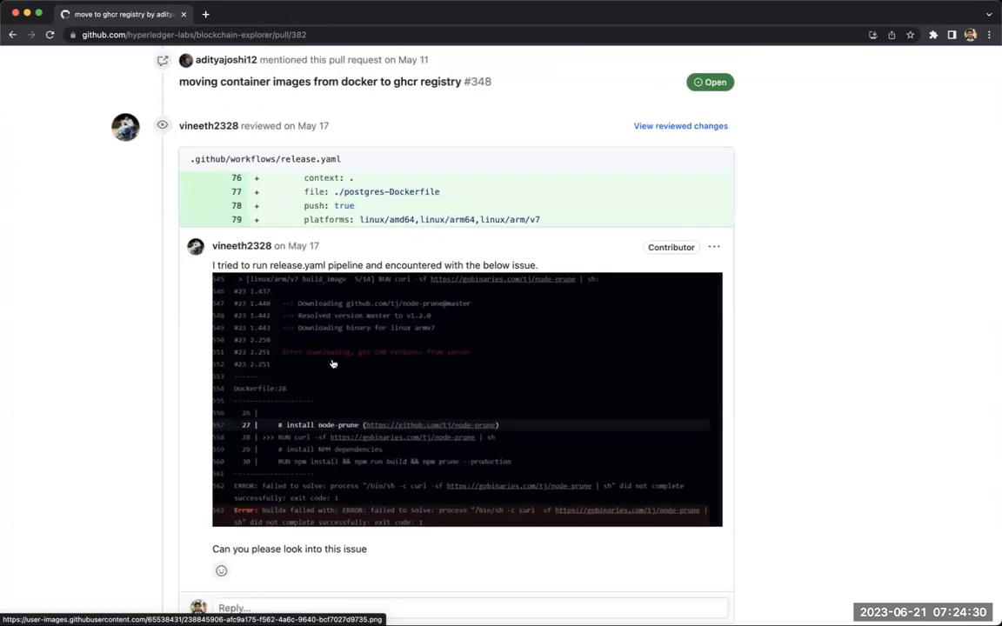
{"action": "scroll", "scroll_direction": "down", "scroll_amount": 3}
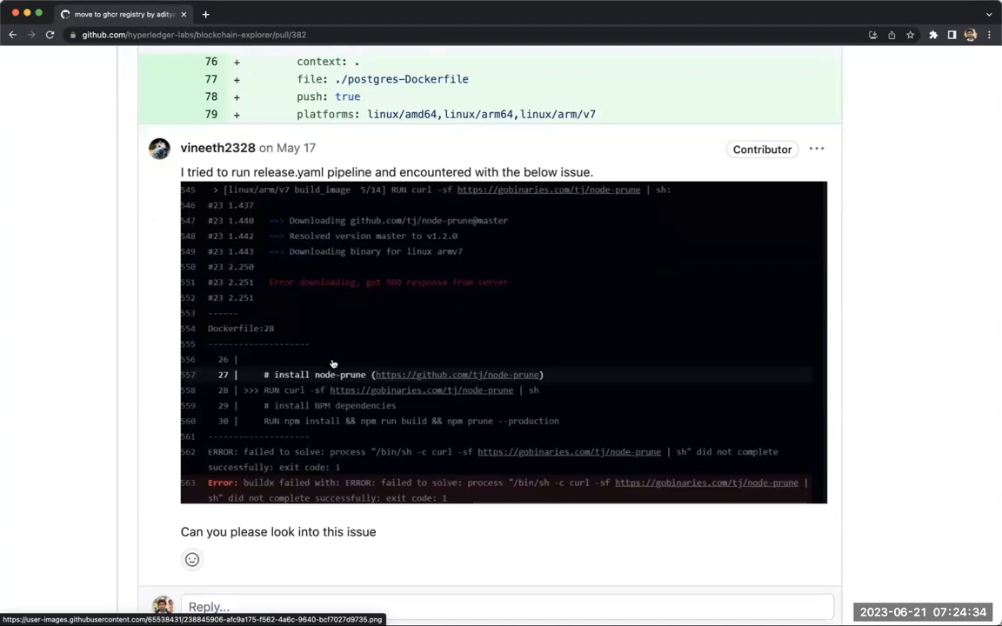
{"action": "scroll", "scroll_direction": "down", "scroll_amount": 3}
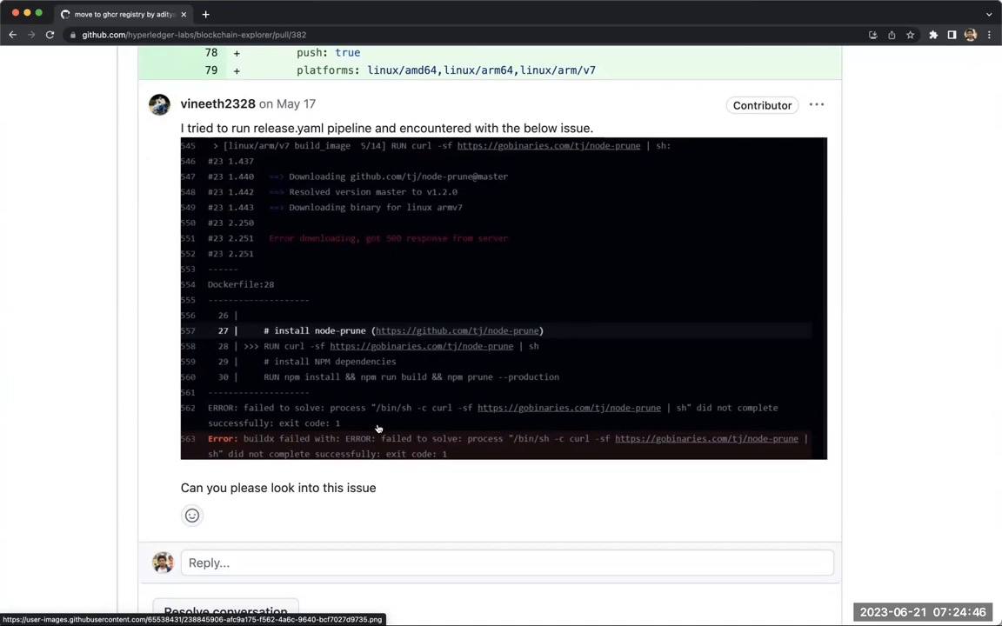
{"action": "mouse_move", "coordinate": [313, 146]}
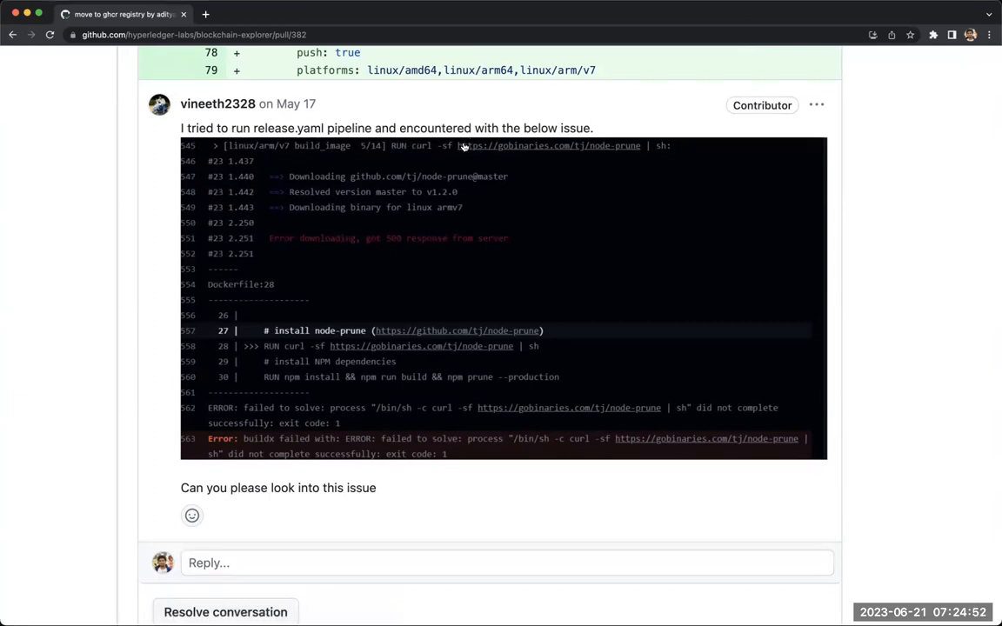
{"action": "mouse_move", "coordinate": [325, 368]}
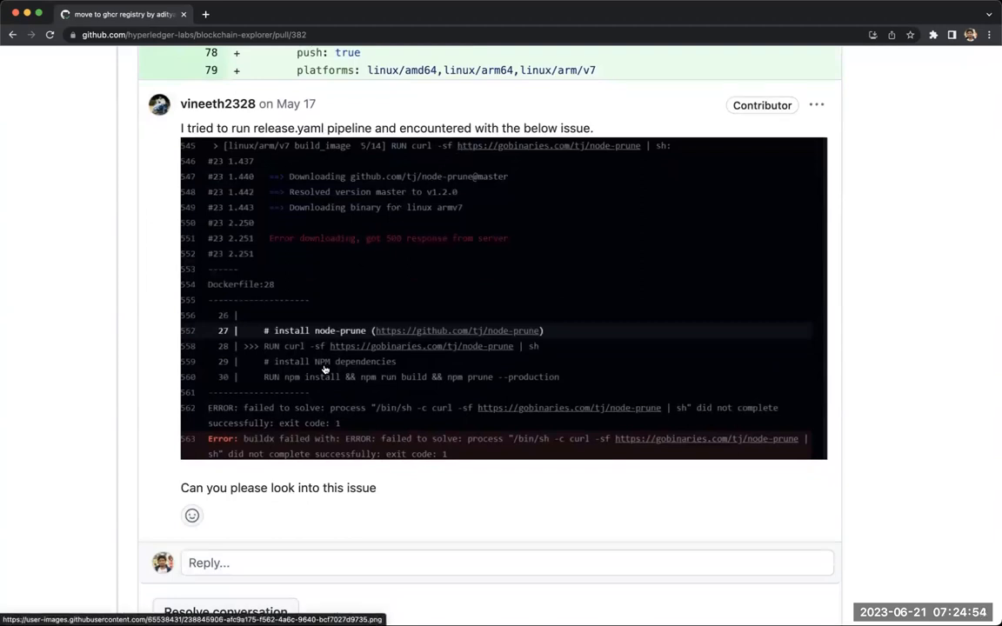
{"action": "scroll", "scroll_direction": "down", "scroll_amount": 3}
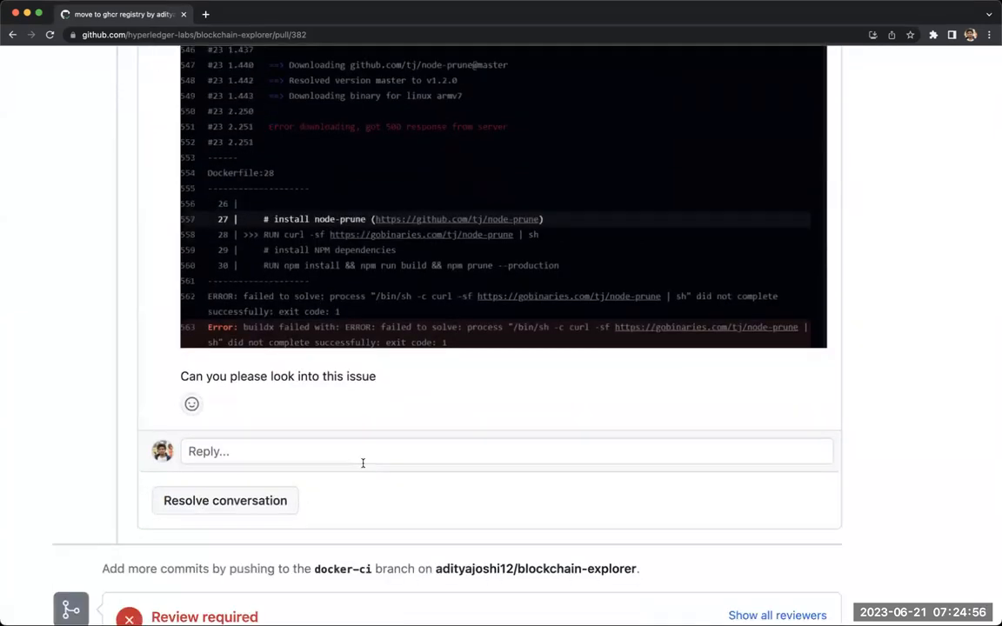
{"action": "scroll", "scroll_direction": "up", "scroll_amount": 3}
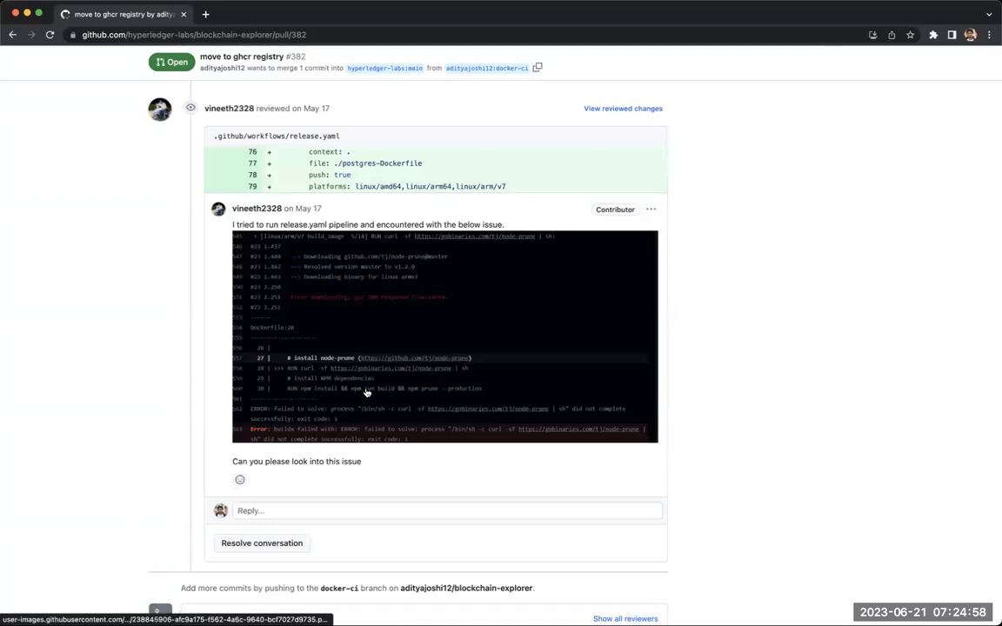
{"action": "mouse_move", "coordinate": [386, 379]}
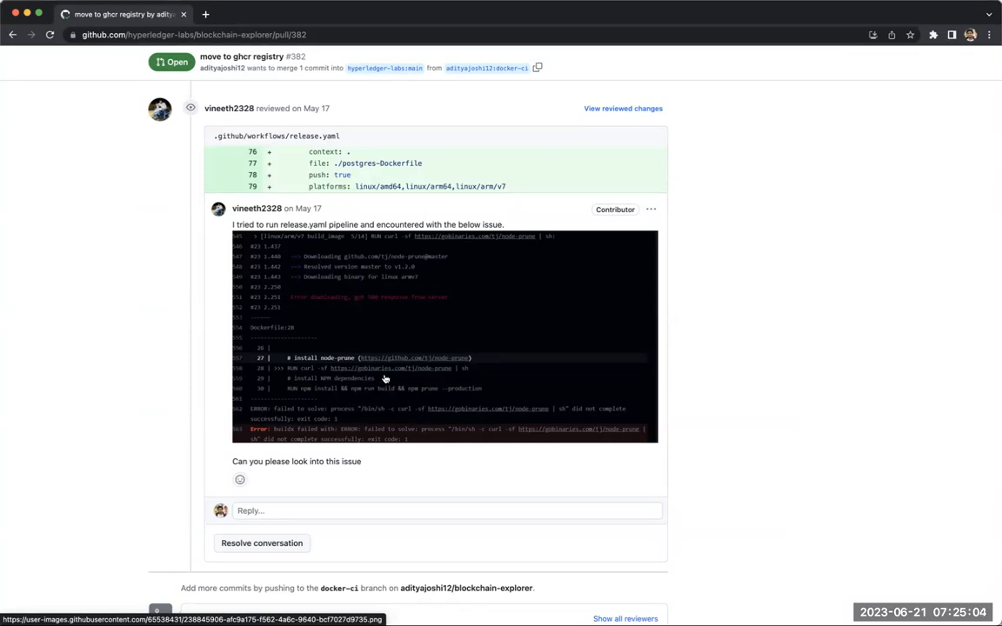
{"action": "mouse_move", "coordinate": [373, 310]}
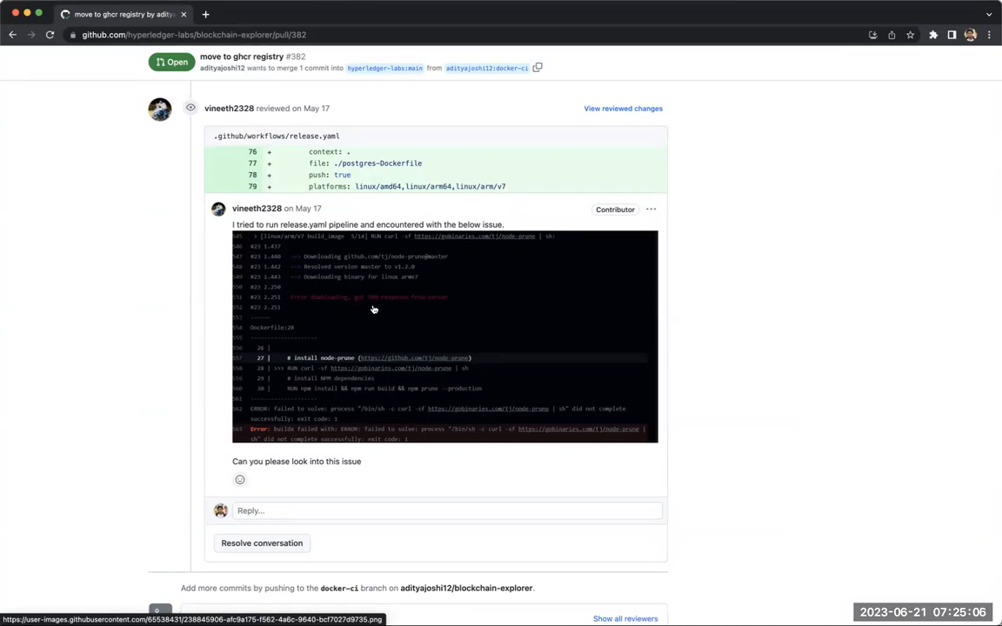
{"action": "mouse_move", "coordinate": [289, 254]}
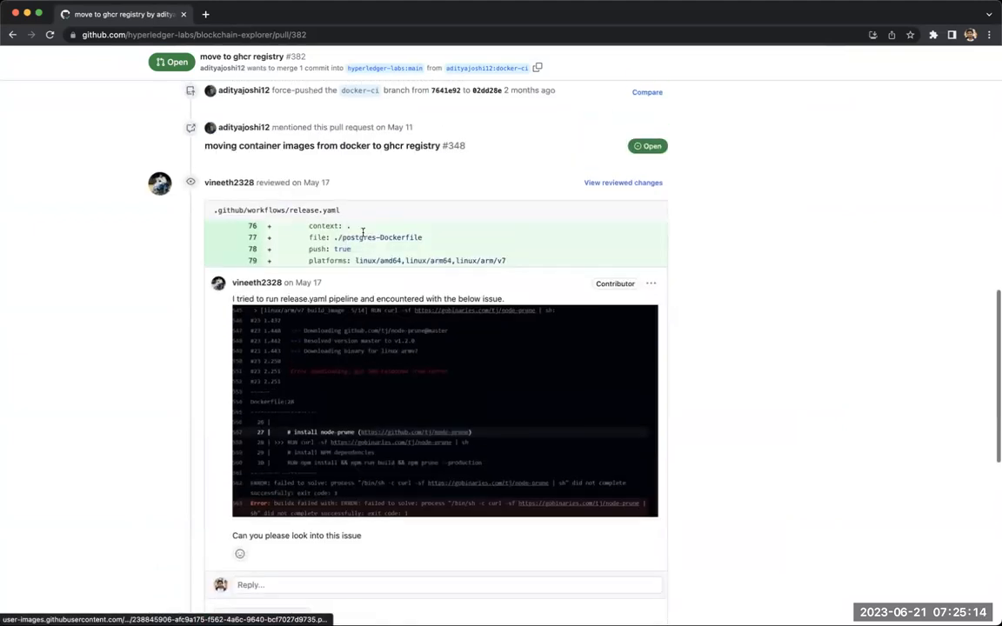
{"action": "scroll", "scroll_direction": "up", "scroll_amount": 3}
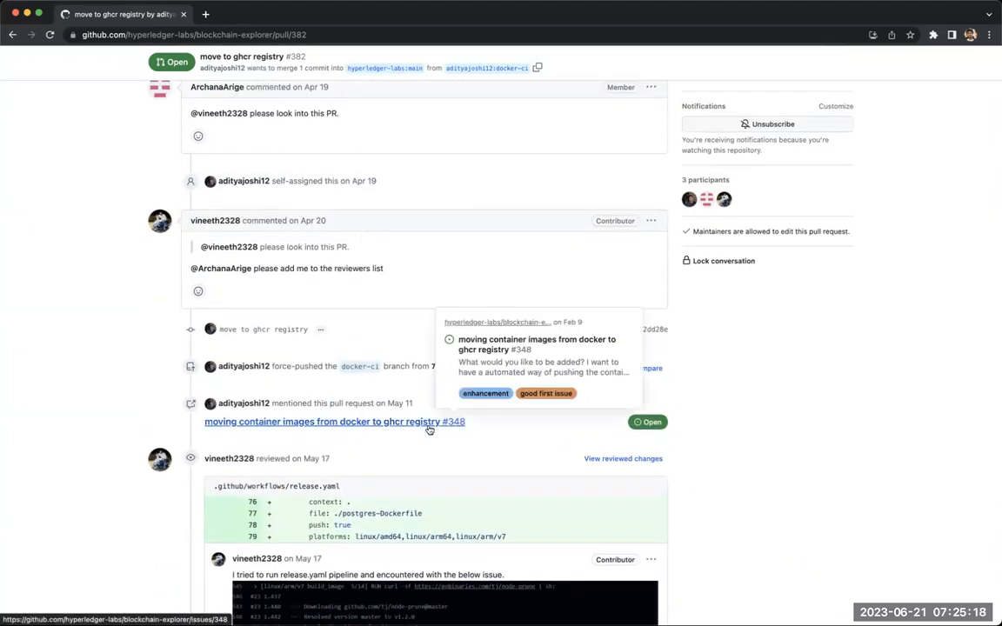
{"action": "scroll", "scroll_direction": "up", "scroll_amount": 3}
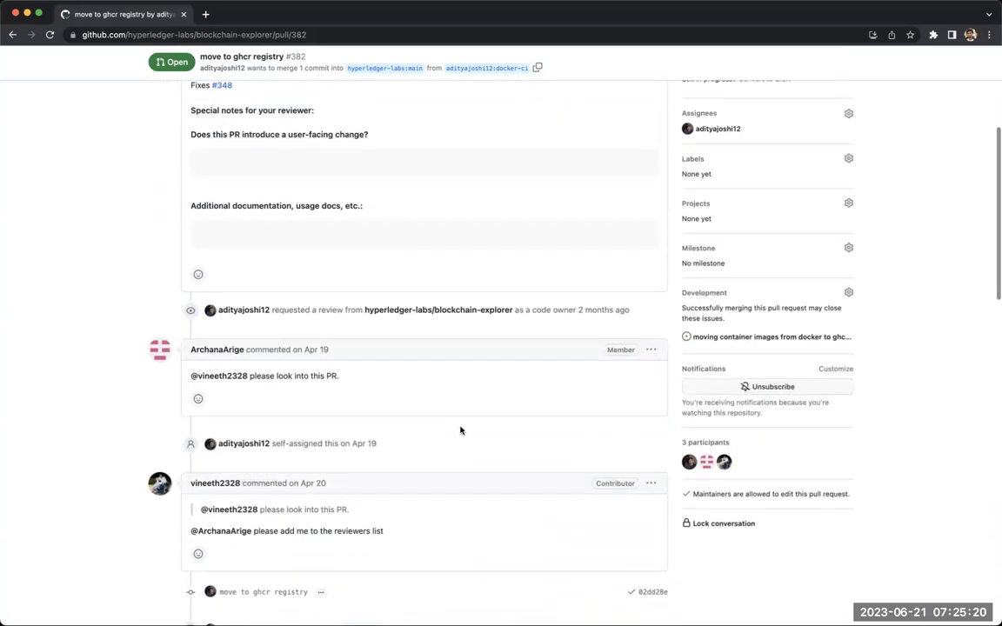
{"action": "scroll", "scroll_direction": "up", "scroll_amount": 3}
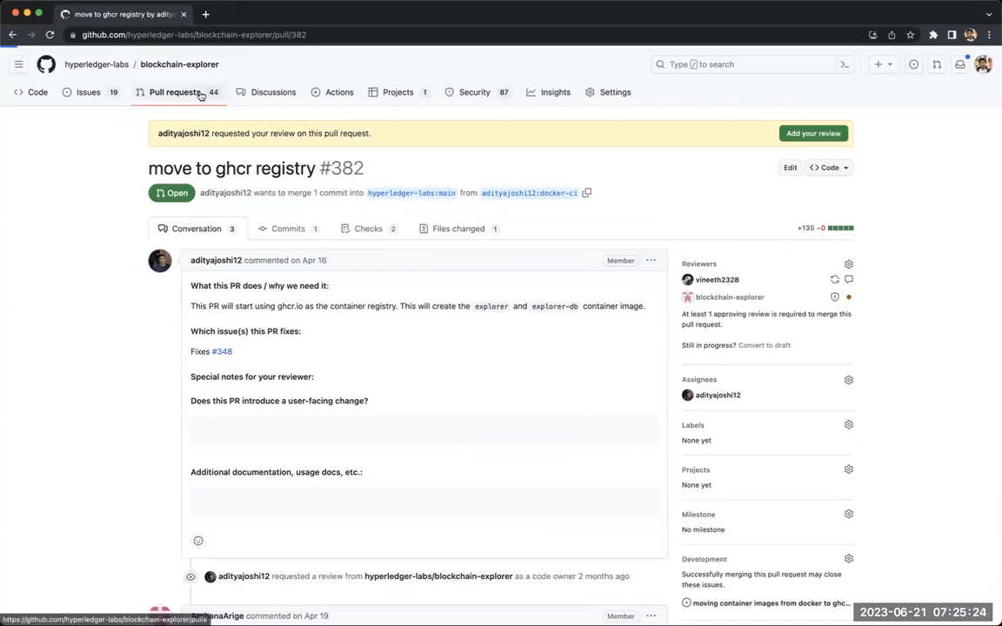
{"action": "mouse_move", "coordinate": [487, 348]}
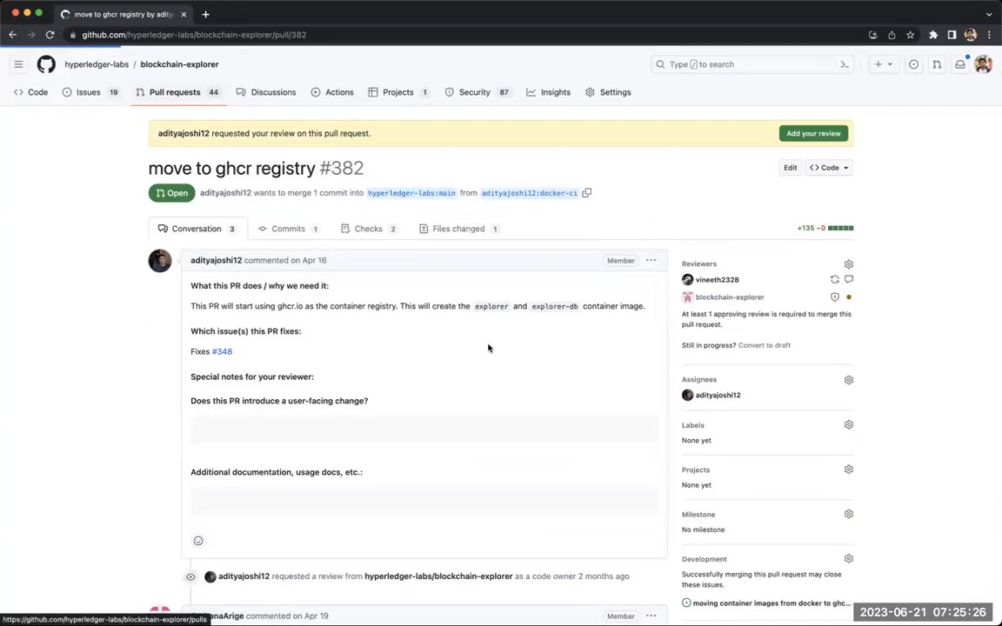
From the pull requests list, open #353 'Add helm-charts for explorer-db & explorer'.
{"action": "left_click", "coordinate": [174, 91]}
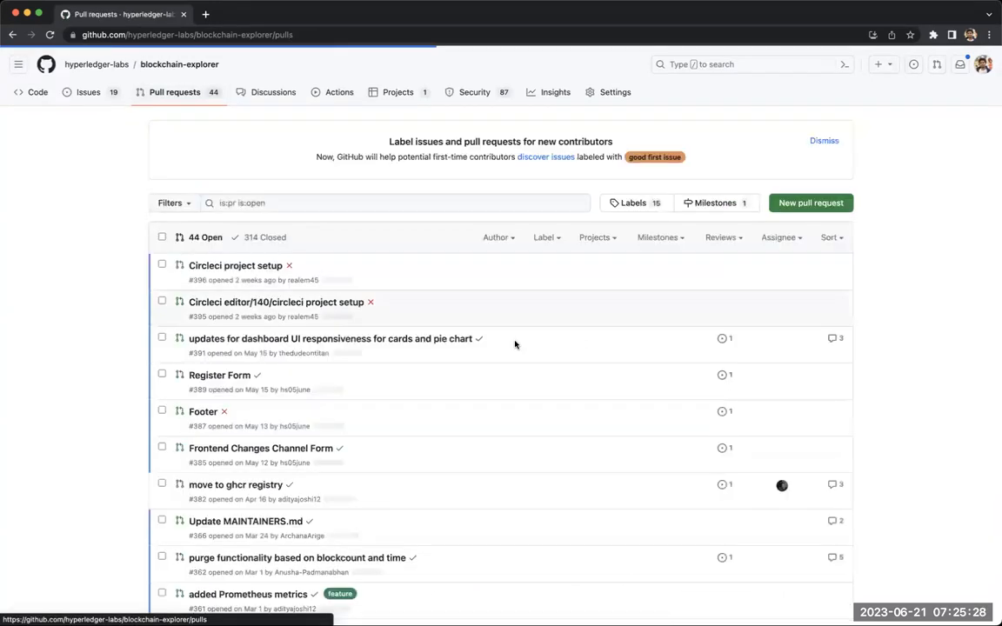
{"action": "scroll", "scroll_direction": "down", "scroll_amount": 3}
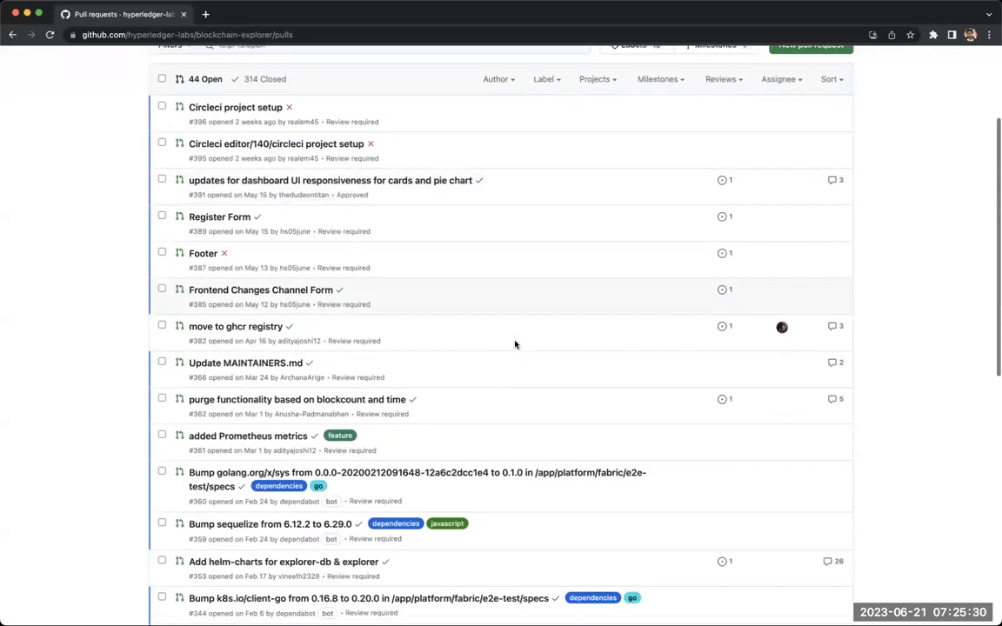
{"action": "scroll", "scroll_direction": "down", "scroll_amount": 3}
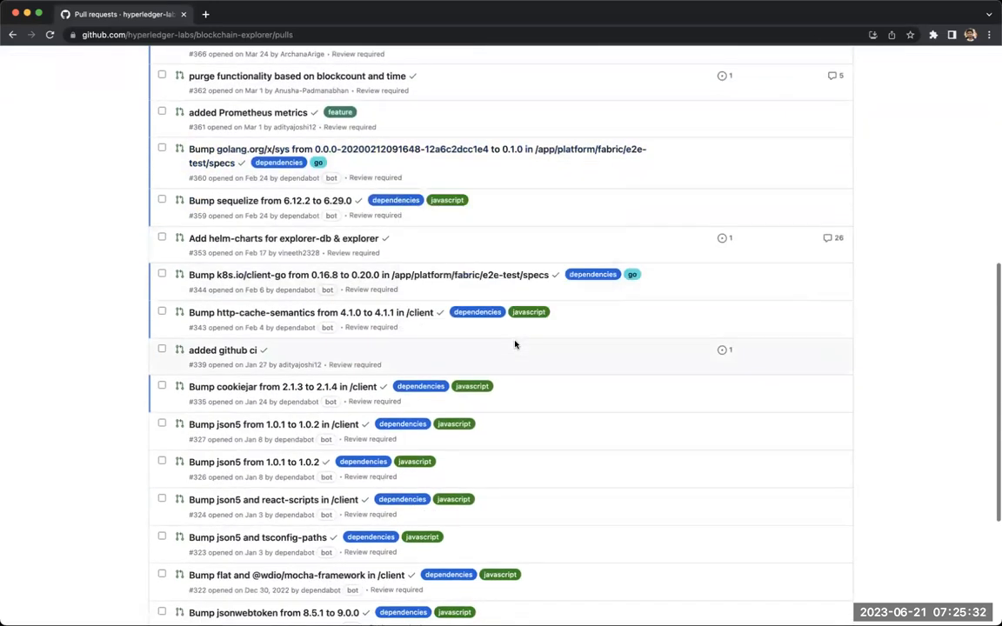
{"action": "scroll", "scroll_direction": "up", "scroll_amount": 3}
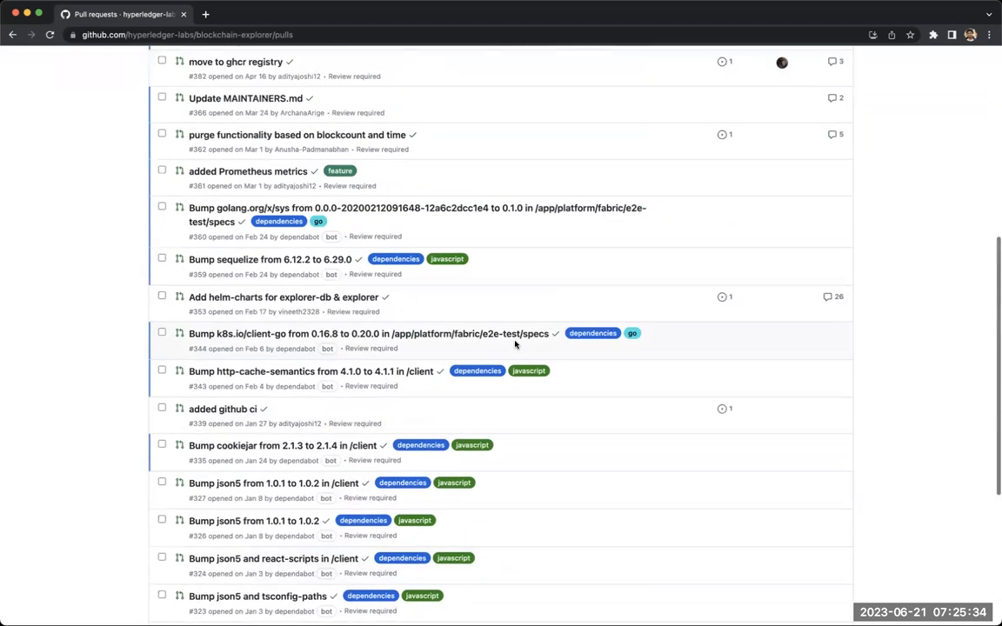
{"action": "scroll", "scroll_direction": "up", "scroll_amount": 3}
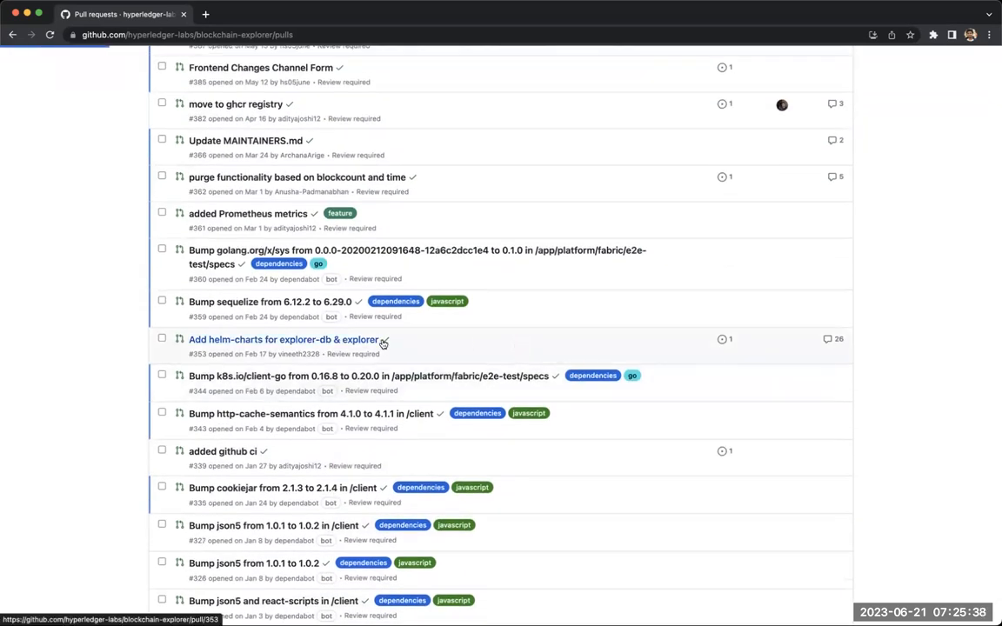
{"action": "left_click", "coordinate": [282, 339]}
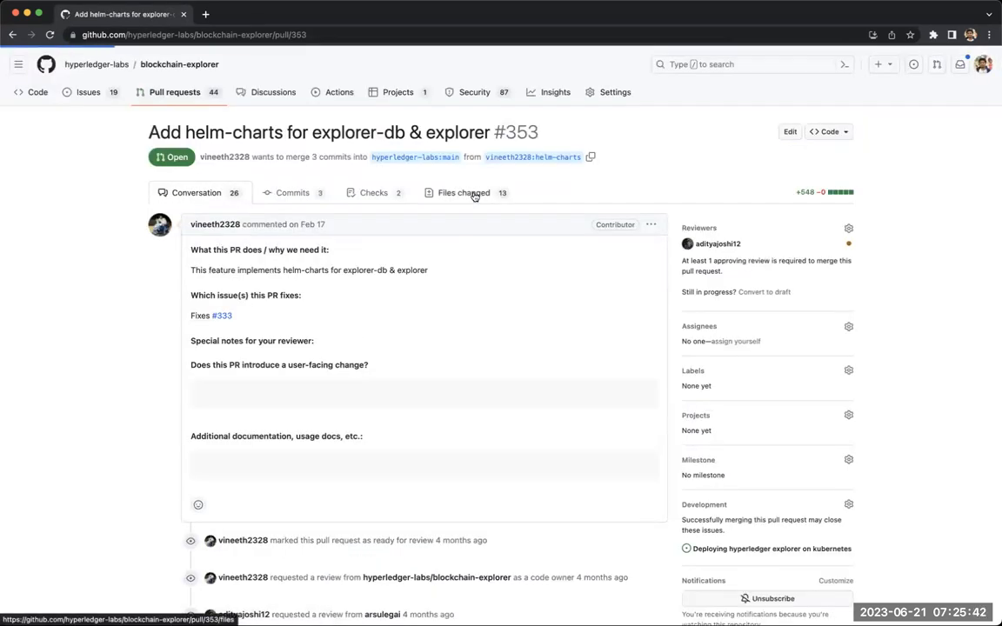
{"action": "left_click", "coordinate": [463, 192]}
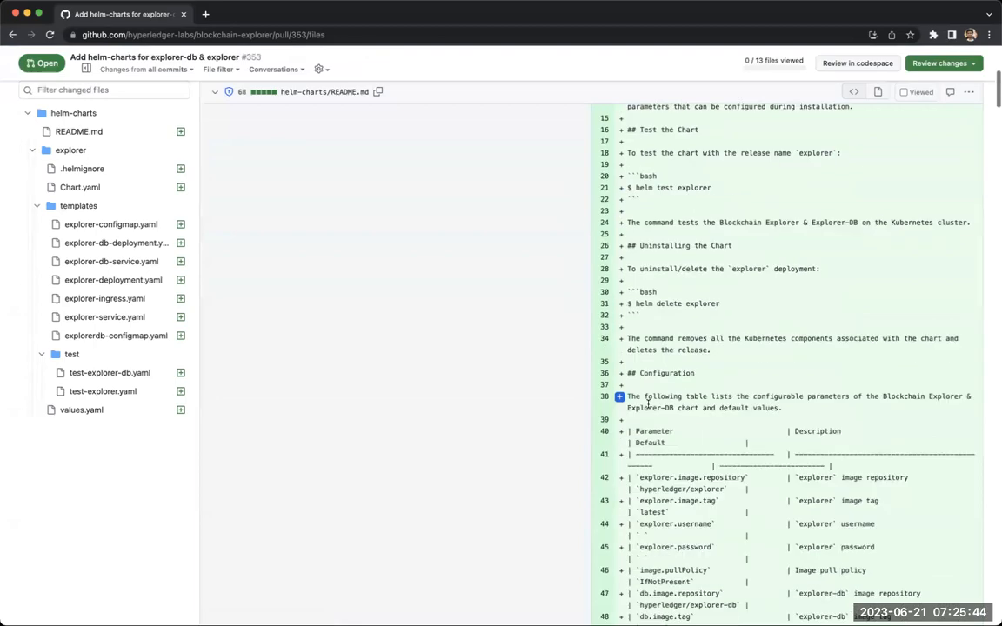
{"action": "left_click", "coordinate": [111, 224]}
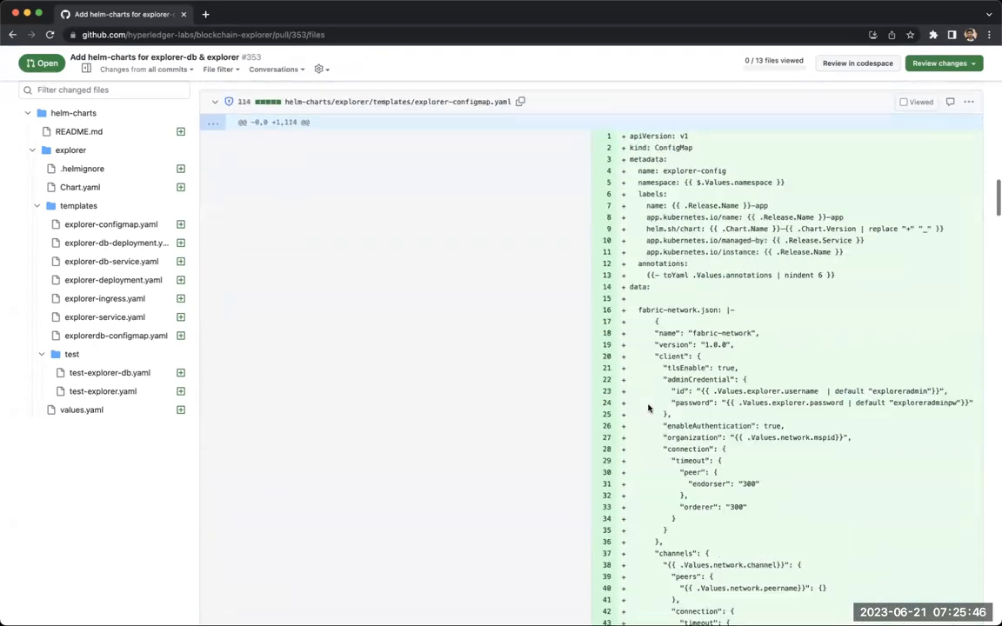
{"action": "scroll", "scroll_direction": "down", "scroll_amount": 3}
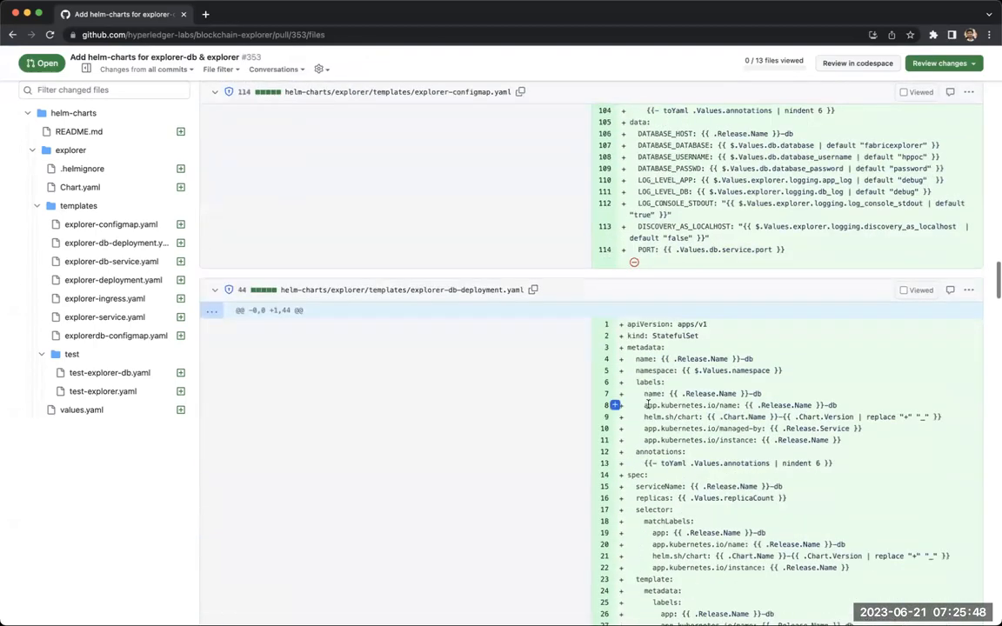
{"action": "scroll", "scroll_direction": "down", "scroll_amount": 3}
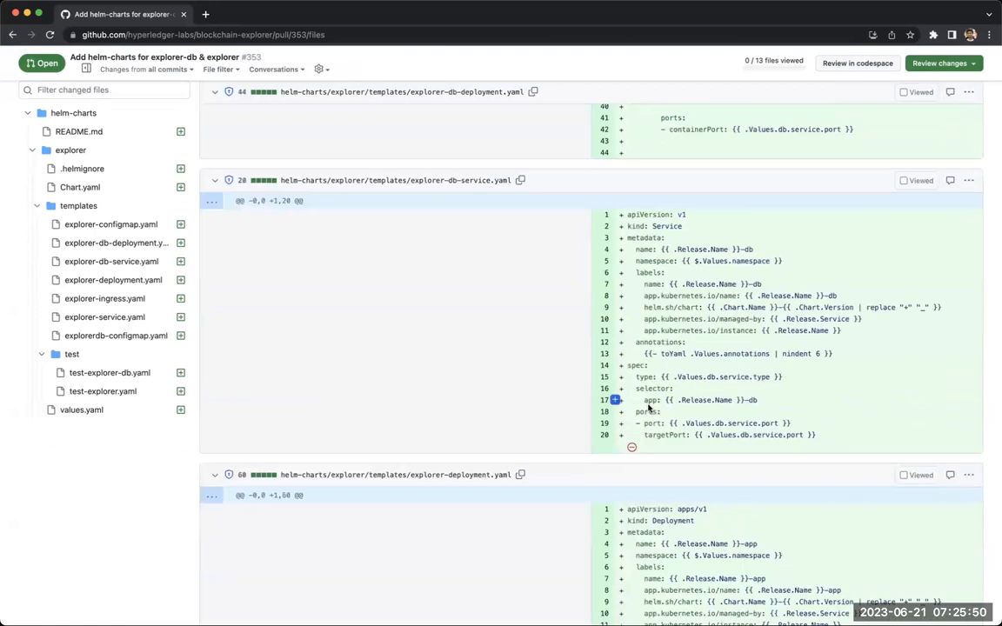
{"action": "scroll", "scroll_direction": "down", "scroll_amount": 3}
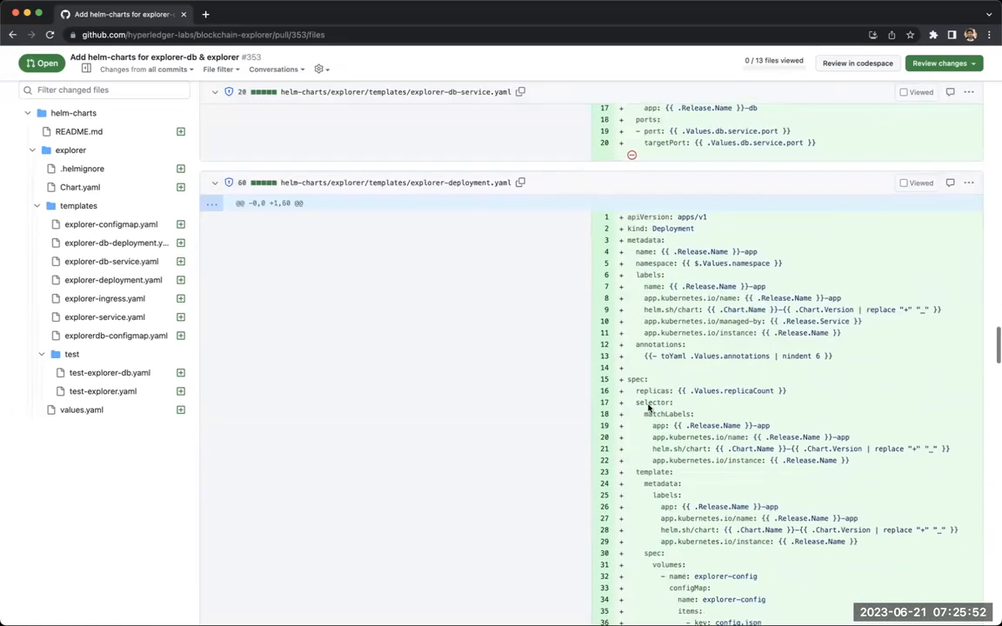
{"action": "scroll", "scroll_direction": "down", "scroll_amount": 3}
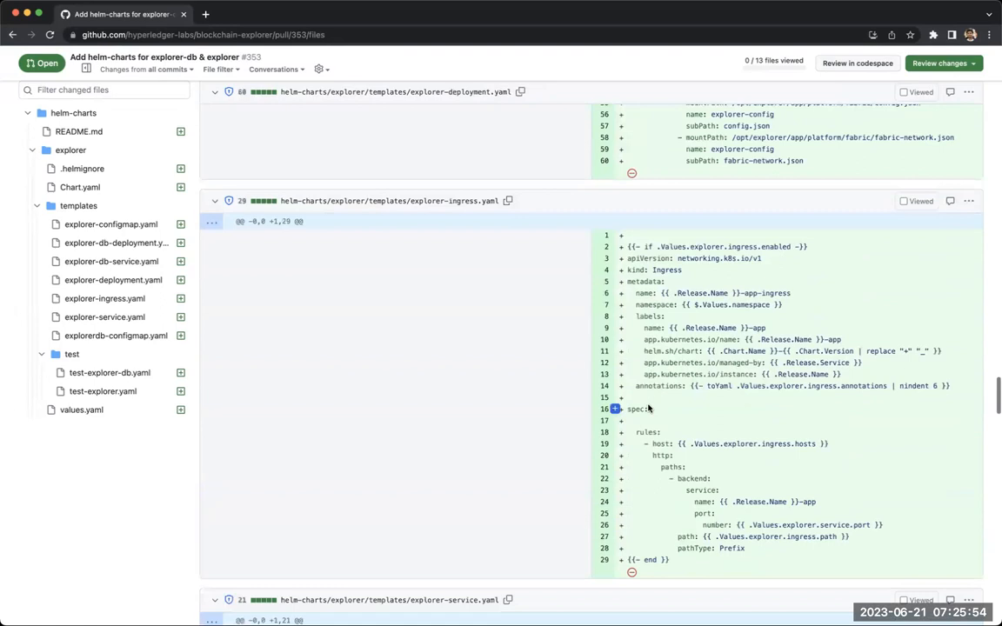
{"action": "scroll", "scroll_direction": "down", "scroll_amount": 3}
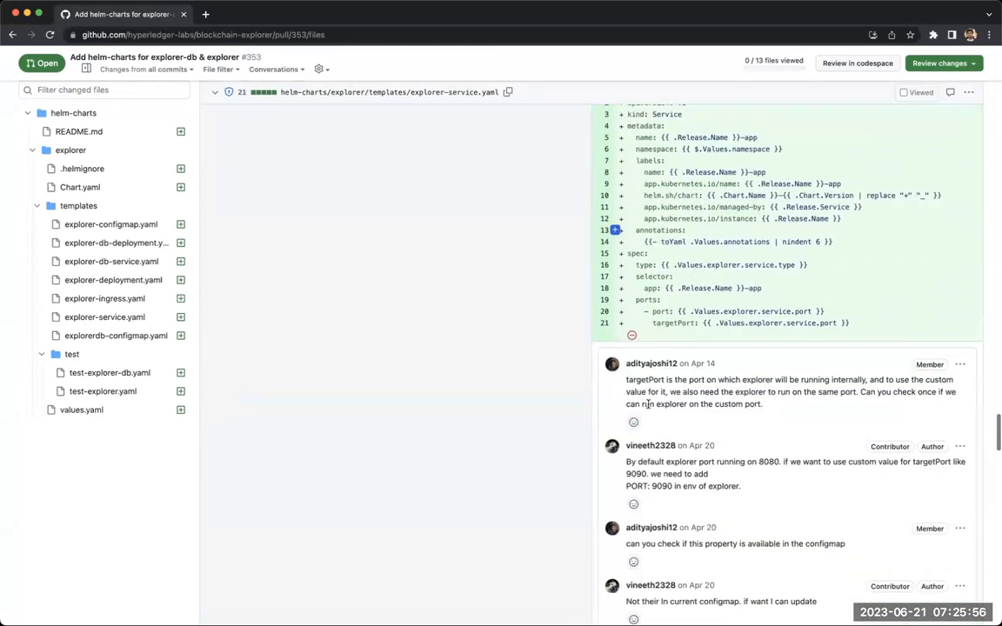
{"action": "scroll", "scroll_direction": "down", "scroll_amount": 3}
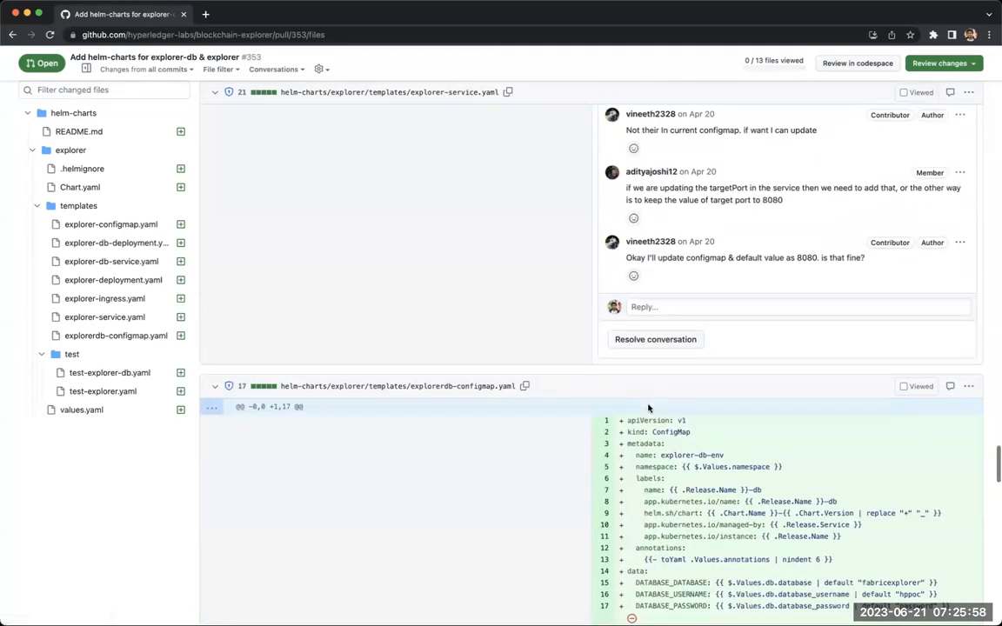
{"action": "scroll", "scroll_direction": "down", "scroll_amount": 3}
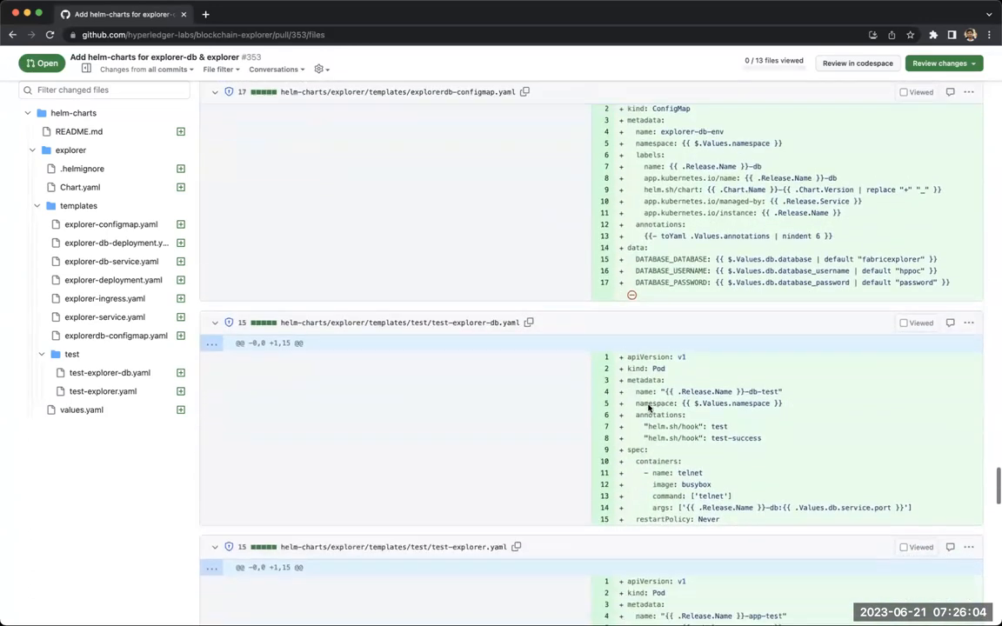
{"action": "scroll", "scroll_direction": "down", "scroll_amount": 3}
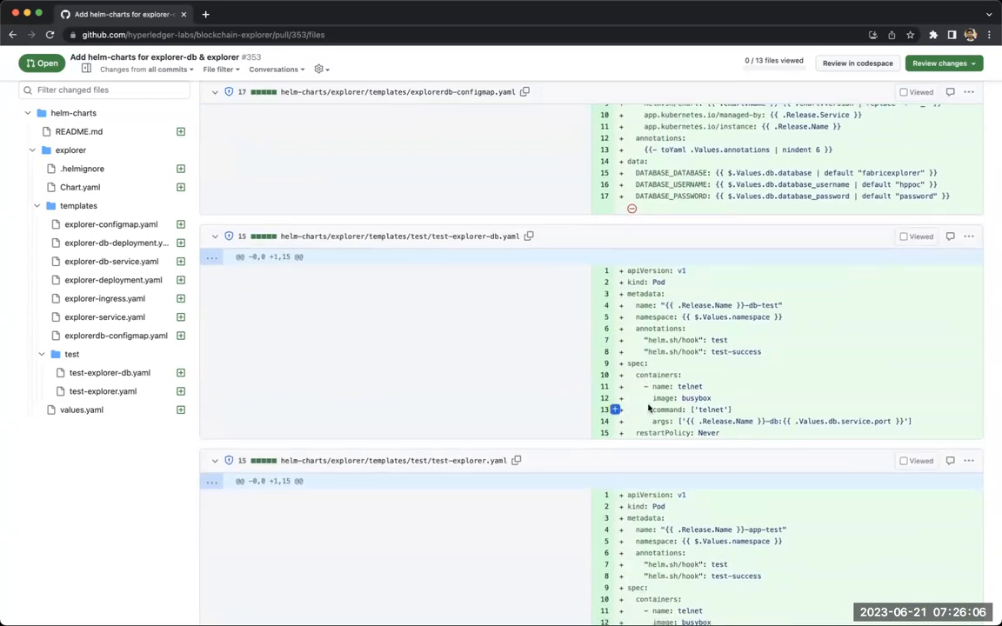
{"action": "scroll", "scroll_direction": "down", "scroll_amount": 3}
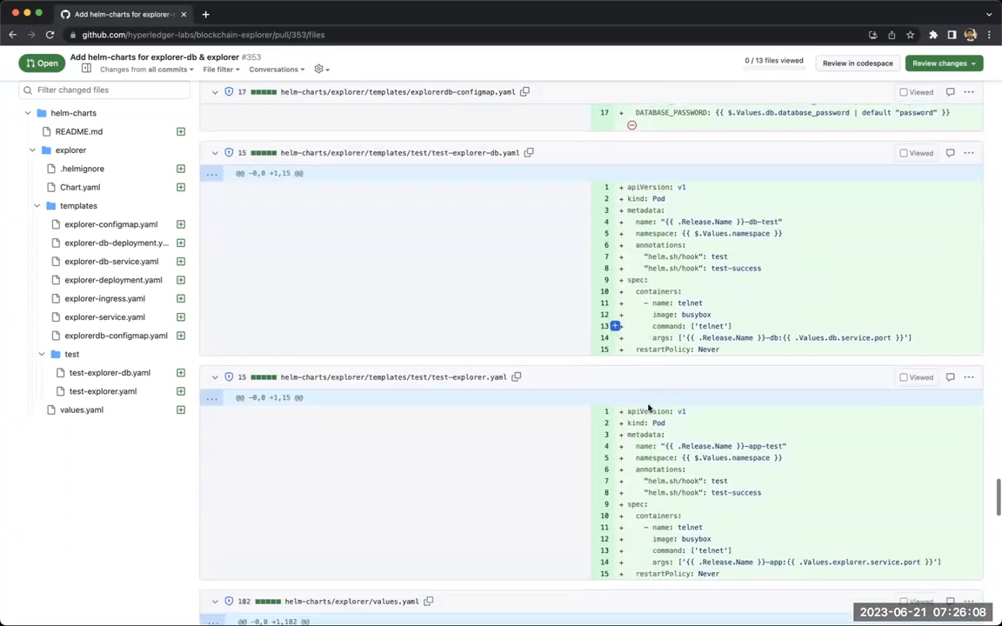
{"action": "scroll", "scroll_direction": "down", "scroll_amount": 3}
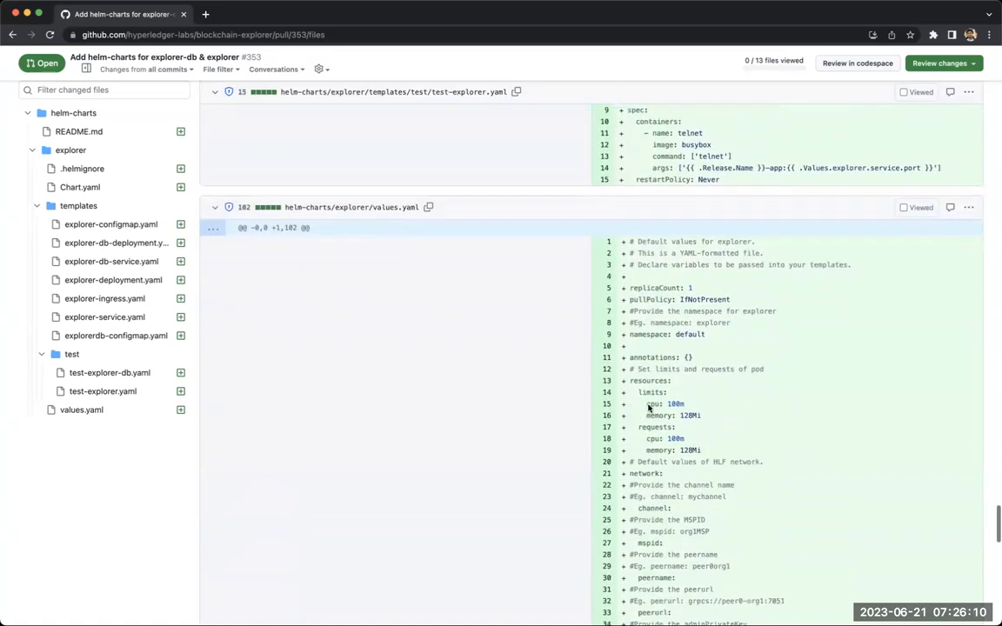
{"action": "scroll", "scroll_direction": "down", "scroll_amount": 3}
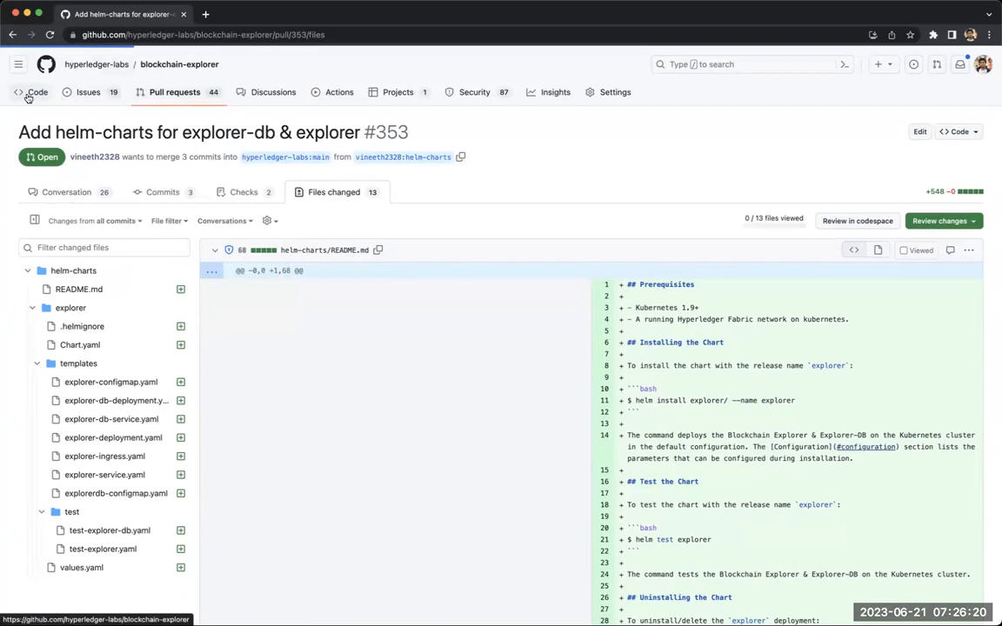
Review the changed files config.yml and node.js.yml of pull request #396 'Circleci project setup'.
{"action": "left_click", "coordinate": [174, 90]}
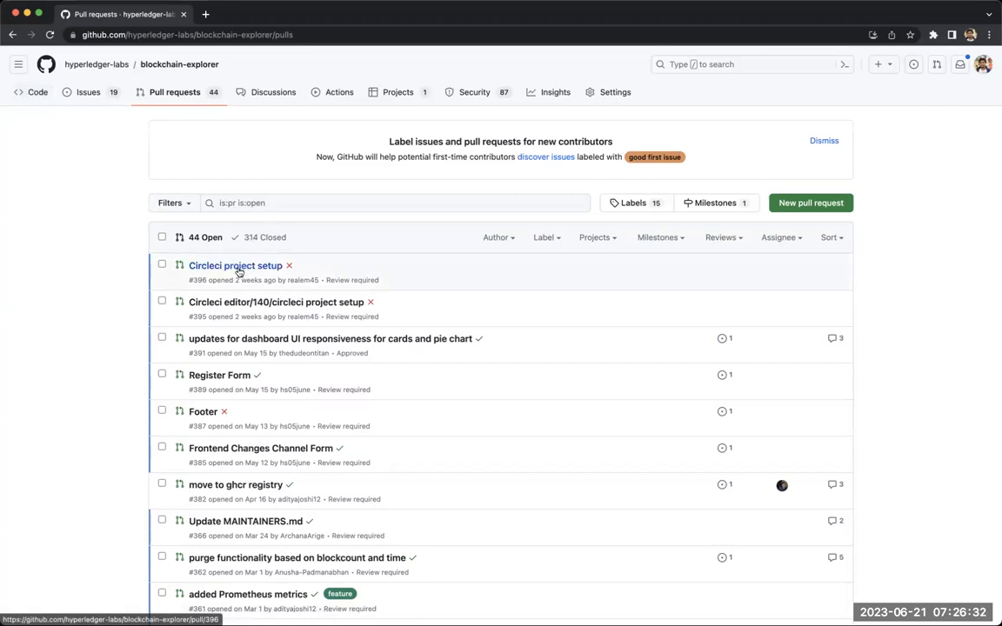
{"action": "left_click", "coordinate": [235, 265]}
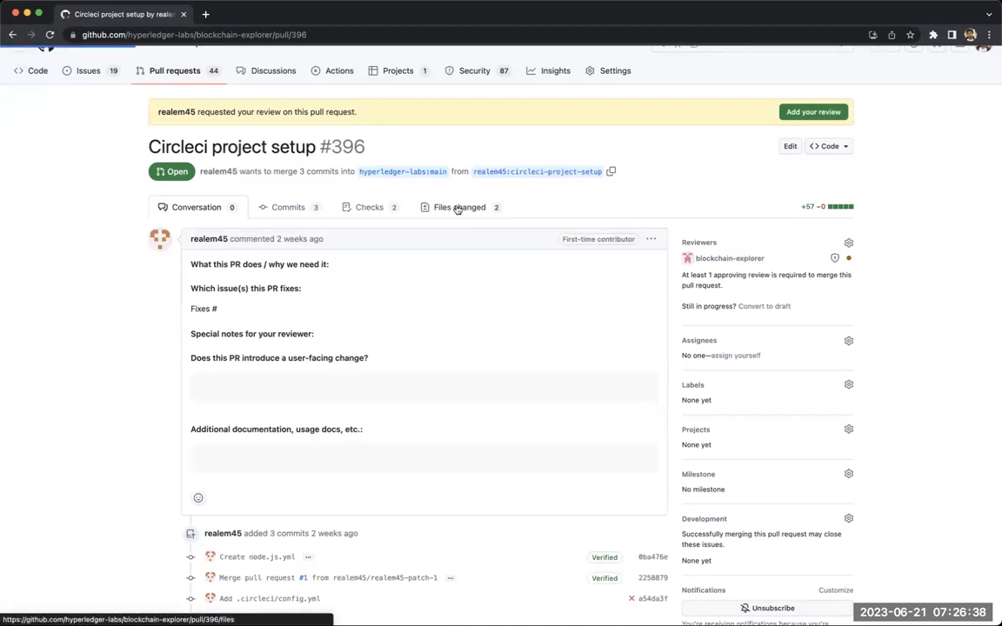
{"action": "left_click", "coordinate": [459, 207]}
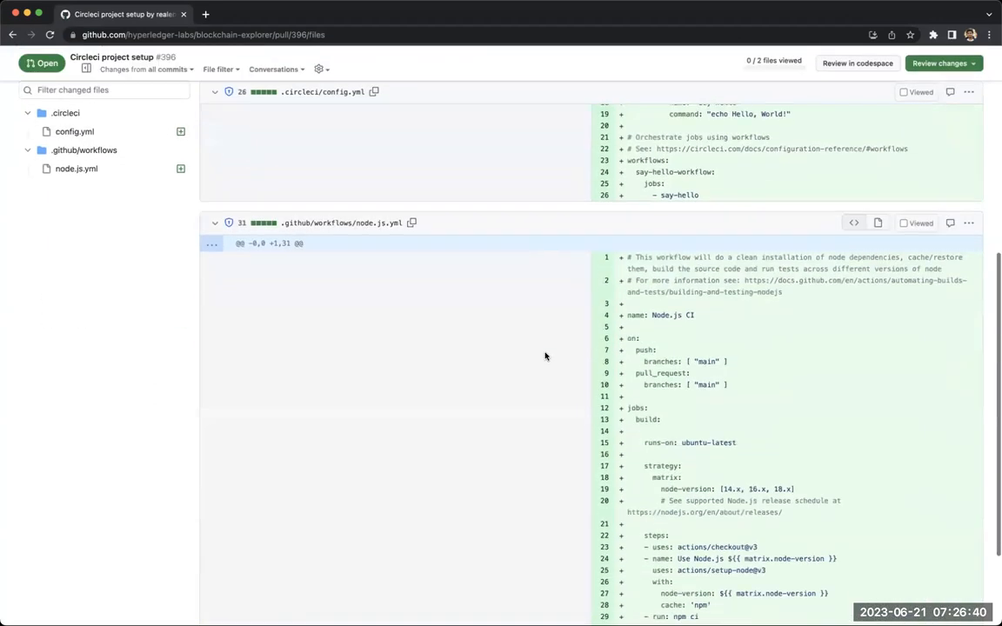
{"action": "scroll", "scroll_direction": "down", "scroll_amount": 3}
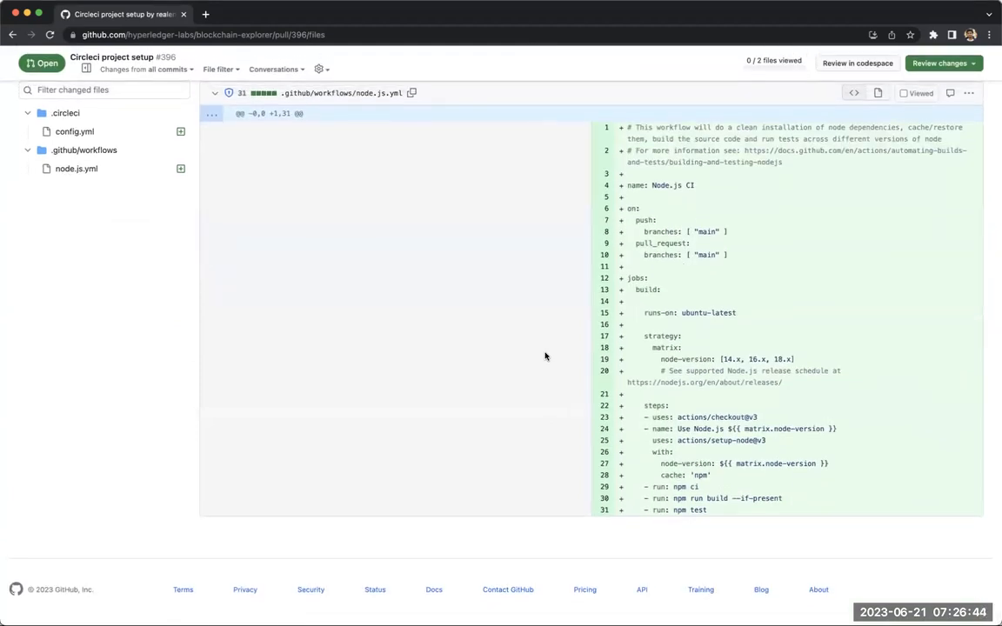
{"action": "scroll", "scroll_direction": "up", "scroll_amount": 3}
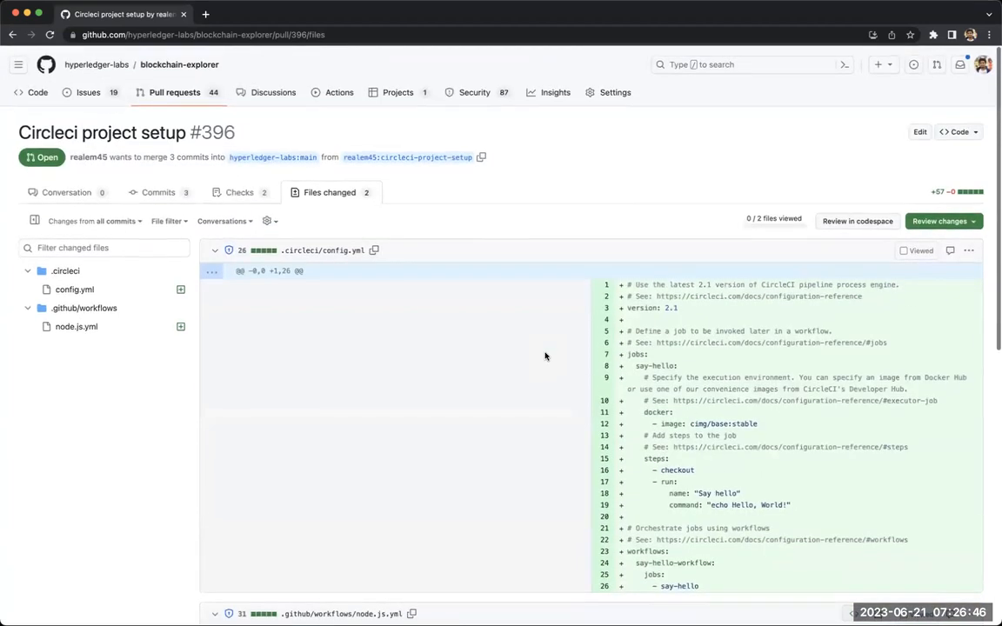
{"action": "mouse_move", "coordinate": [66, 192]}
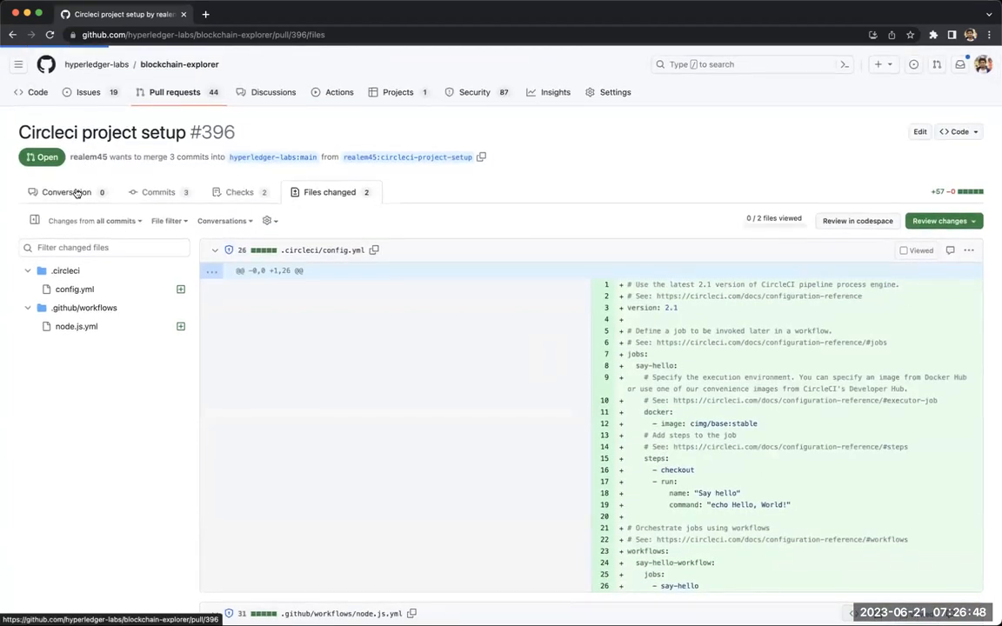
Return to the Conversation view of pull request #396, then switch to the Hyperledger wiki tab.
{"action": "left_click", "coordinate": [66, 192]}
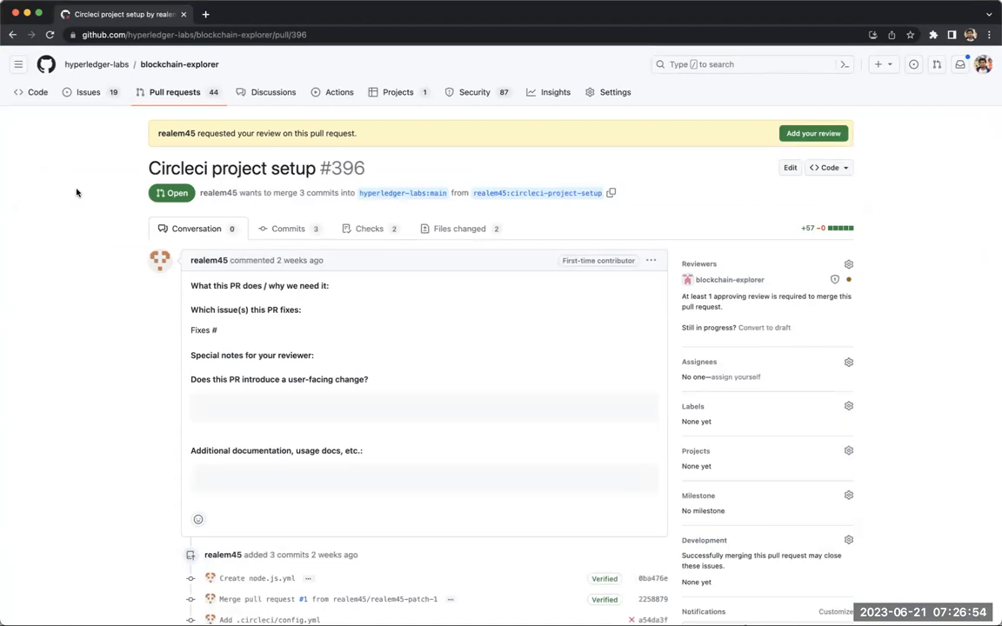
{"action": "left_click", "coordinate": [398, 14]}
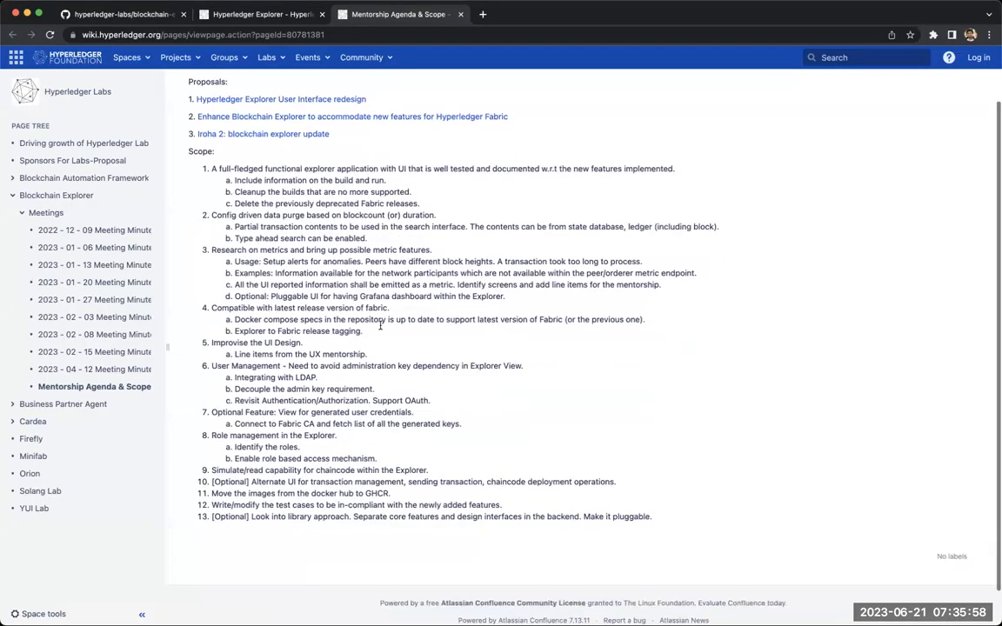
Log in to the Hyperledger Confluence wiki and start editing the Mentorship Agenda & Scope page.
{"action": "scroll", "scroll_direction": "up", "scroll_amount": 3}
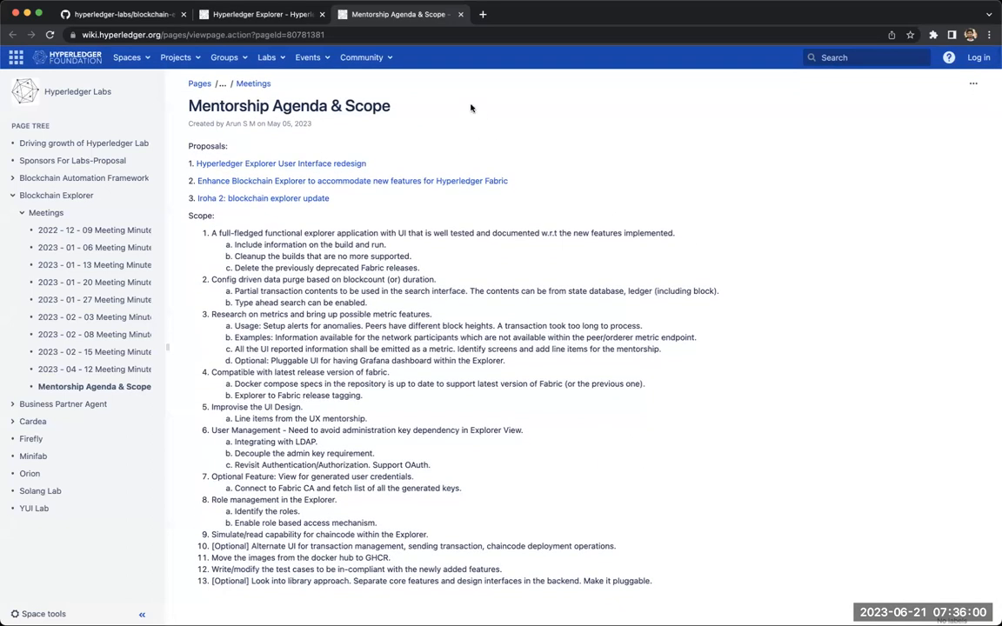
{"action": "mouse_move", "coordinate": [935, 113]}
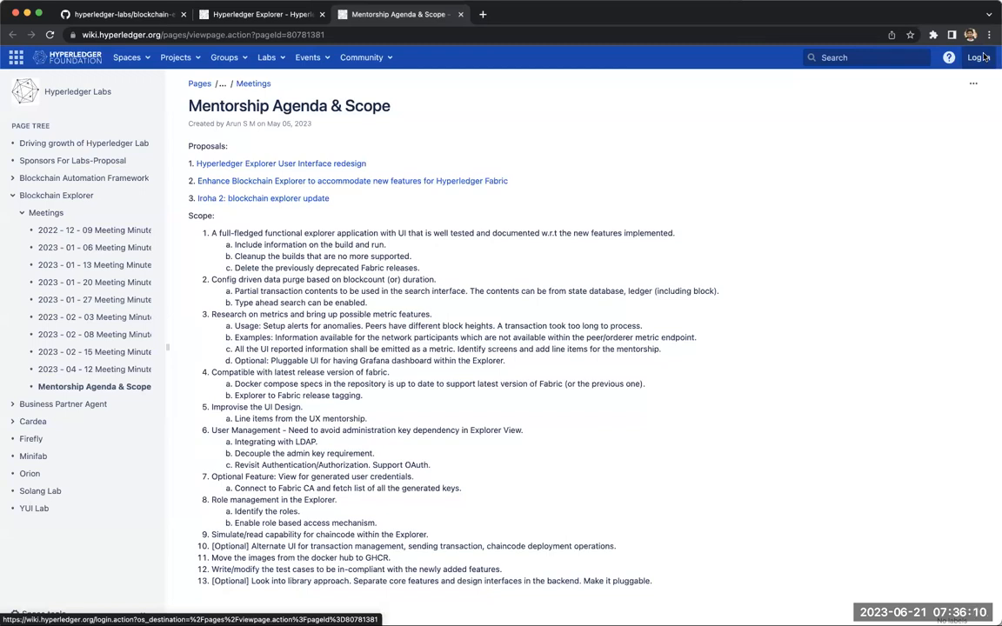
{"action": "left_click", "coordinate": [977, 57]}
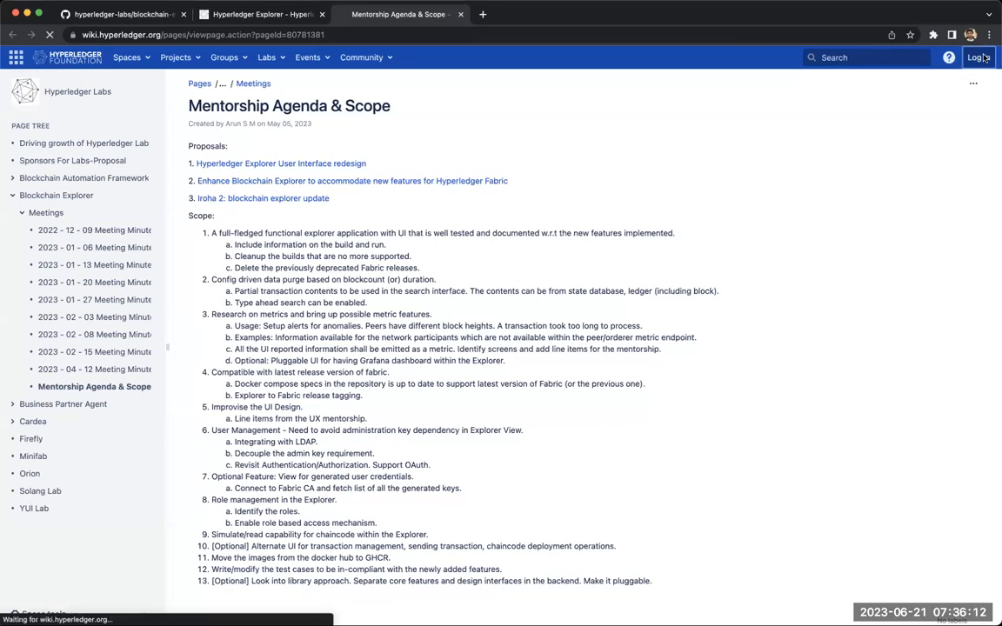
{"action": "left_click", "coordinate": [977, 57]}
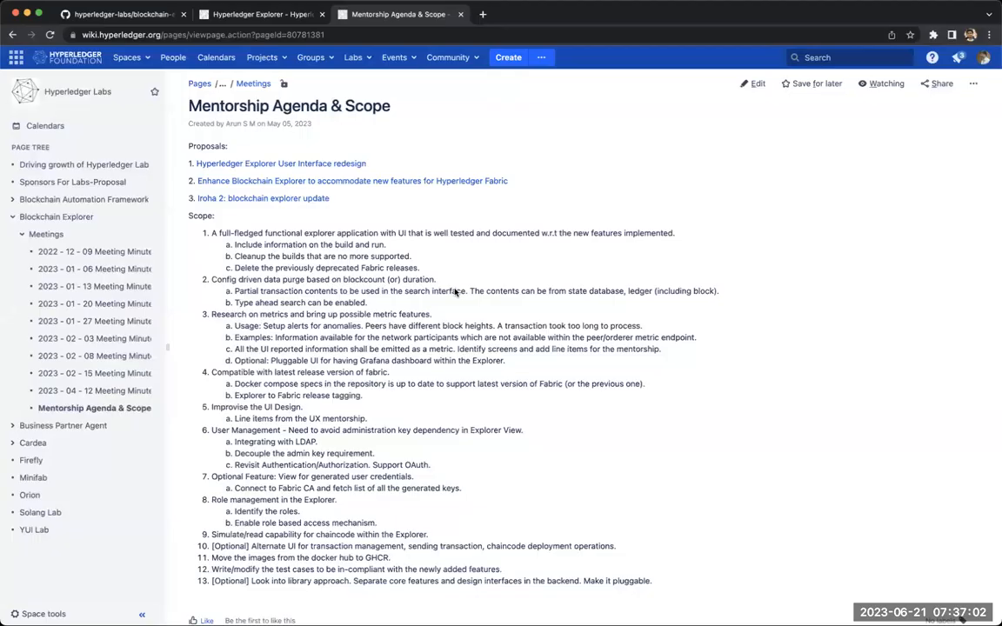
{"action": "mouse_move", "coordinate": [877, 10]}
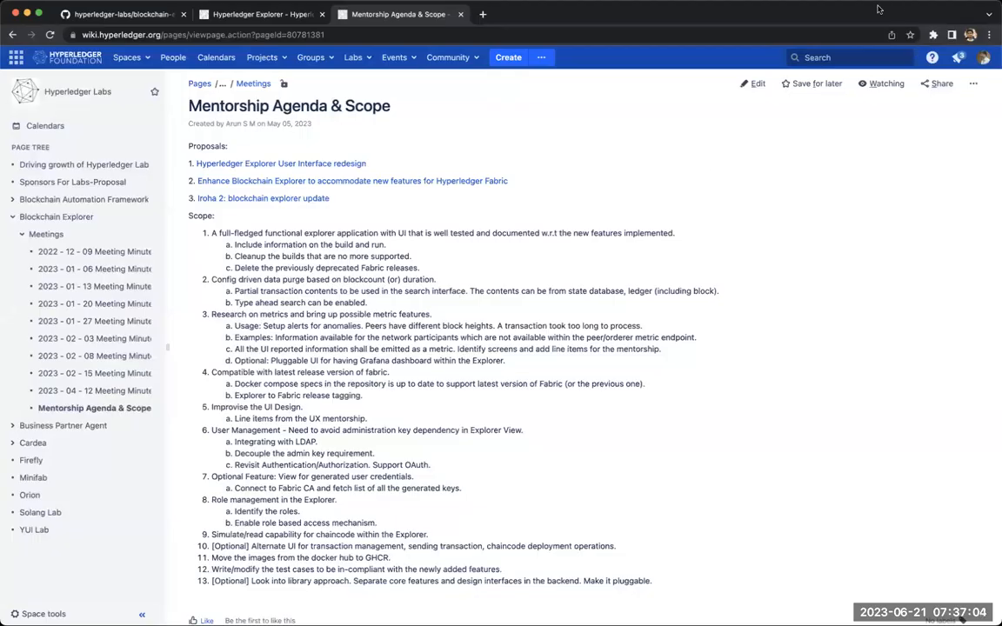
{"action": "mouse_move", "coordinate": [682, 99]}
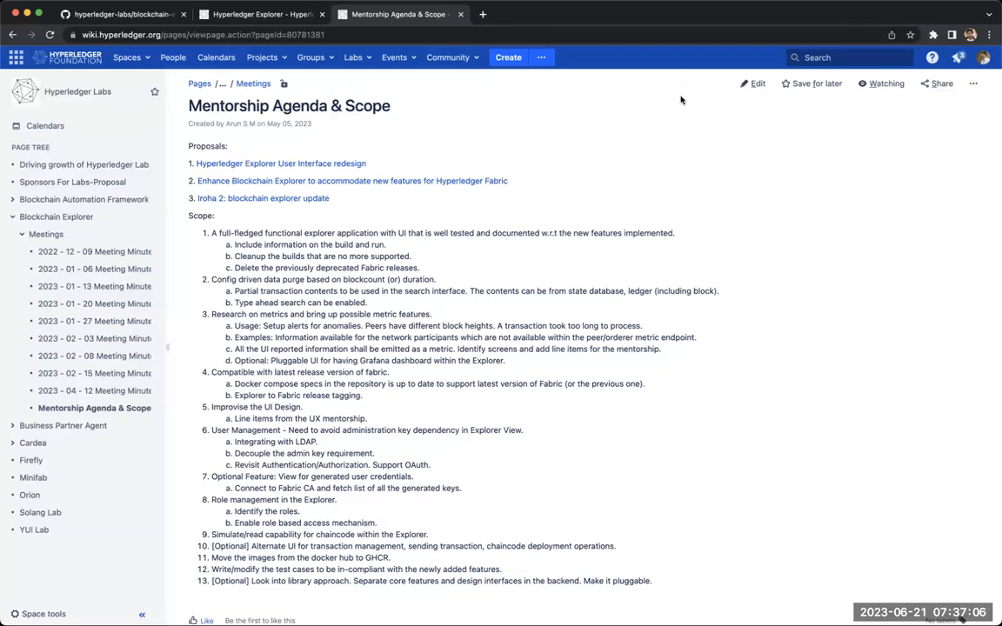
{"action": "mouse_move", "coordinate": [730, 135]}
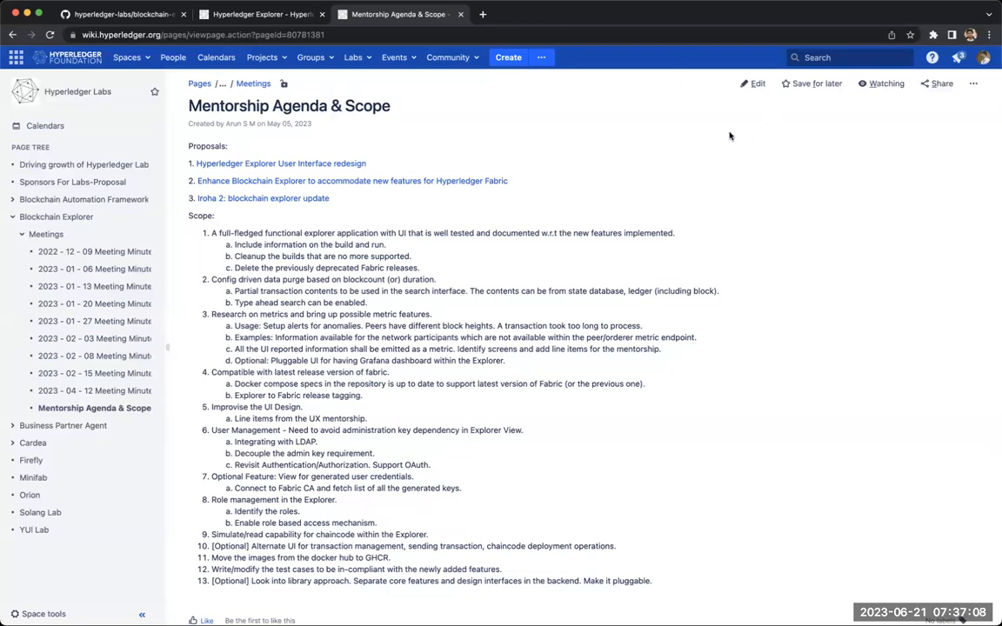
{"action": "left_click", "coordinate": [754, 84]}
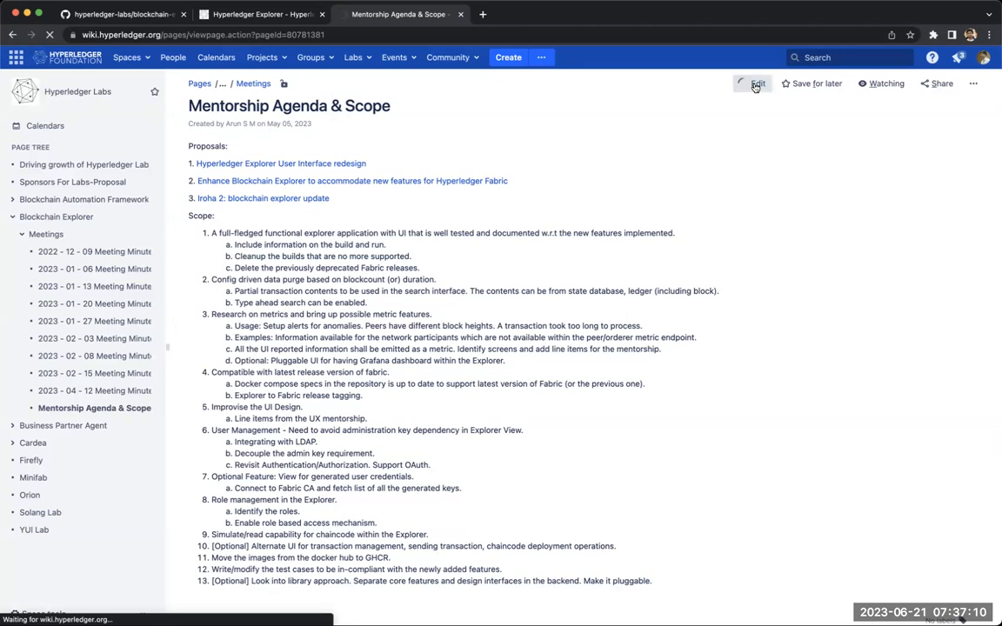
Reload the page editor after the connection error and bring up the insert-content menu.
{"action": "left_click", "coordinate": [759, 83]}
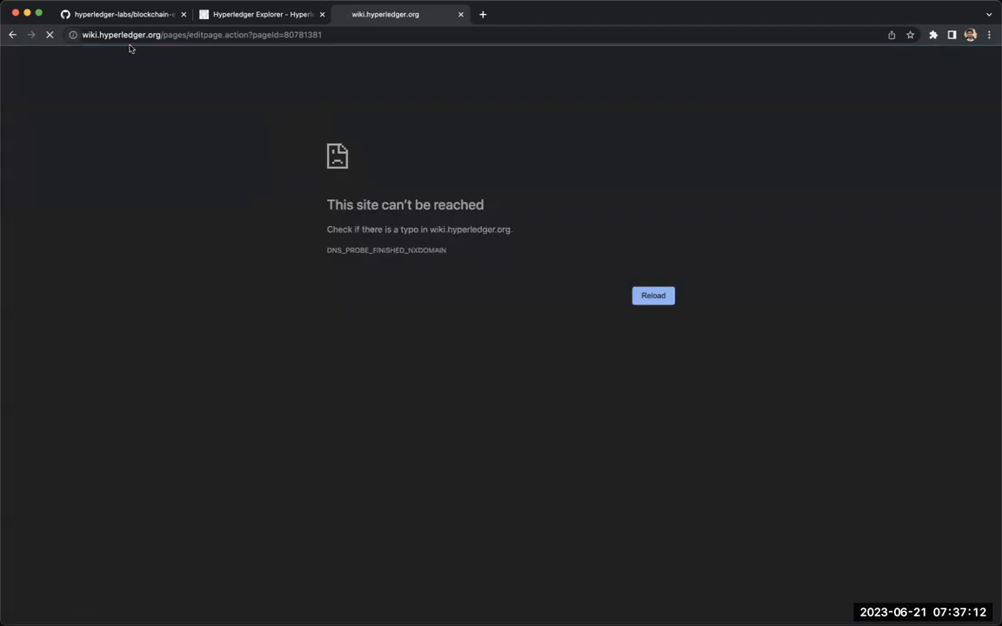
{"action": "left_click", "coordinate": [652, 296]}
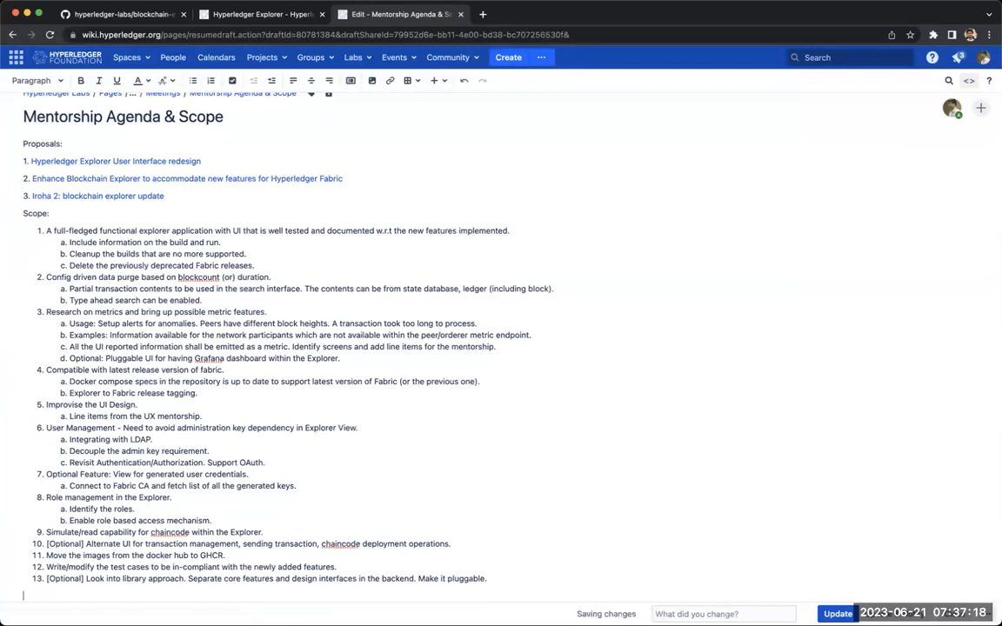
{"action": "scroll", "scroll_direction": "up", "scroll_amount": 3}
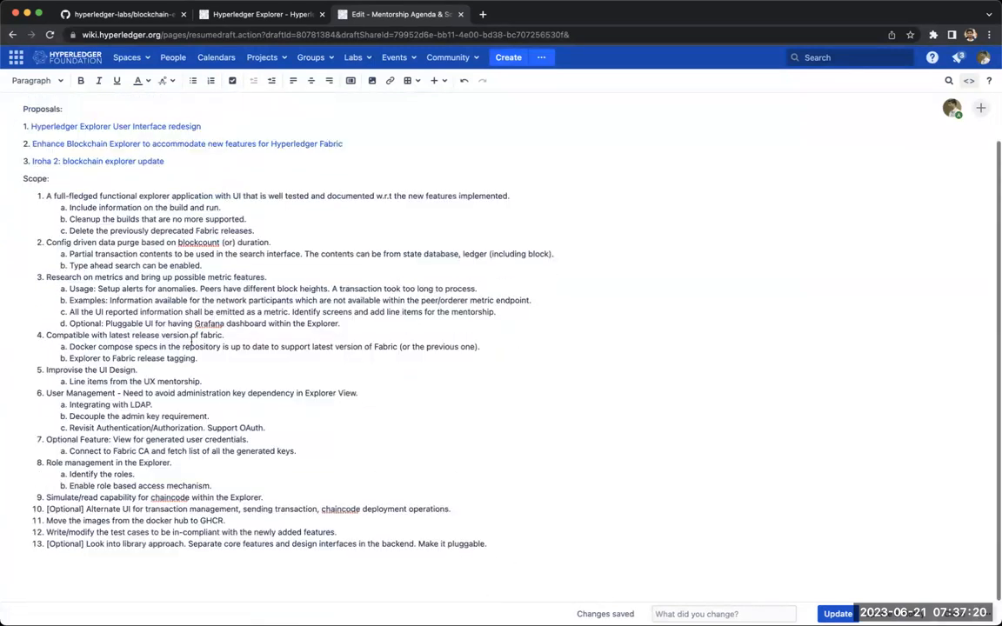
{"action": "left_click", "coordinate": [435, 80]}
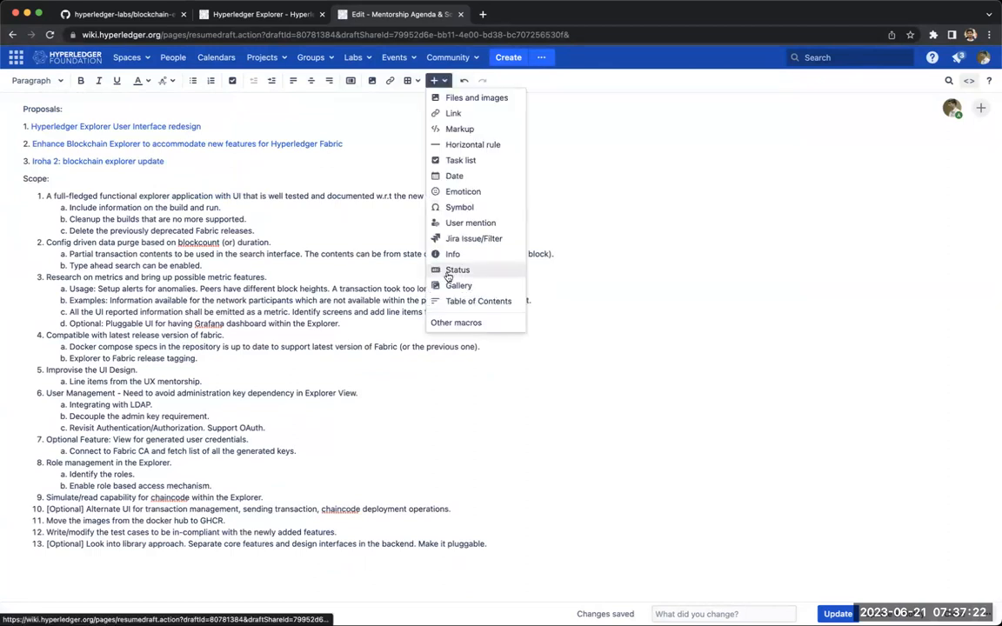
{"action": "mouse_move", "coordinate": [473, 228]}
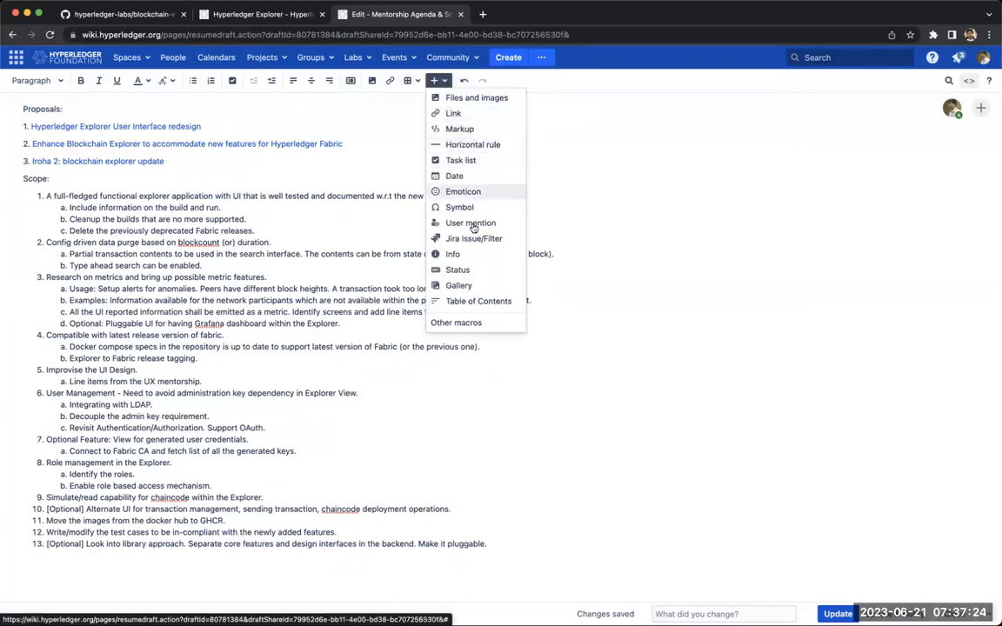
{"action": "mouse_move", "coordinate": [454, 176]}
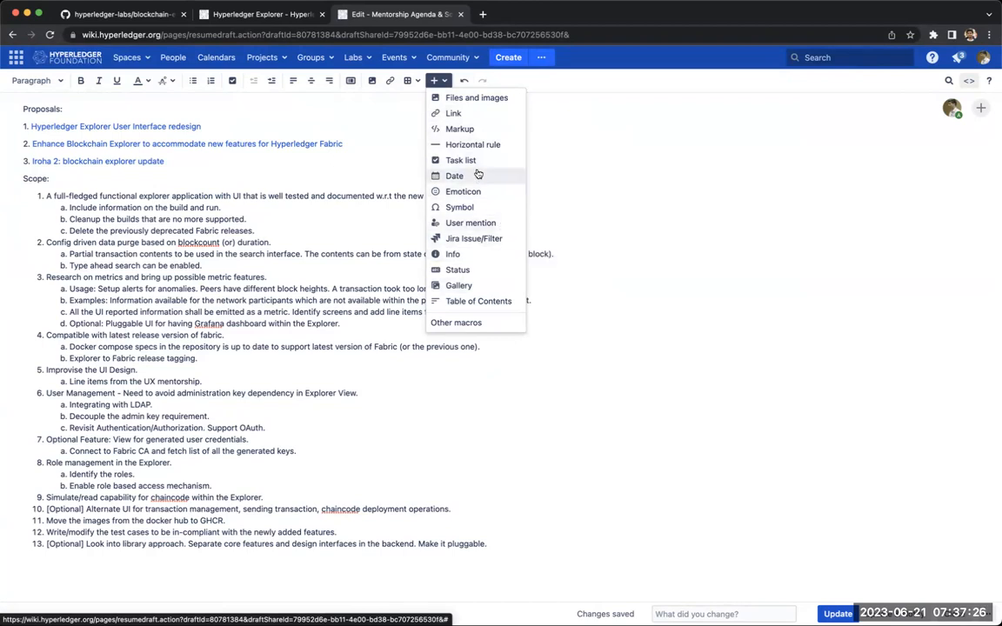
{"action": "mouse_move", "coordinate": [484, 286]}
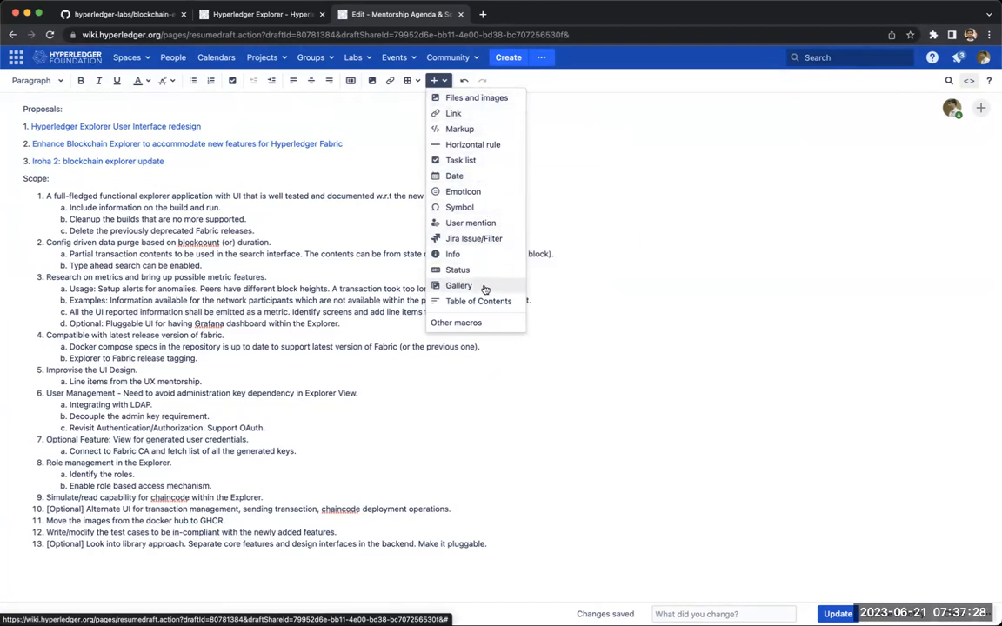
{"action": "mouse_move", "coordinate": [485, 254]}
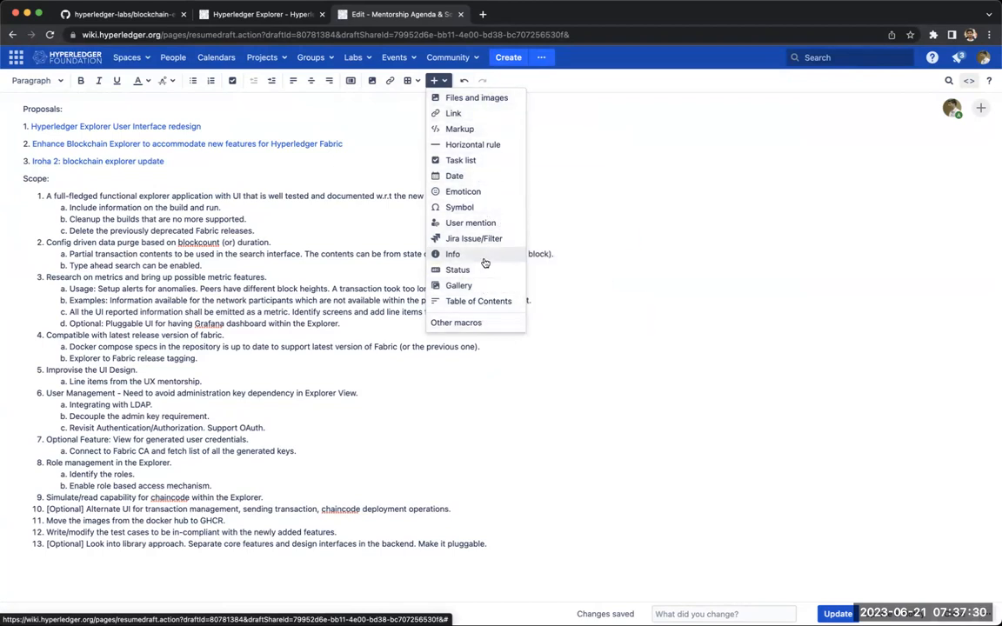
{"action": "mouse_move", "coordinate": [461, 207]}
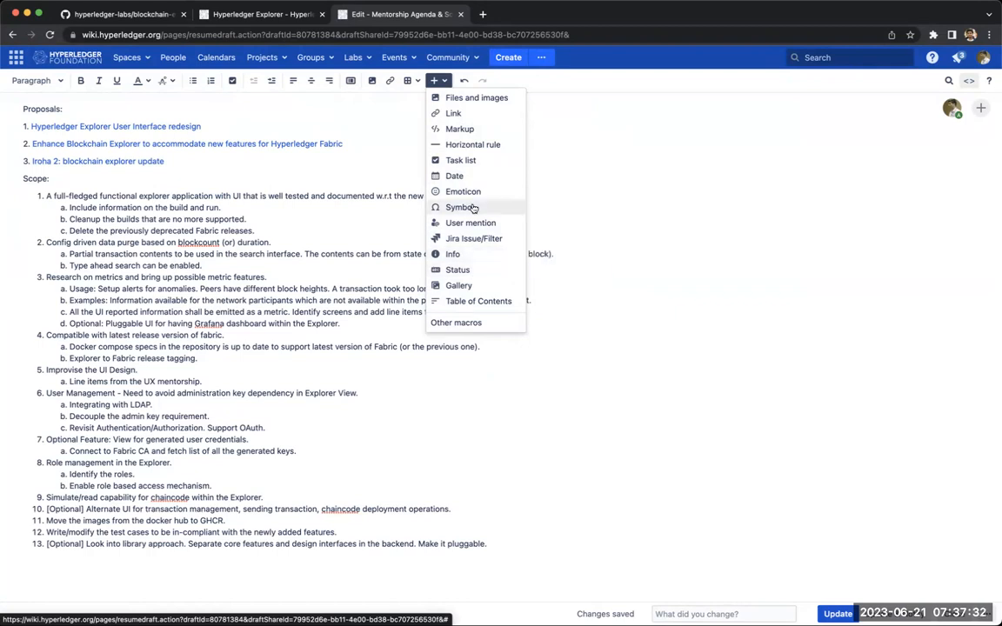
{"action": "mouse_move", "coordinate": [473, 129]}
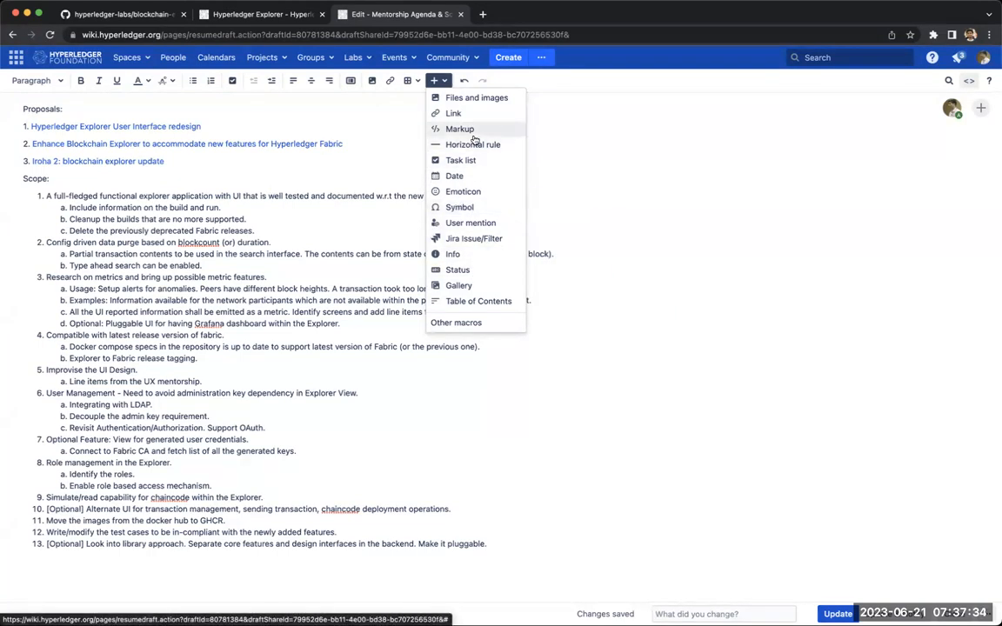
{"action": "mouse_move", "coordinate": [408, 80]}
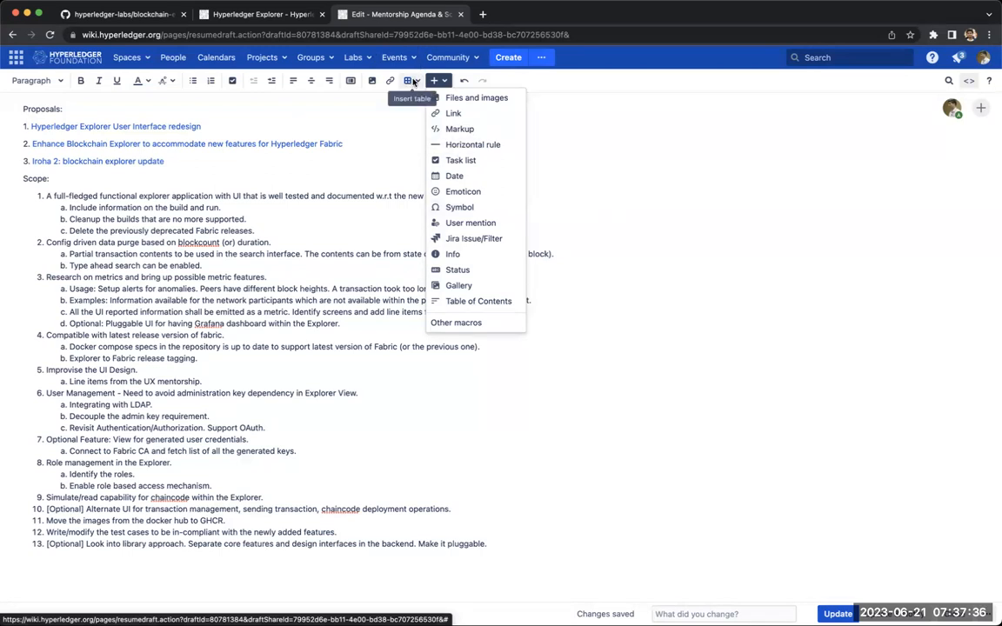
Insert a 3x3 table below the Scope list with 'Milestone' as a column heading.
{"action": "left_click", "coordinate": [407, 80]}
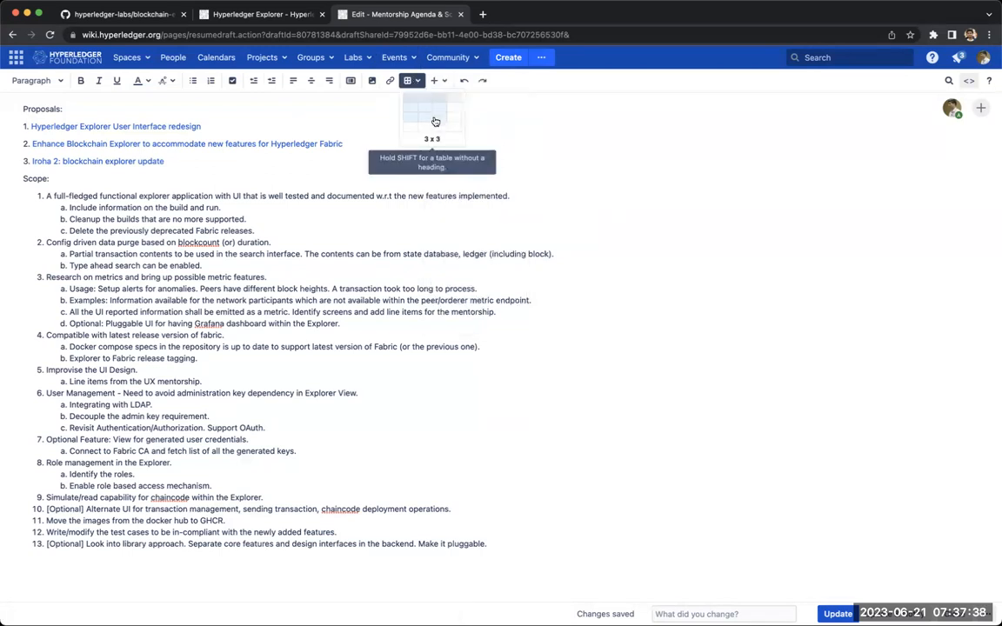
{"action": "left_click", "coordinate": [432, 122]}
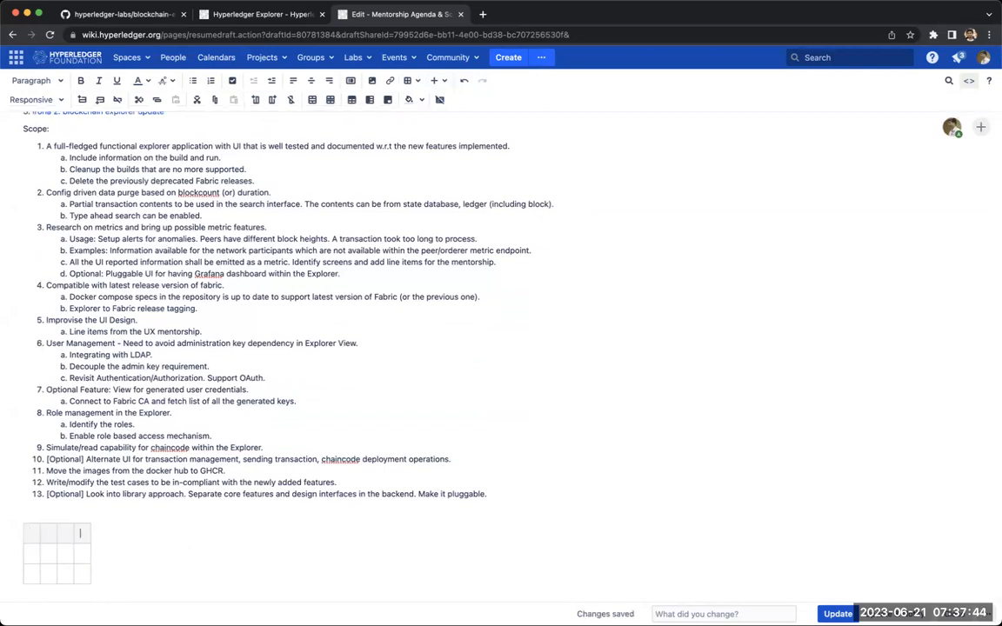
{"action": "type", "text": "Milestone"}
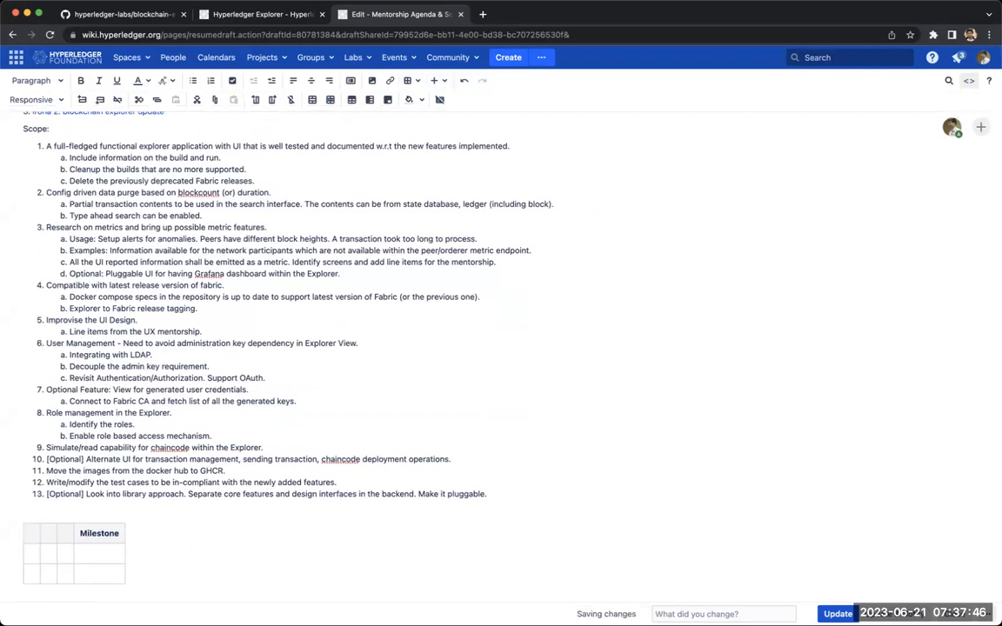
{"action": "left_click", "coordinate": [62, 532]}
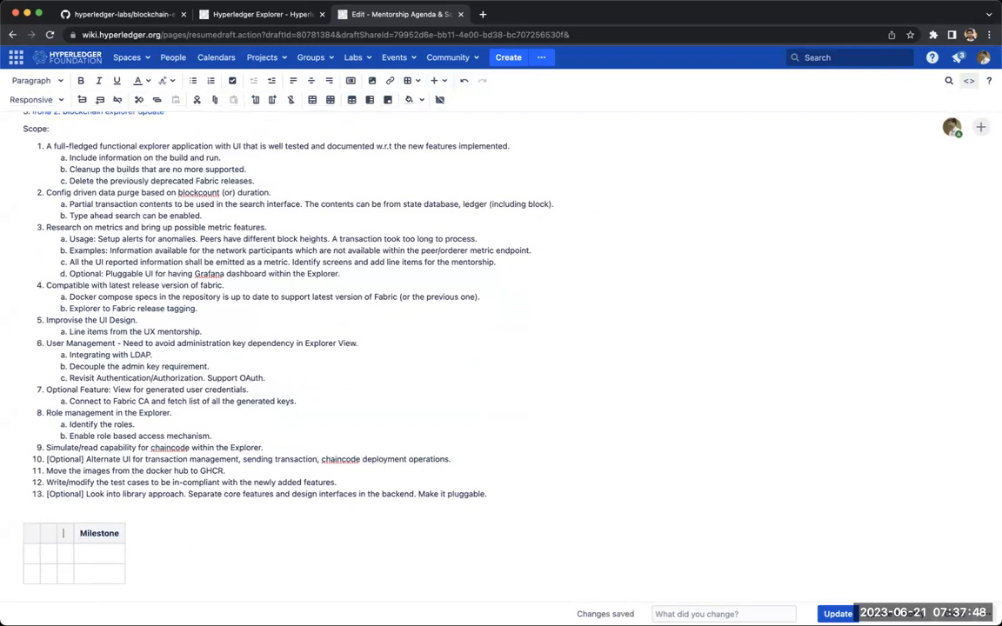
Add 'Status' and 'Activity' headings beside Milestone in the table header.
{"action": "type", "text": "Status"}
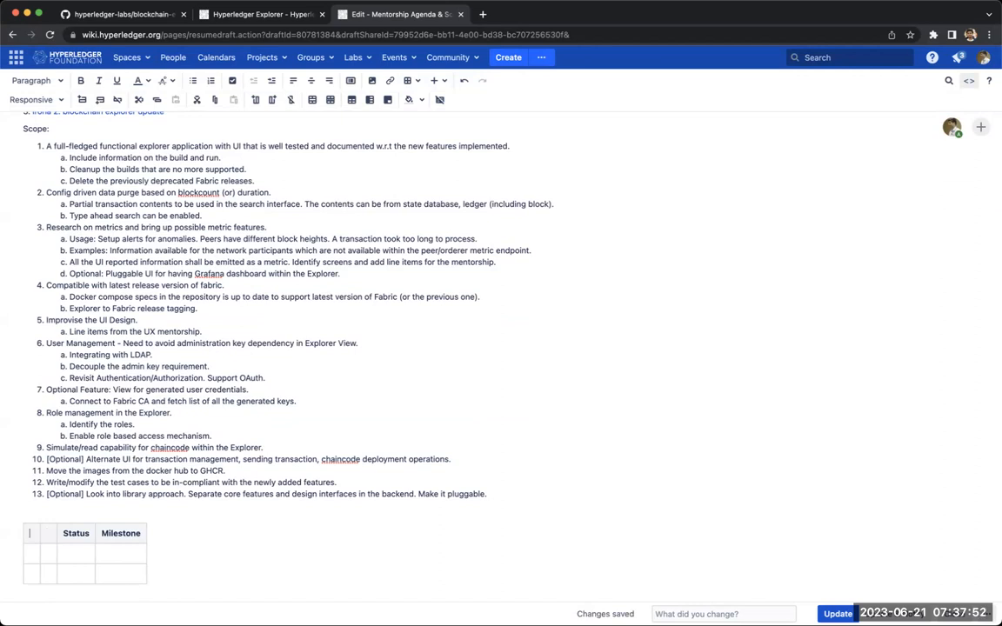
{"action": "type", "text": "Activity"}
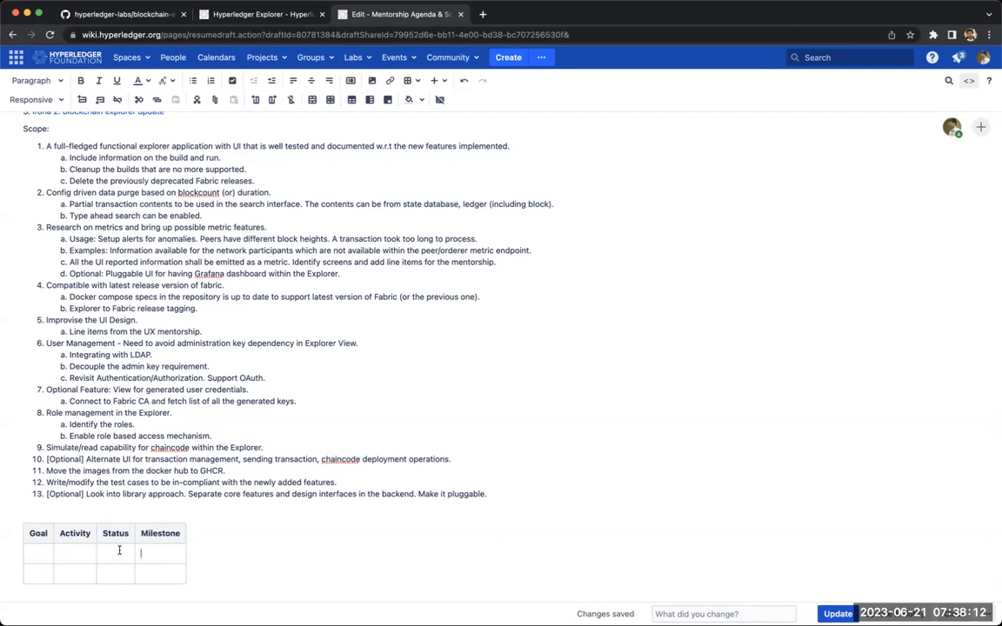
{"action": "mouse_move", "coordinate": [468, 468]}
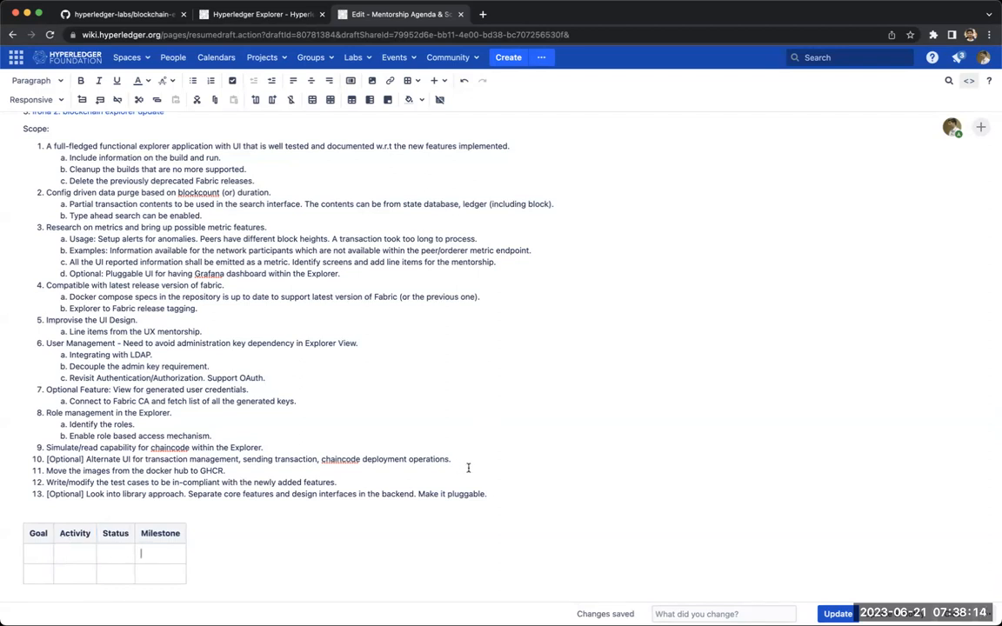
{"action": "mouse_move", "coordinate": [362, 518]}
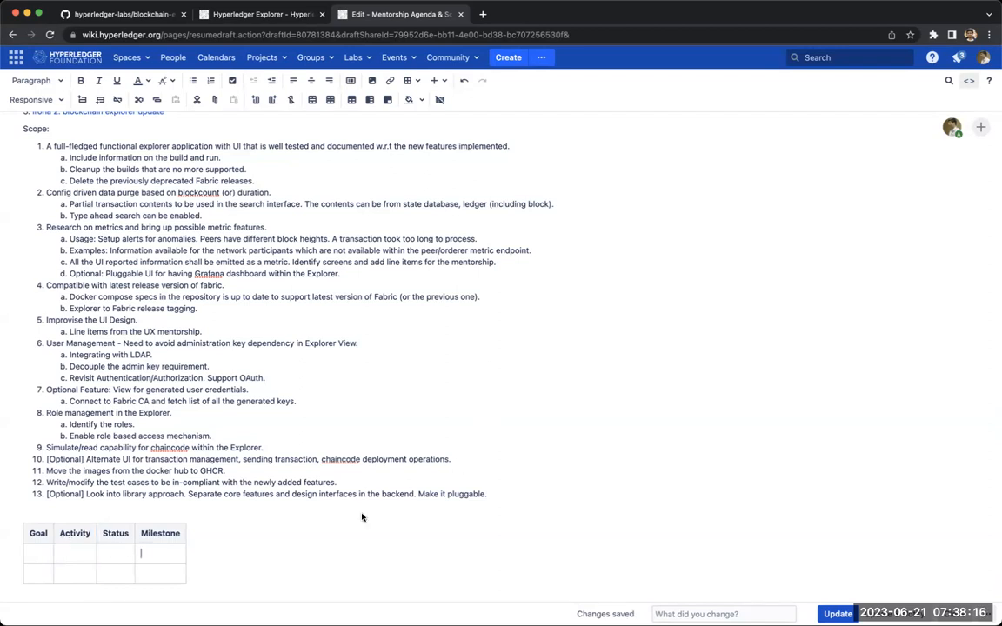
{"action": "mouse_move", "coordinate": [327, 522]}
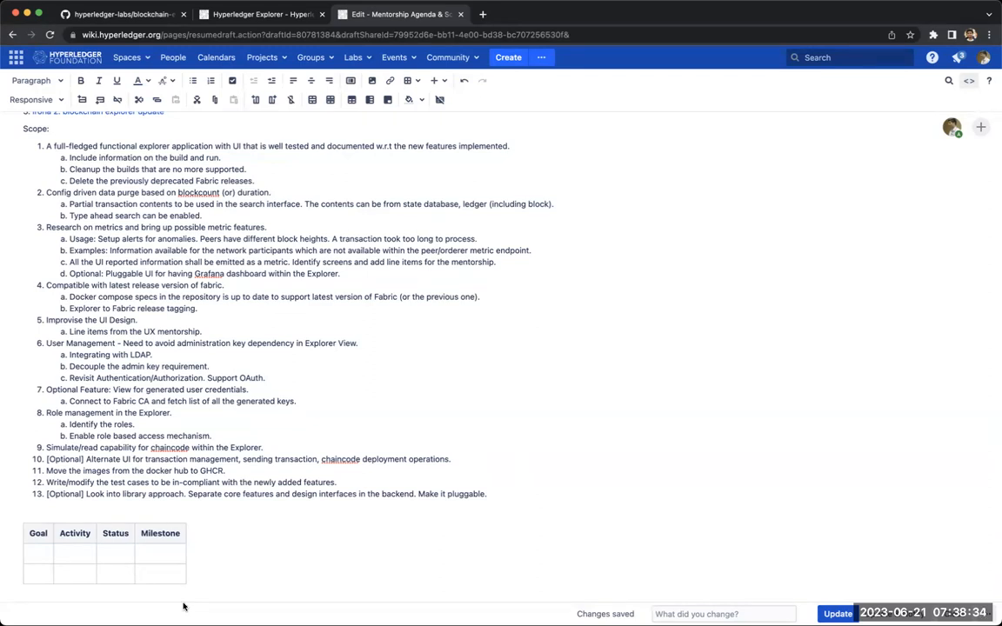
Enter 'Global Meetup: Demo and Showcase (The Linux Foundation's timelines)' in the first Milestone cell.
{"action": "type", "text": "Global M"}
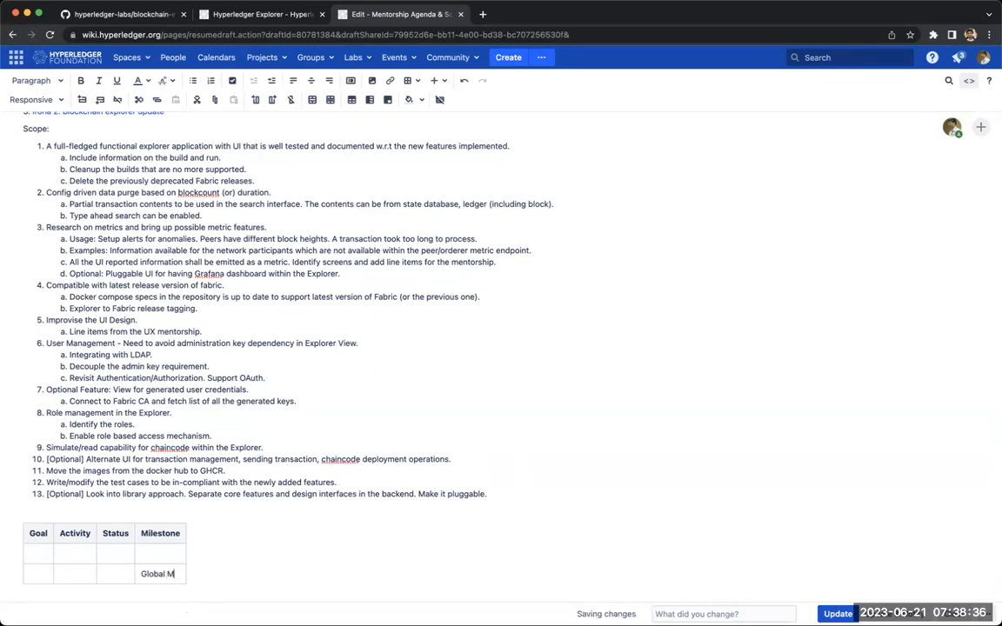
{"action": "type", "text": "eetup: Demo and"}
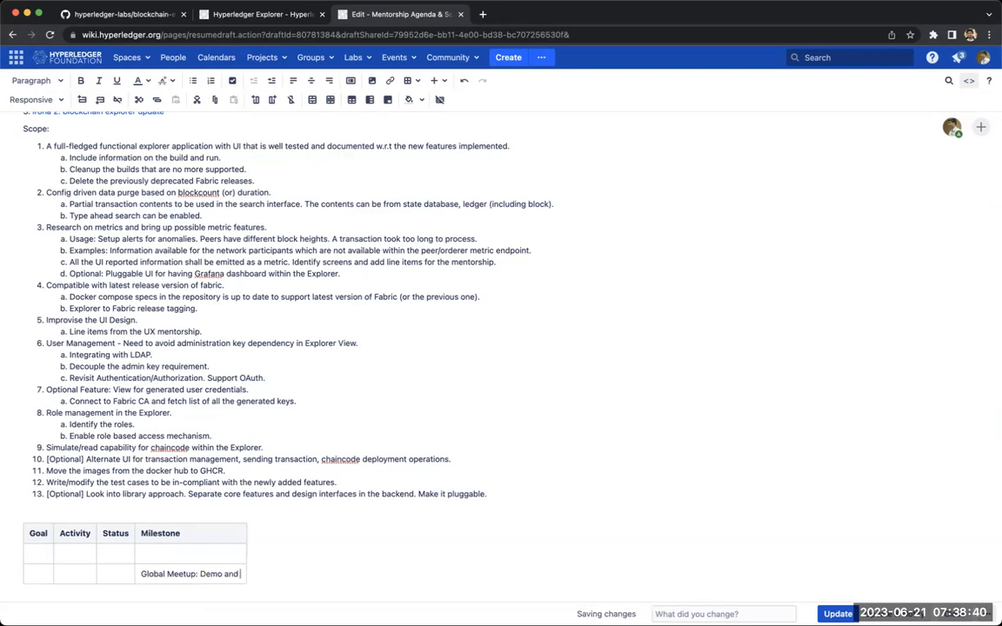
{"action": "type", "text": "Showcase"}
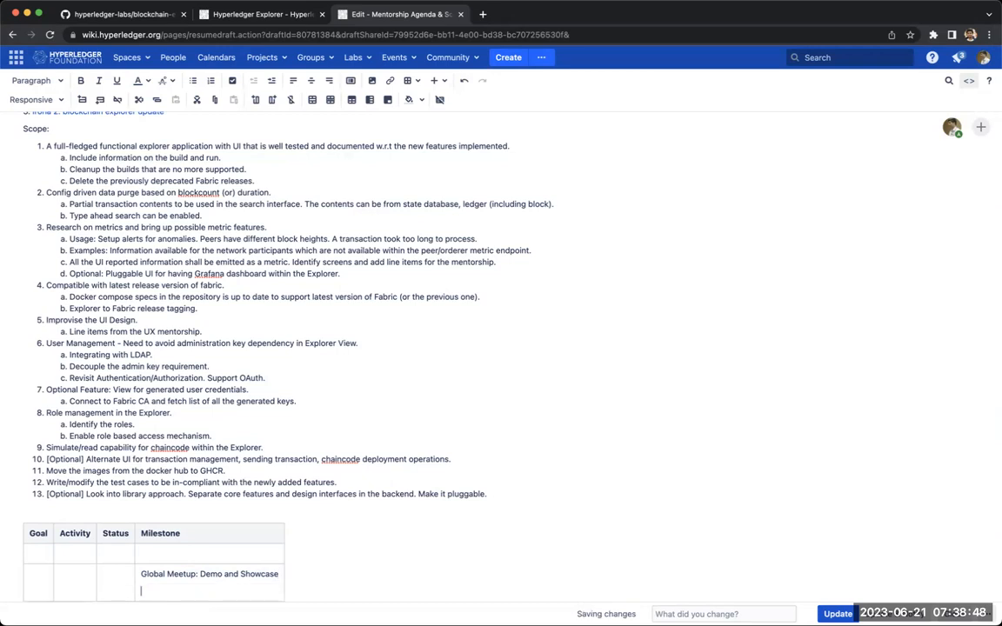
{"action": "type", "text": "(The"}
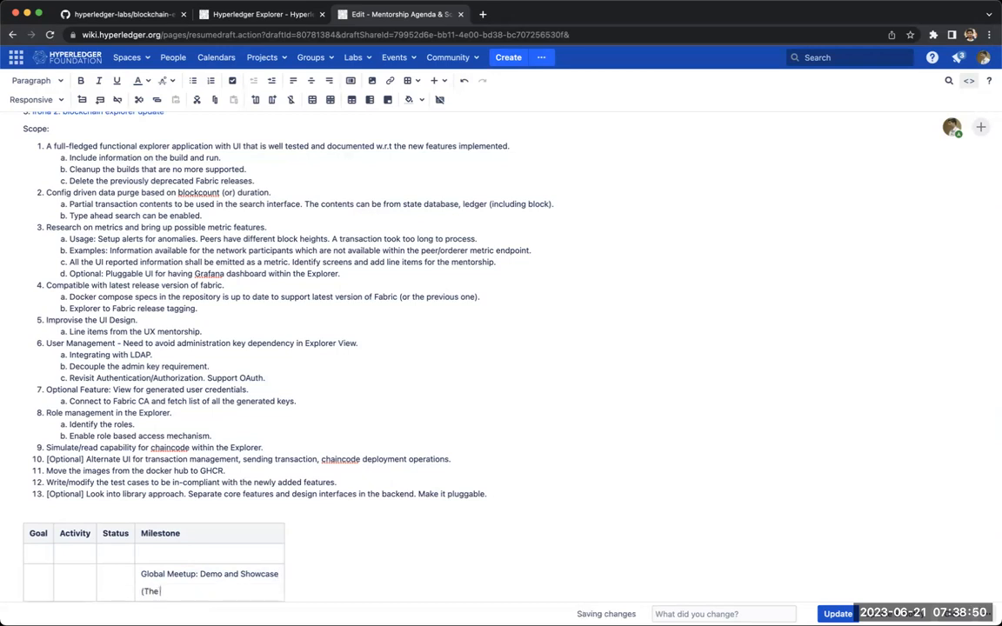
{"action": "type", "text": "Linux"}
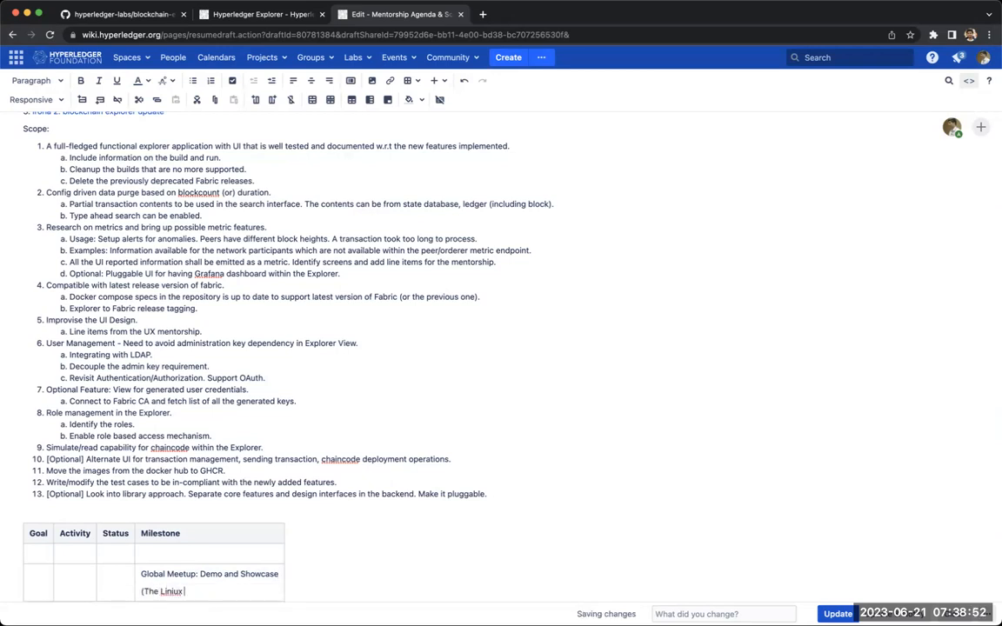
{"action": "type", "text": "Foundation"}
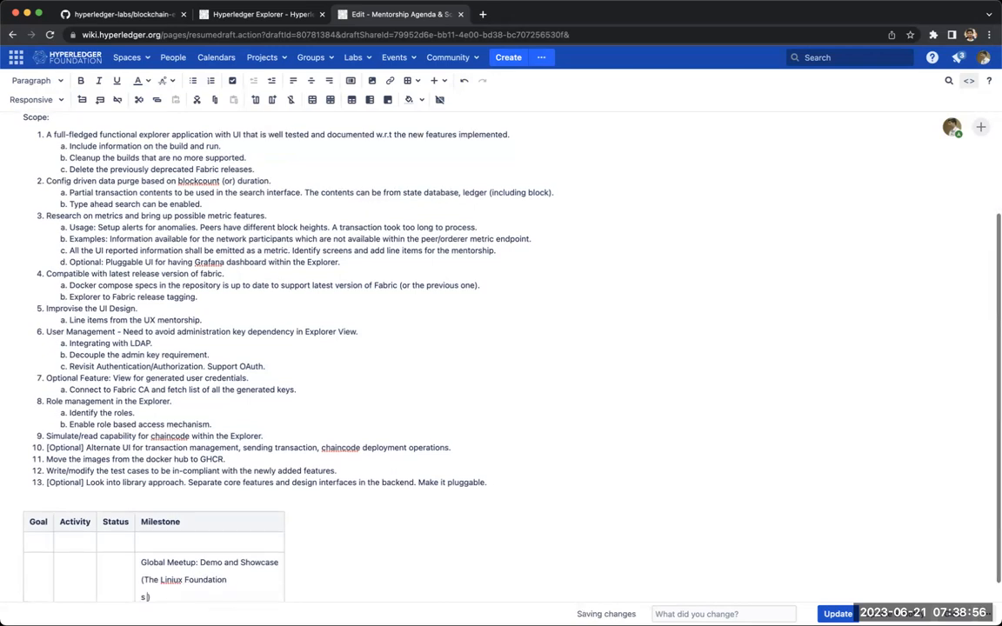
{"action": "type", "text": "'s timelines"}
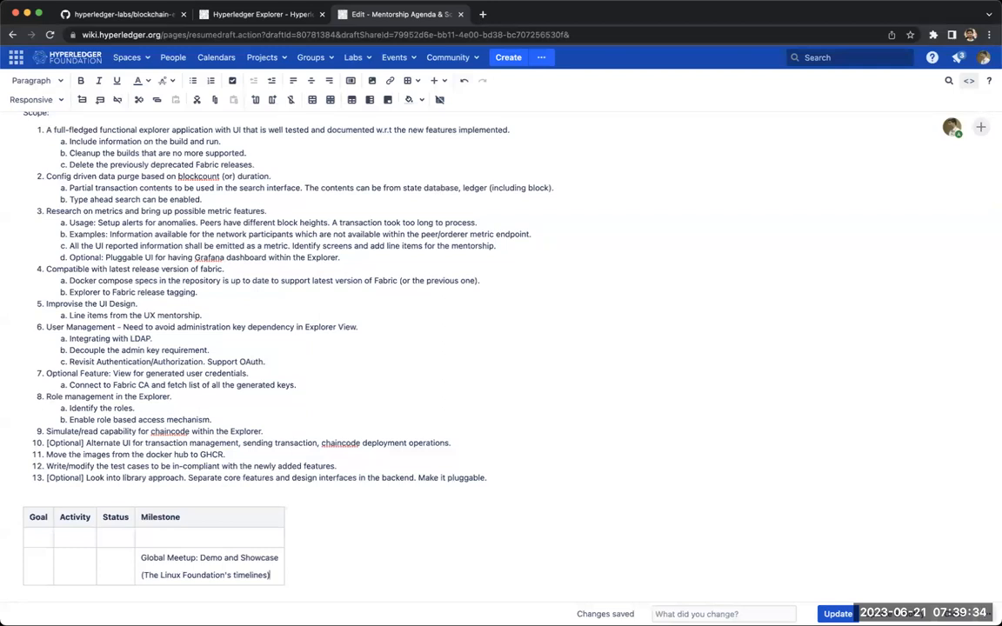
{"action": "type", "text": "@ Min"}
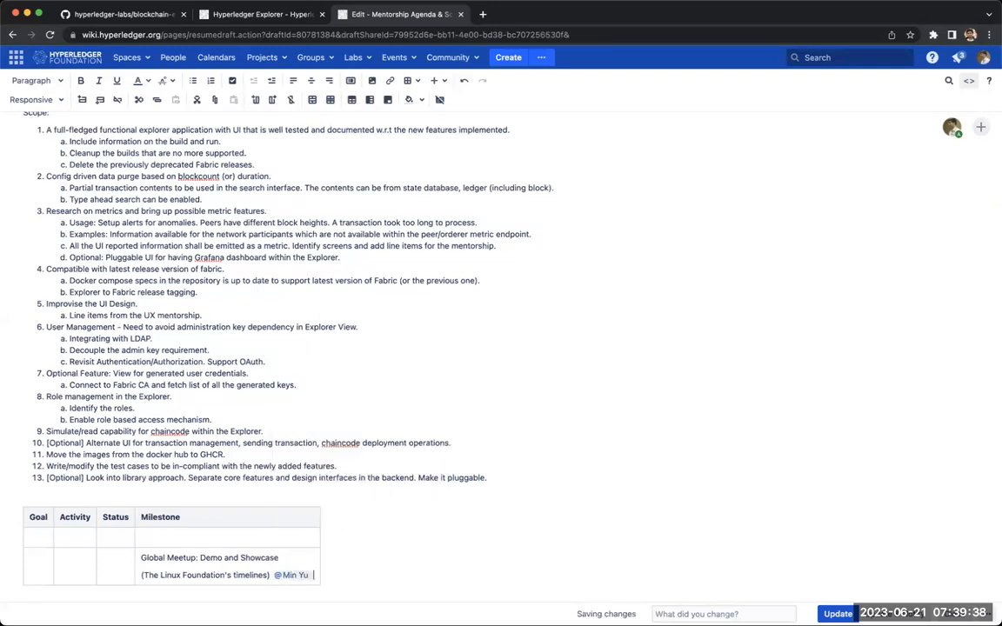
{"action": "type", "text": "to confirm"}
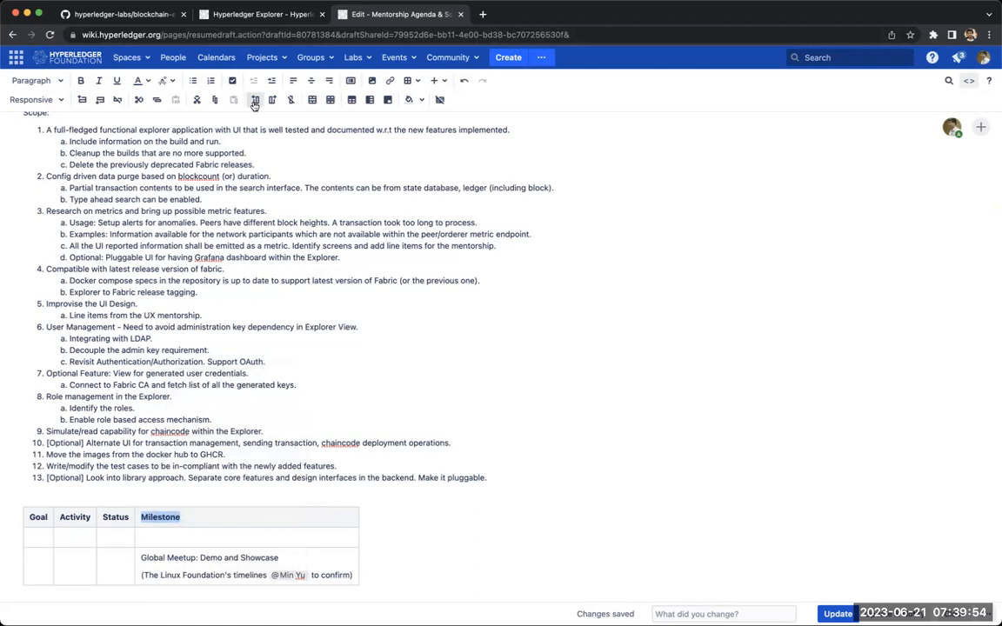
{"action": "left_click", "coordinate": [254, 99]}
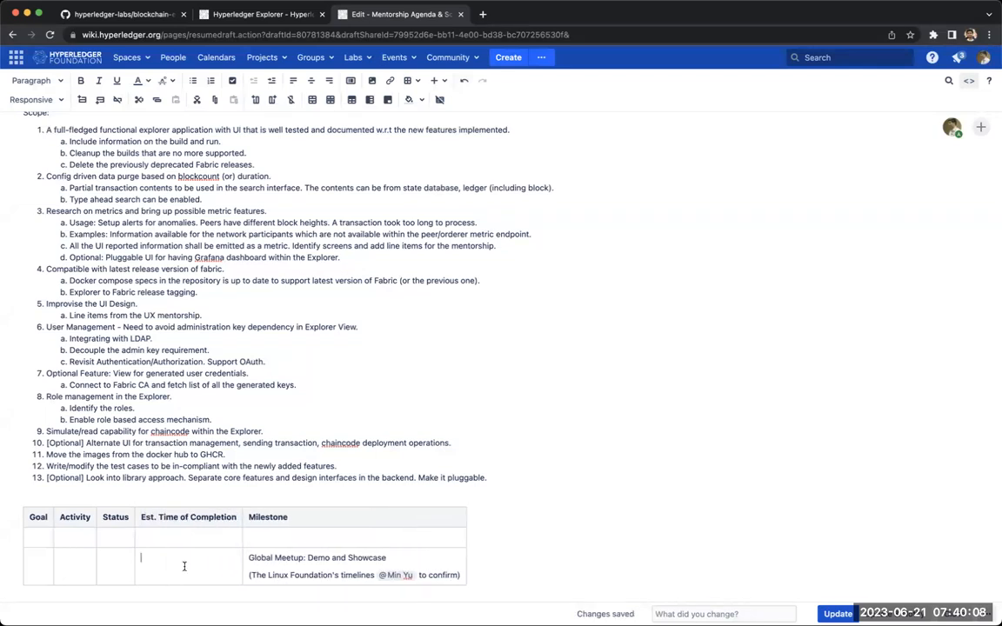
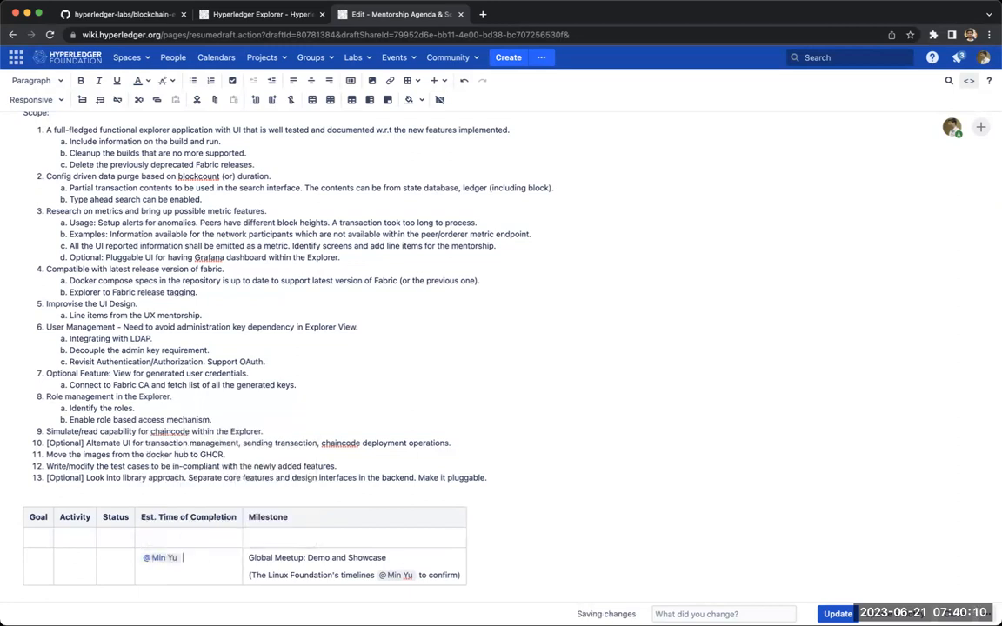
{"action": "type", "text": "to cinfi"}
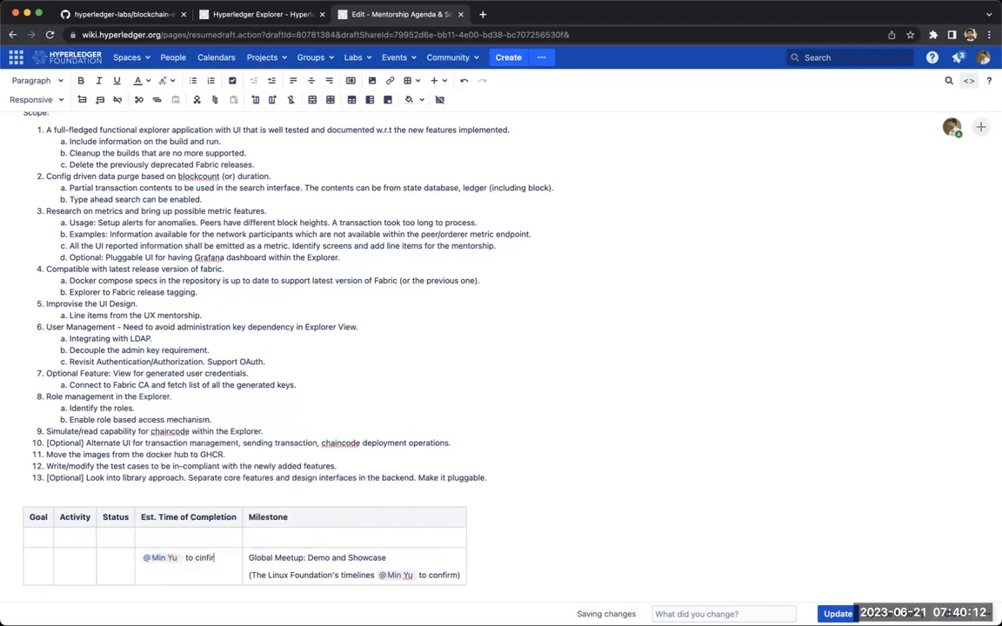
{"action": "type", "text": "rm"}
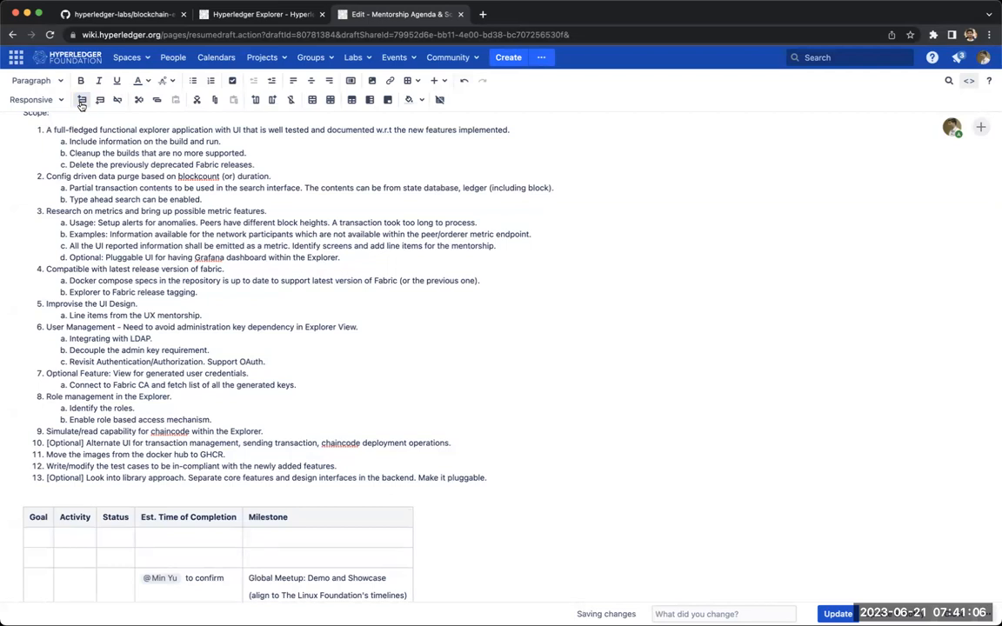
{"action": "scroll", "scroll_direction": "down", "scroll_amount": 3}
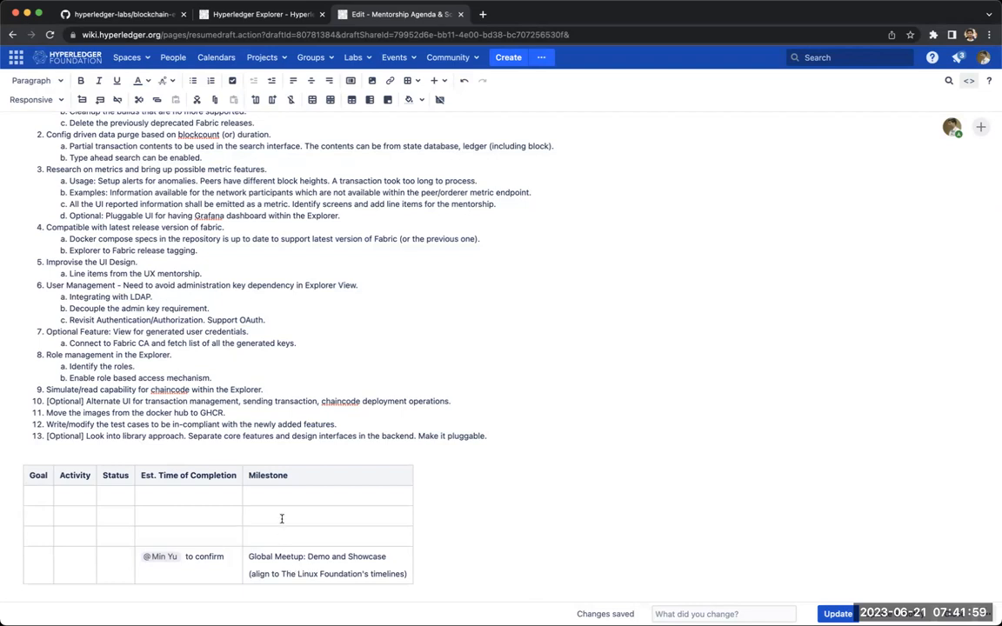
{"action": "type", "text": "Mi"}
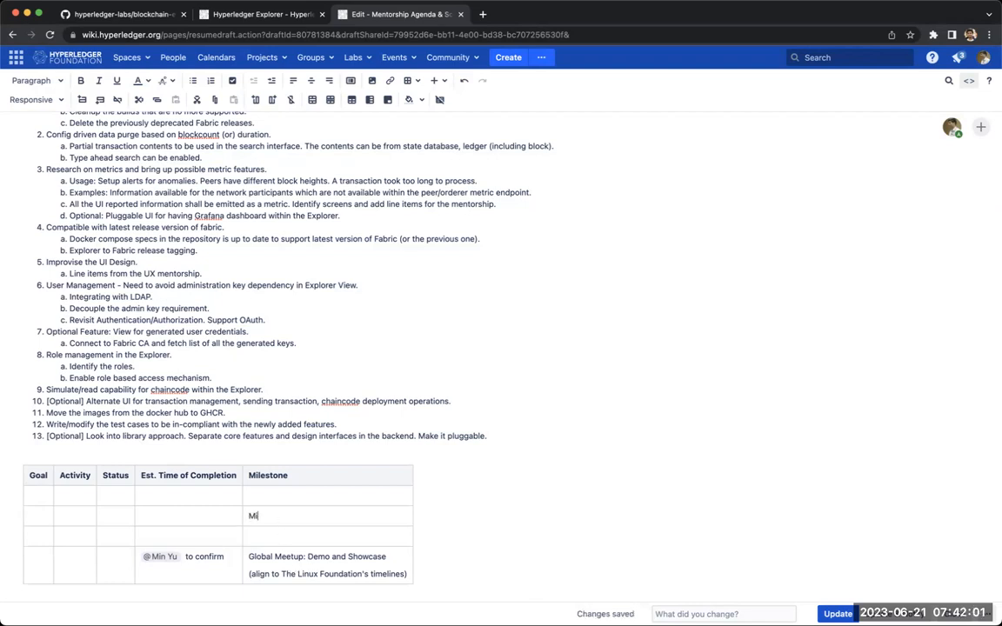
{"action": "type", "text": "d-T"}
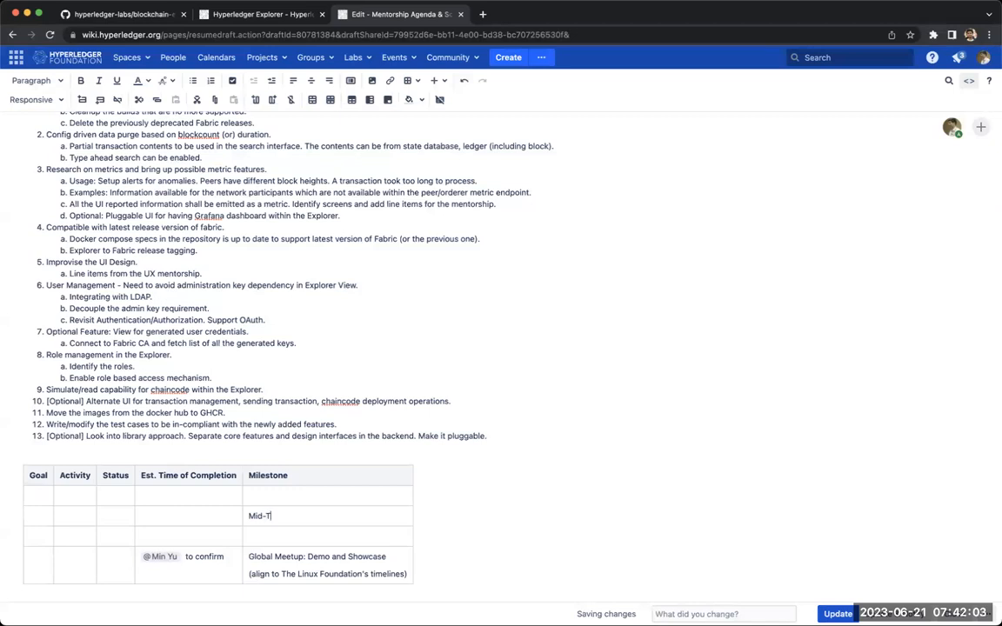
{"action": "type", "text": "erm Evaluation"}
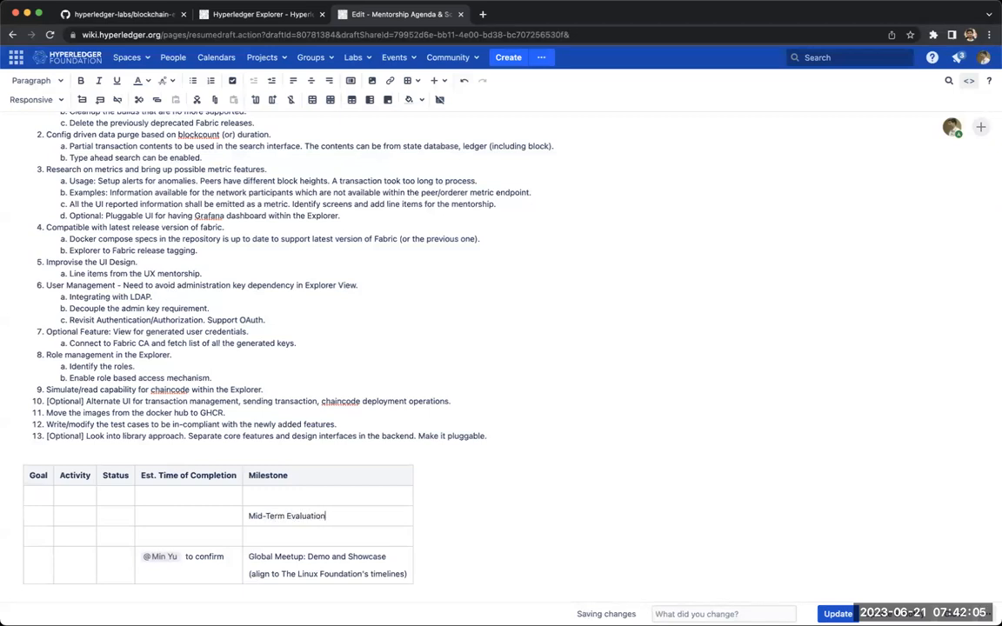
{"action": "type", "text": "@ M"}
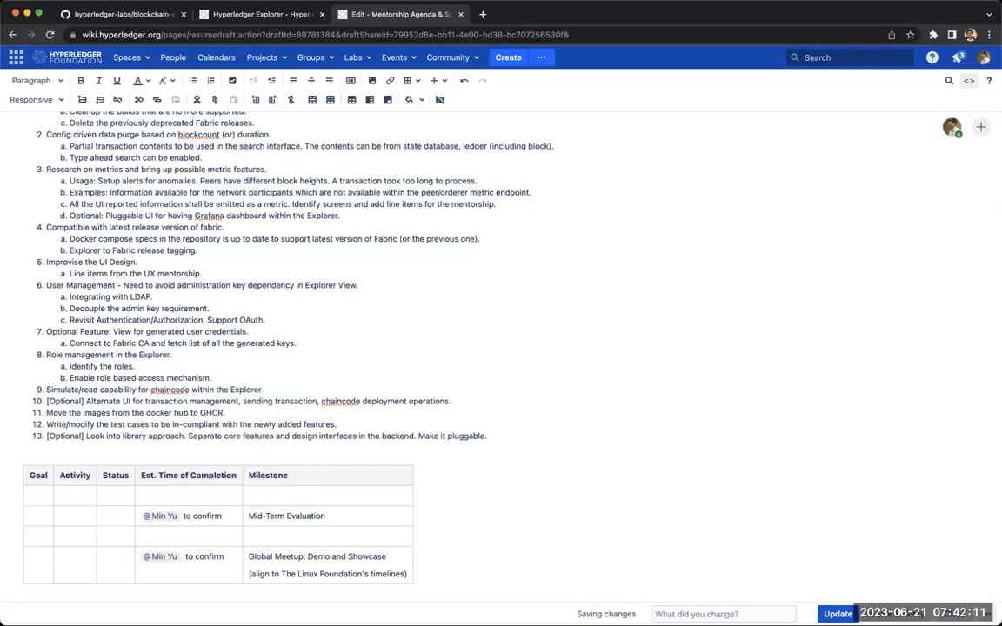
{"action": "type", "text": "(Mentee"}
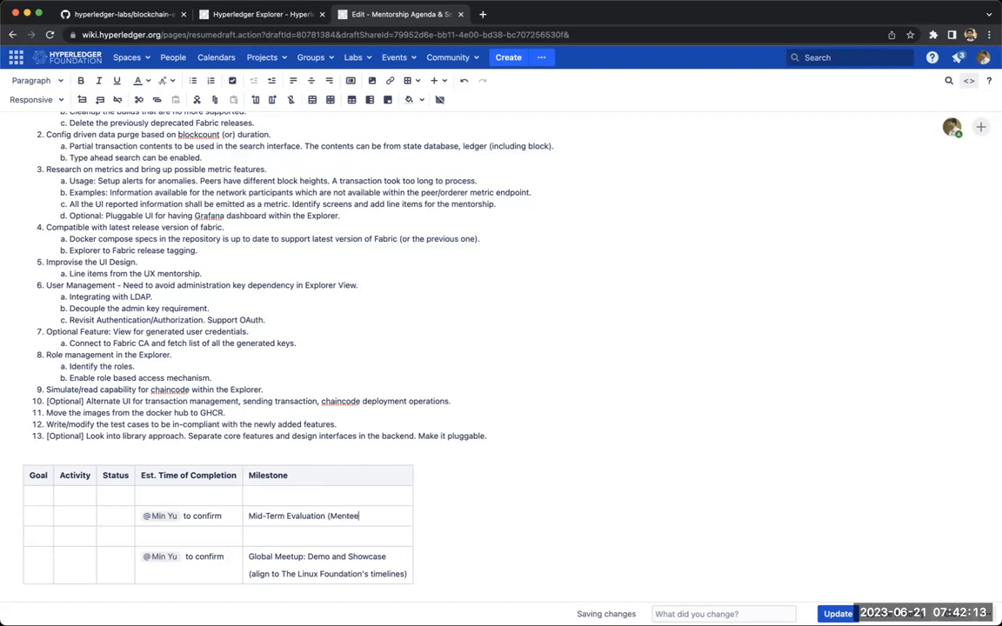
{"action": "type", "text": "'s Feed"}
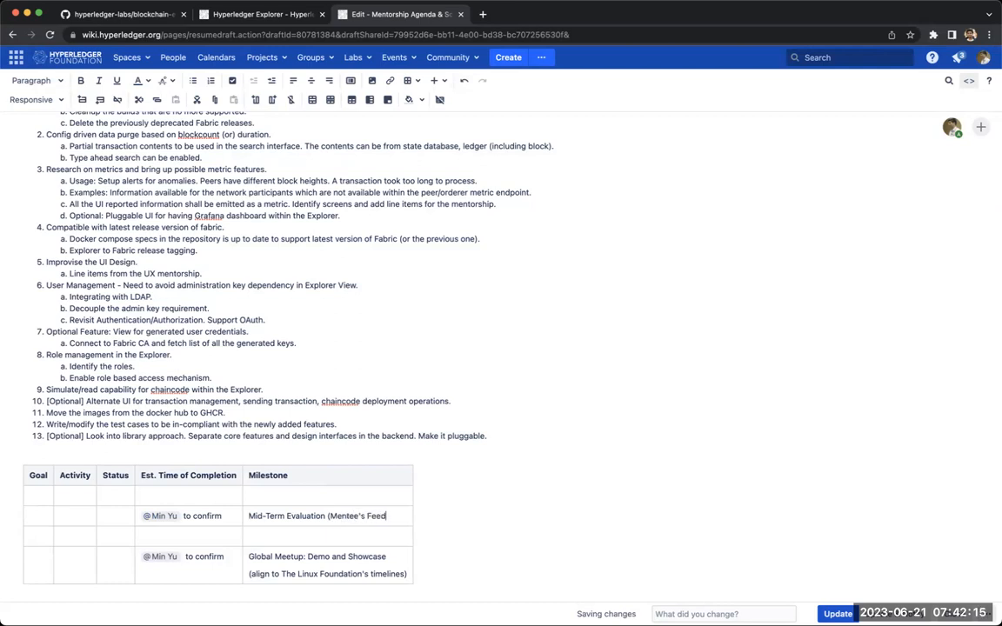
{"action": "type", "text": "back)"}
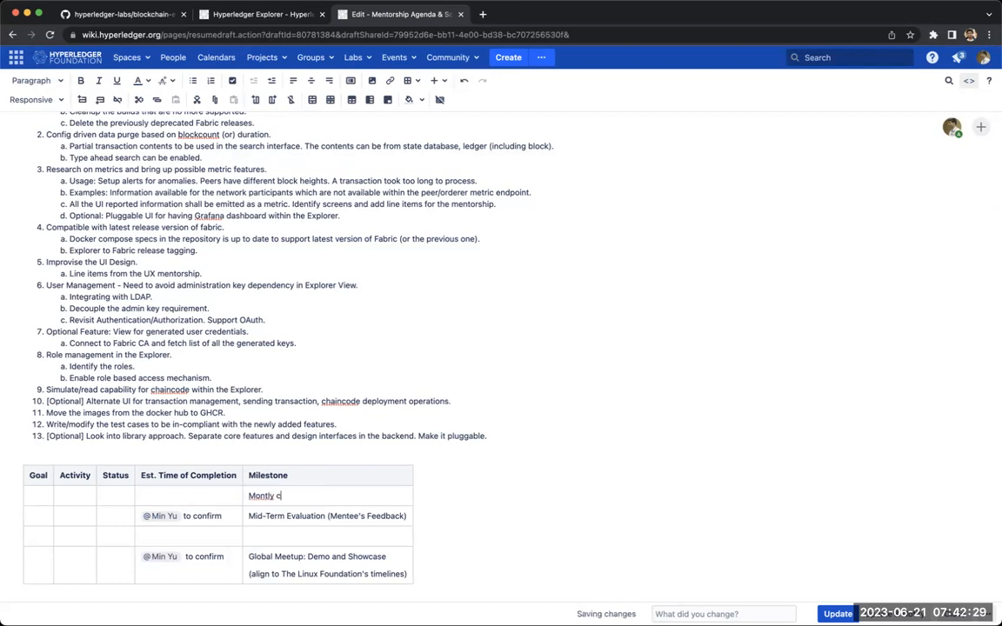
Add a 'Monthly Checkpoint - end of July' milestone row.
{"action": "type", "text": "checkpoint"}
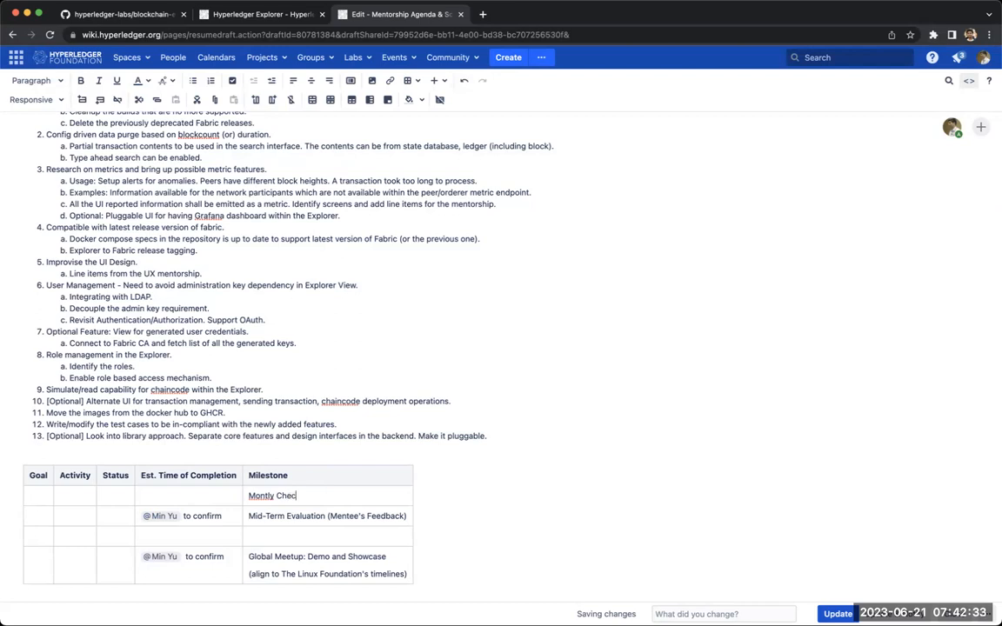
{"action": "type", "text": "kpoint"}
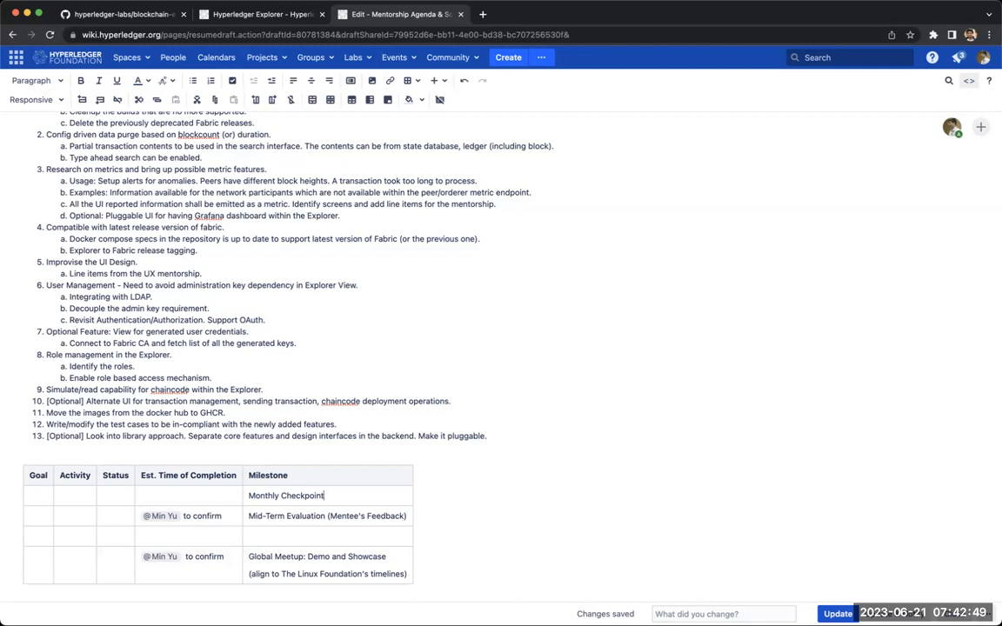
{"action": "type", "text": "("}
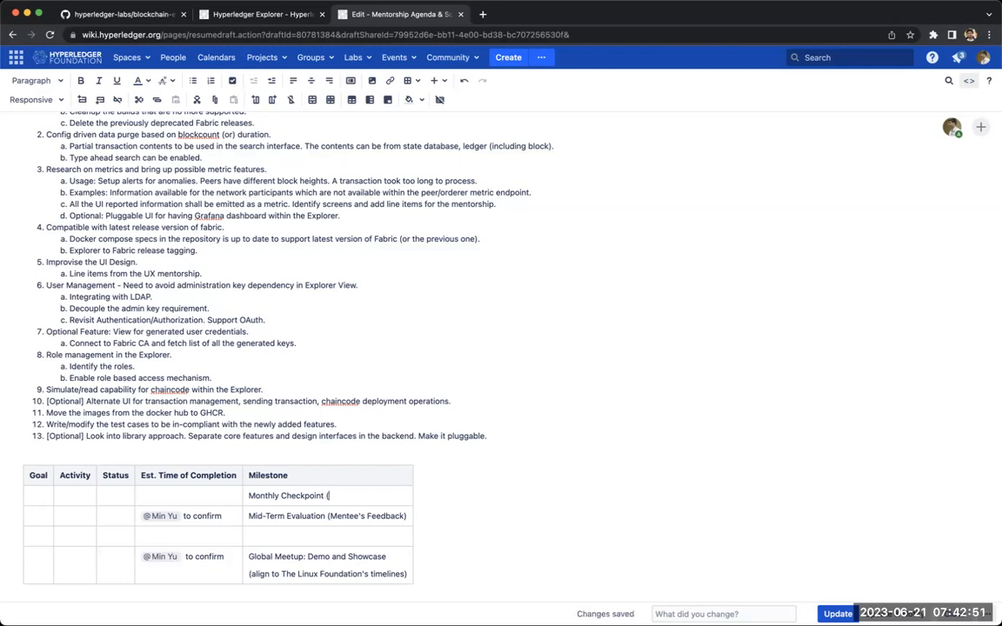
{"action": "key", "text": "Backspace"}
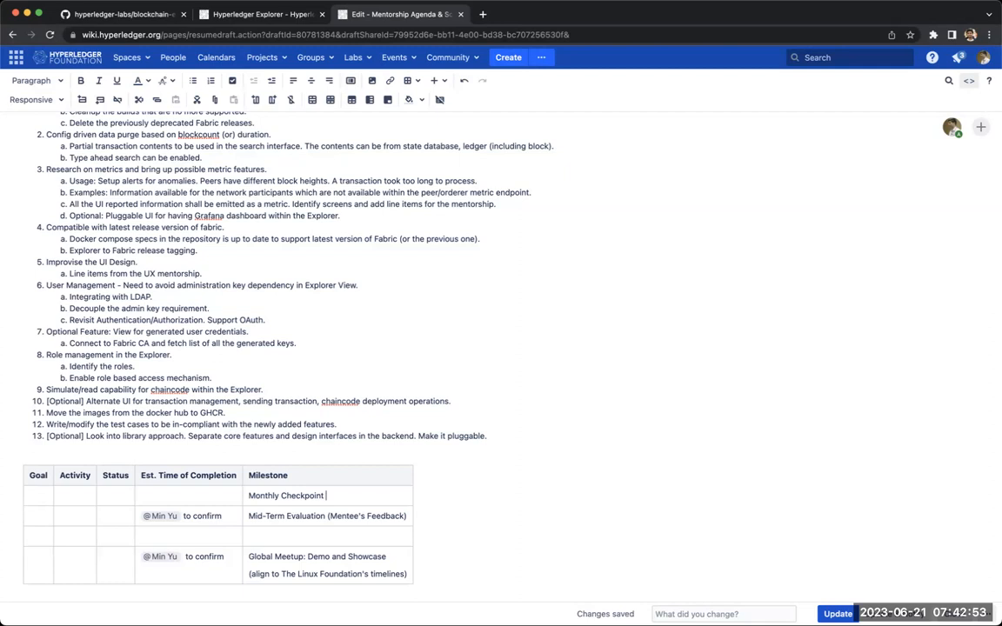
{"action": "type", "text": "- July"}
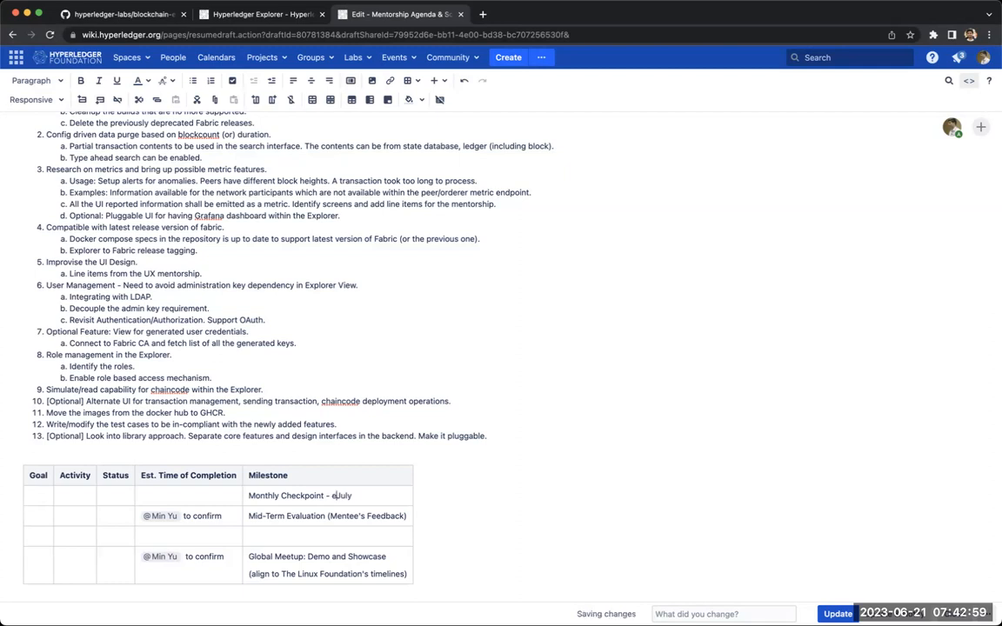
{"action": "type", "text": "nd"}
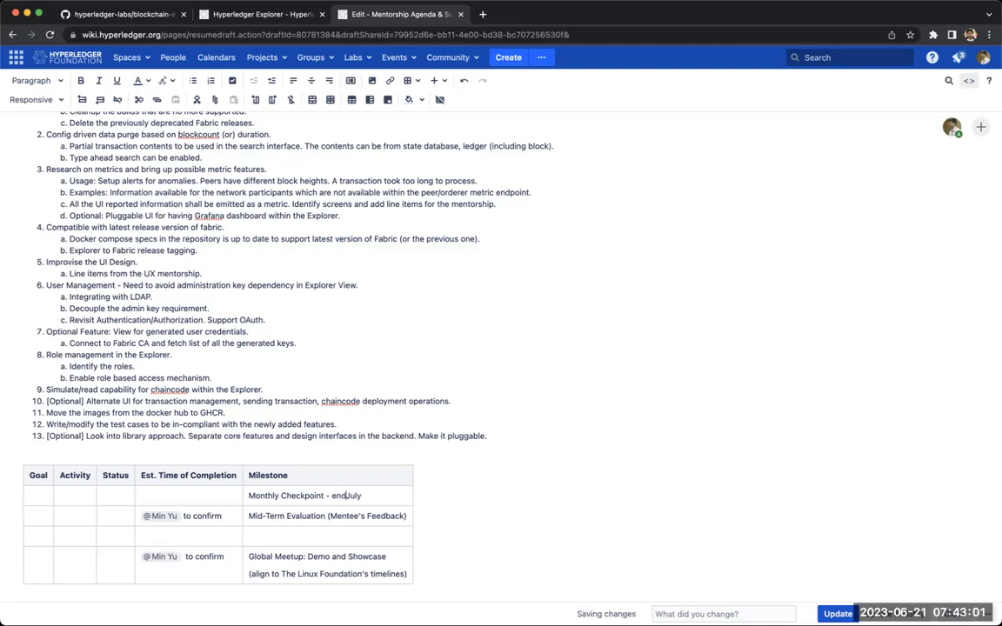
{"action": "type", "text": "of"}
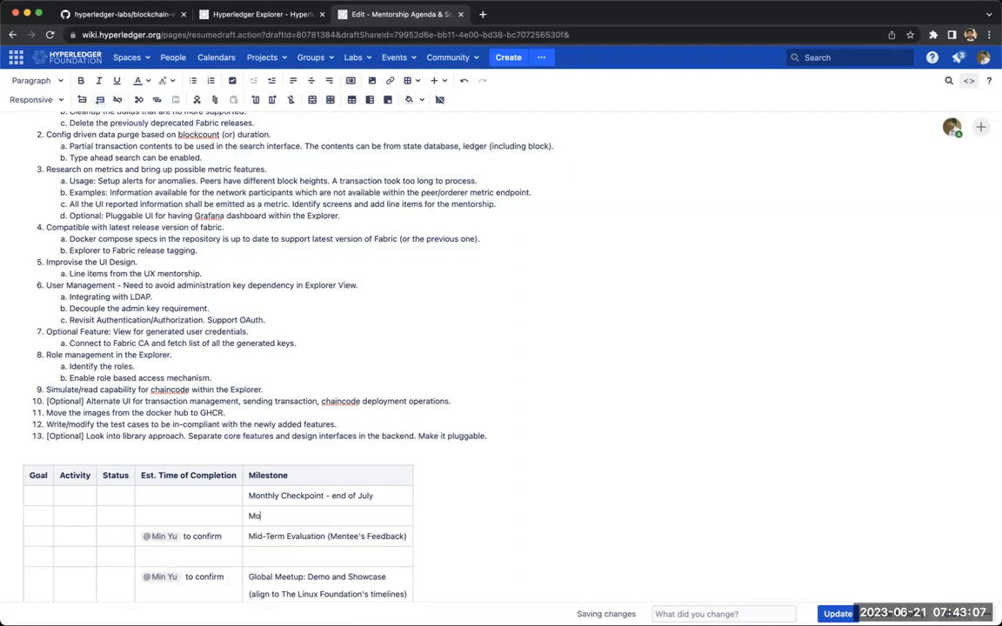
Add 'Monthly Checkpoint - end of August' and 'end of October' milestone rows.
{"action": "type", "text": "onthly c"}
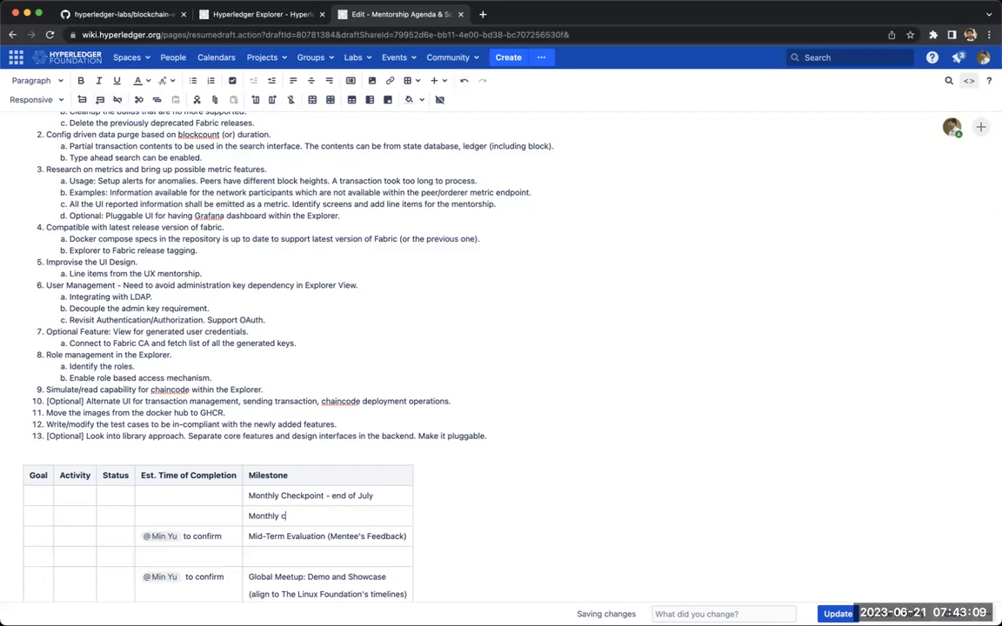
{"action": "type", "text": "heck"}
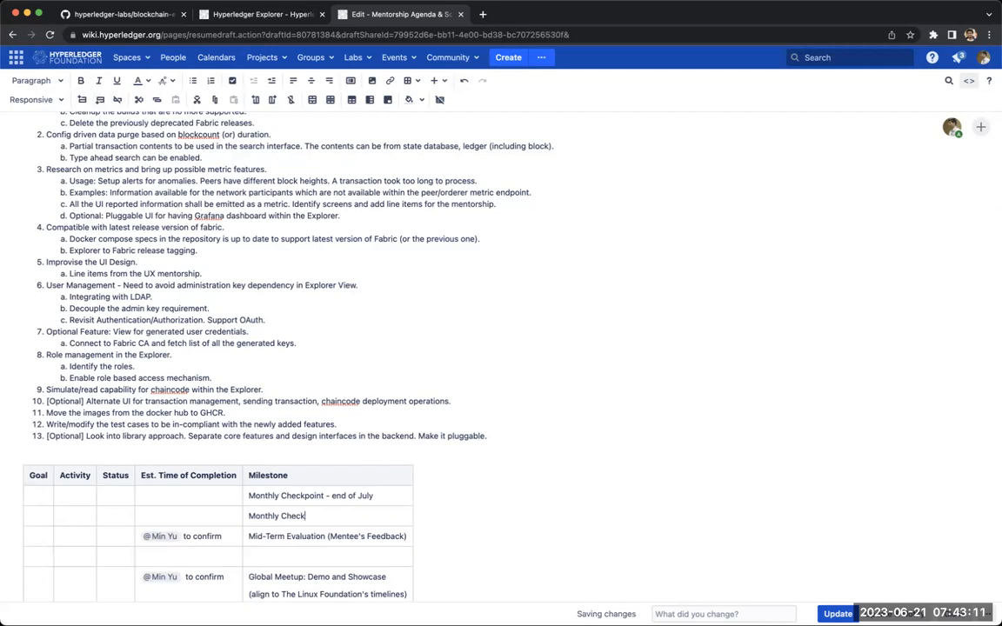
{"action": "type", "text": "point - end of"}
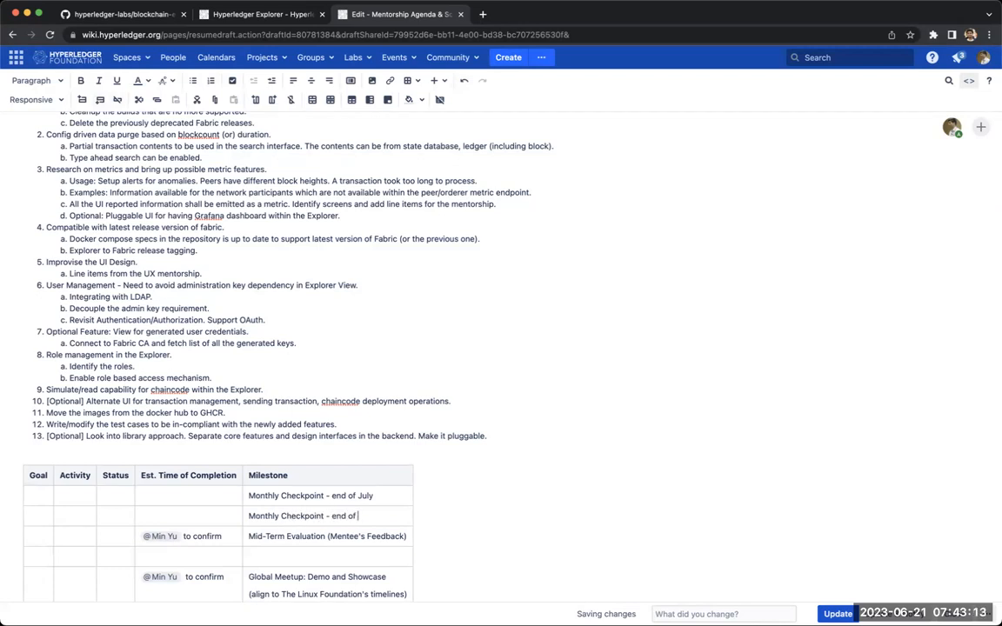
{"action": "type", "text": "August"}
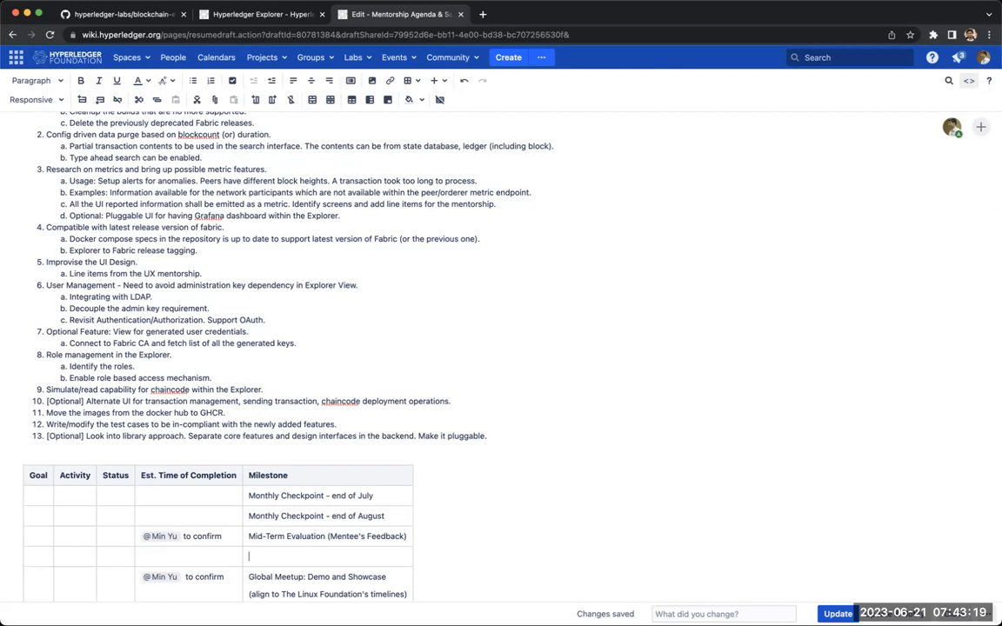
{"action": "type", "text": "Monthly C"}
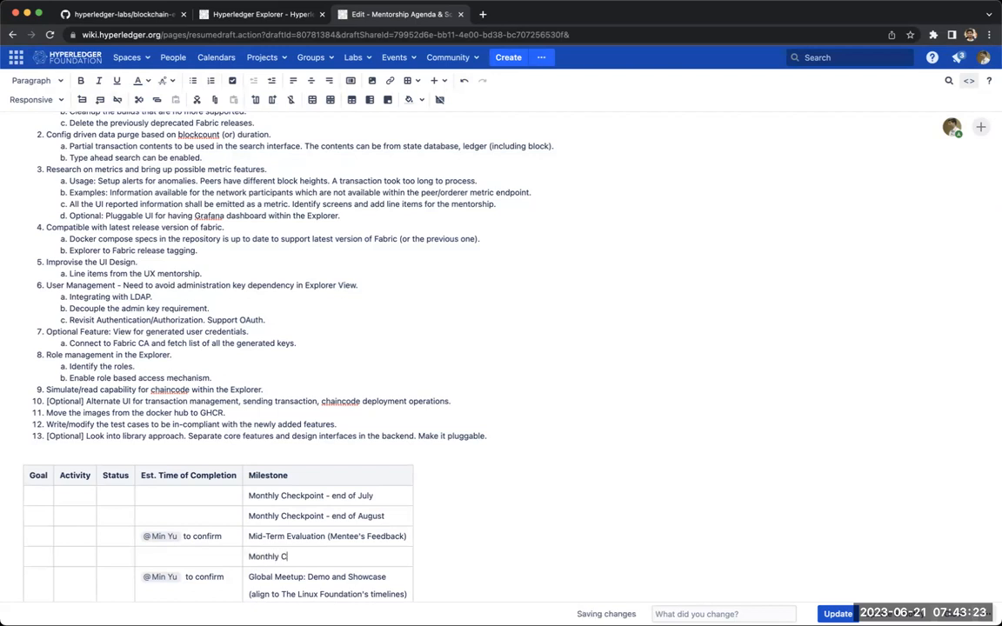
{"action": "type", "text": "heckpoint -"}
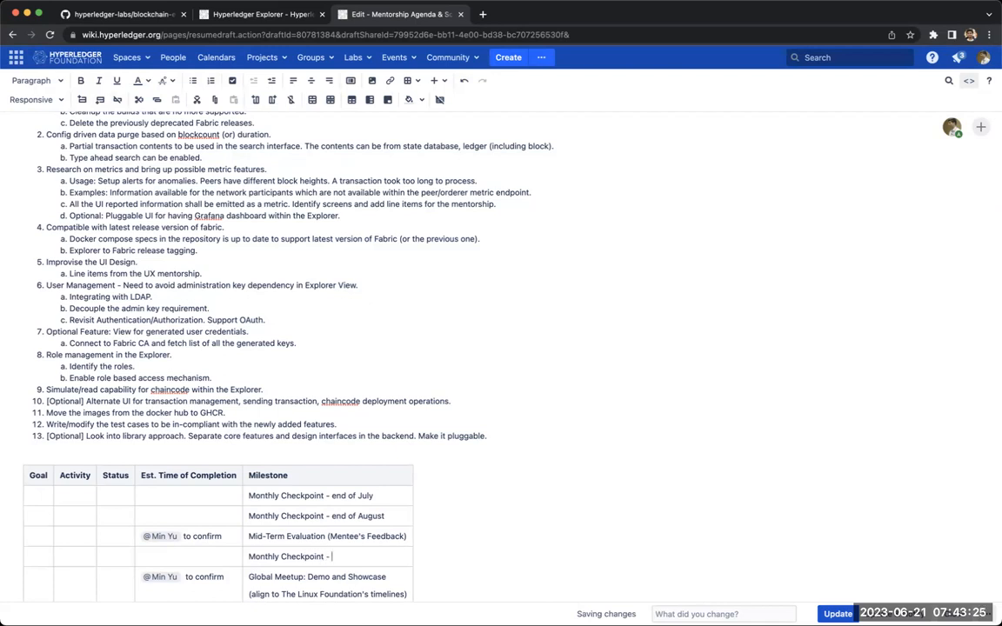
{"action": "type", "text": "end of"}
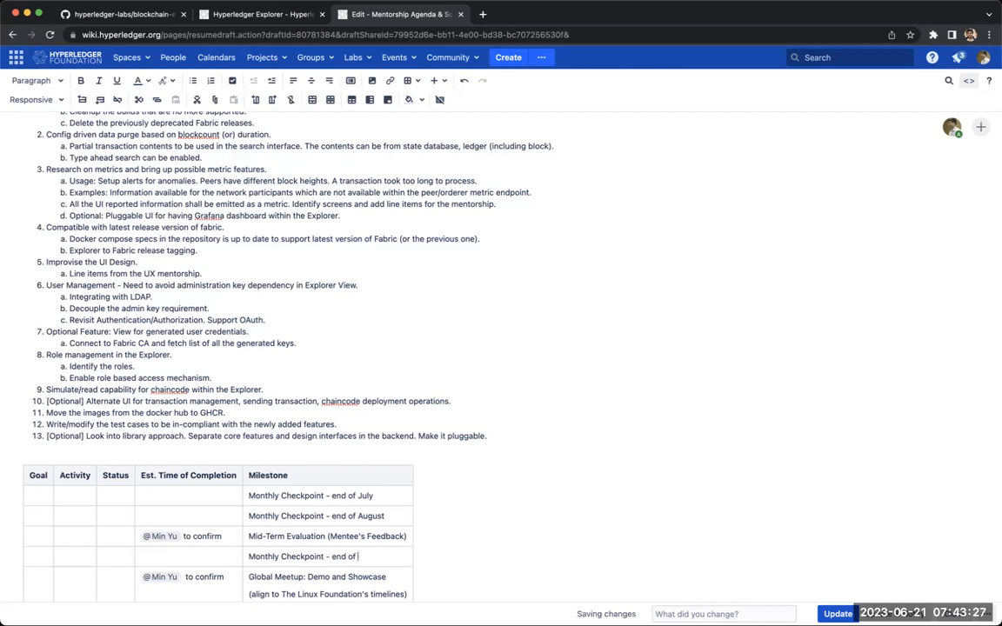
{"action": "type", "text": "October"}
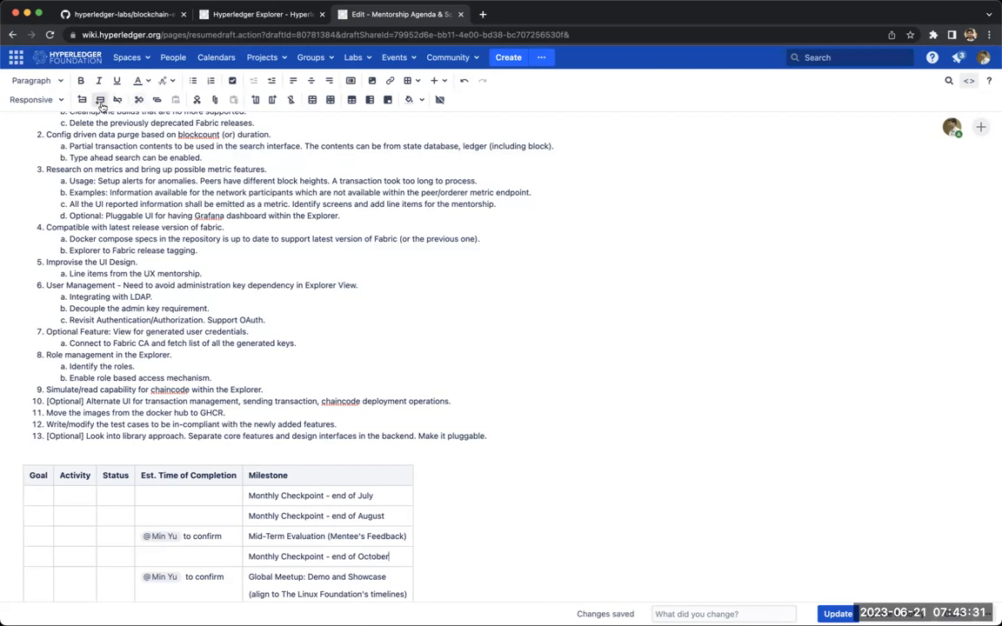
Add a 'Monthly Checkpoint - end of November' milestone row.
{"action": "scroll", "scroll_direction": "down", "scroll_amount": 3}
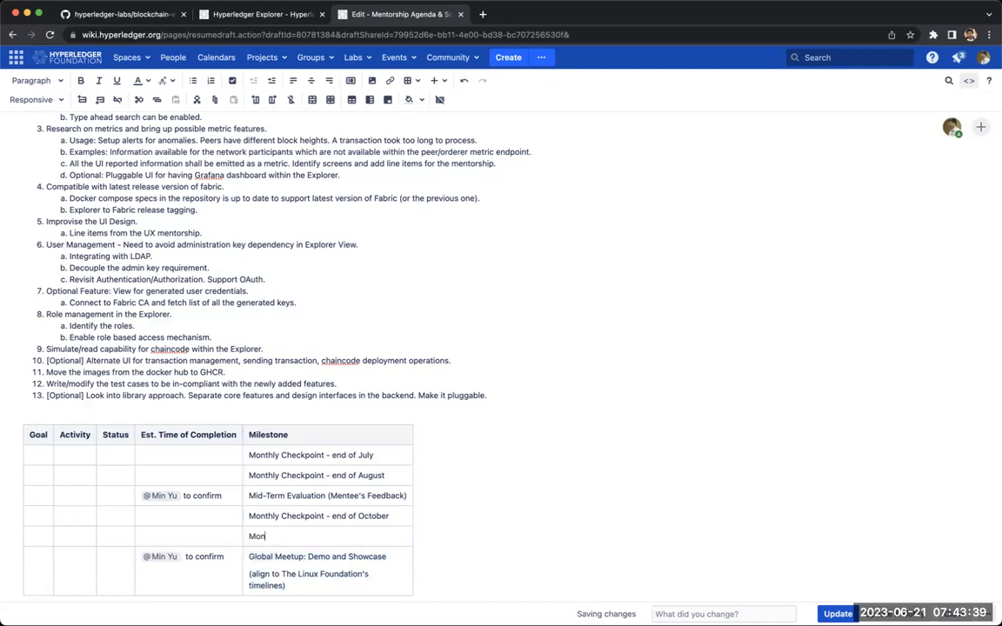
{"action": "type", "text": "Monthly Checkpoint - end of No"}
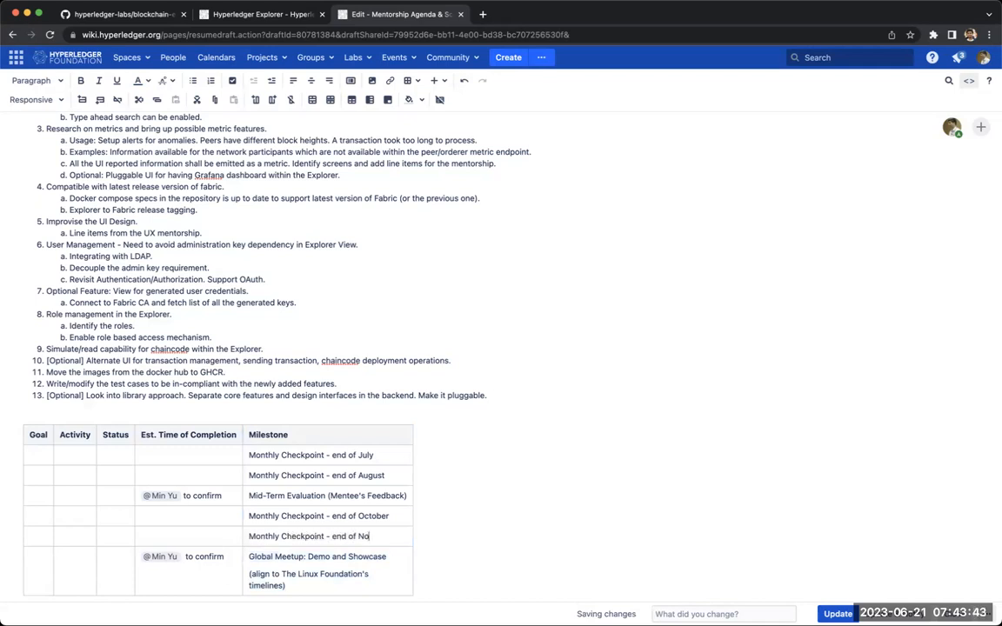
{"action": "type", "text": "vember"}
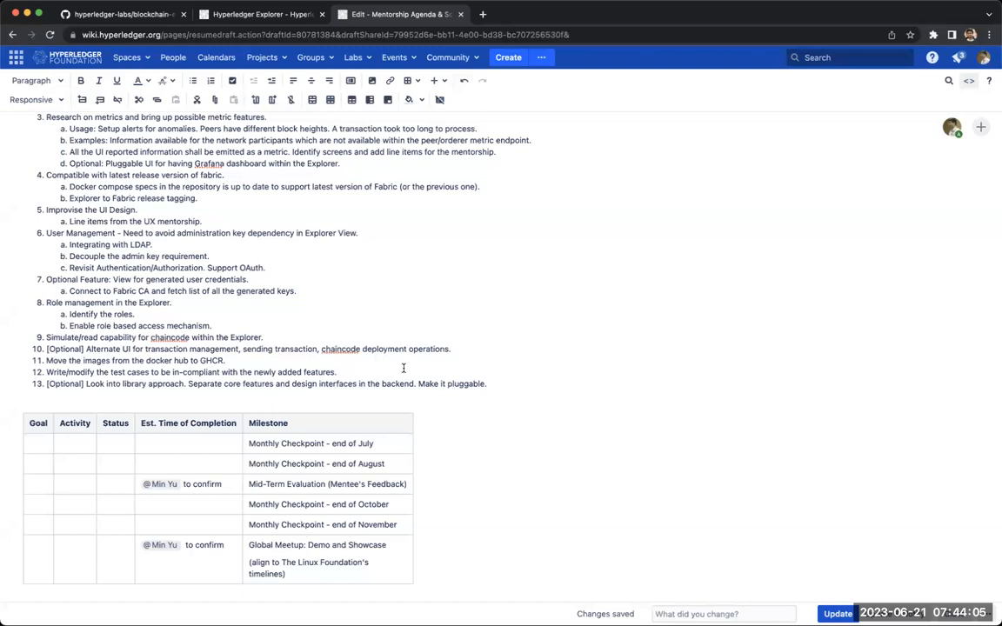
{"action": "mouse_move", "coordinate": [508, 468]}
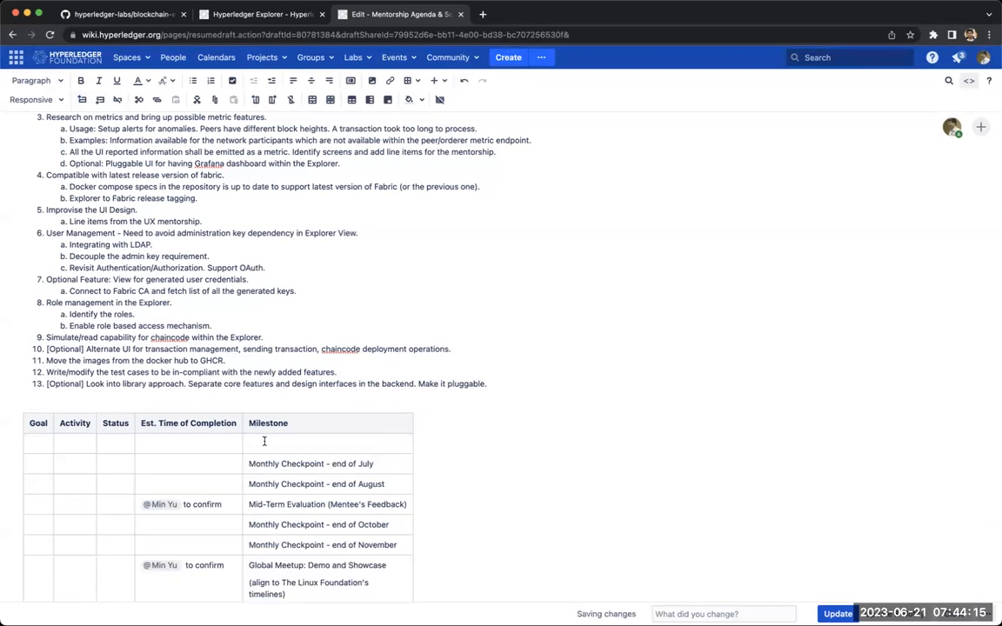
Enter 'Onboarding and Learning/Ramp Up' in the top Milestone cell.
{"action": "type", "text": "Onboarding and Le"}
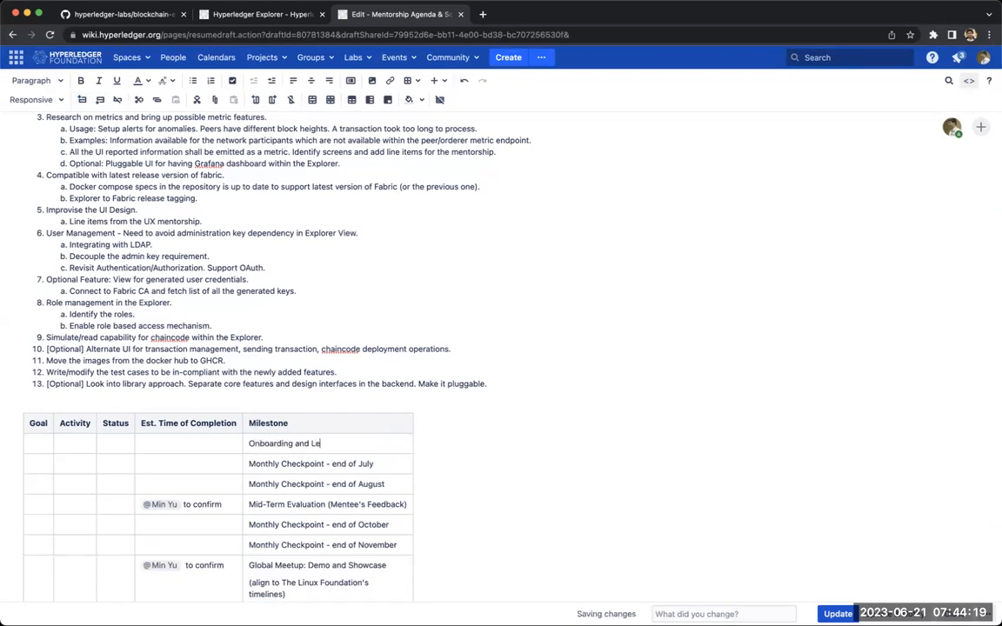
{"action": "type", "text": "arning"}
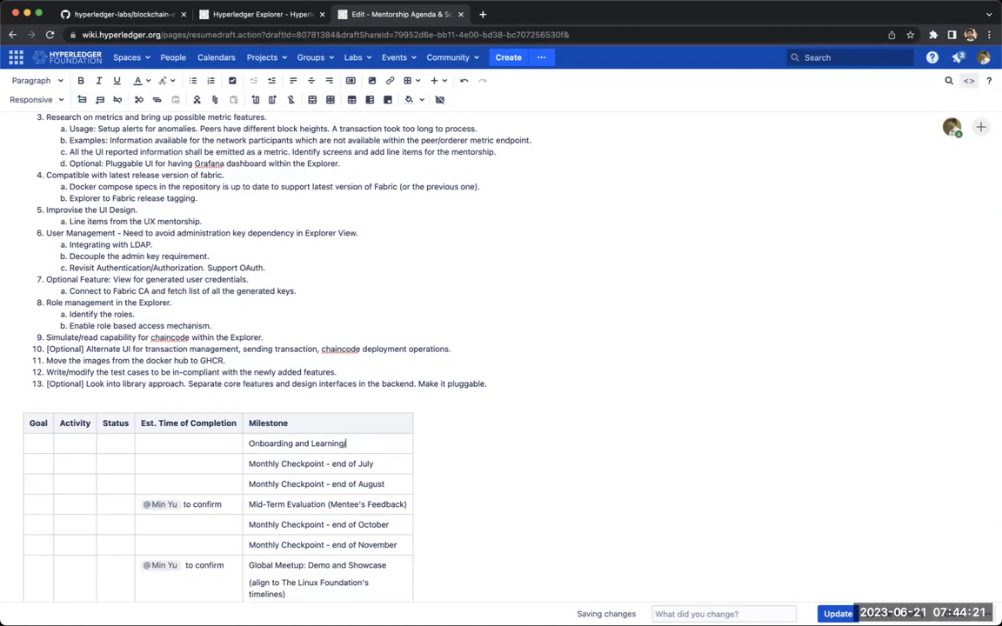
{"action": "type", "text": "/Ramp Up"}
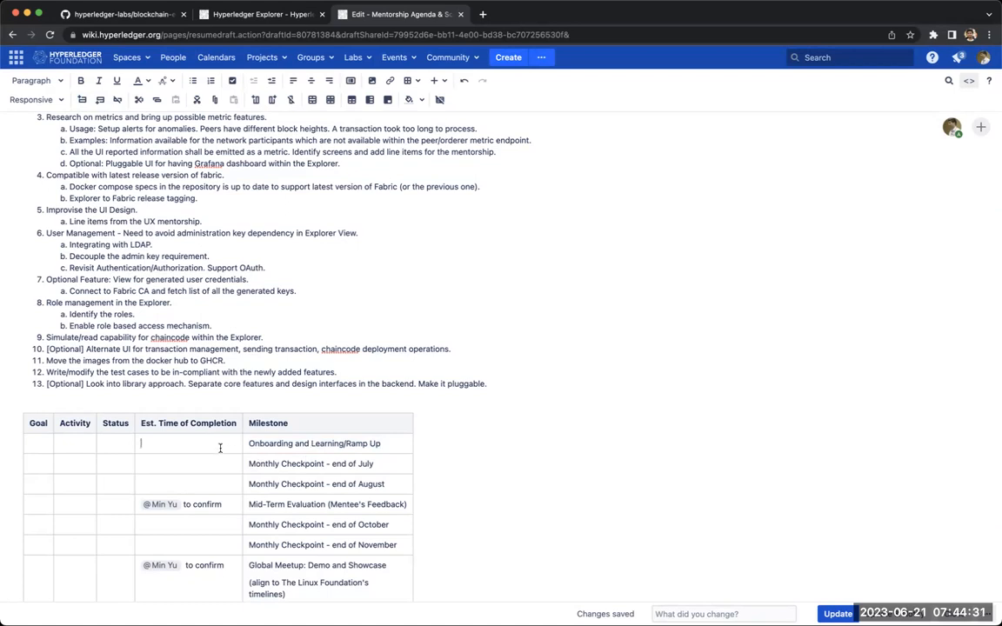
Enter end of June, end of July and end of August in the Est. Time of Completion column.
{"action": "type", "text": "end of June"}
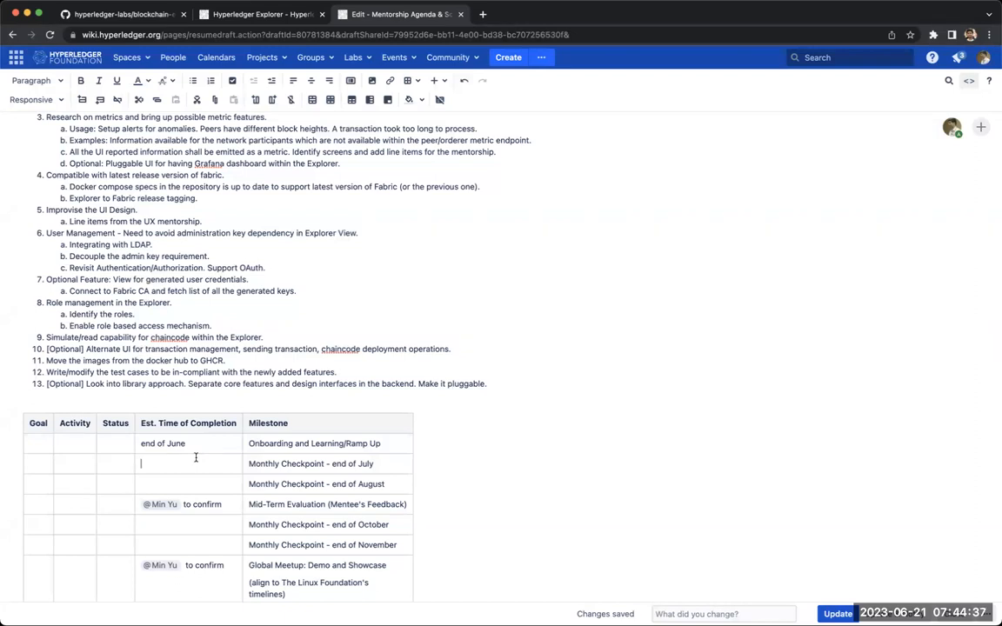
{"action": "mouse_move", "coordinate": [622, 550]}
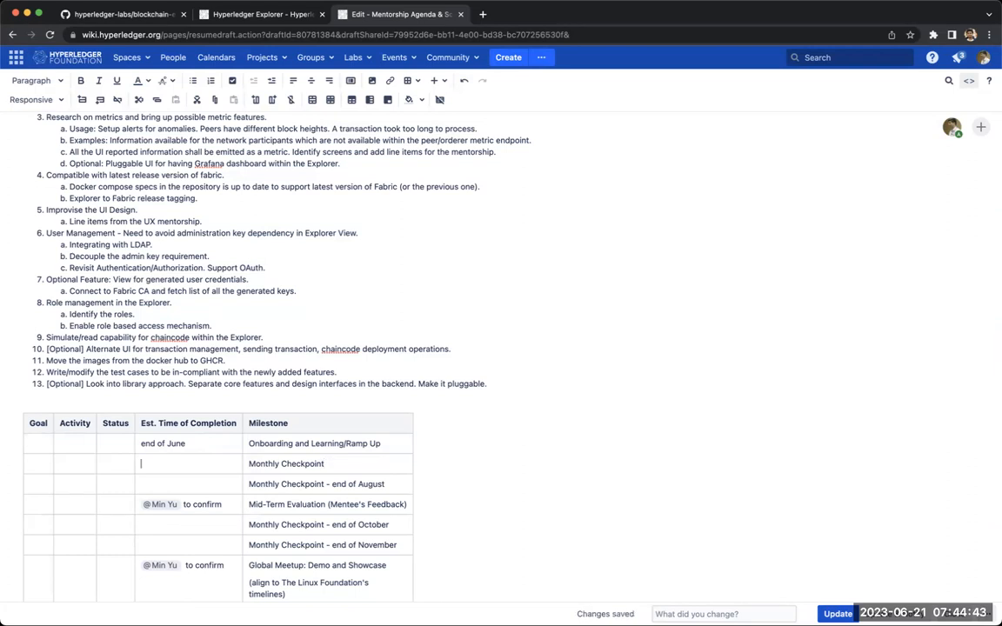
{"action": "type", "text": "end of July"}
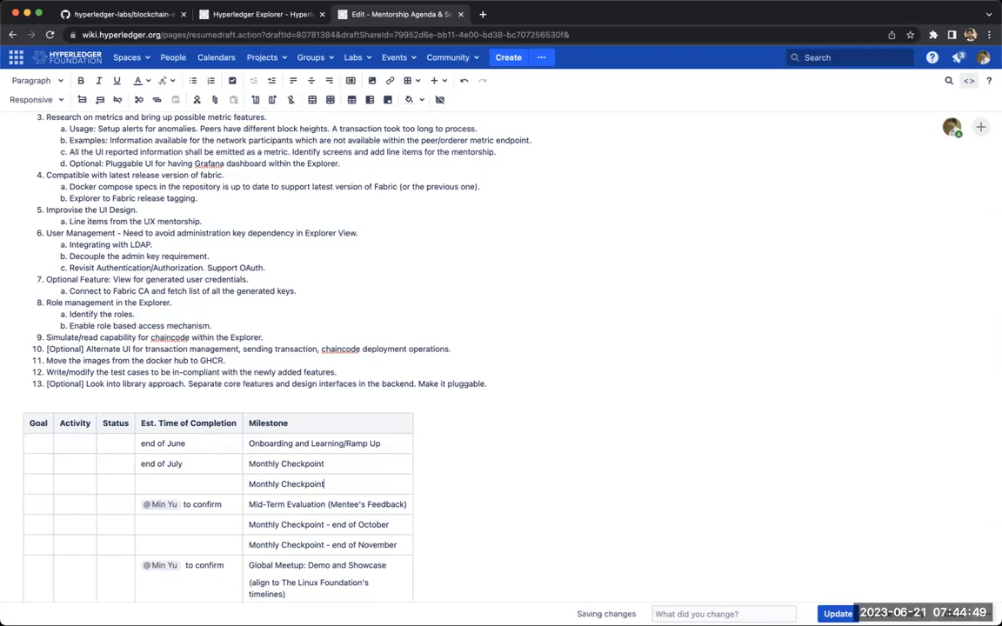
{"action": "type", "text": "end of August"}
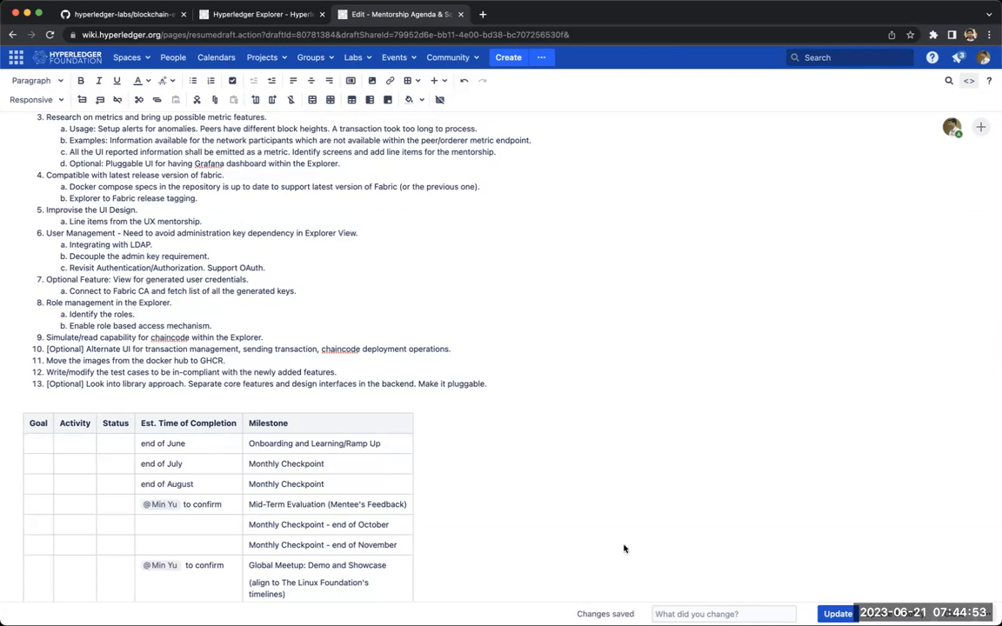
Move the October and November deadlines out of the milestone names into the completion column.
{"action": "double_click", "coordinate": [360, 526]}
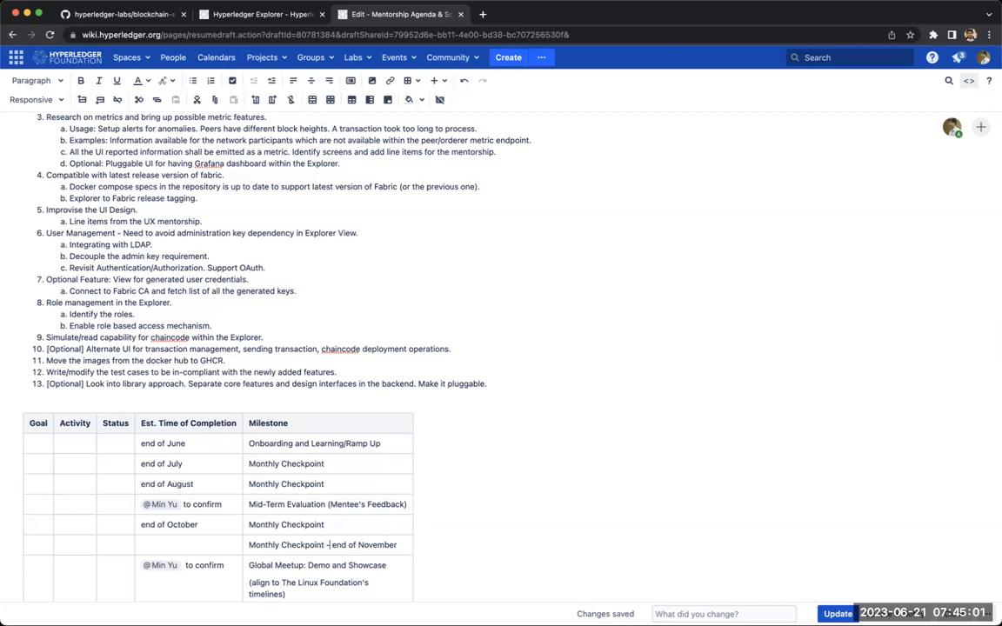
{"action": "double_click", "coordinate": [366, 544]}
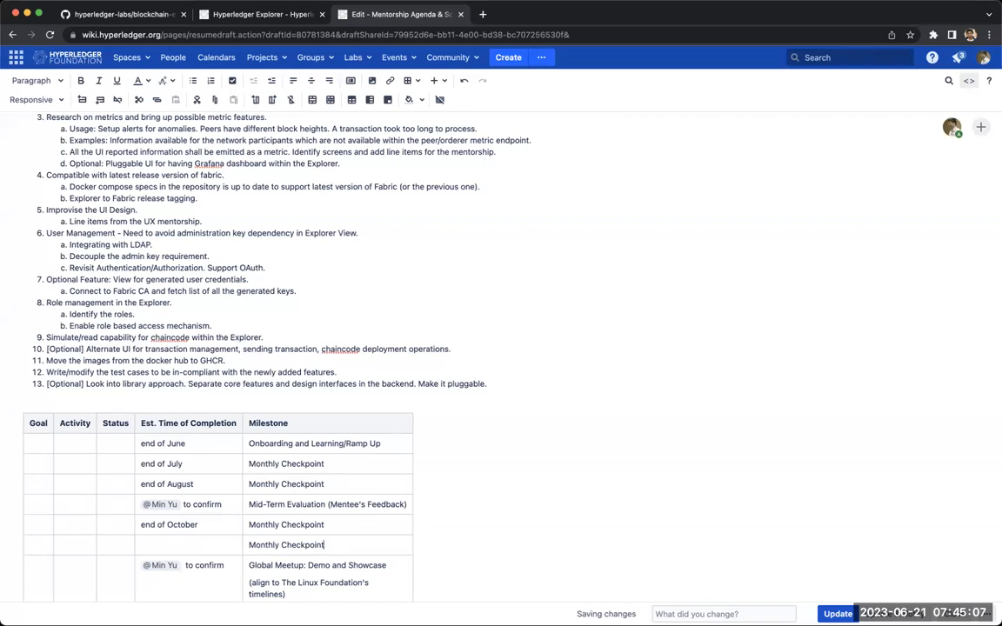
{"action": "type", "text": "end of November"}
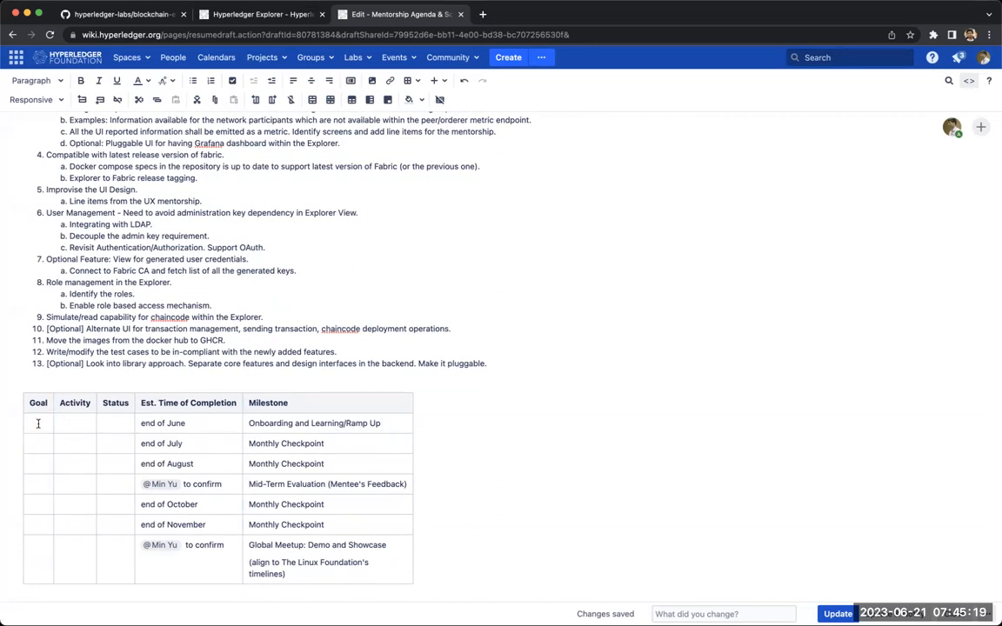
Enter 'Onboard & Ramp-up' in the first row's Goal cell beside the June Onboarding milestone.
{"action": "type", "text": "Onboard & R"}
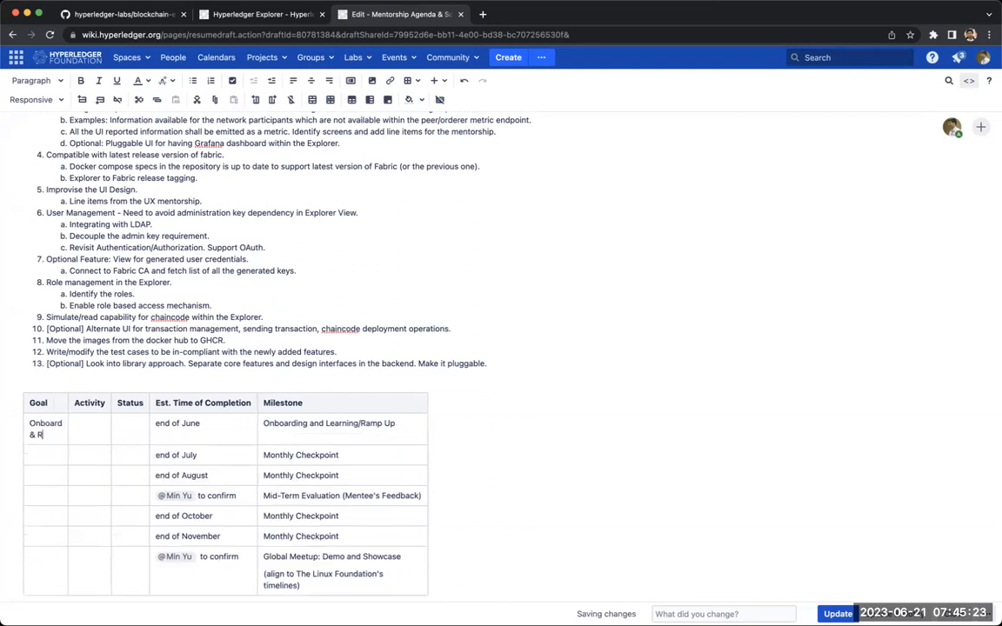
{"action": "type", "text": "amp-up"}
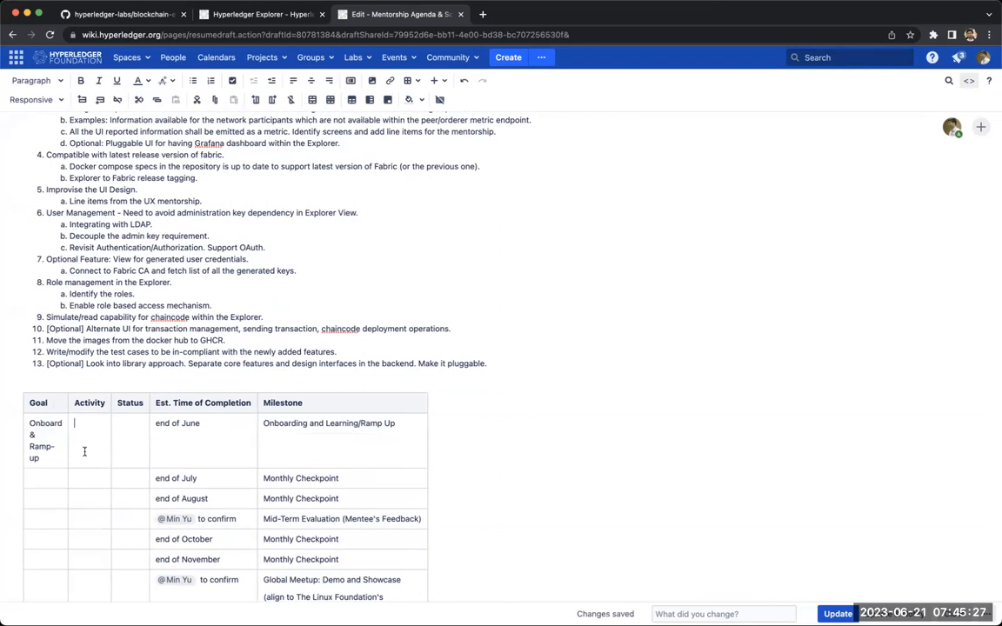
{"action": "scroll", "scroll_direction": "down", "scroll_amount": 3}
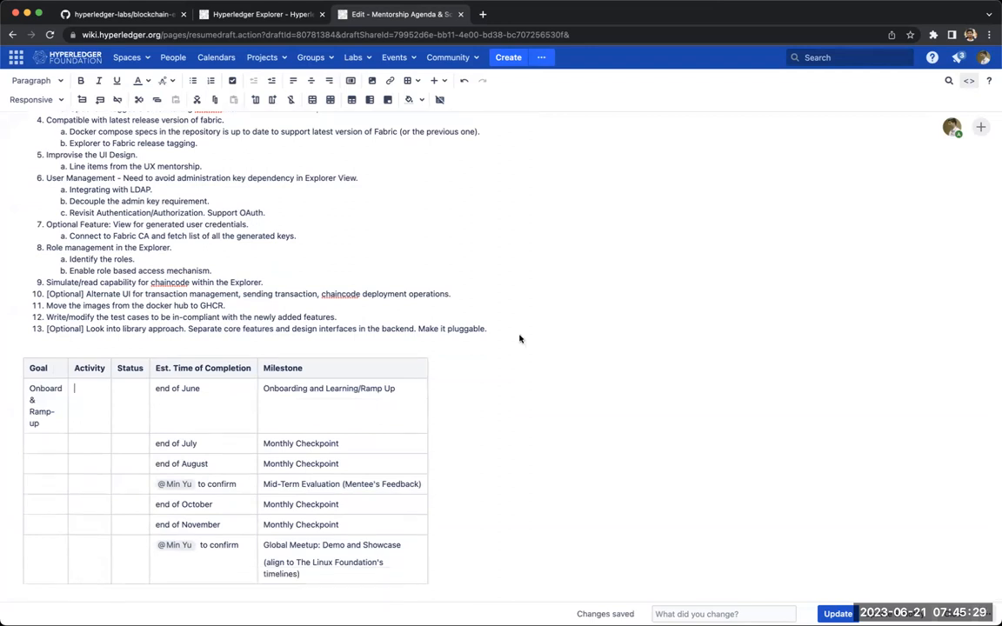
{"action": "mouse_move", "coordinate": [550, 400]}
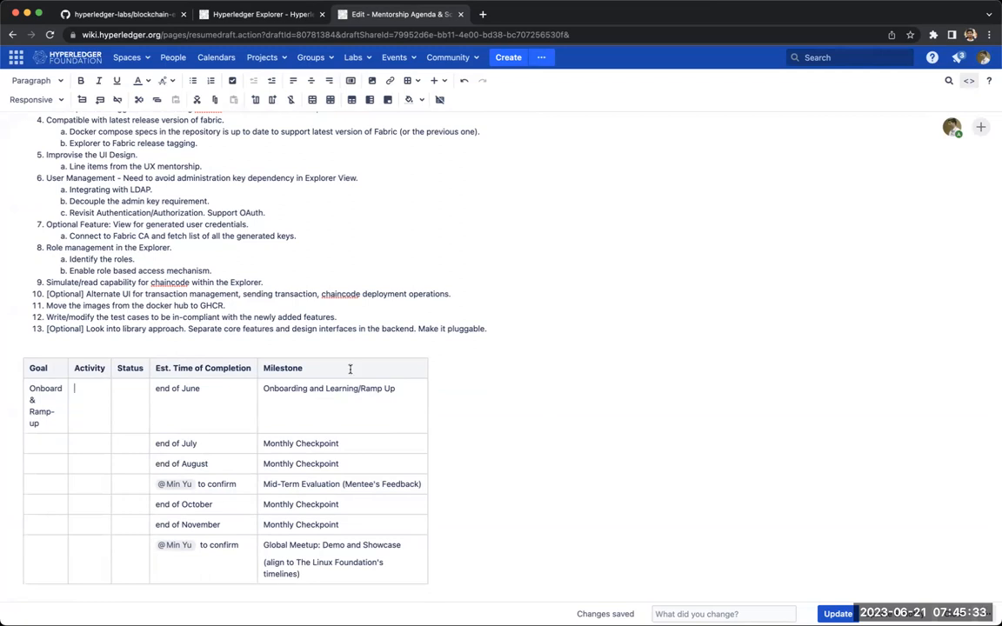
{"action": "scroll", "scroll_direction": "up", "scroll_amount": 3}
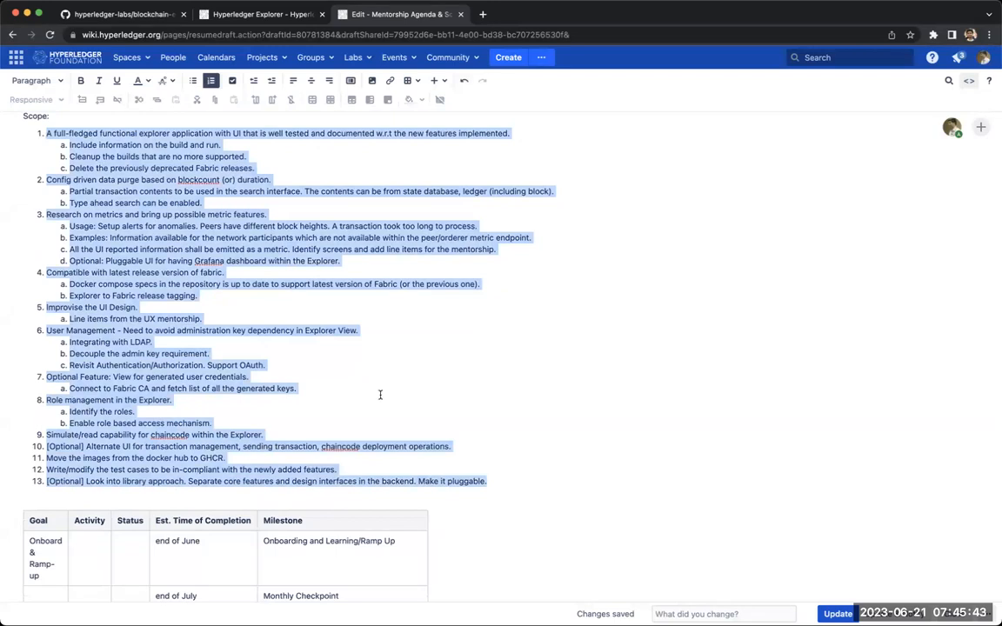
{"action": "left_click", "coordinate": [379, 395]}
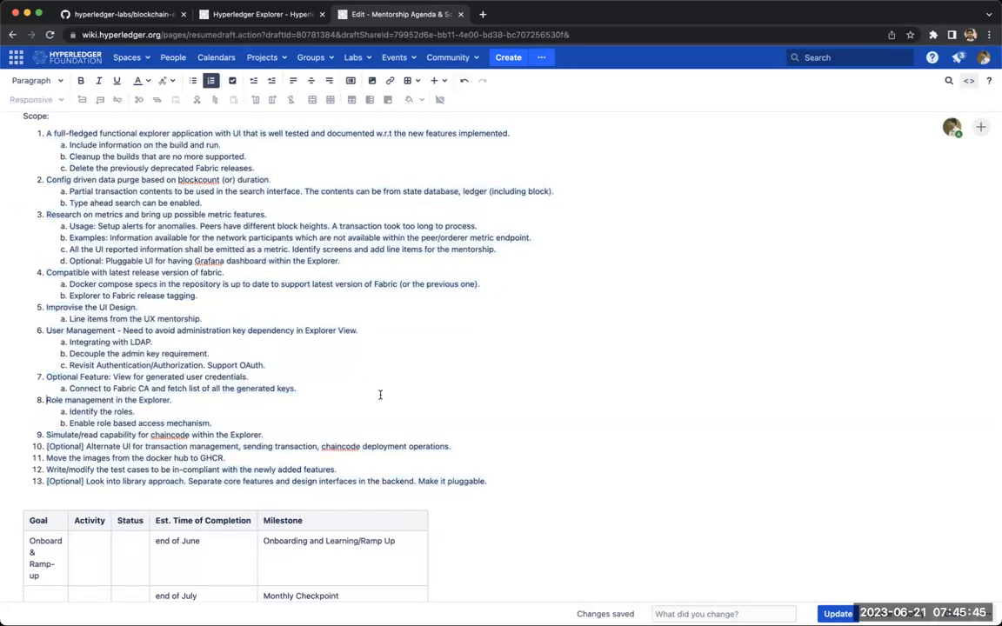
{"action": "scroll", "scroll_direction": "down", "scroll_amount": 3}
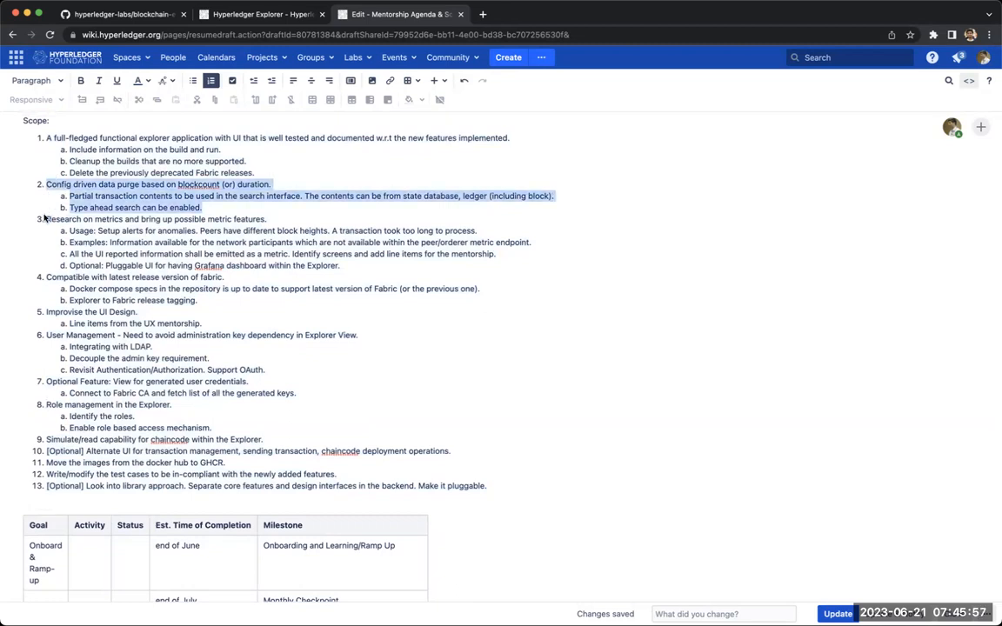
{"action": "scroll", "scroll_direction": "down", "scroll_amount": 3}
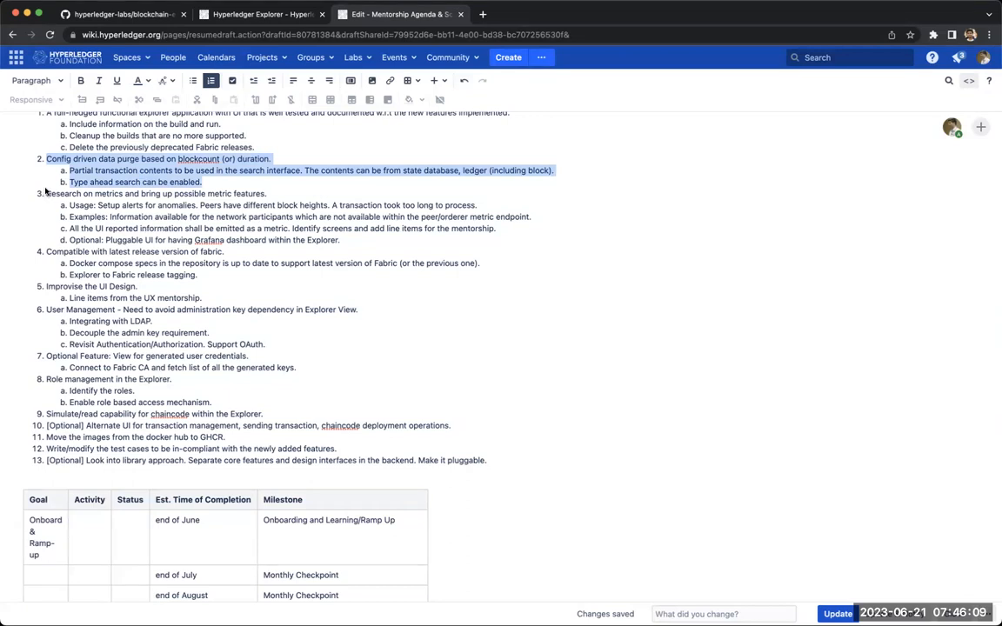
{"action": "mouse_move", "coordinate": [91, 223]}
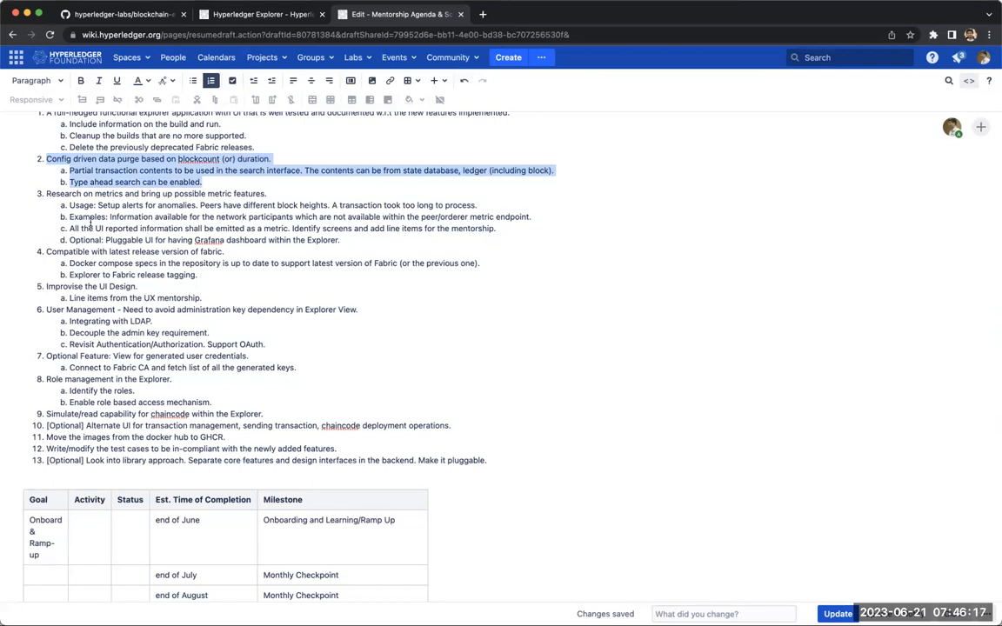
{"action": "scroll", "scroll_direction": "down", "scroll_amount": 3}
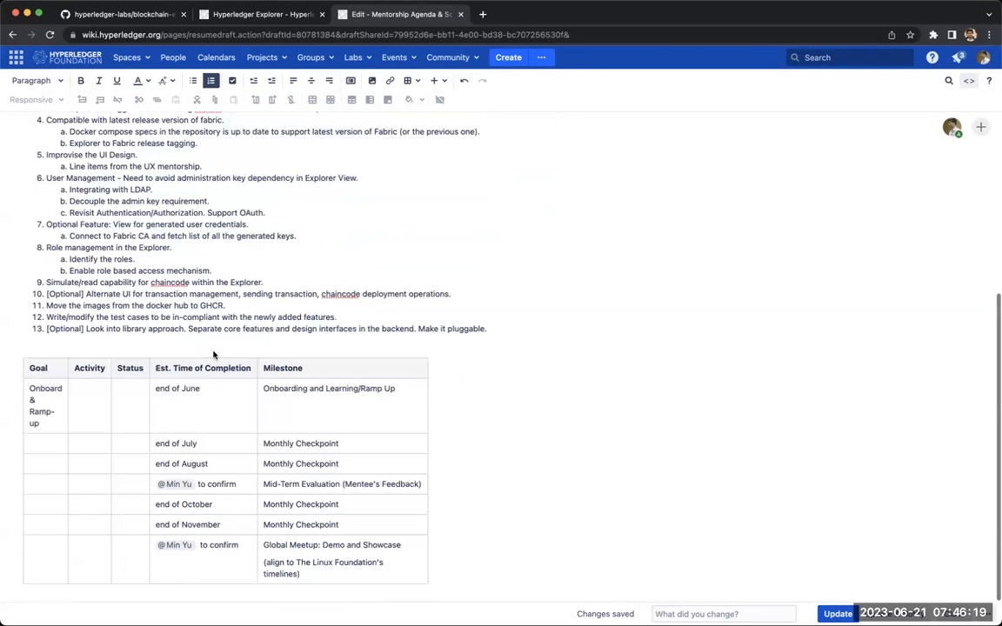
Enter 'Data Purging' in the second row's Goal cell beside the July checkpoint.
{"action": "left_click", "coordinate": [48, 446]}
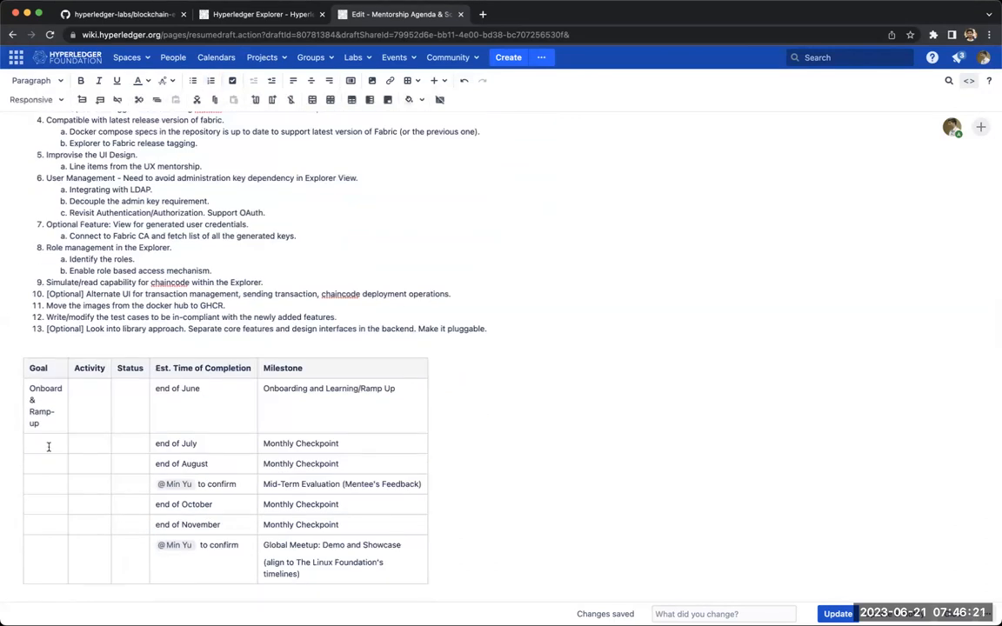
{"action": "type", "text": "Purging"}
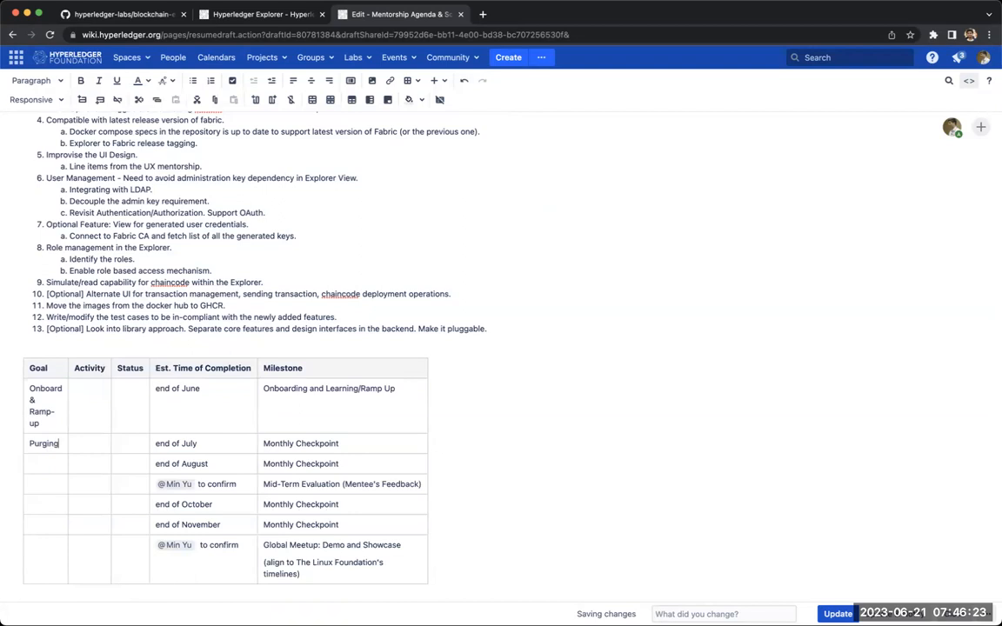
{"action": "type", "text": "Data"}
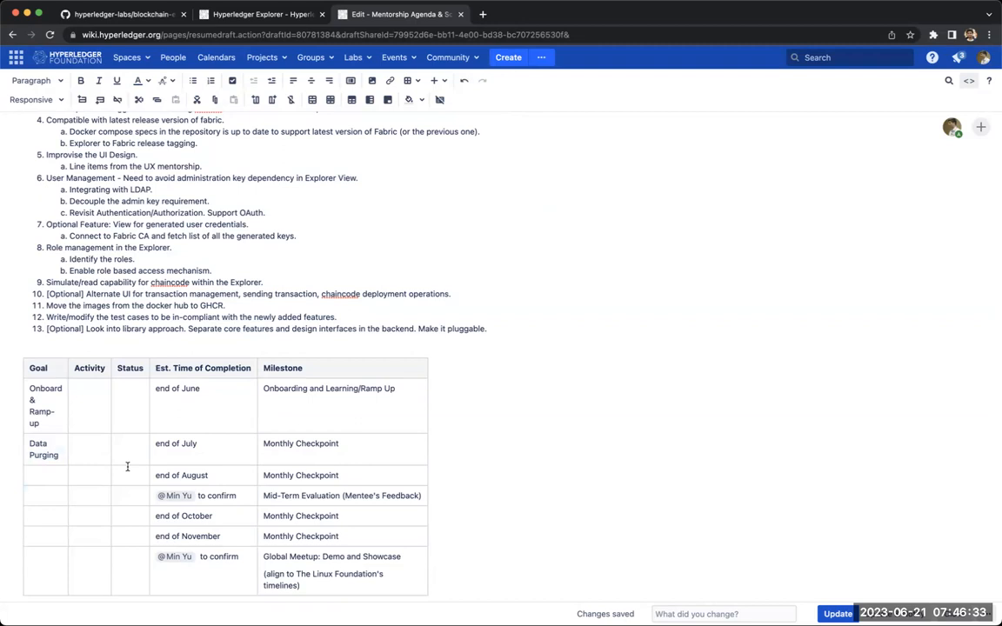
{"action": "type", "text": "Boot"}
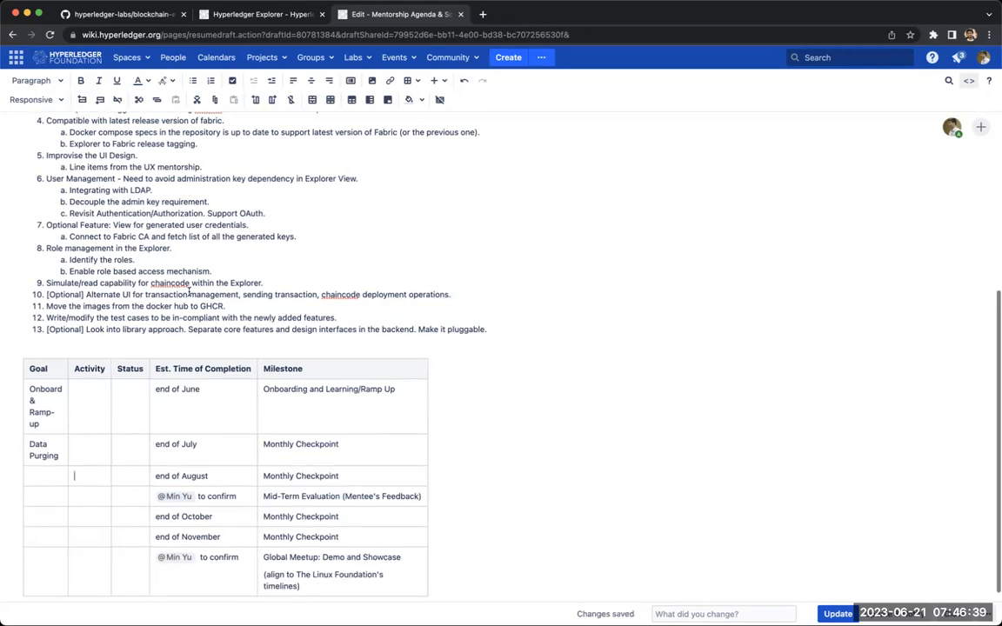
{"action": "scroll", "scroll_direction": "up", "scroll_amount": 3}
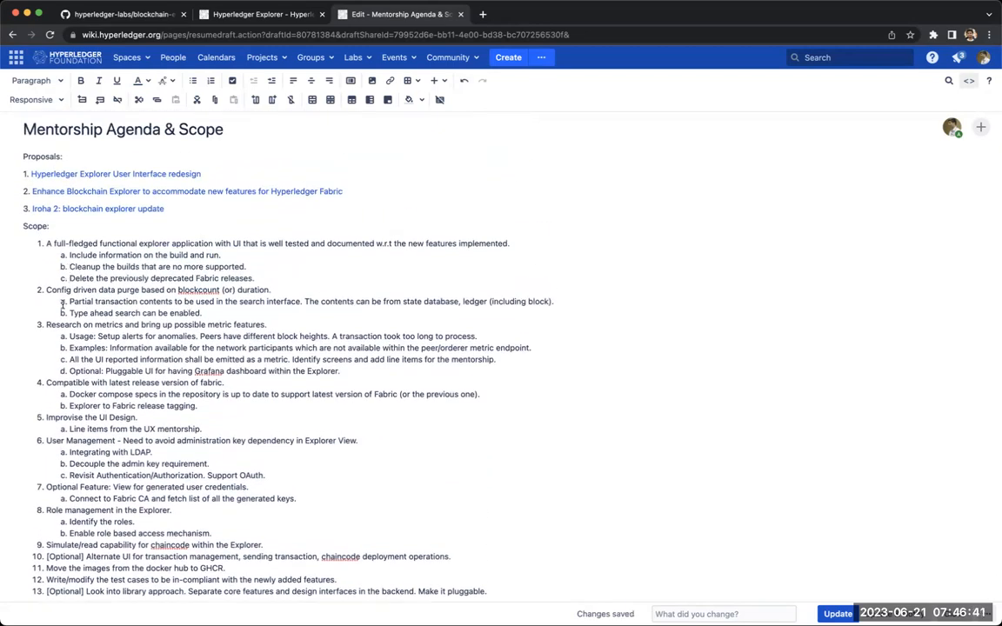
{"action": "scroll", "scroll_direction": "down", "scroll_amount": 3}
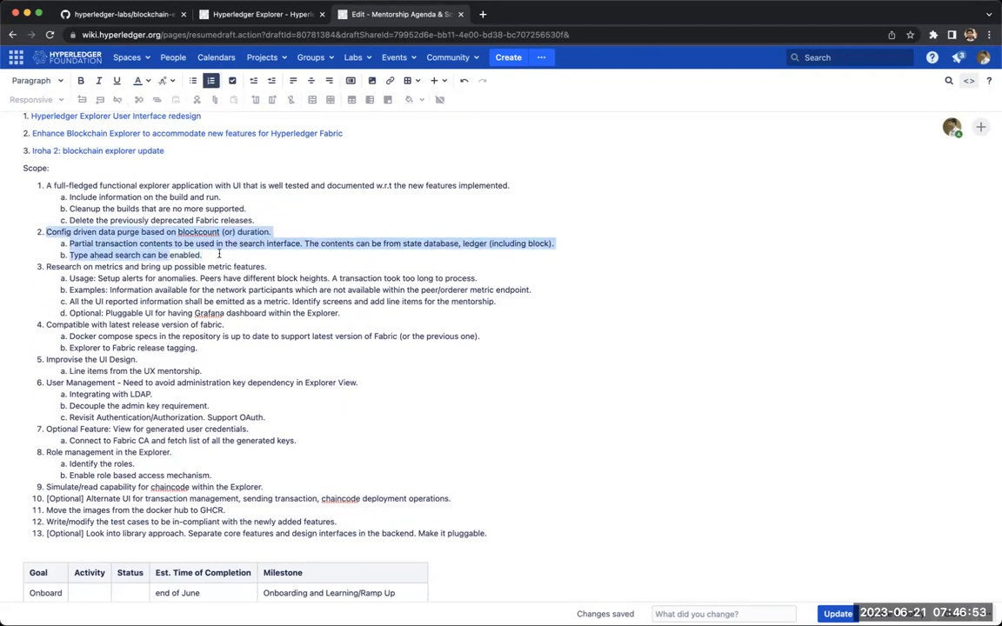
{"action": "scroll", "scroll_direction": "down", "scroll_amount": 3}
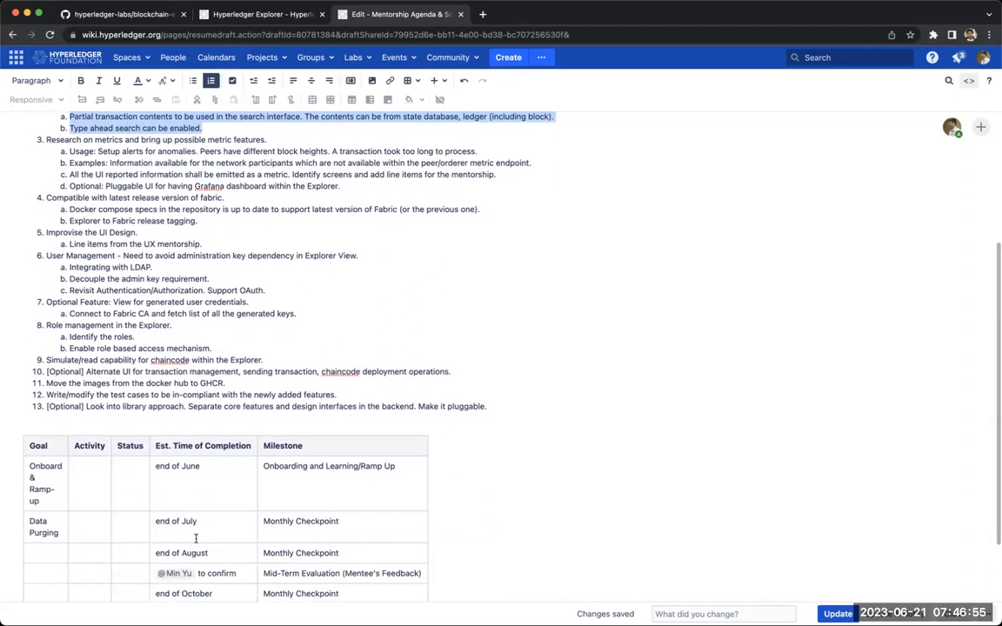
{"action": "mouse_move", "coordinate": [67, 524]}
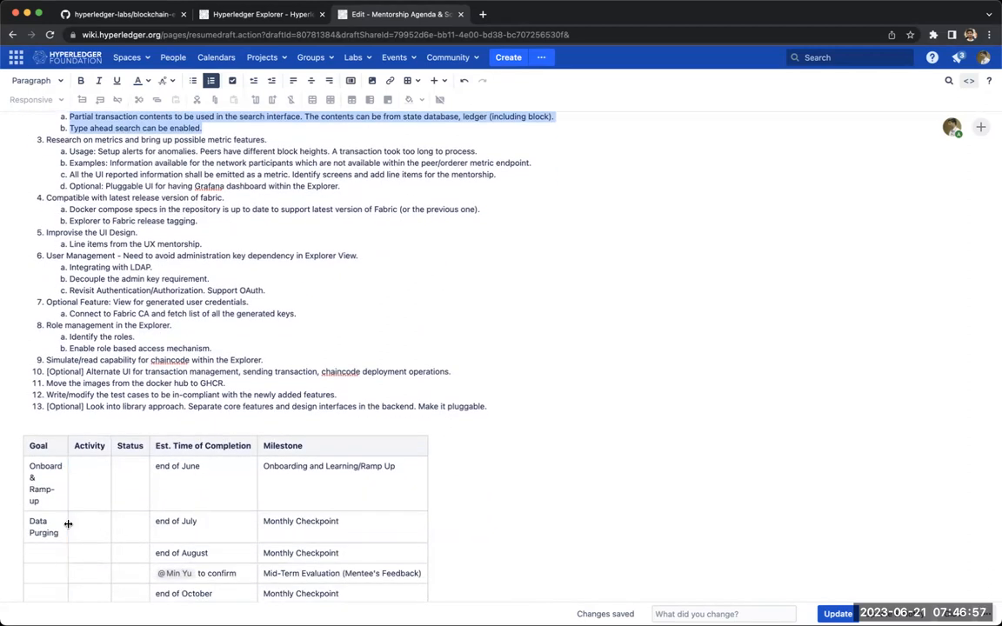
{"action": "scroll", "scroll_direction": "up", "scroll_amount": 3}
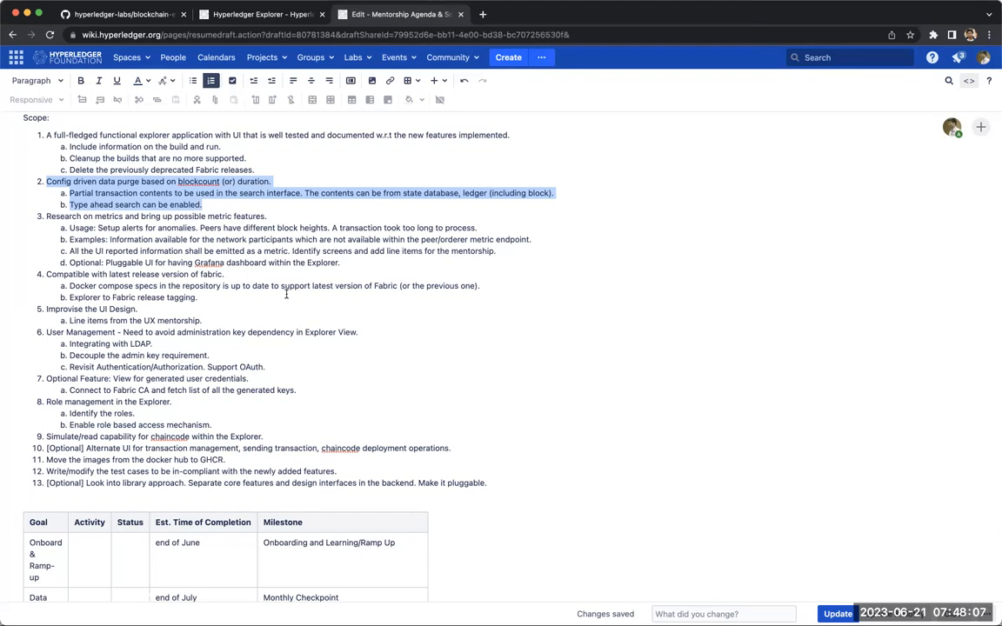
{"action": "mouse_move", "coordinate": [196, 404]}
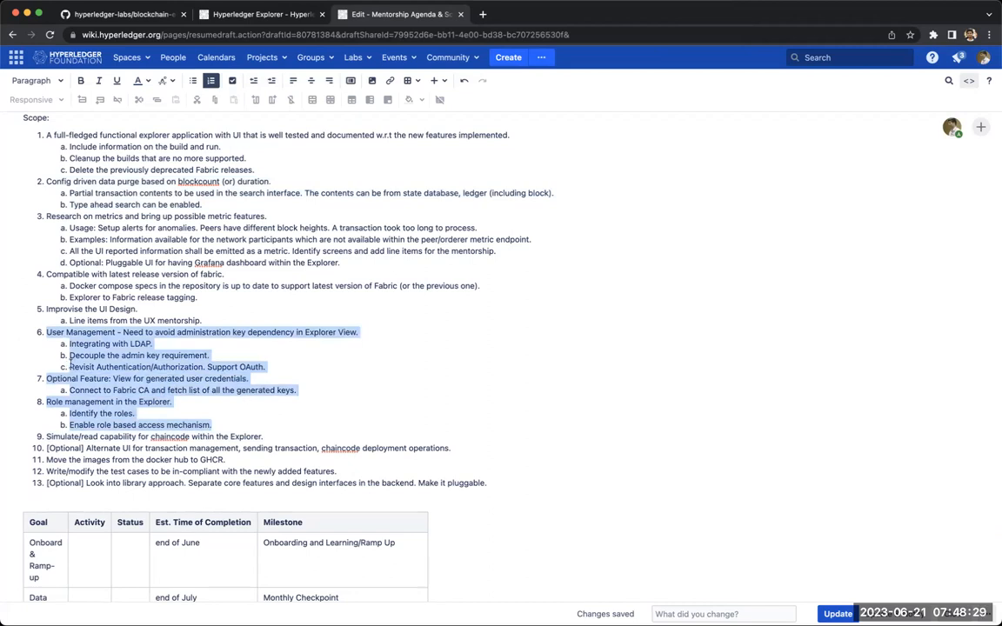
{"action": "scroll", "scroll_direction": "down", "scroll_amount": 3}
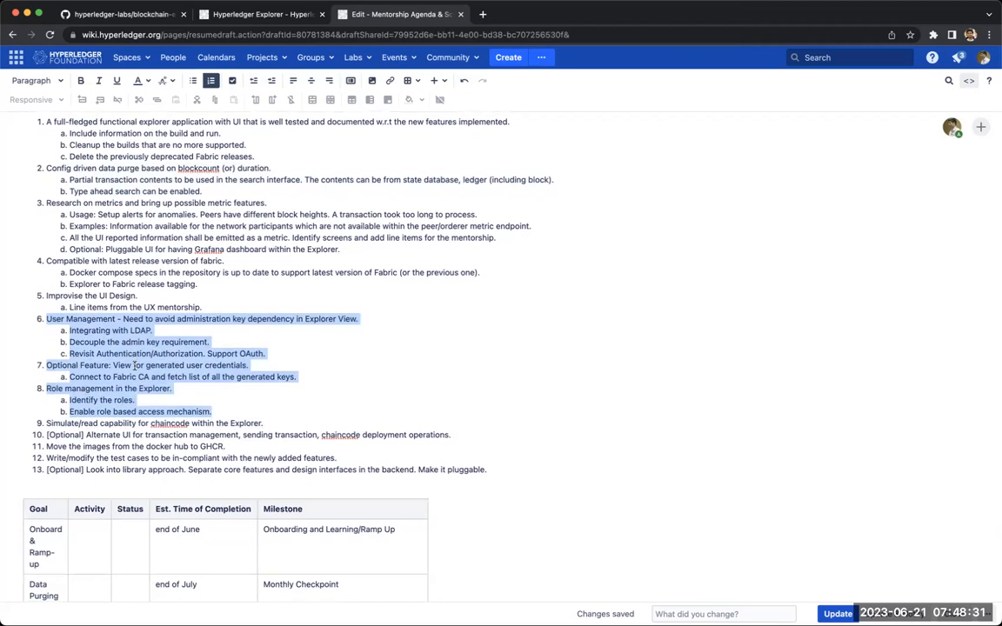
{"action": "scroll", "scroll_direction": "up", "scroll_amount": 3}
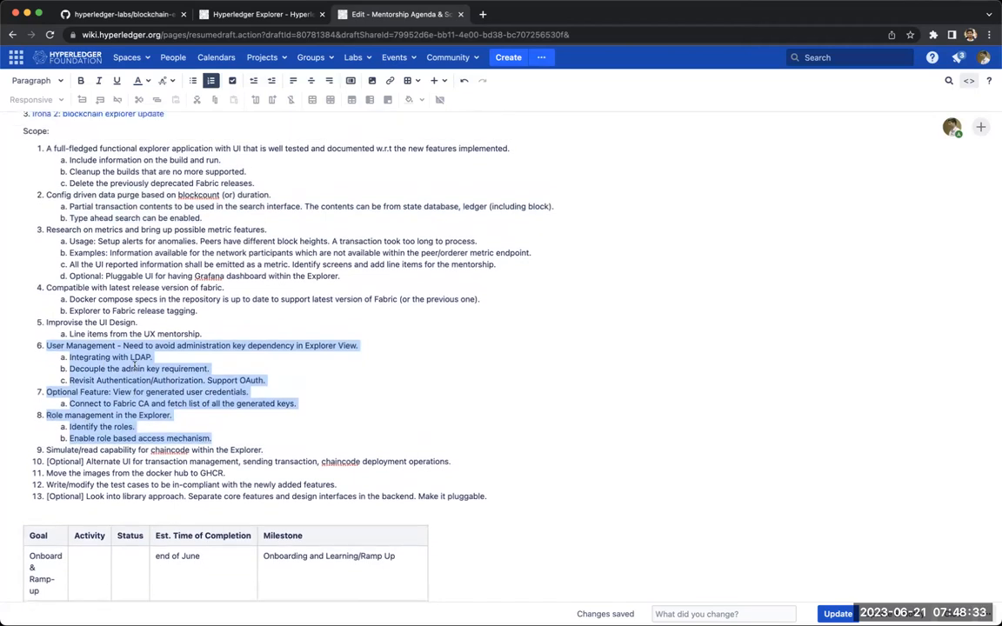
{"action": "scroll", "scroll_direction": "down", "scroll_amount": 3}
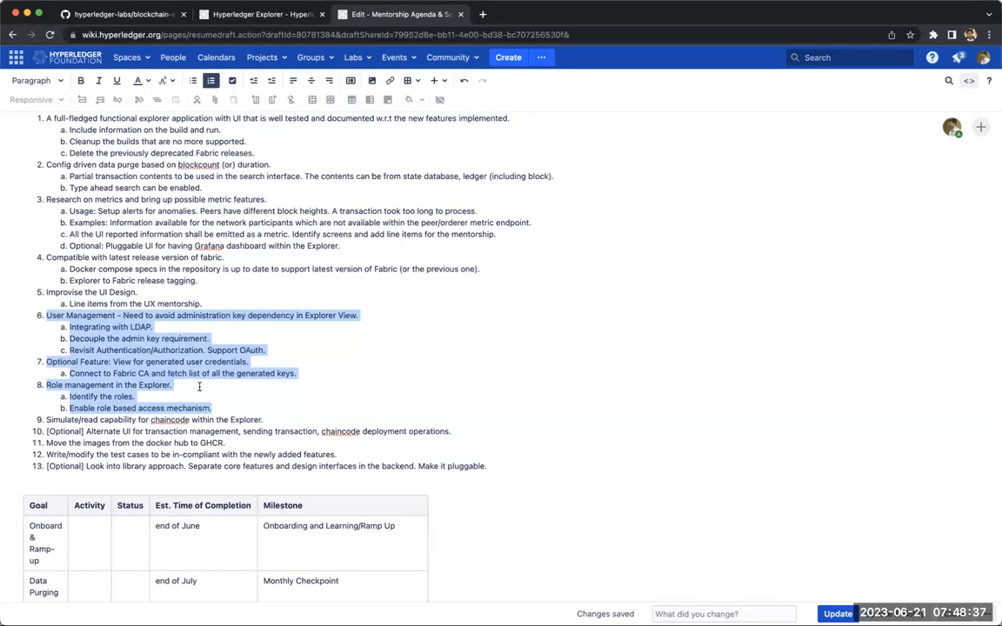
{"action": "scroll", "scroll_direction": "up", "scroll_amount": 3}
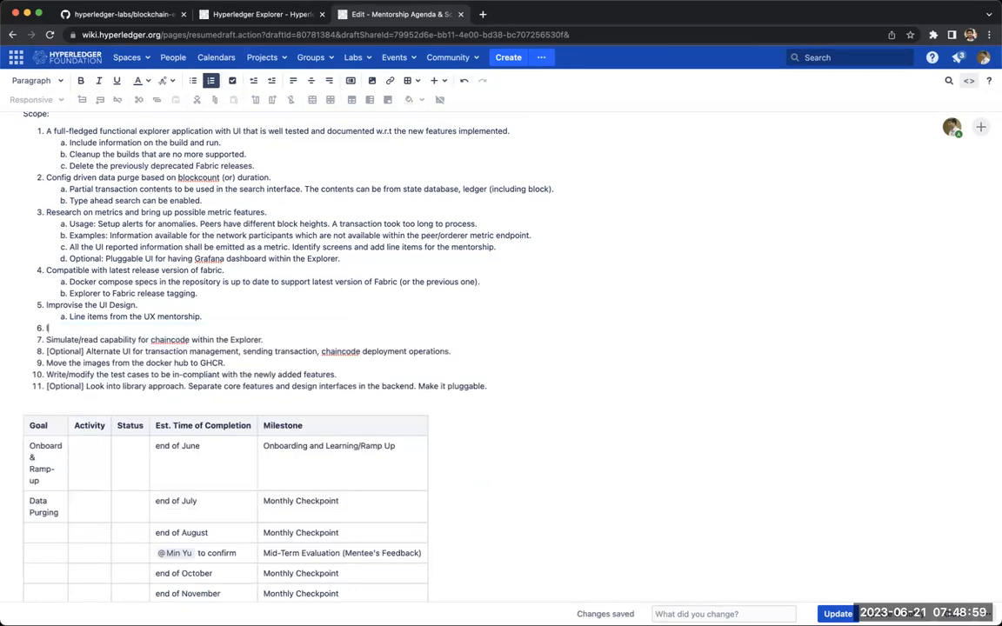
{"action": "type", "text": "User Management - Need to avoid administration key dependency in Explorer View."}
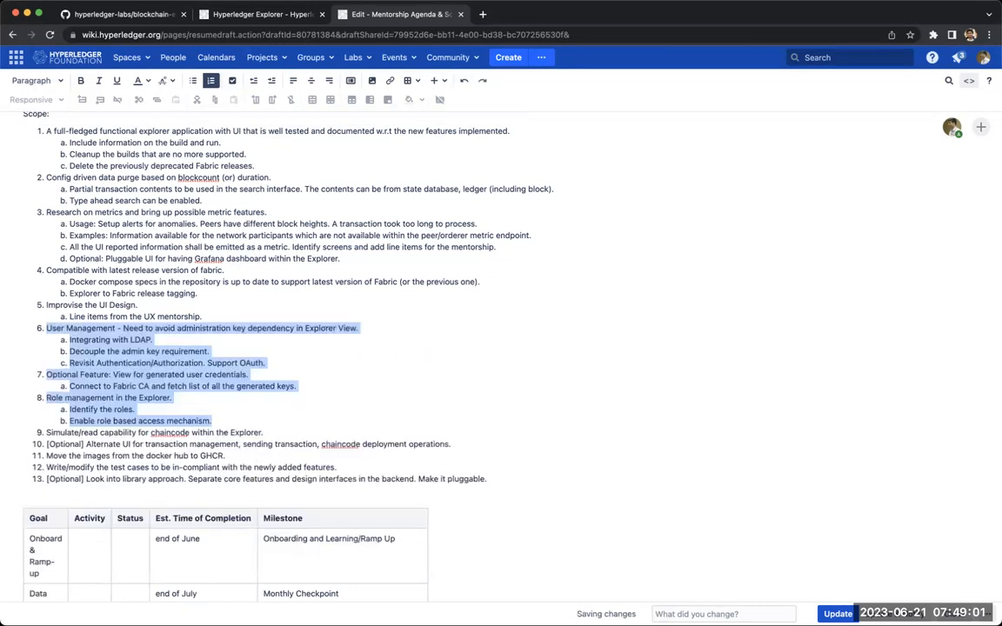
{"action": "mouse_move", "coordinate": [489, 376]}
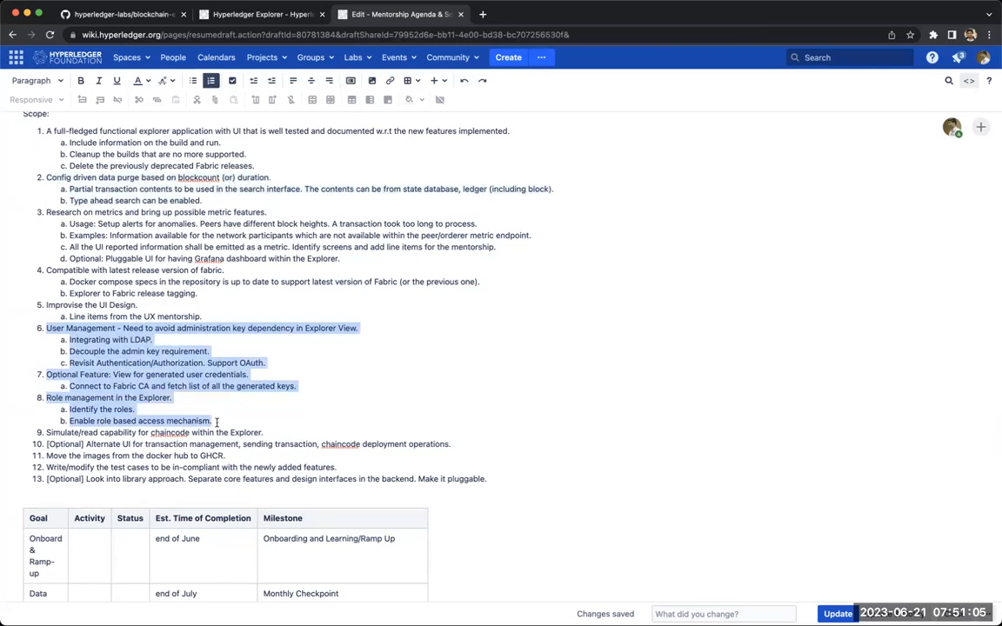
Enter 'User Access Management' in the third row's Goal cell beside the August checkpoint.
{"action": "scroll", "scroll_direction": "down", "scroll_amount": 3}
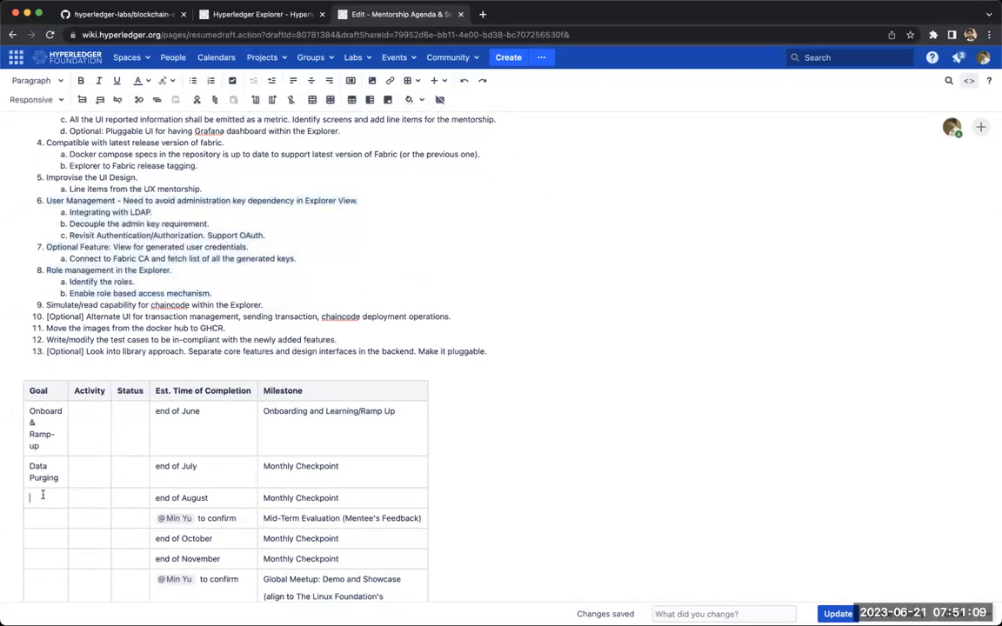
{"action": "type", "text": "User A"}
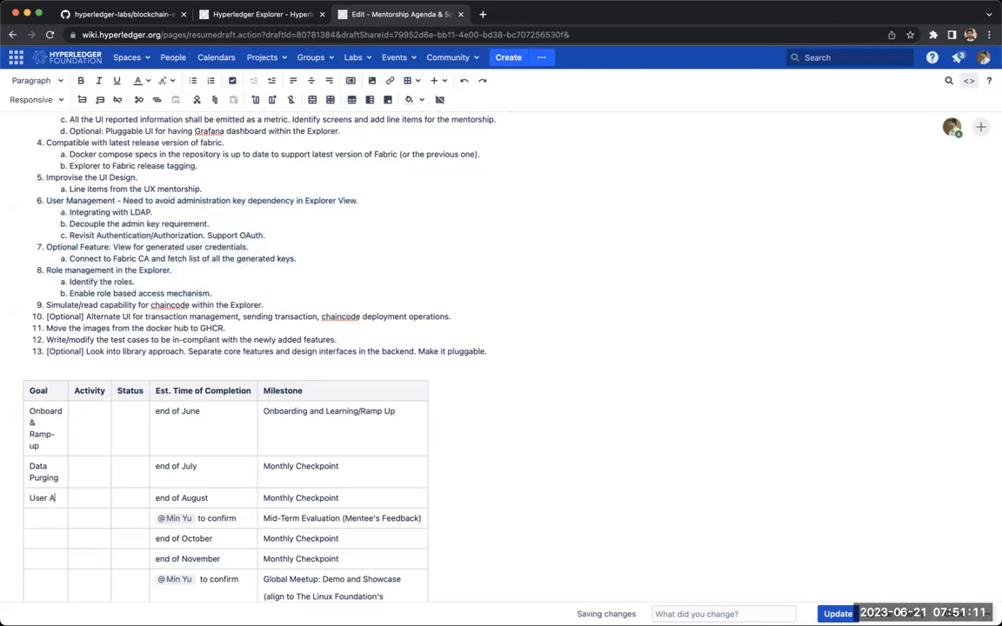
{"action": "type", "text": "ccess Management"}
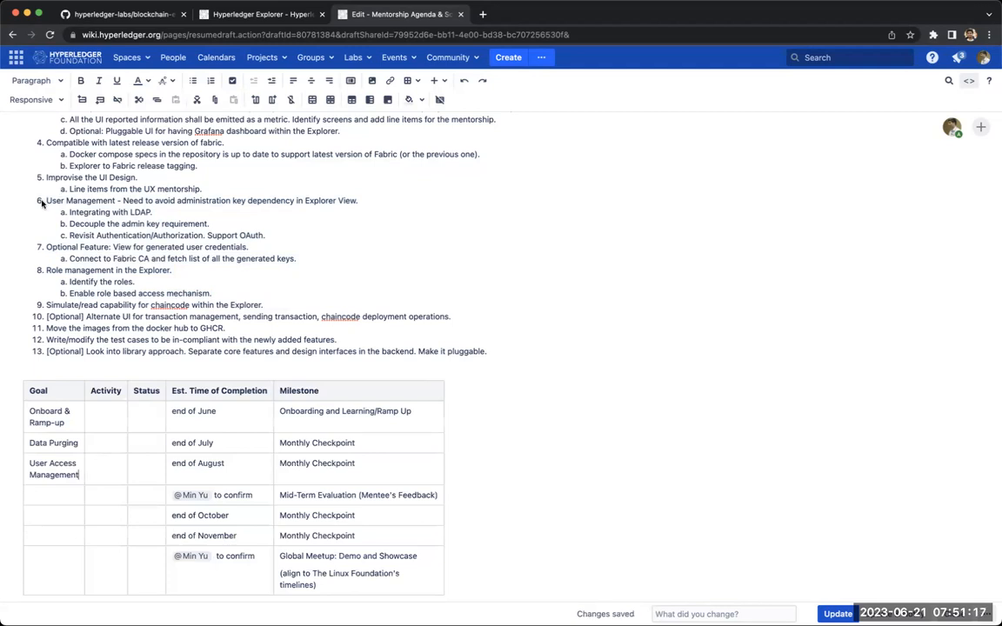
{"action": "left_click_drag", "start_coordinate": [45, 200], "coordinate": [211, 293]}
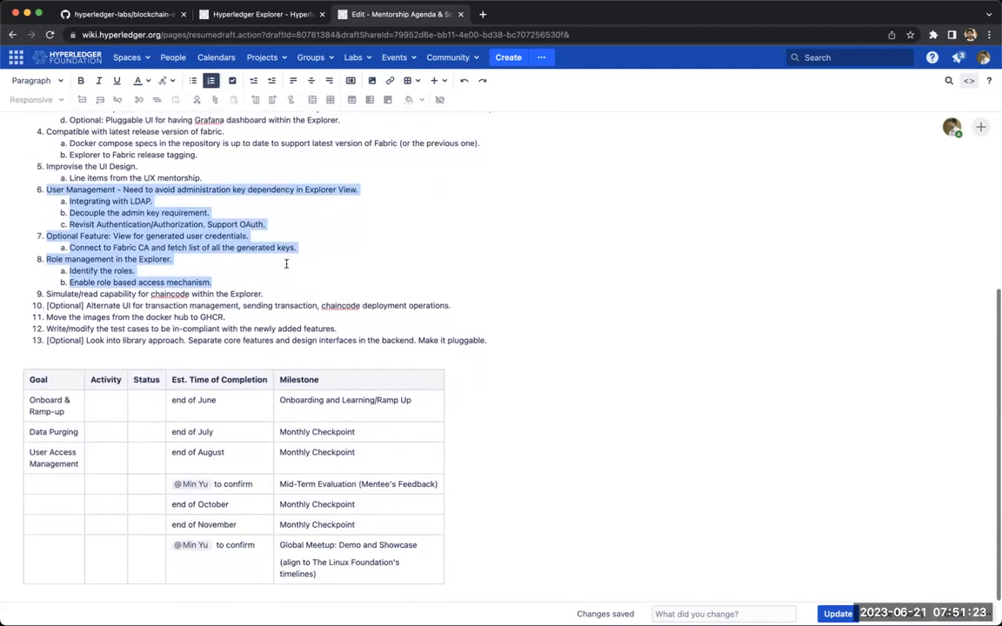
{"action": "scroll", "scroll_direction": "up", "scroll_amount": 3}
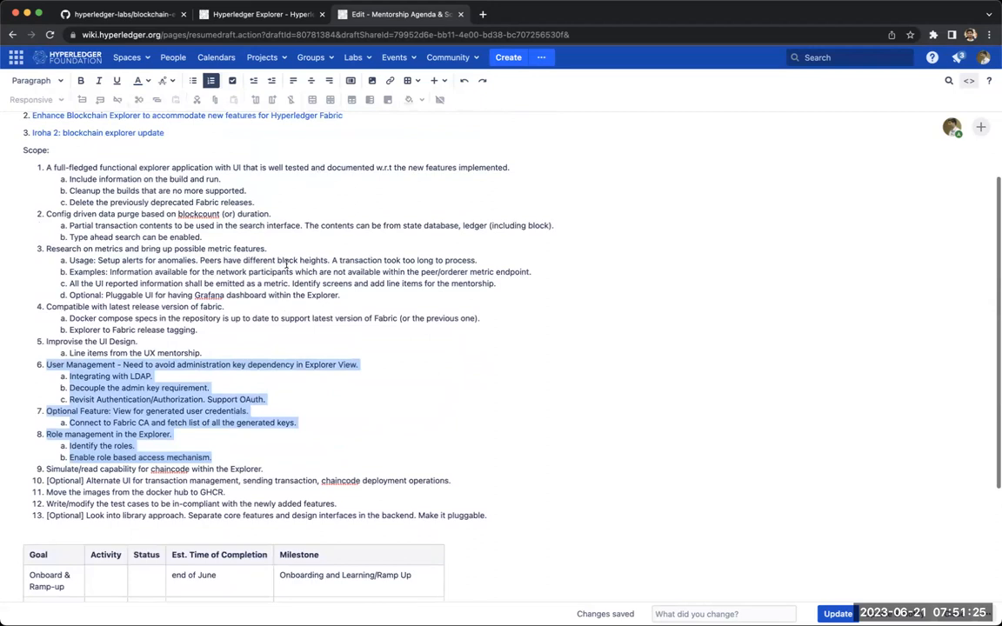
{"action": "scroll", "scroll_direction": "down", "scroll_amount": 3}
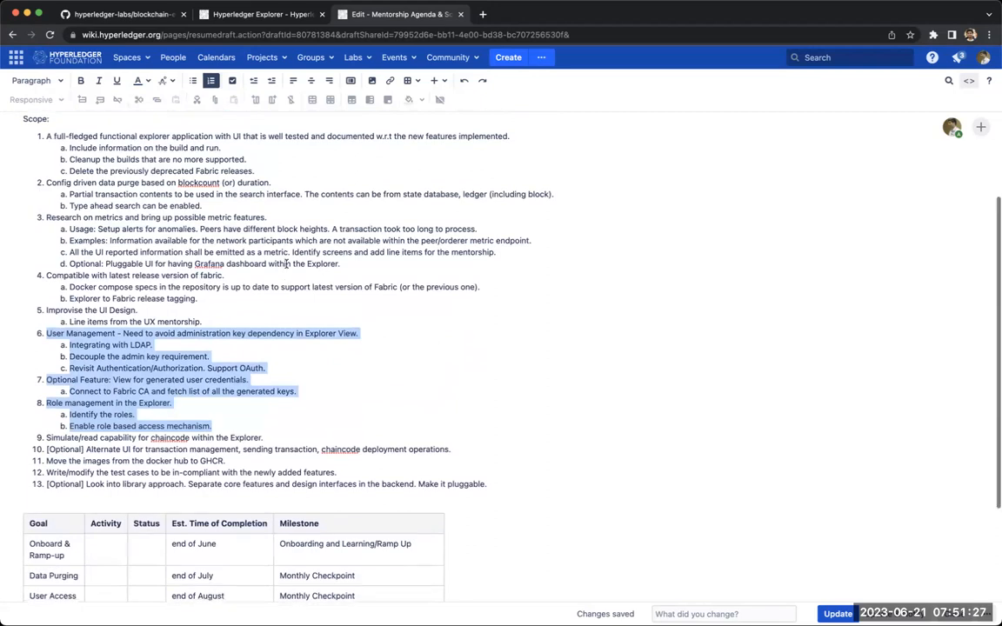
{"action": "scroll", "scroll_direction": "down", "scroll_amount": 3}
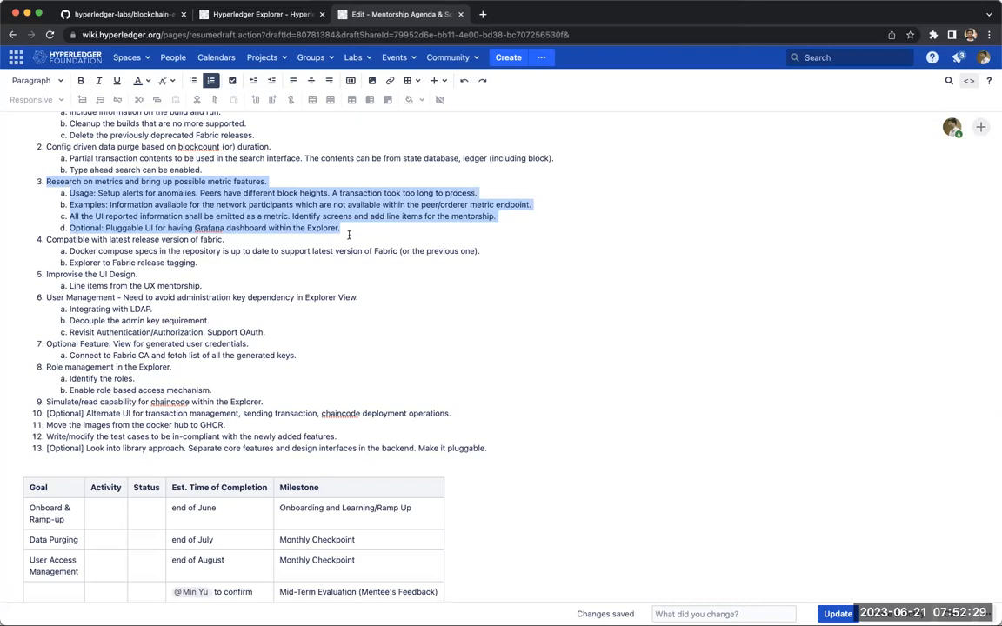
Enter 'Network Level Observability' in the fourth row's Goal cell beside the Mid-Term Evaluation.
{"action": "scroll", "scroll_direction": "down", "scroll_amount": 3}
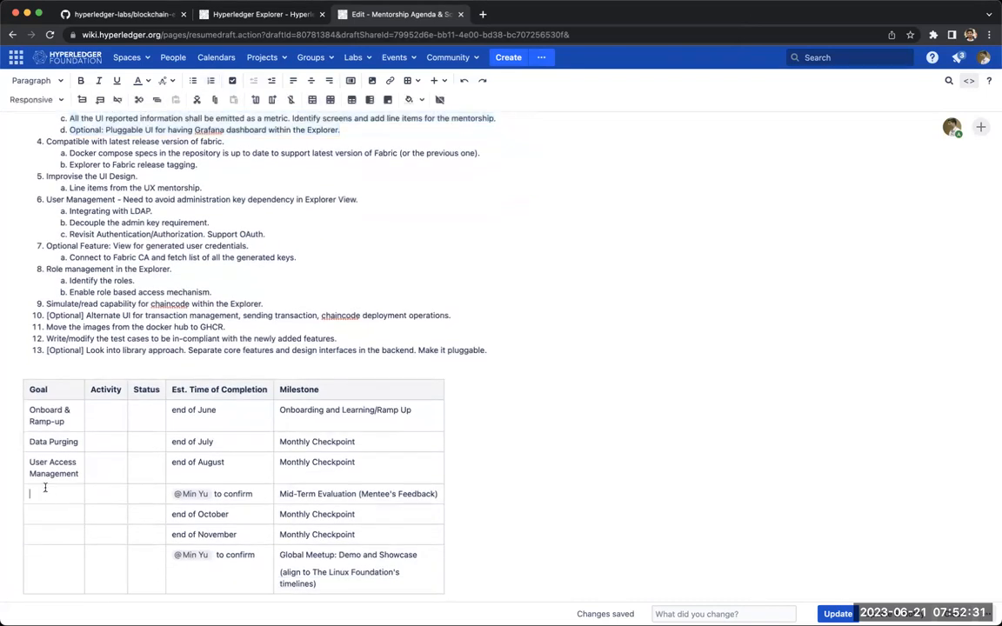
{"action": "type", "text": "Network"}
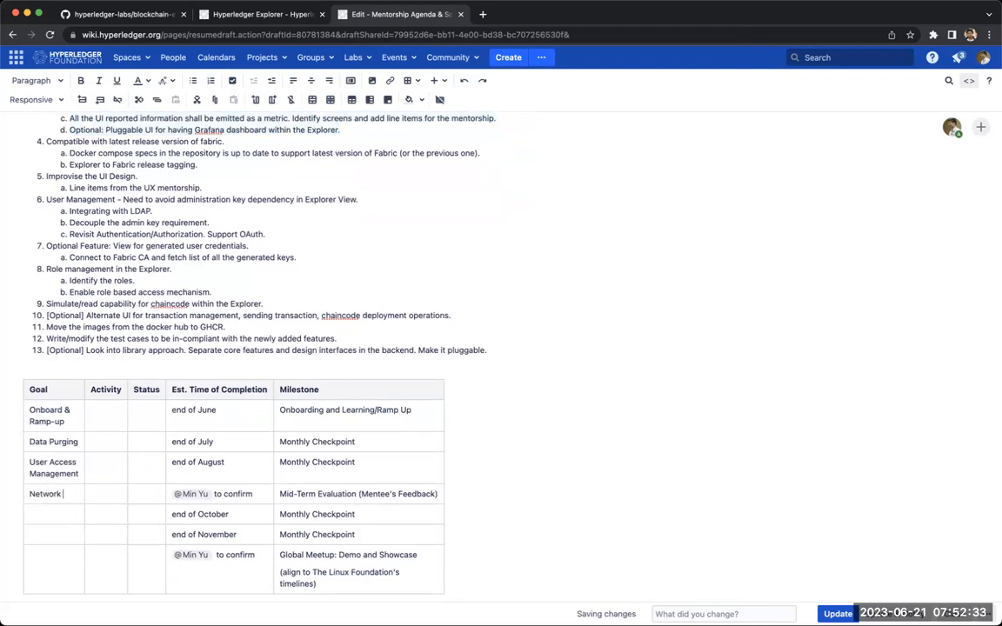
{"action": "type", "text": "Level Obs"}
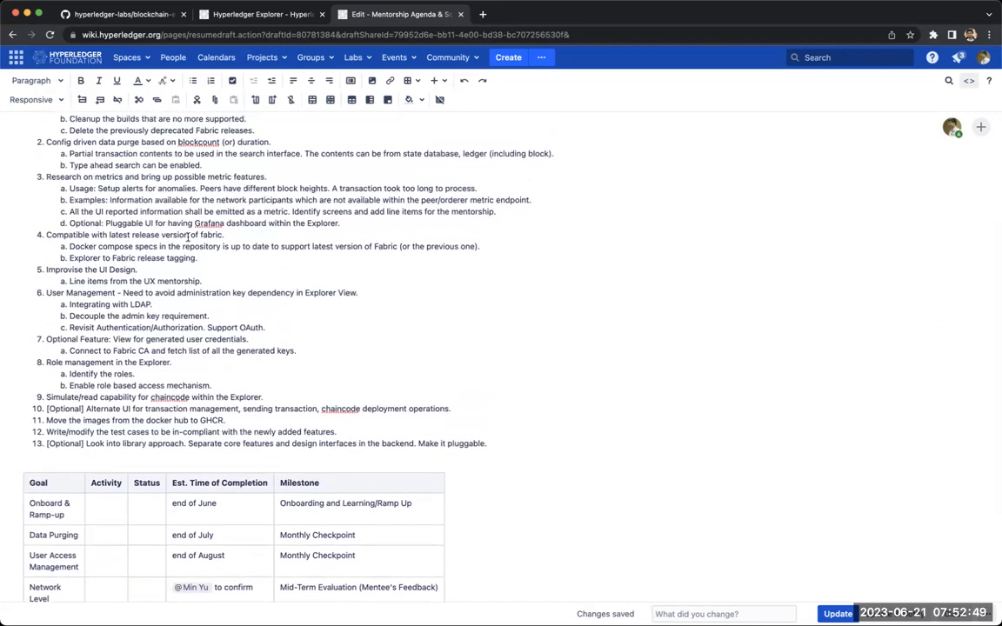
{"action": "scroll", "scroll_direction": "up", "scroll_amount": 3}
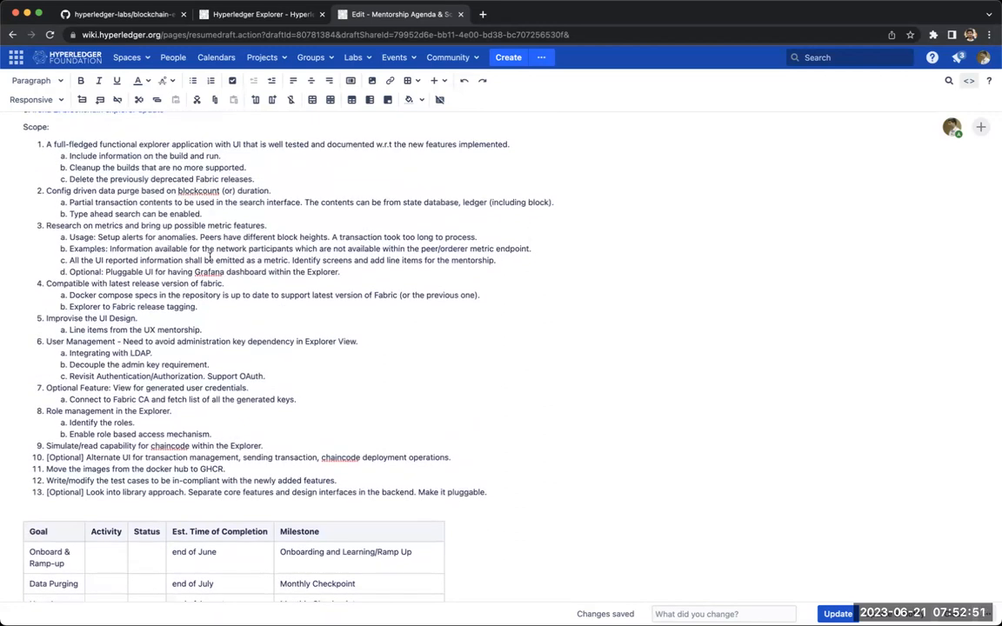
{"action": "scroll", "scroll_direction": "down", "scroll_amount": 3}
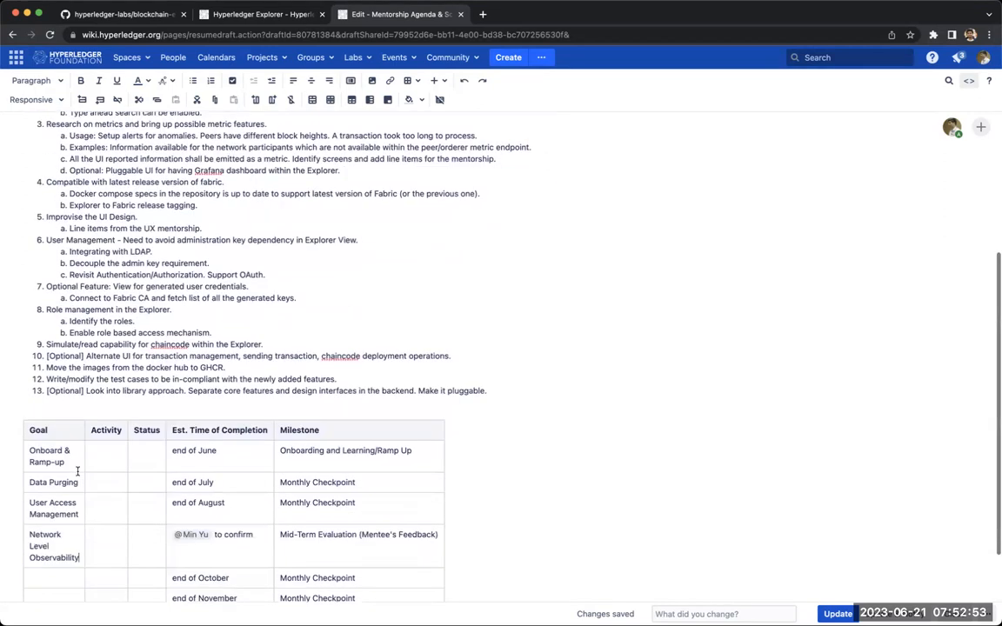
{"action": "scroll", "scroll_direction": "down", "scroll_amount": 3}
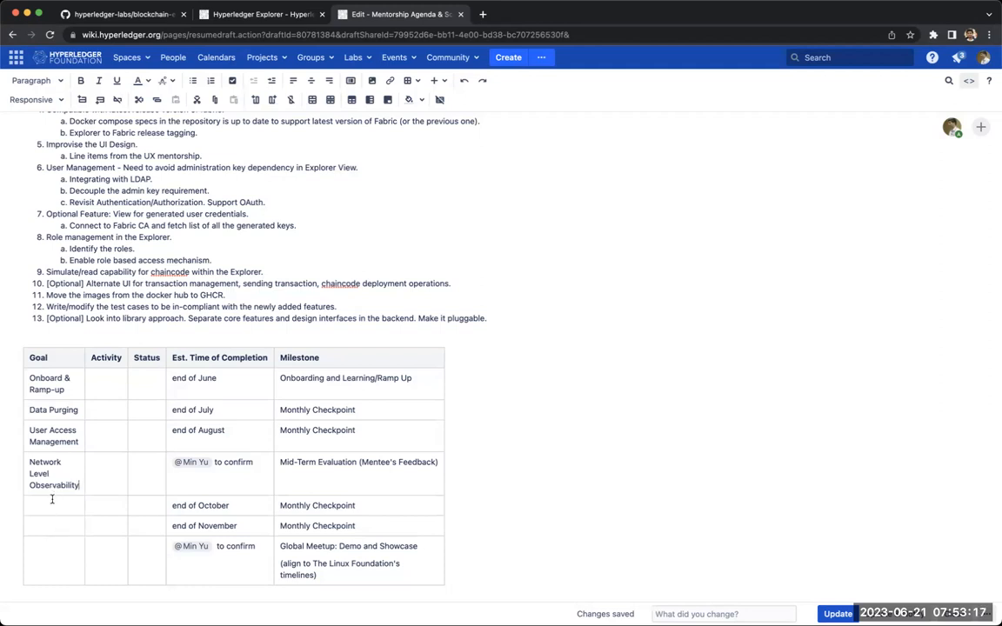
{"action": "mouse_move", "coordinate": [59, 426]}
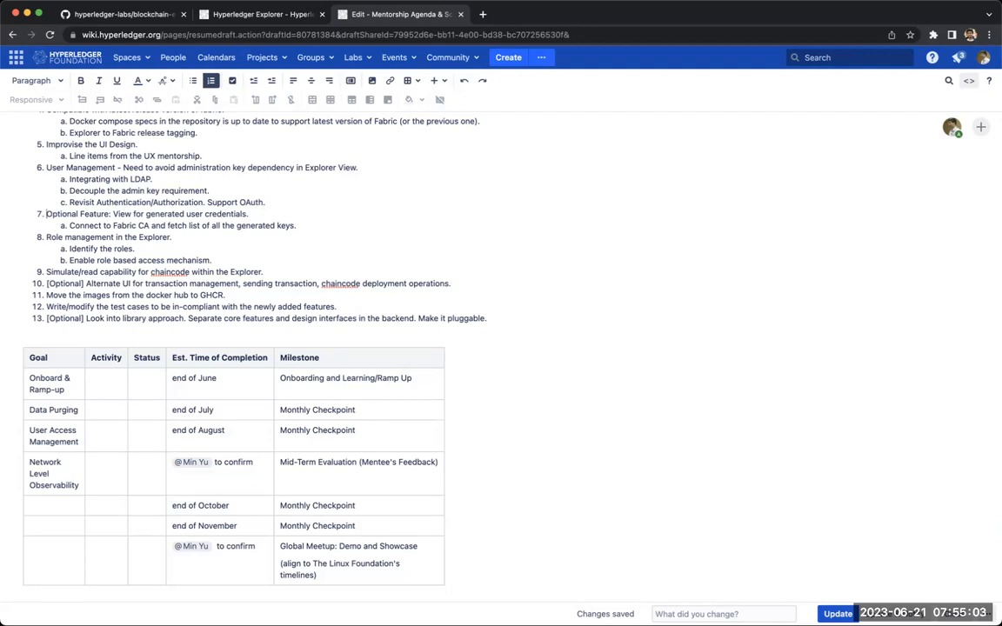
{"action": "mouse_move", "coordinate": [485, 453]}
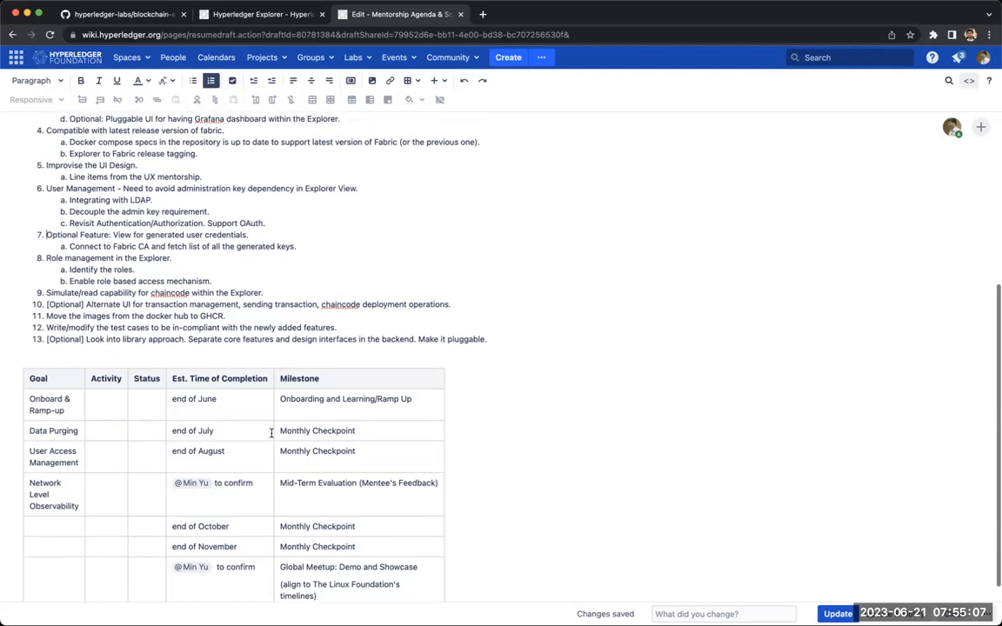
{"action": "scroll", "scroll_direction": "up", "scroll_amount": 3}
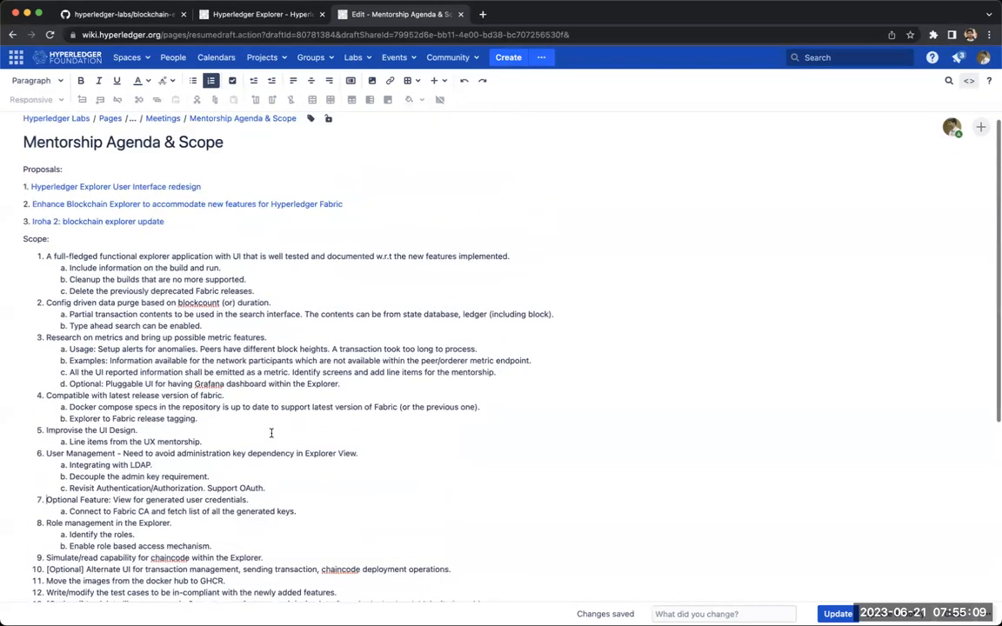
{"action": "scroll", "scroll_direction": "down", "scroll_amount": 3}
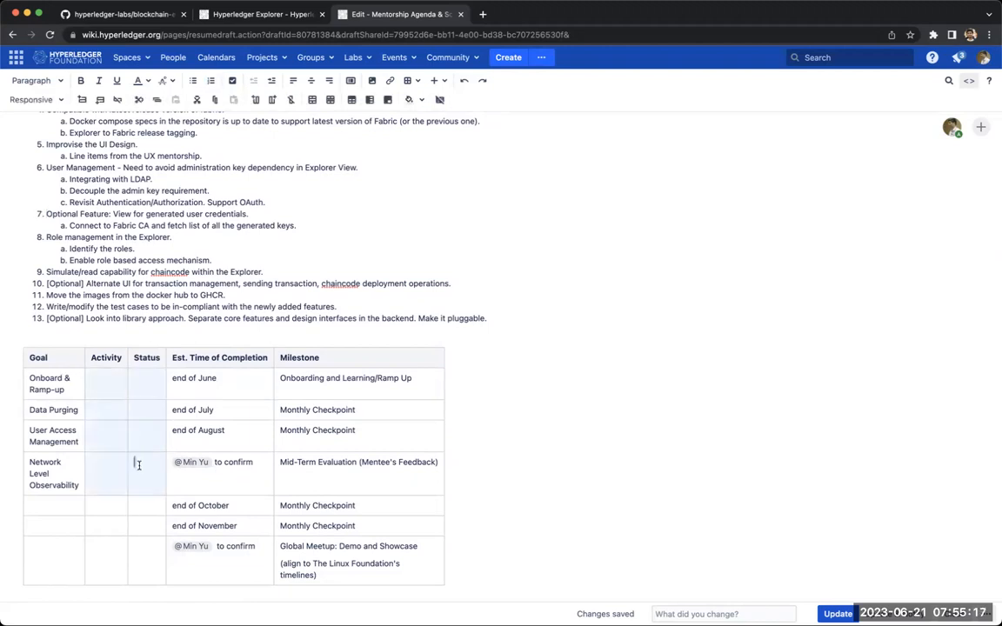
{"action": "mouse_move", "coordinate": [106, 416]}
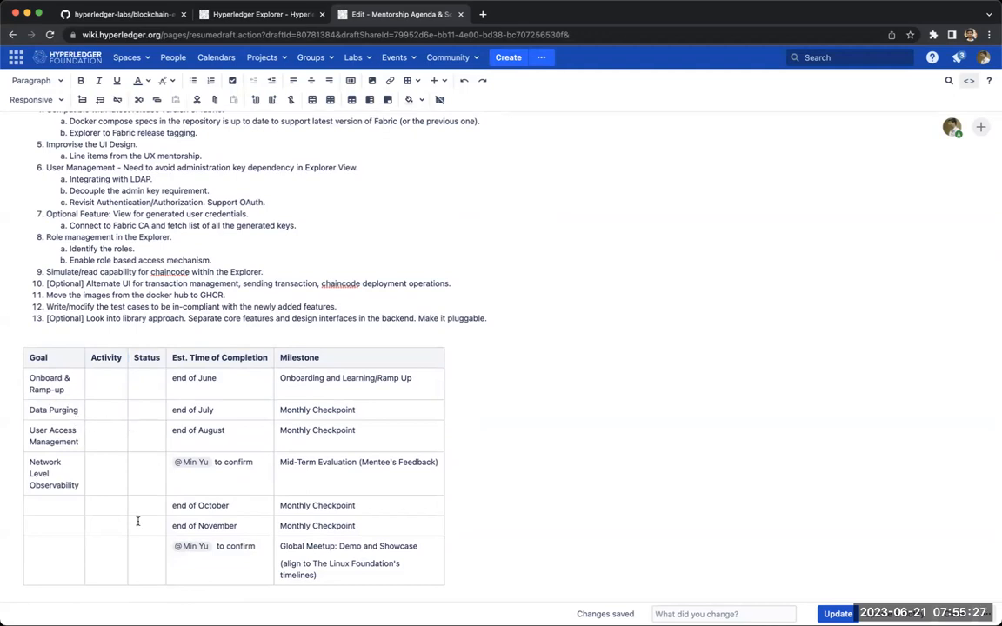
{"action": "mouse_move", "coordinate": [477, 462]}
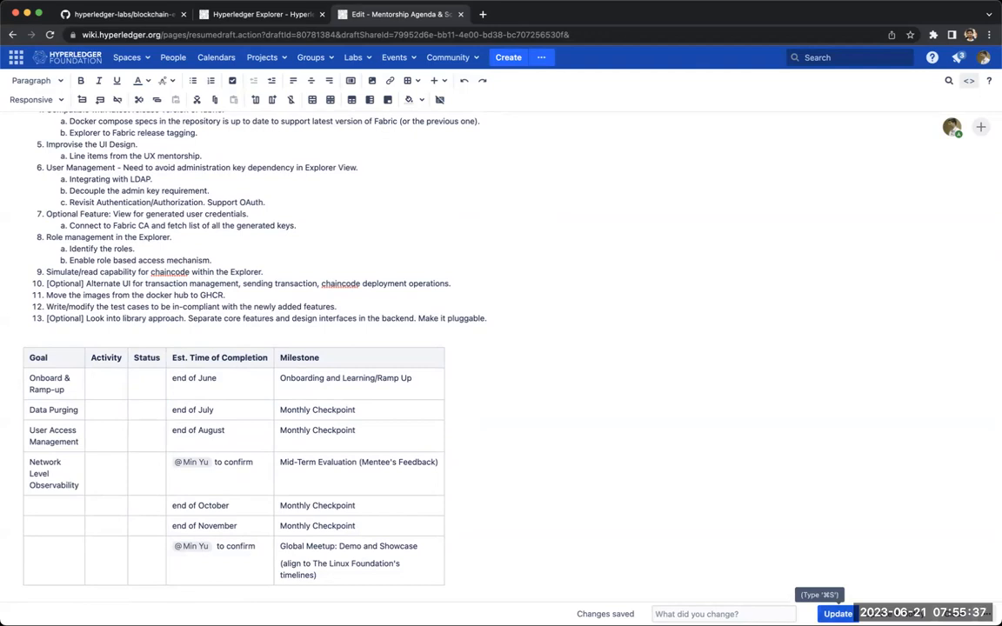
Publish the page with Update so the filled goal table goes live.
{"action": "left_click", "coordinate": [837, 612]}
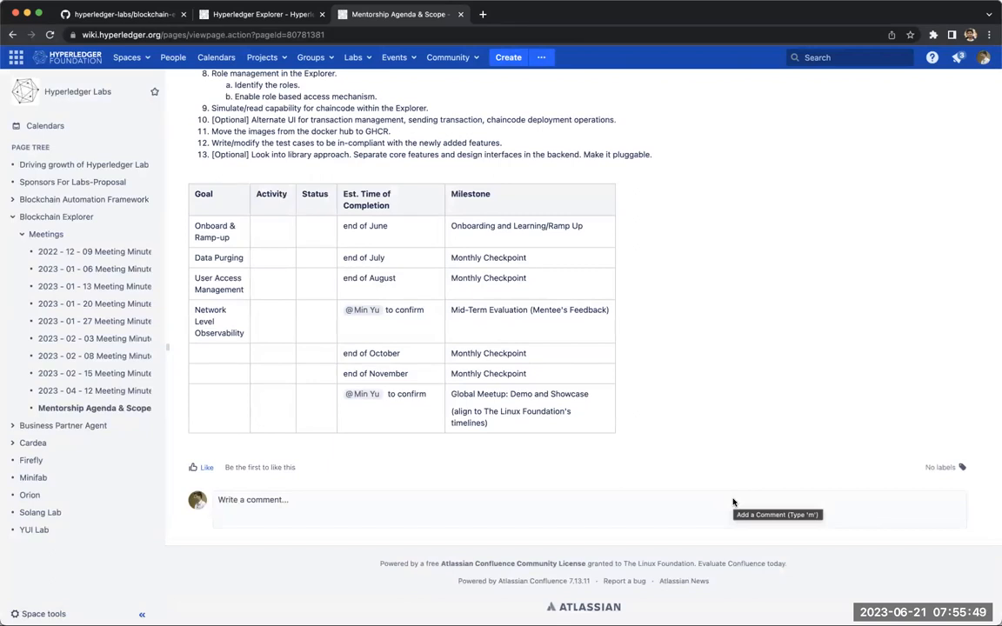
{"action": "mouse_move", "coordinate": [666, 294]}
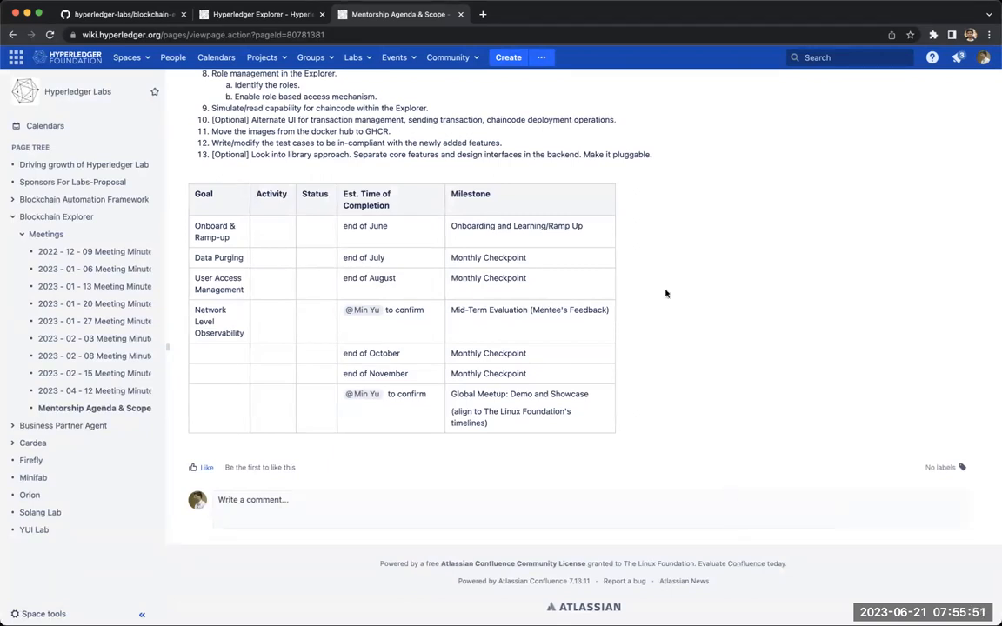